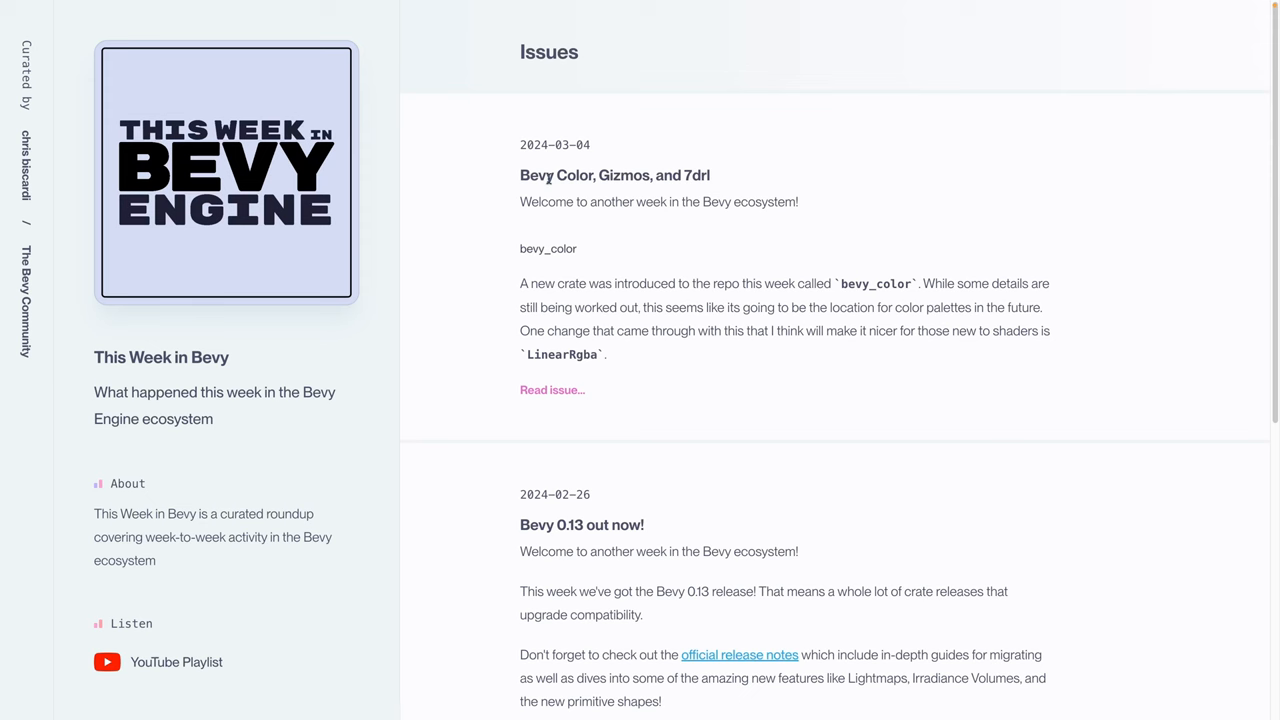
mouse_move(582, 300)
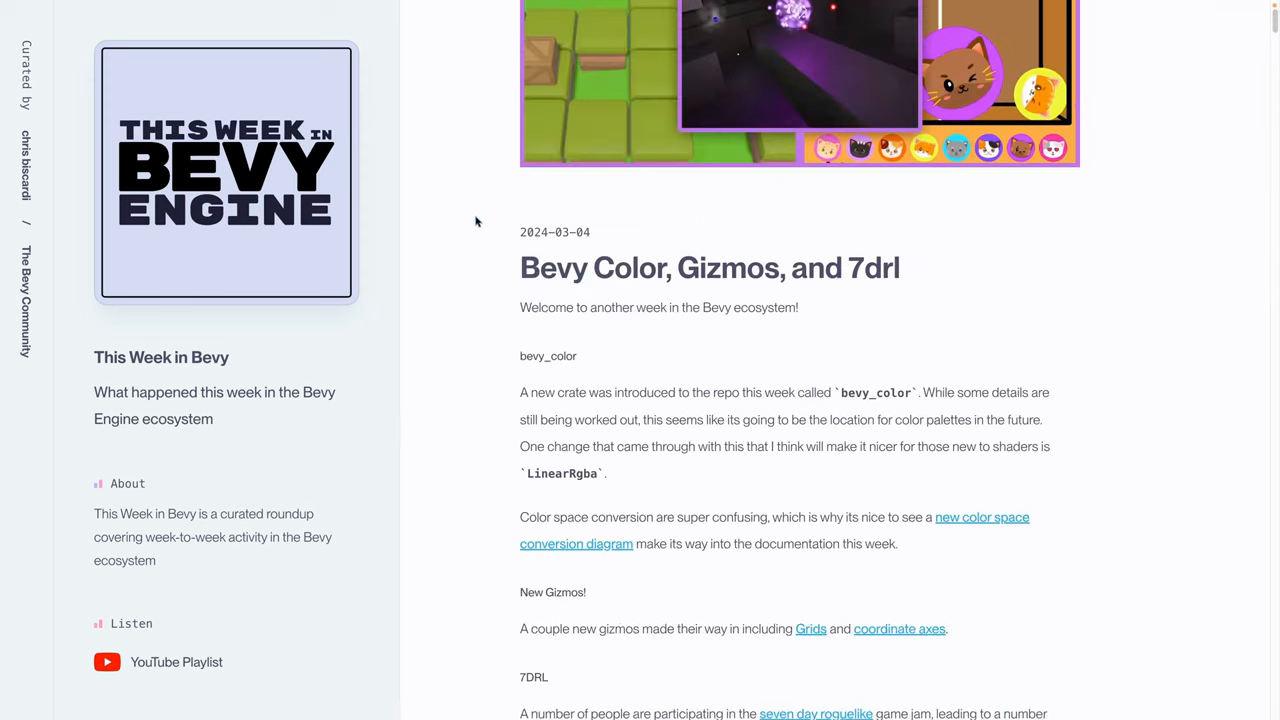
Scroll the March 4 issue down to the bevy_color section and its PR #12163 link
scroll(down, 3)
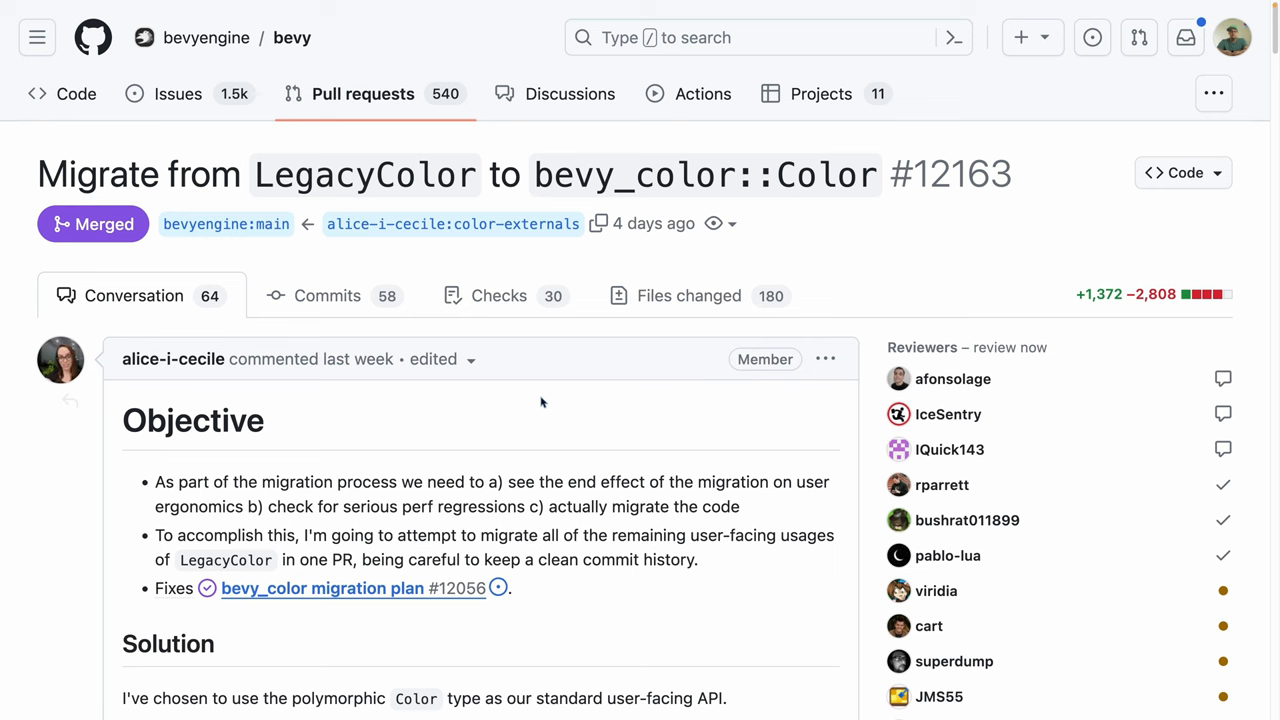
Read down the LegacyColor migration guide, highlighting 'tailwind' and 'Color' in its bullets
scroll(down, 3)
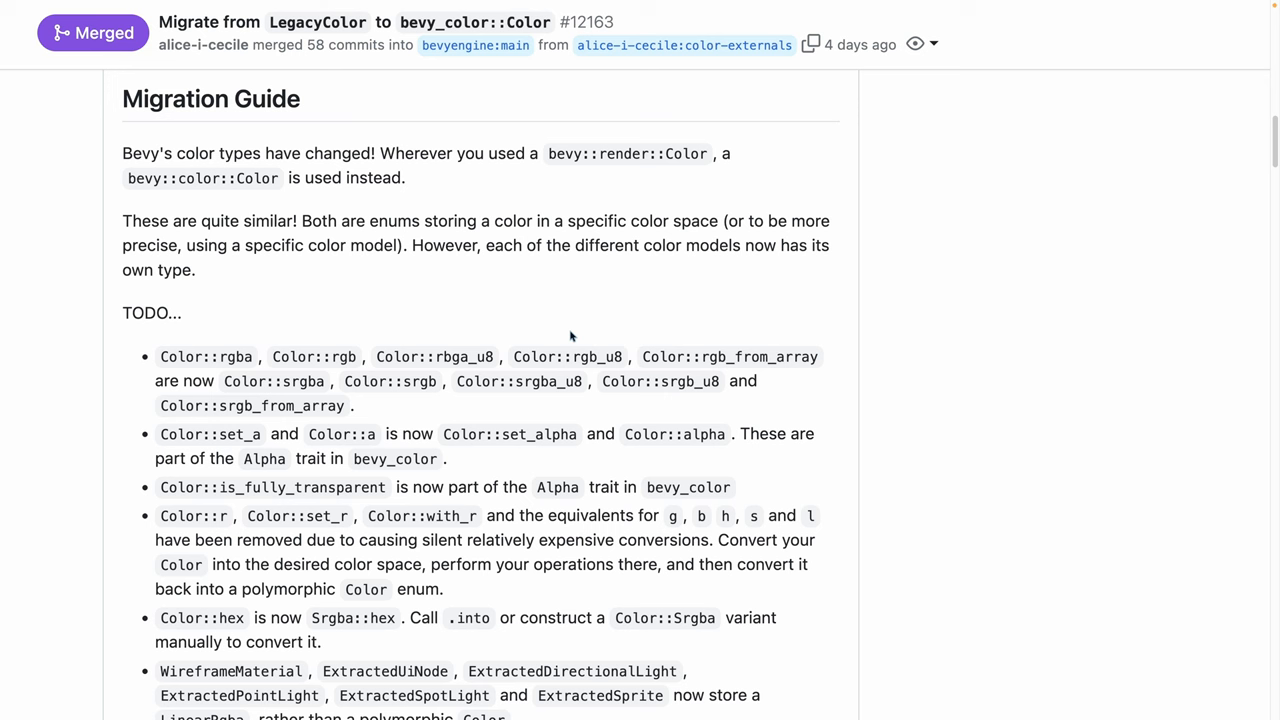
scroll(down, 3)
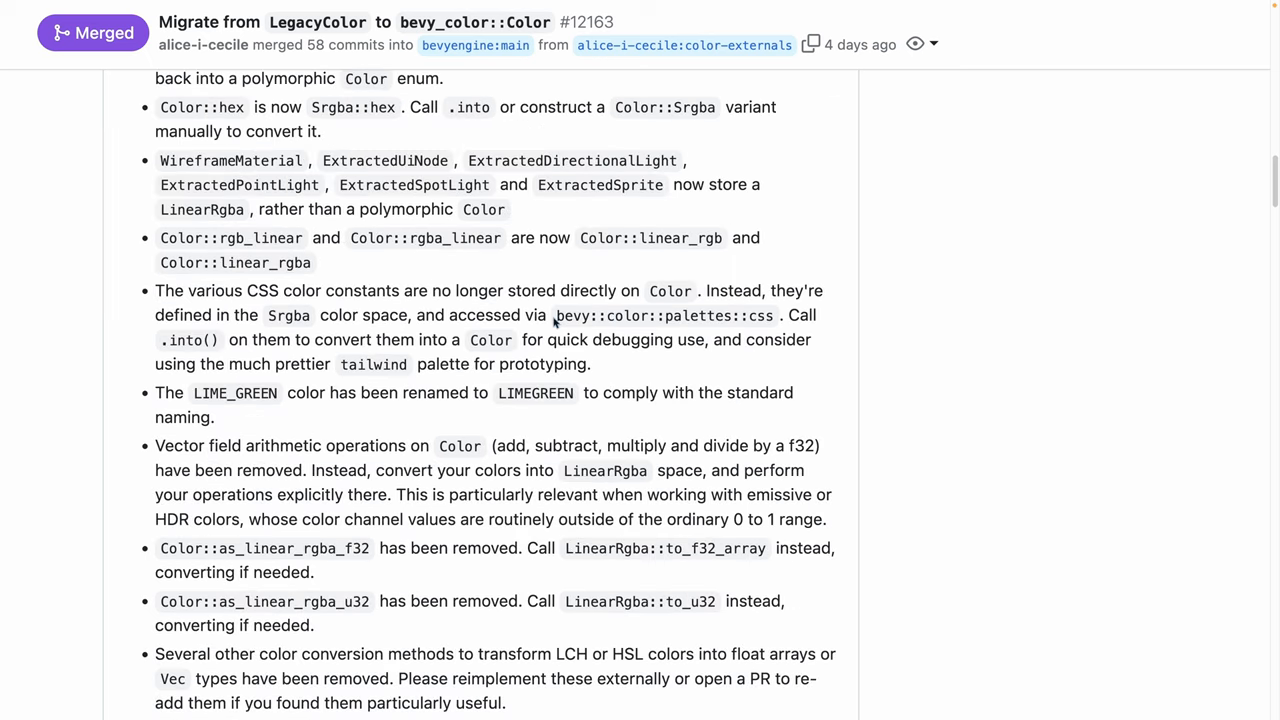
double_click(664, 316)
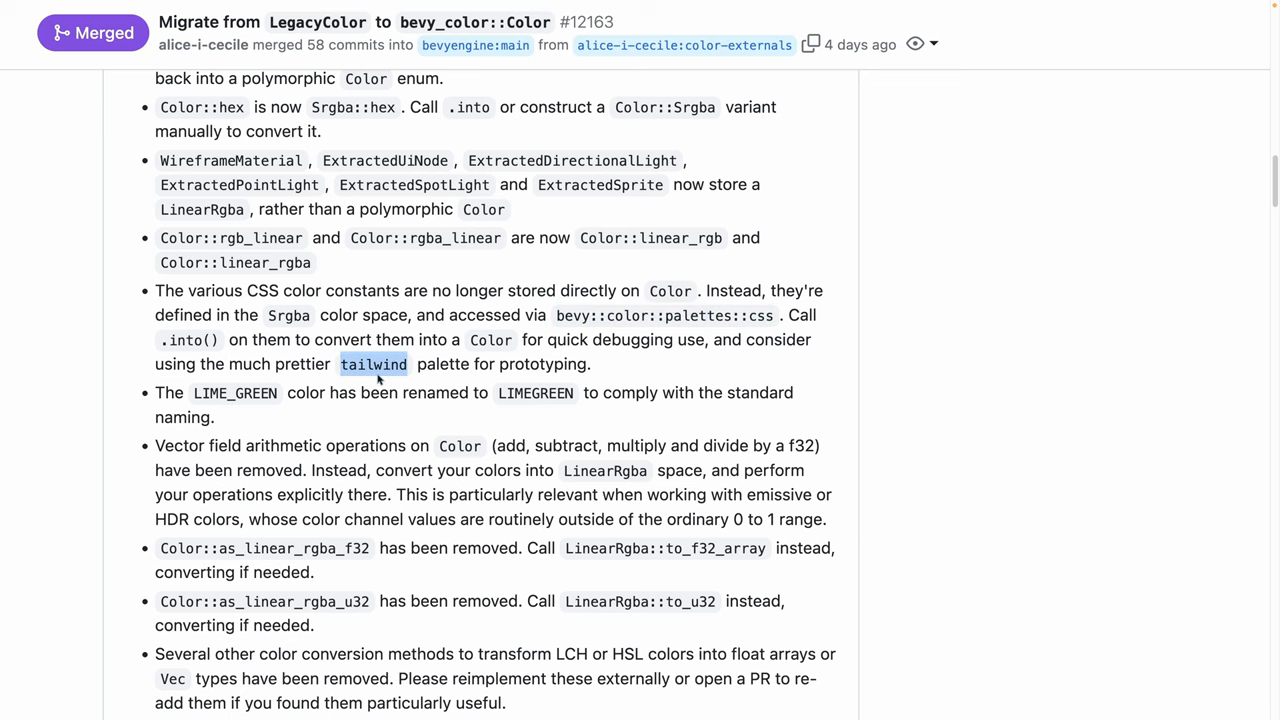
scroll(down, 3)
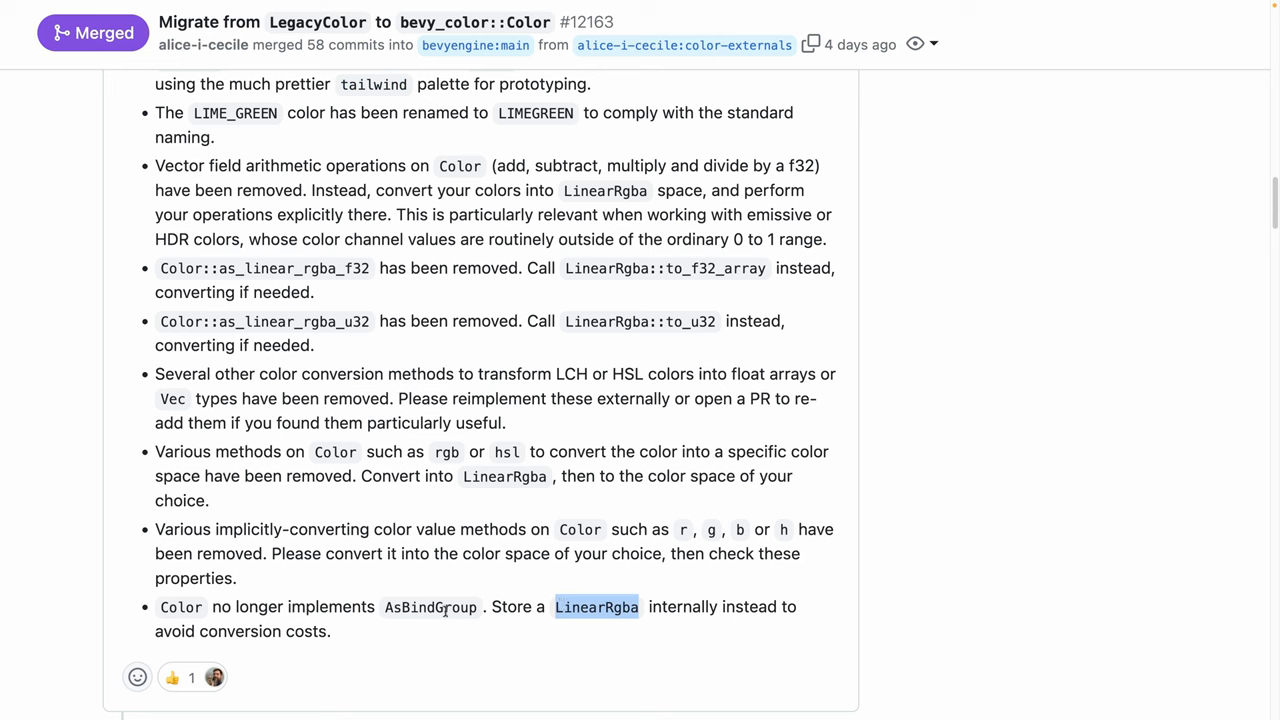
double_click(430, 608)
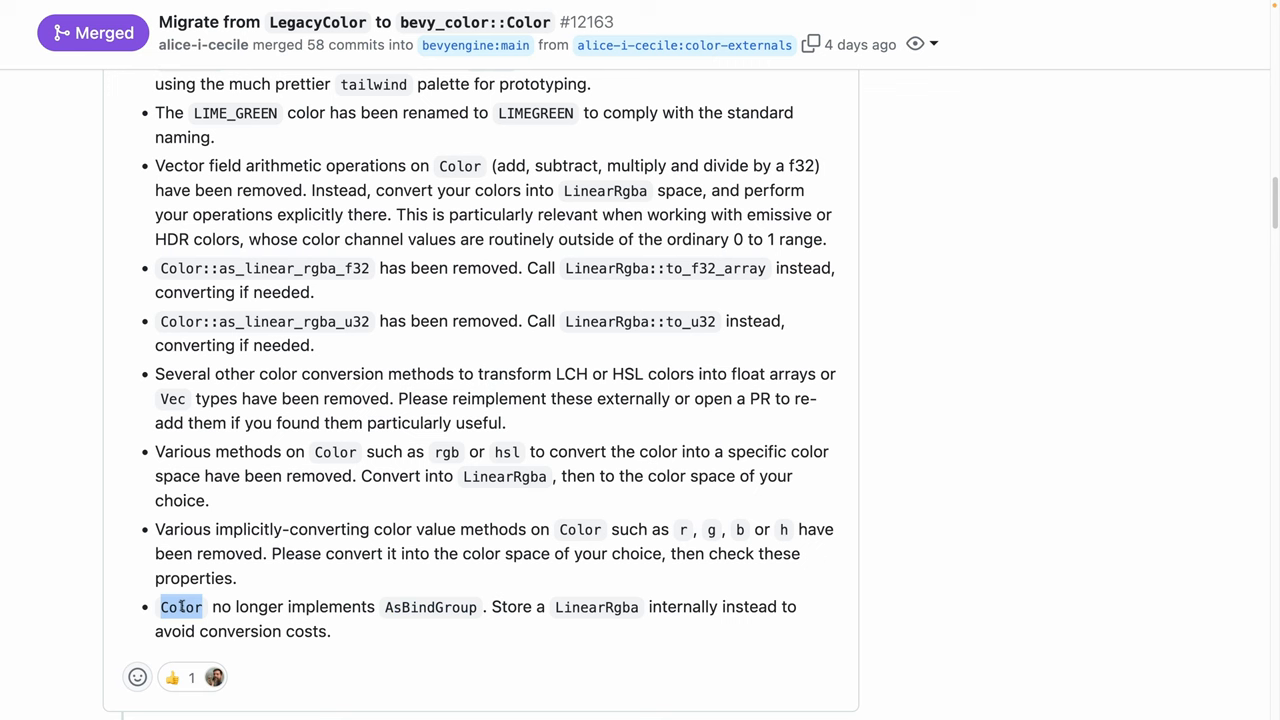
mouse_move(404, 616)
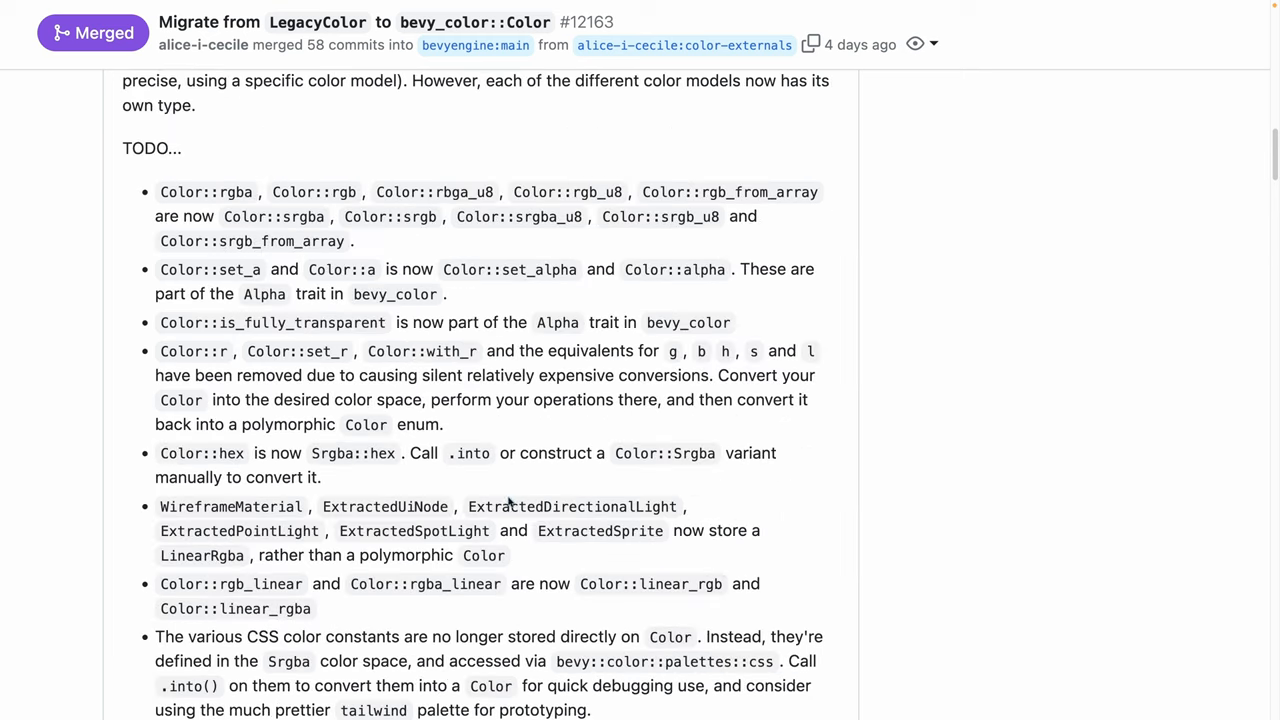
Return to the newsletter's bevy_color entry and reach the PR #12147 link
scroll(up, 3)
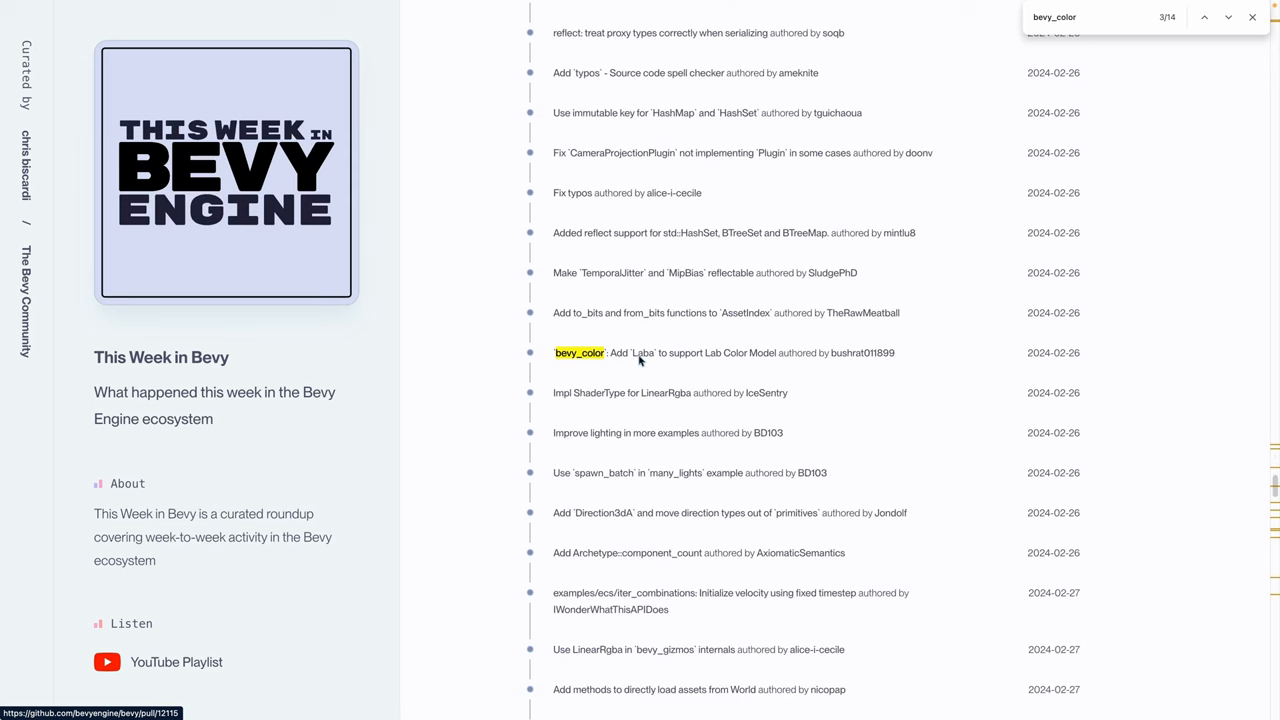
scroll(down, 3)
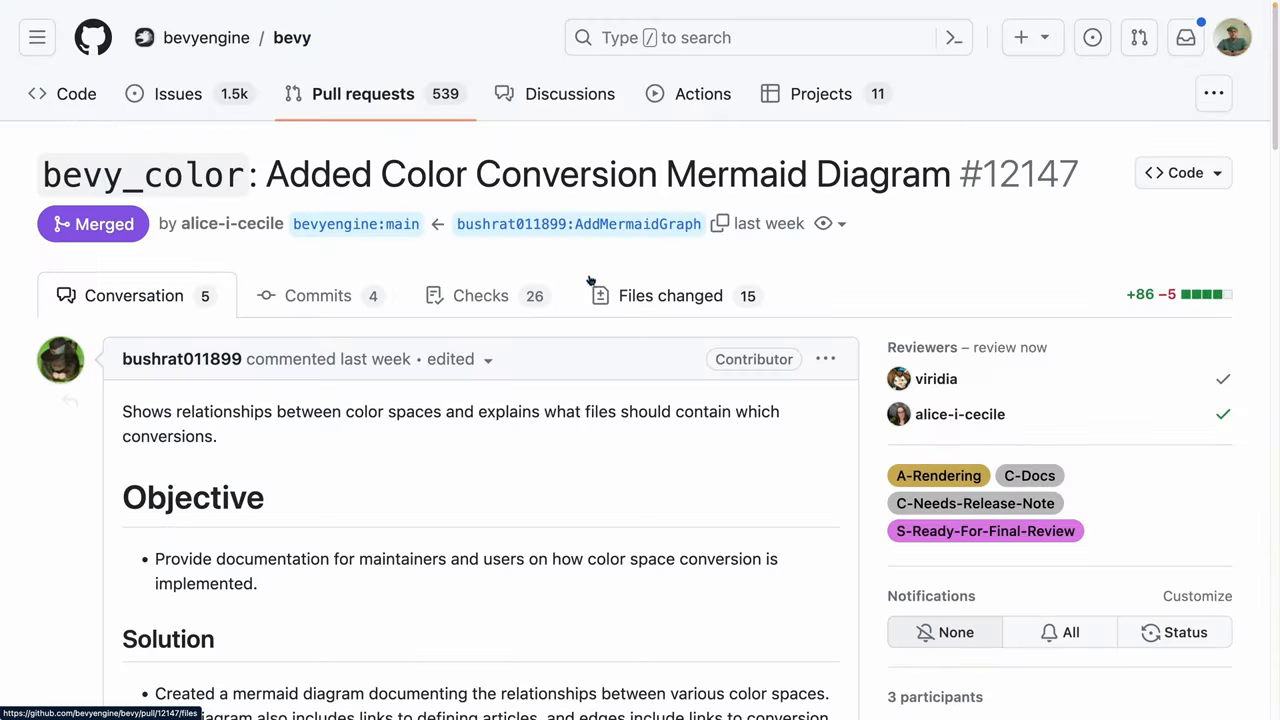
Scroll PR #12147 to the documentation screenshot of the color conversion diagram
scroll(down, 3)
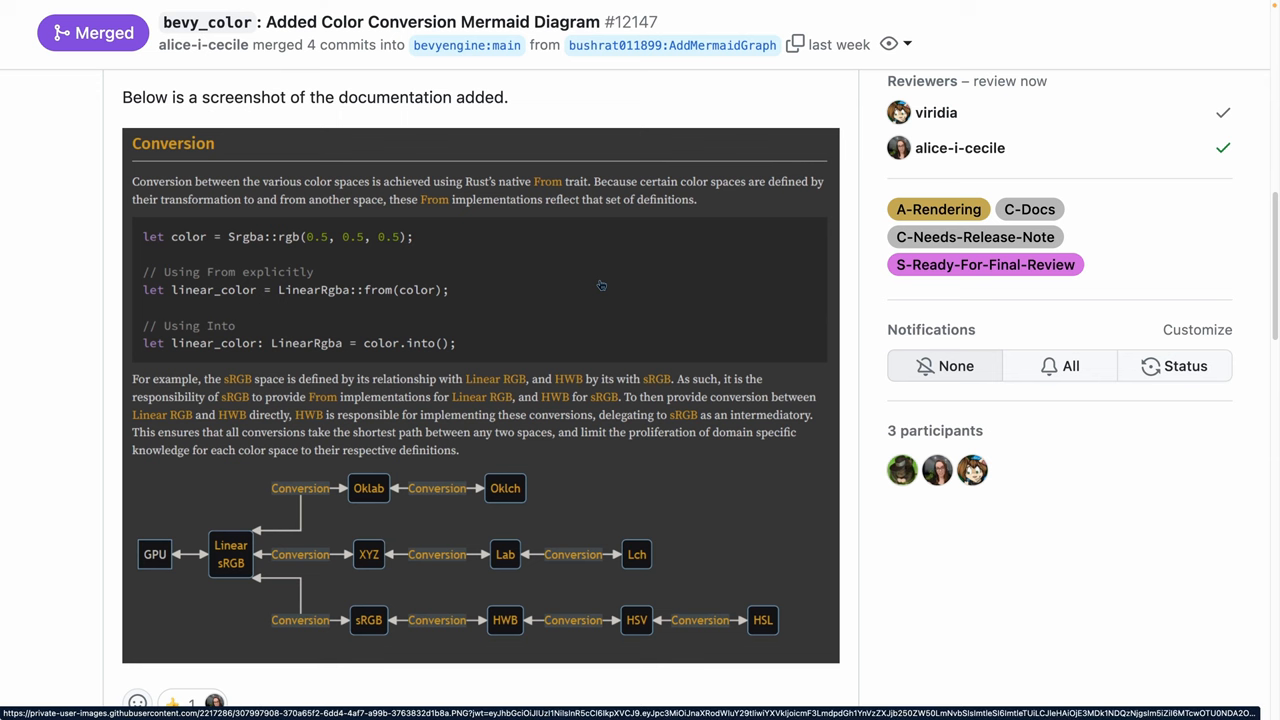
mouse_move(492, 528)
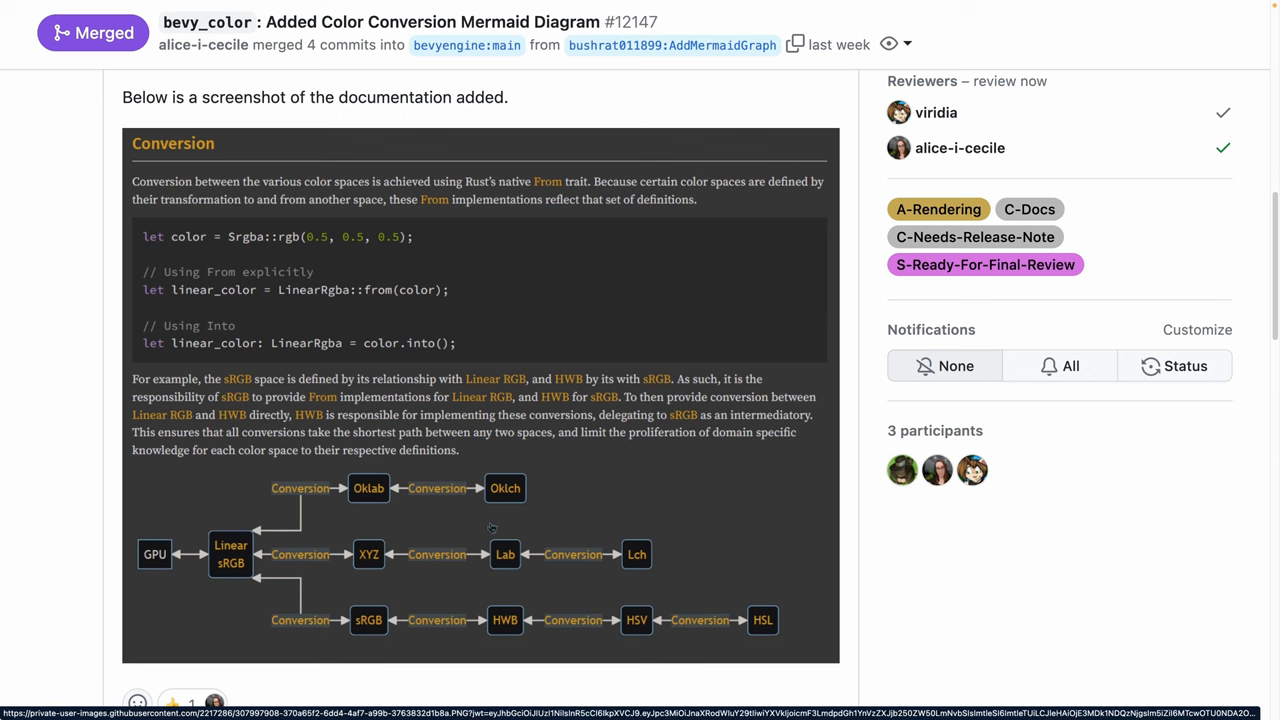
mouse_move(480, 568)
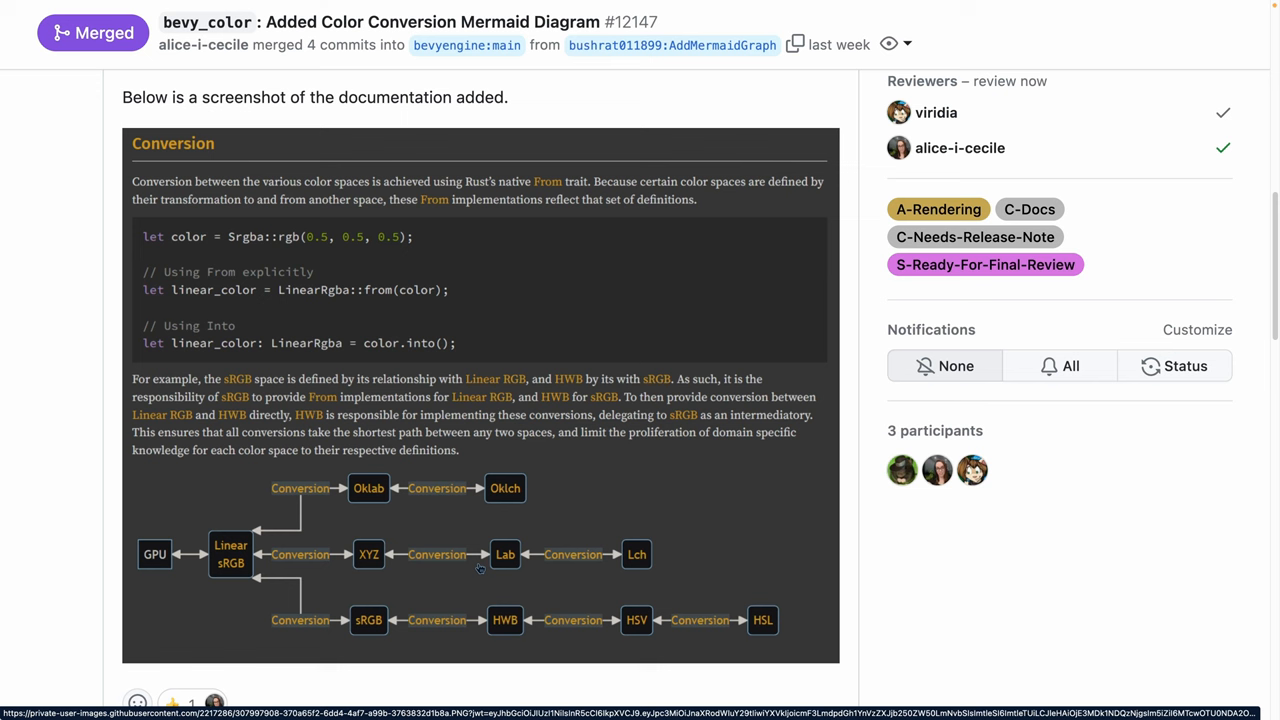
mouse_move(656, 596)
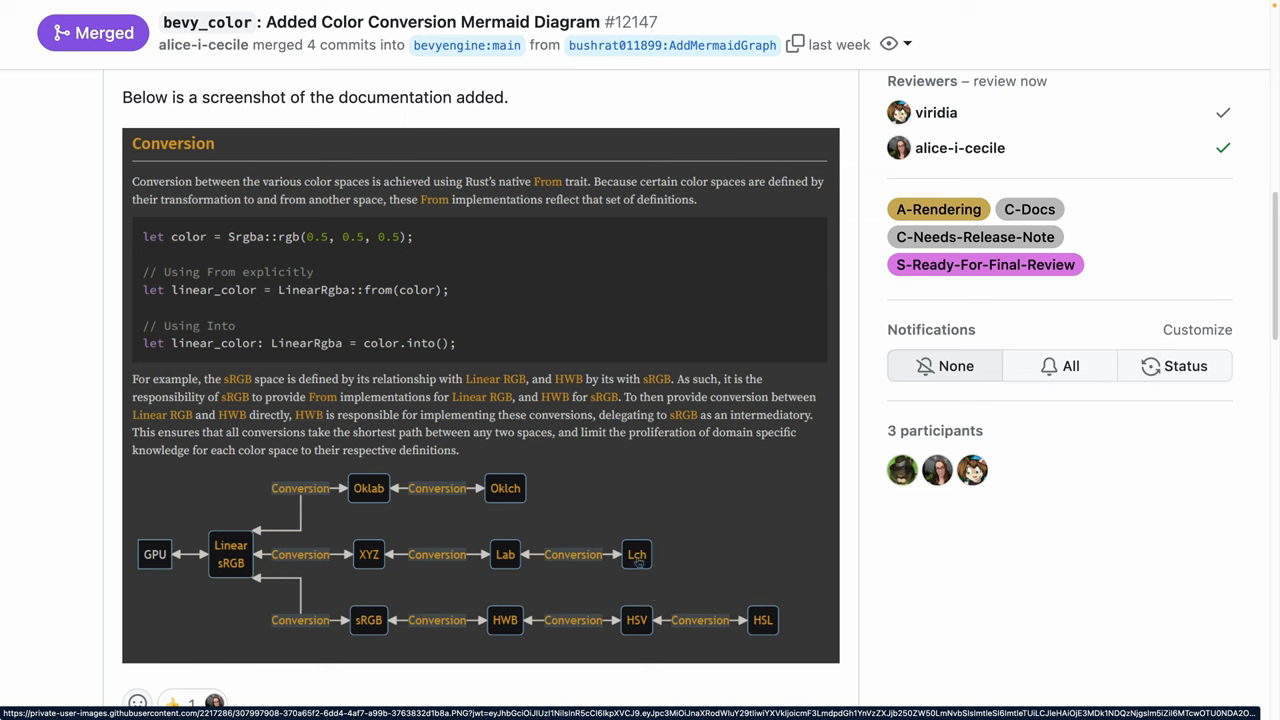
mouse_move(138, 554)
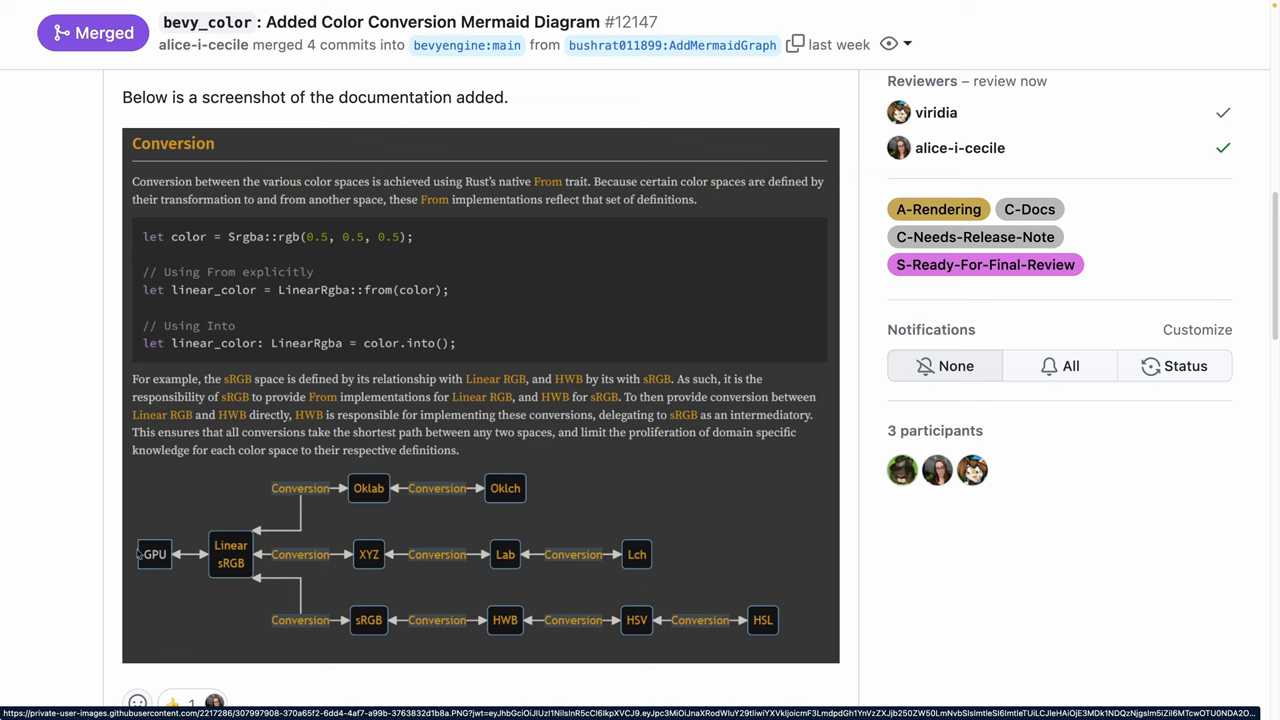
mouse_move(248, 556)
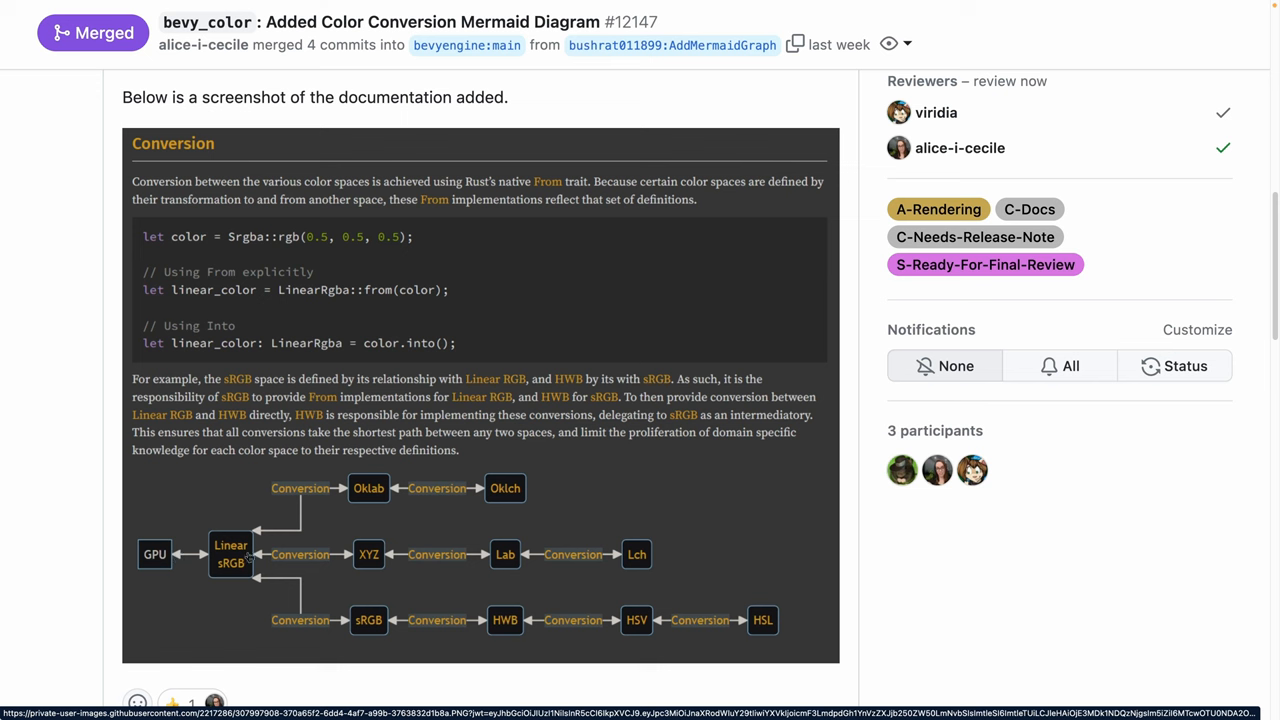
mouse_move(356, 554)
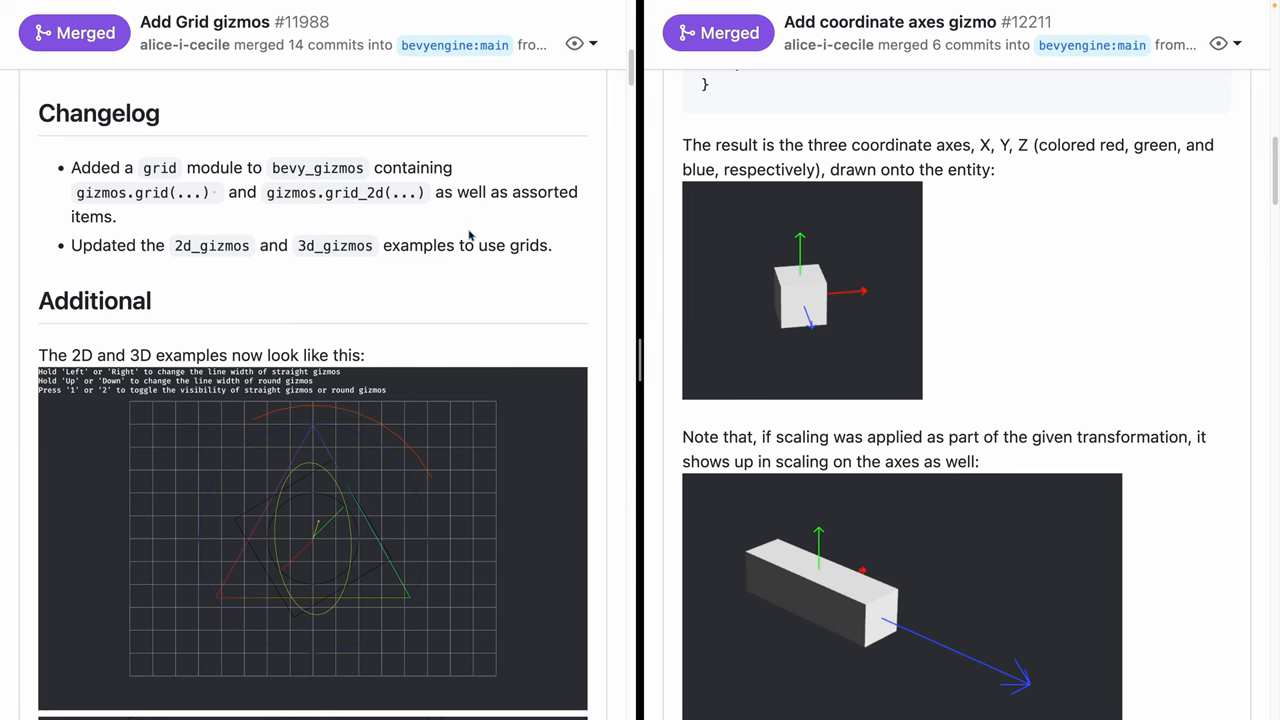
Scroll through the Grid gizmos and coordinate axes gizmo pull requests
scroll(down, 3)
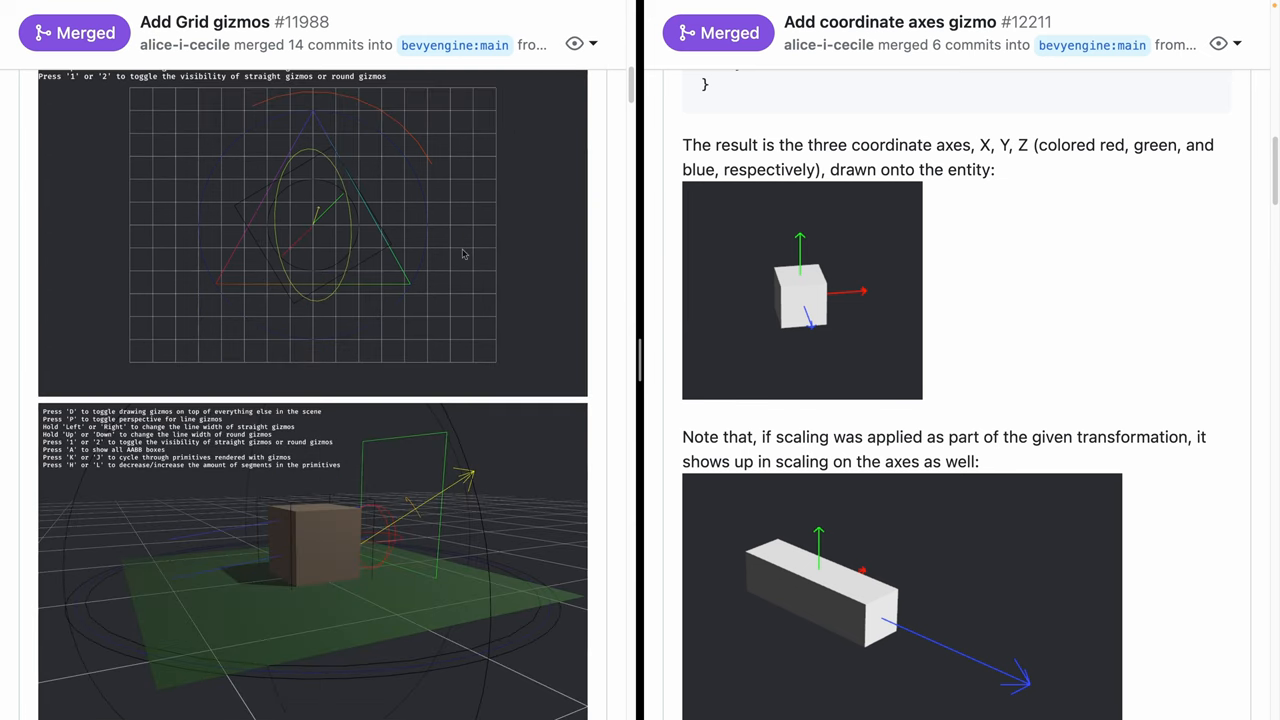
mouse_move(380, 480)
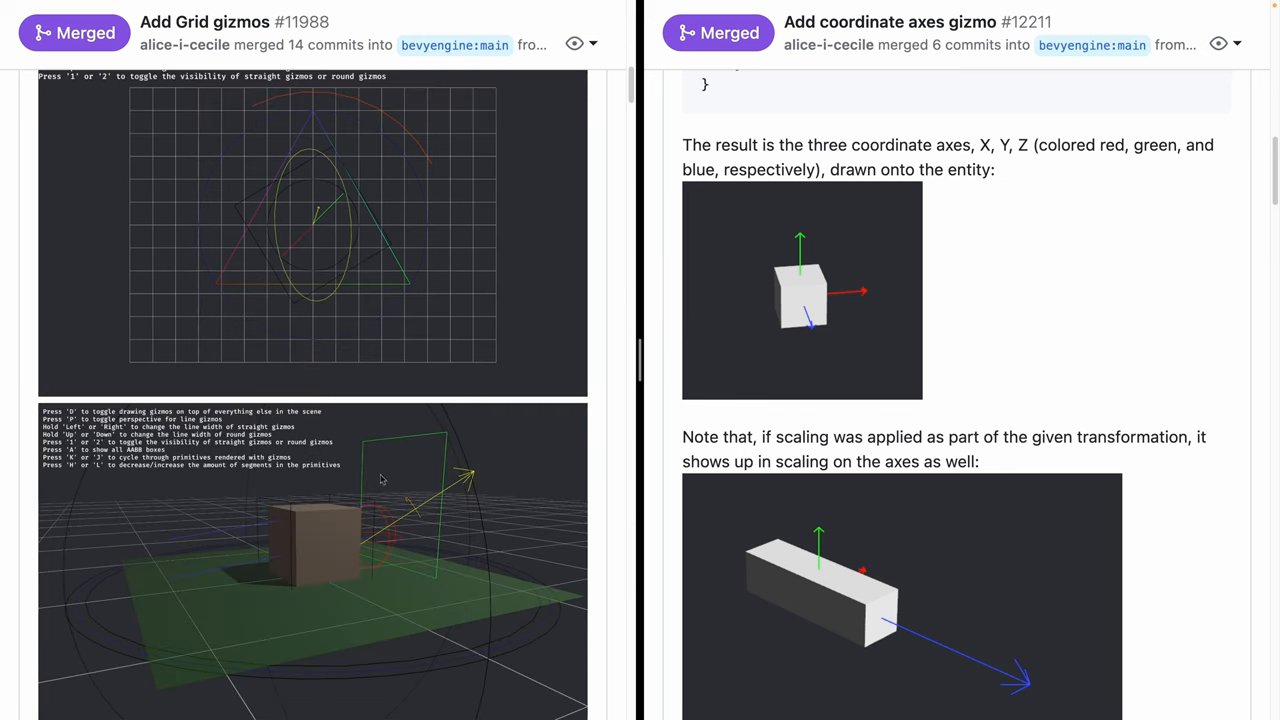
scroll(down, 3)
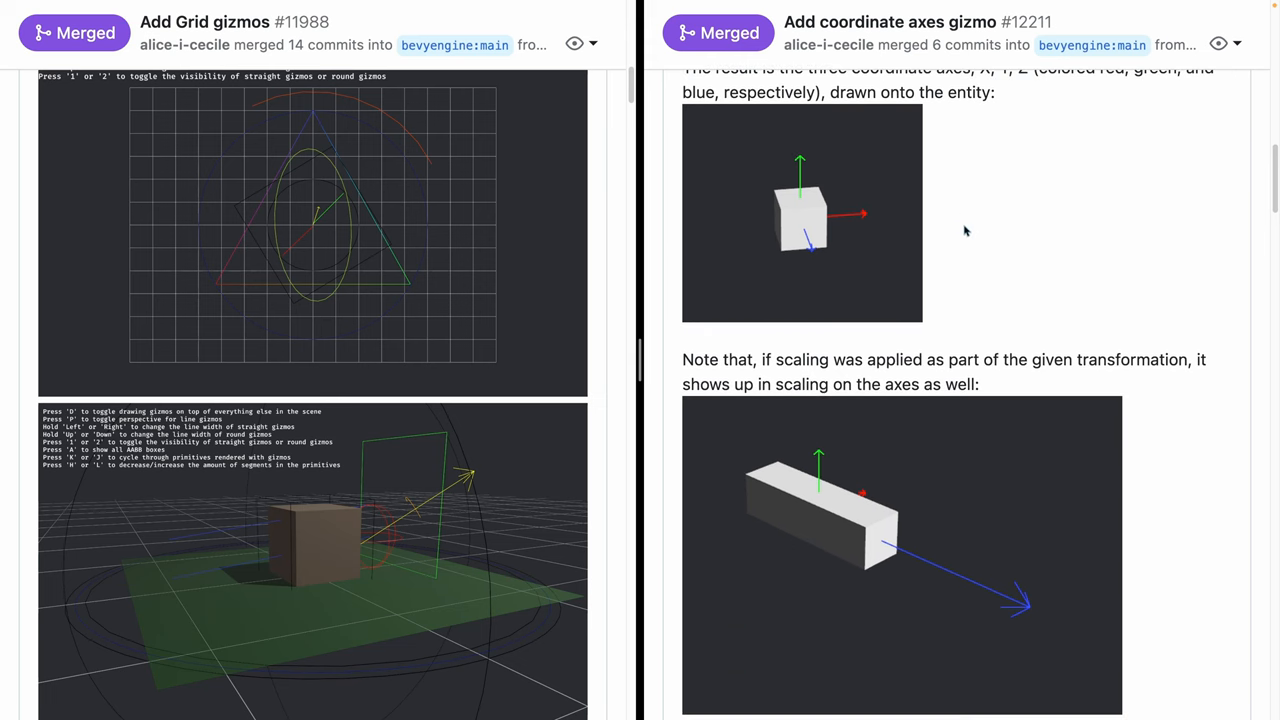
mouse_move(968, 334)
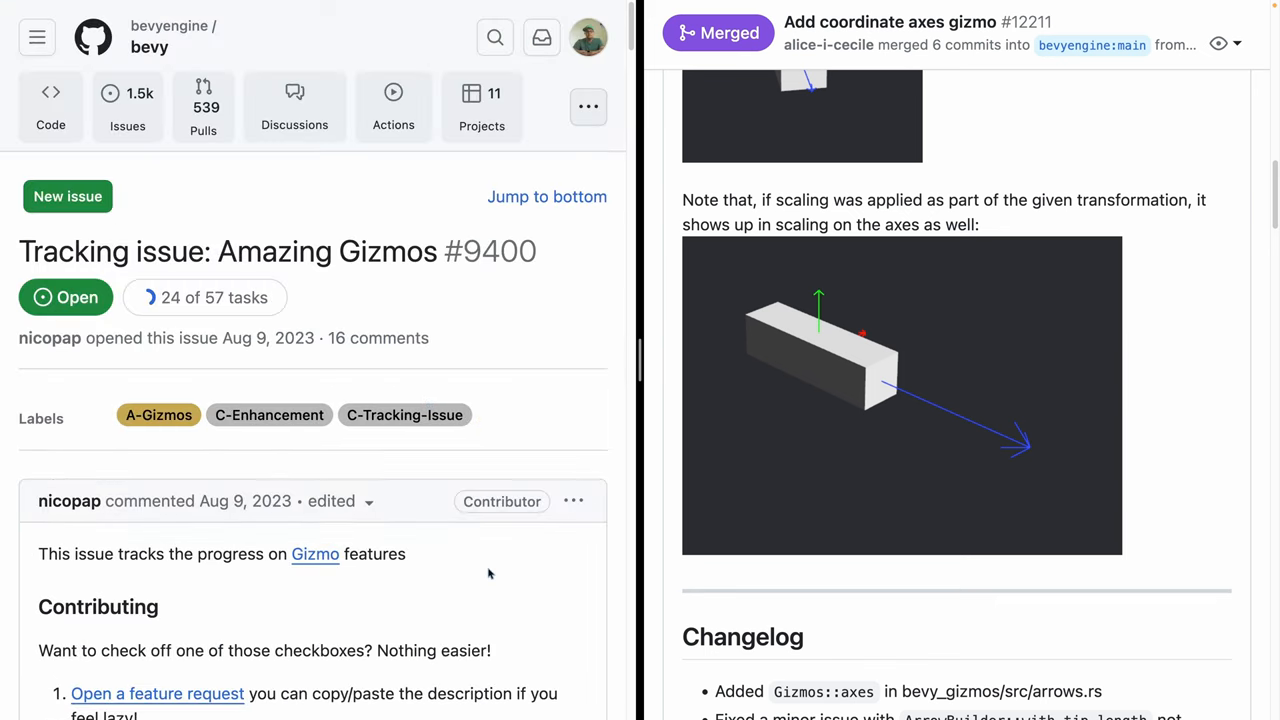
Scroll down the Amazing Gizmos tracking issue #9400 task list
scroll(down, 3)
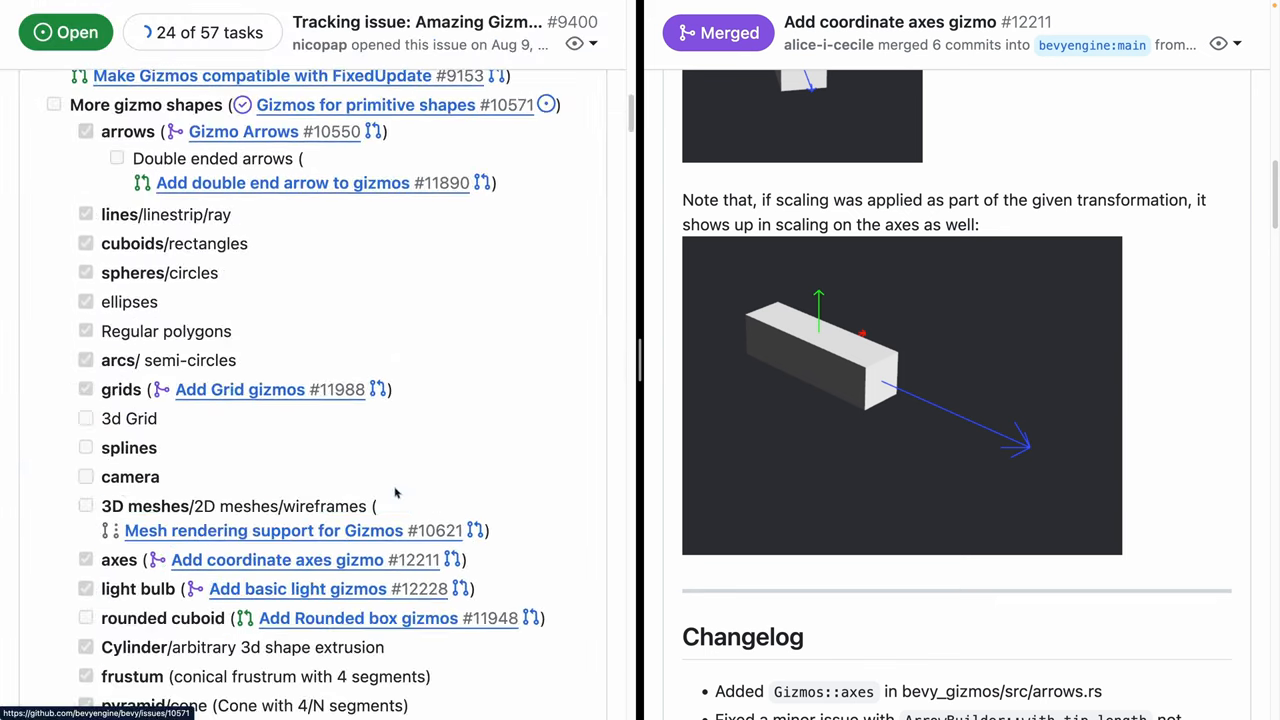
scroll(down, 3)
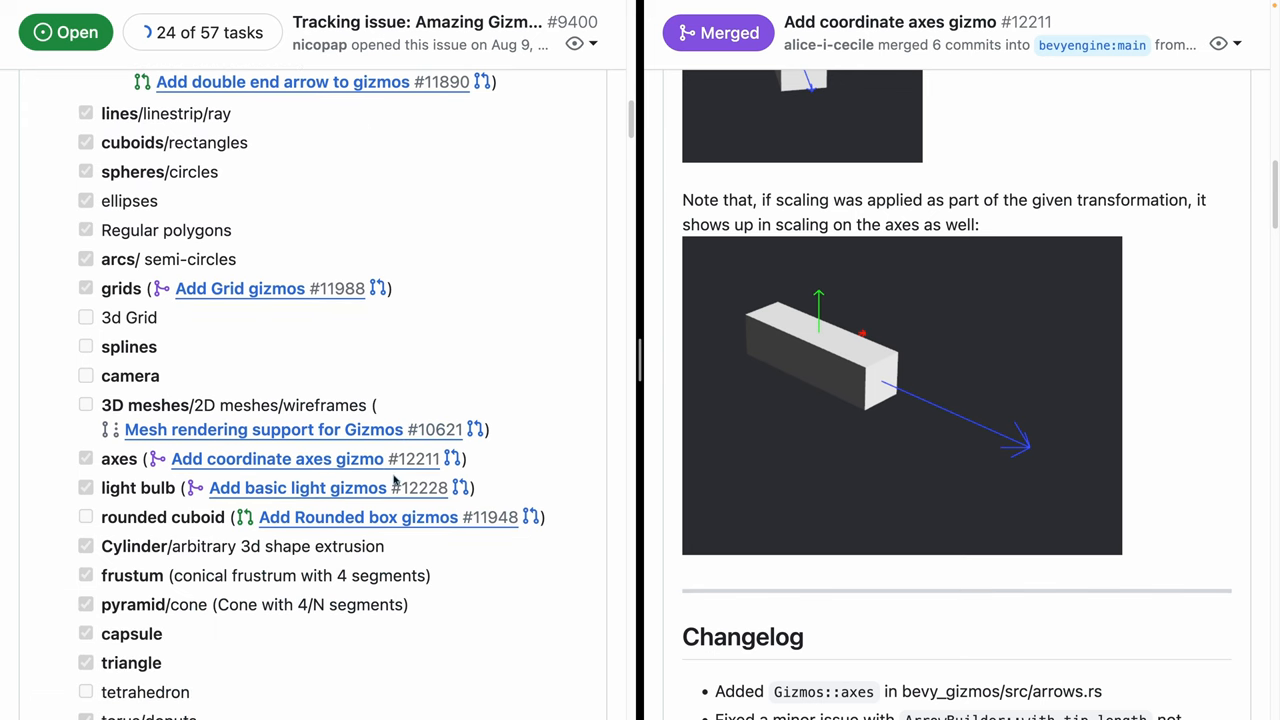
scroll(down, 3)
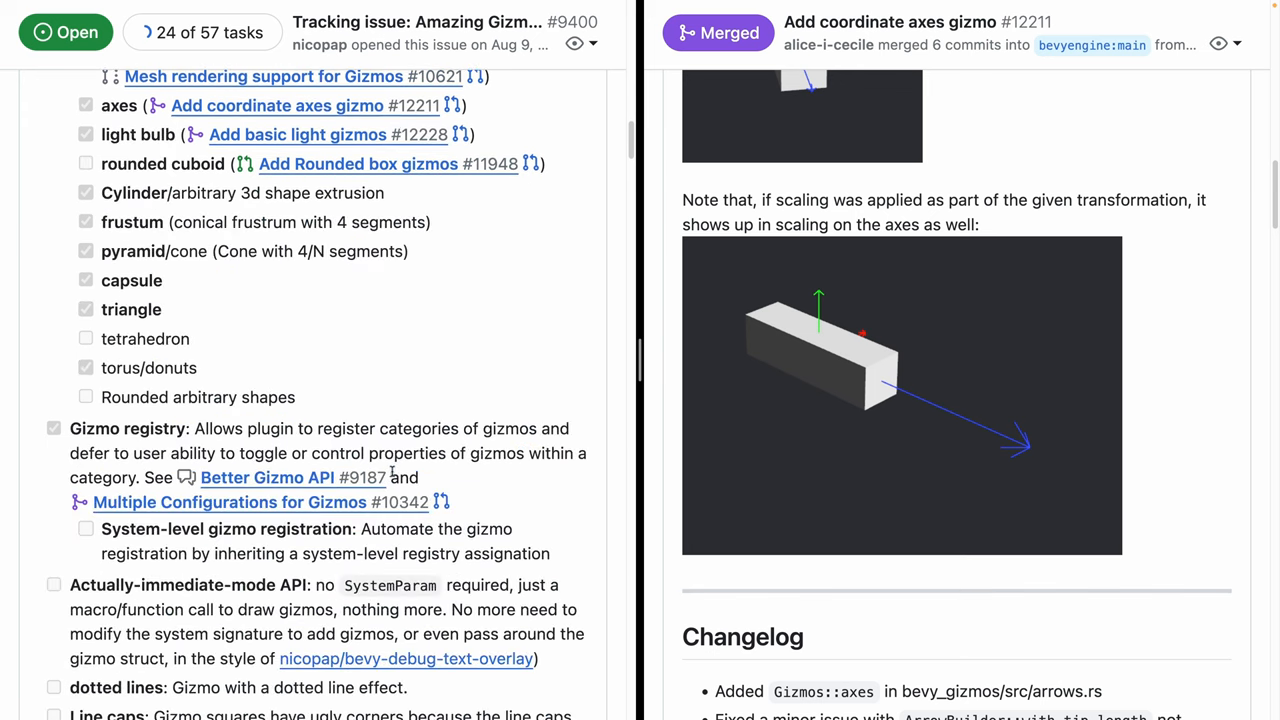
scroll(down, 3)
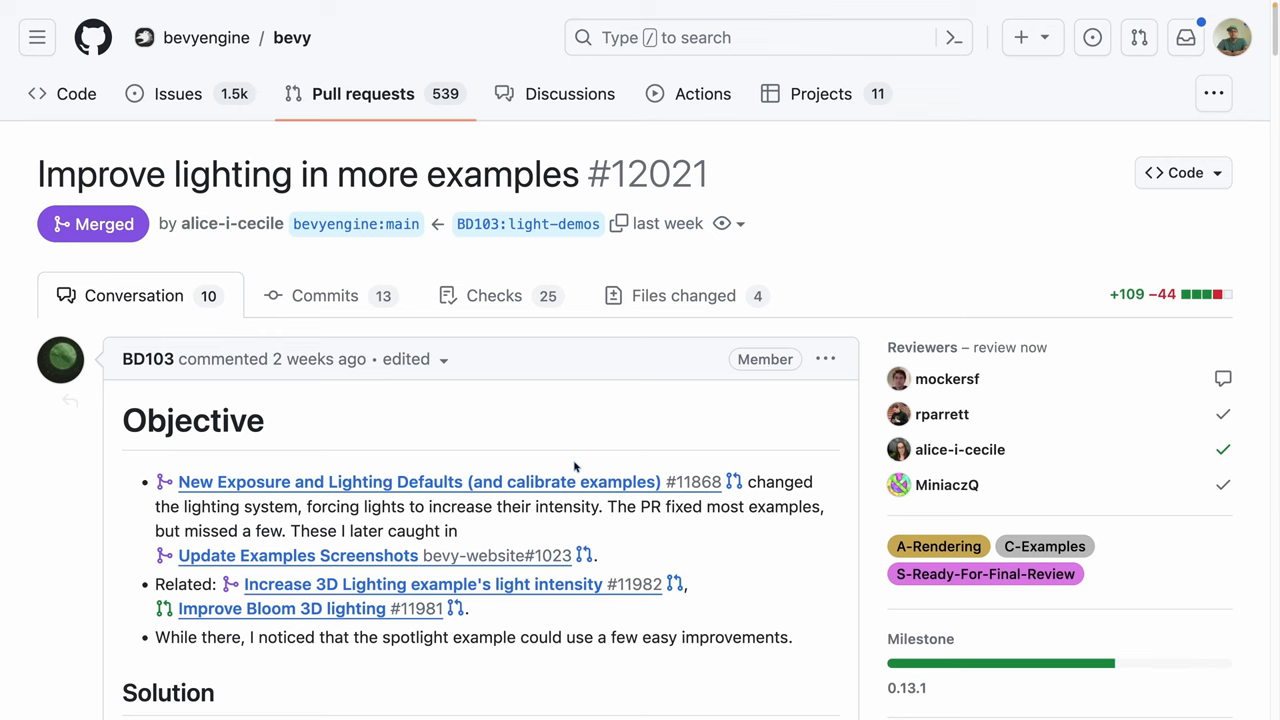
Scroll PR #12021 to the Showcase Skybox and Spotlight before/after screenshots
scroll(down, 3)
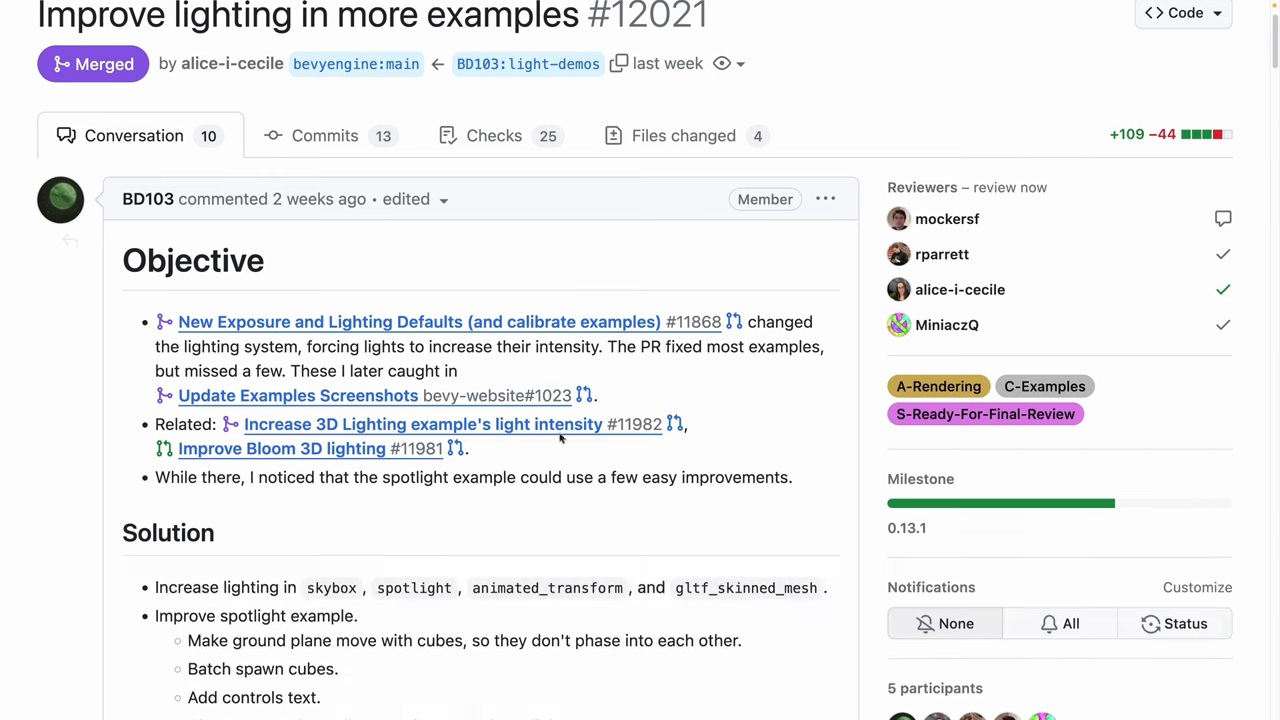
scroll(down, 3)
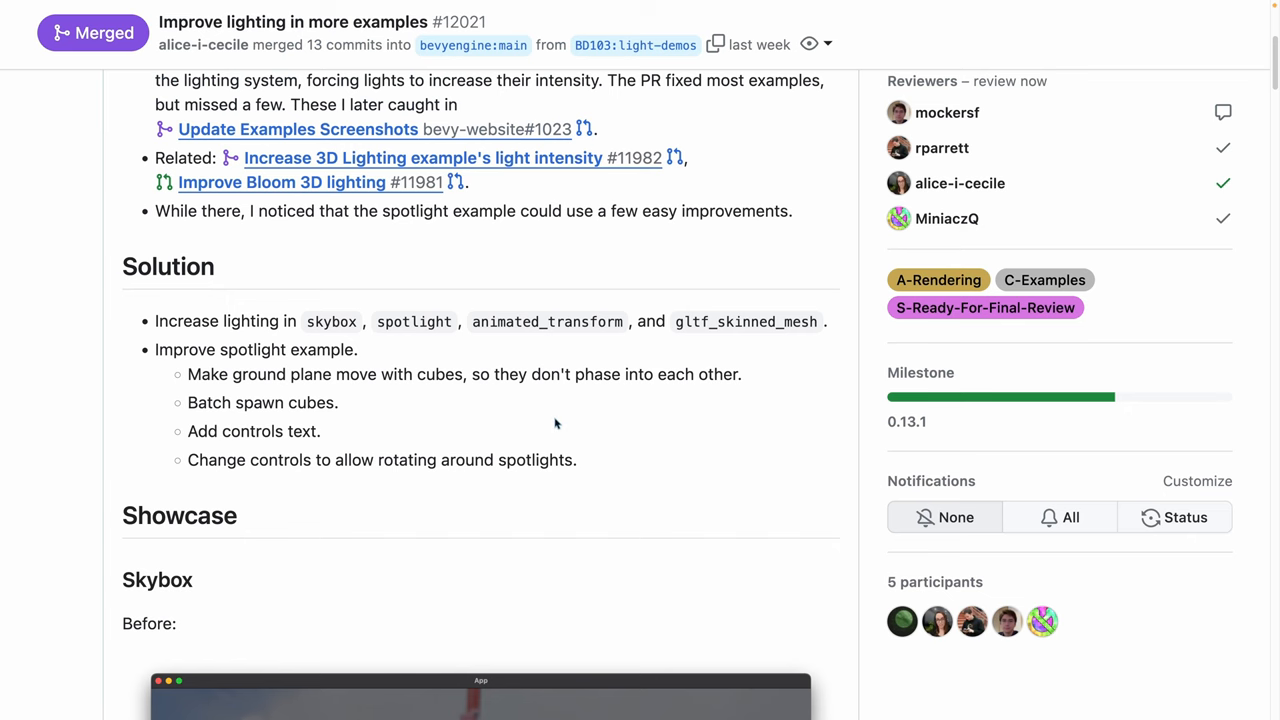
scroll(up, 3)
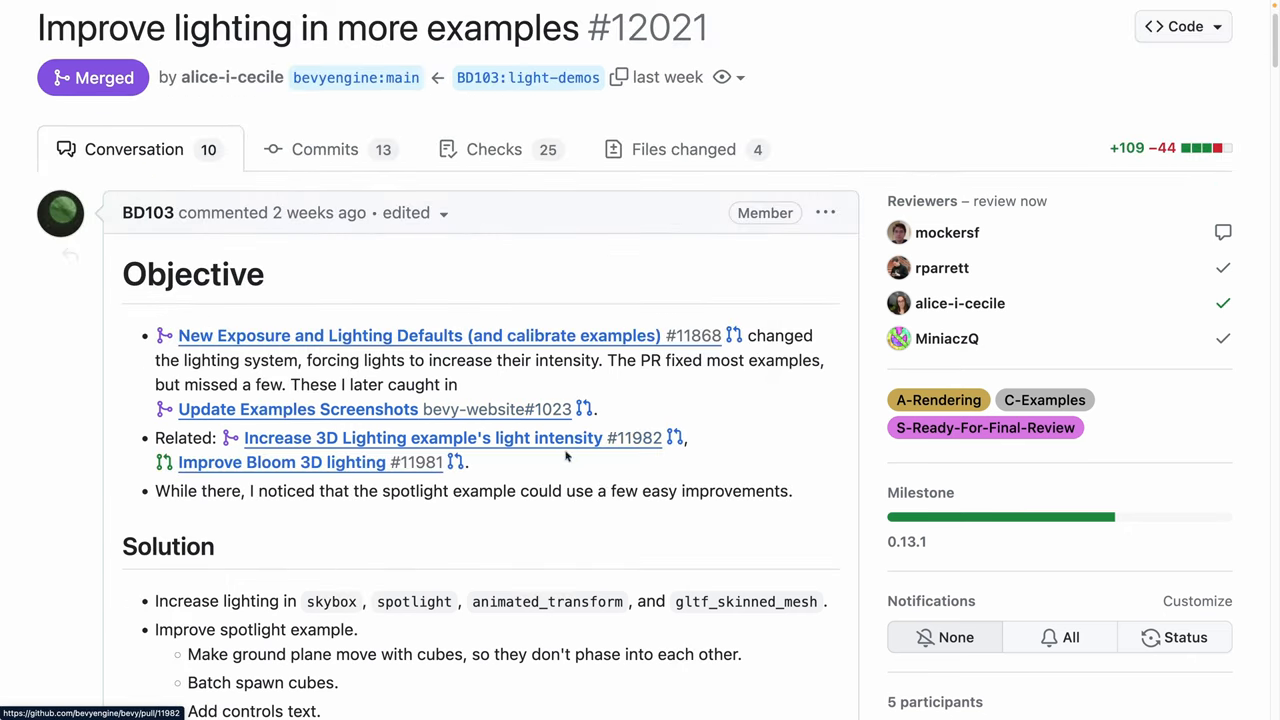
mouse_move(570, 480)
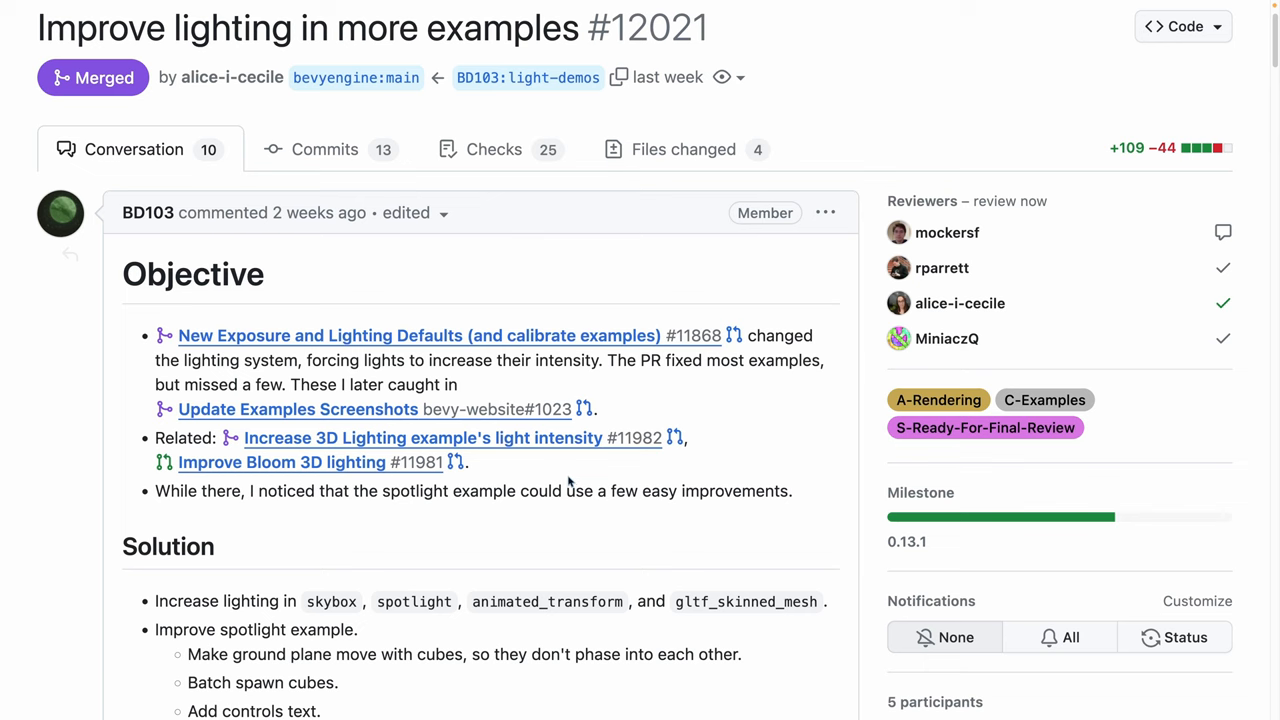
scroll(down, 3)
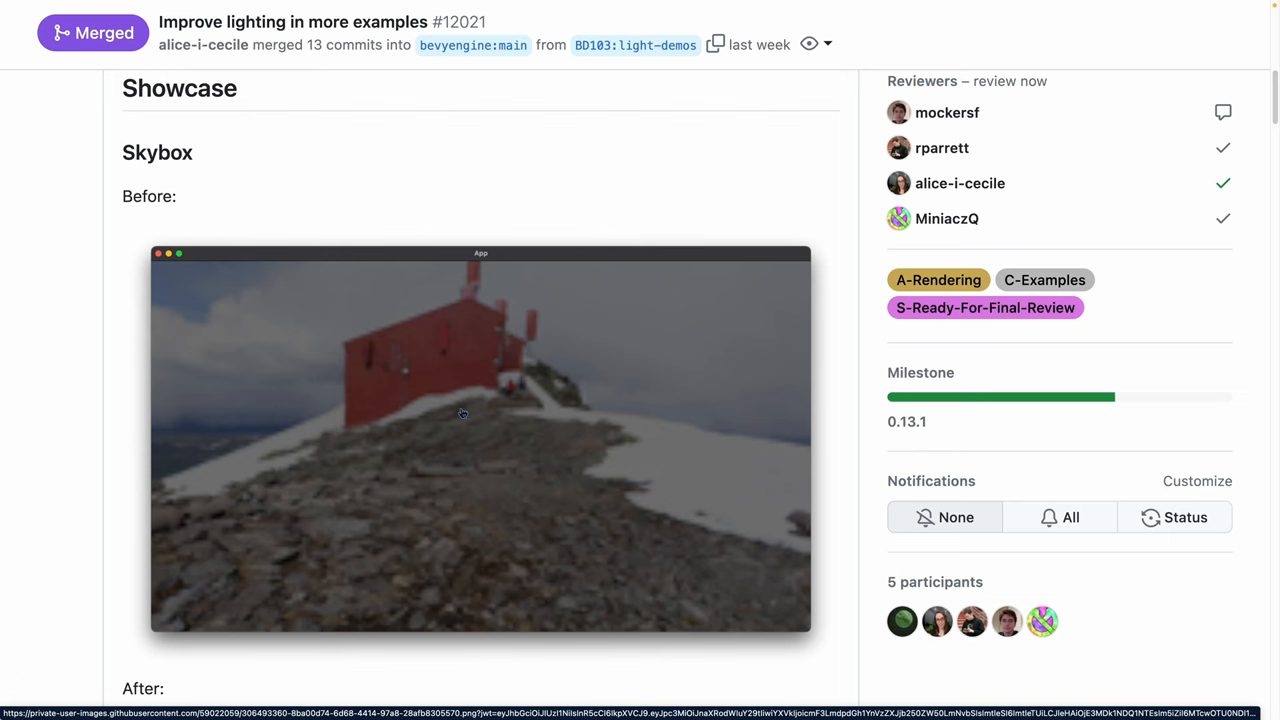
scroll(down, 3)
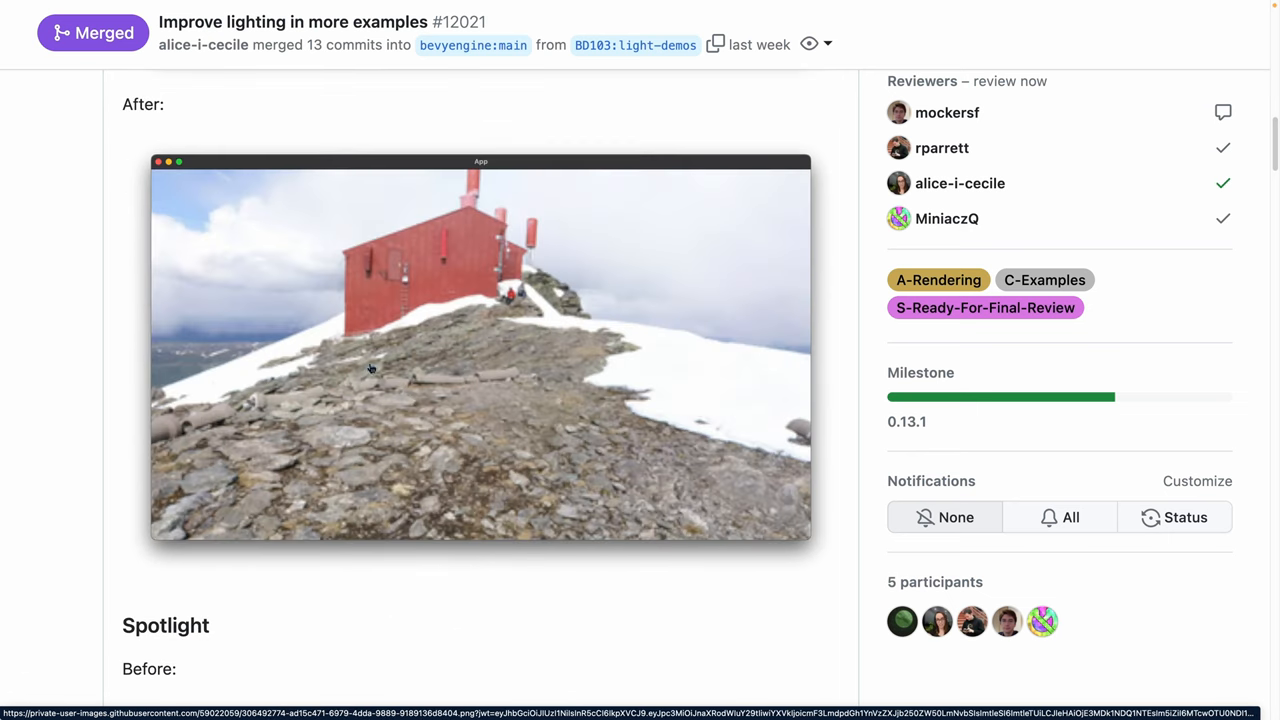
scroll(down, 3)
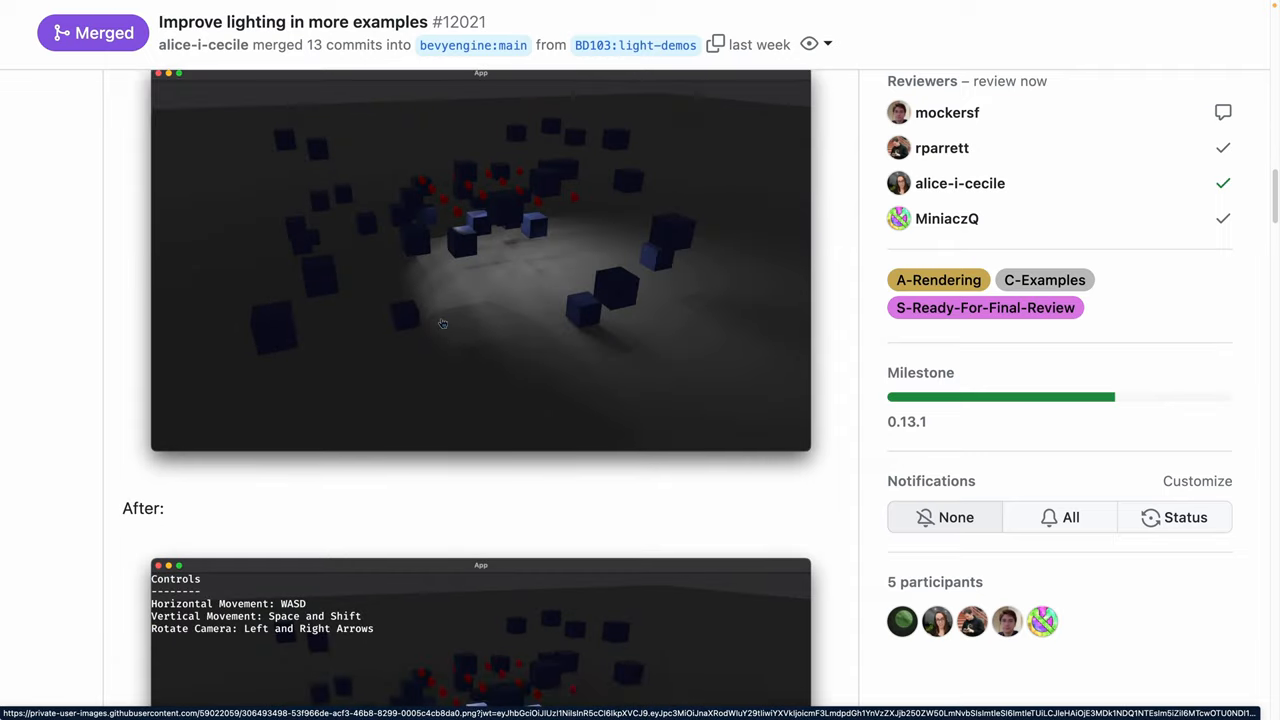
scroll(down, 3)
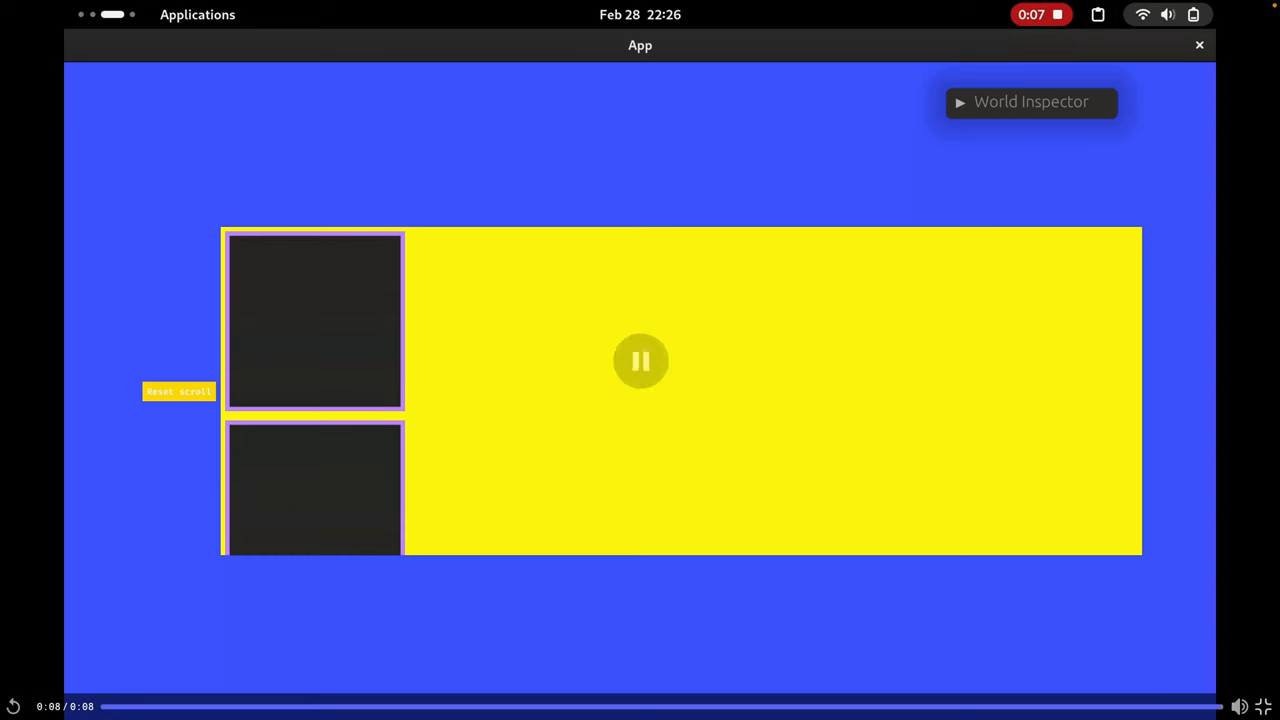
click(640, 360)
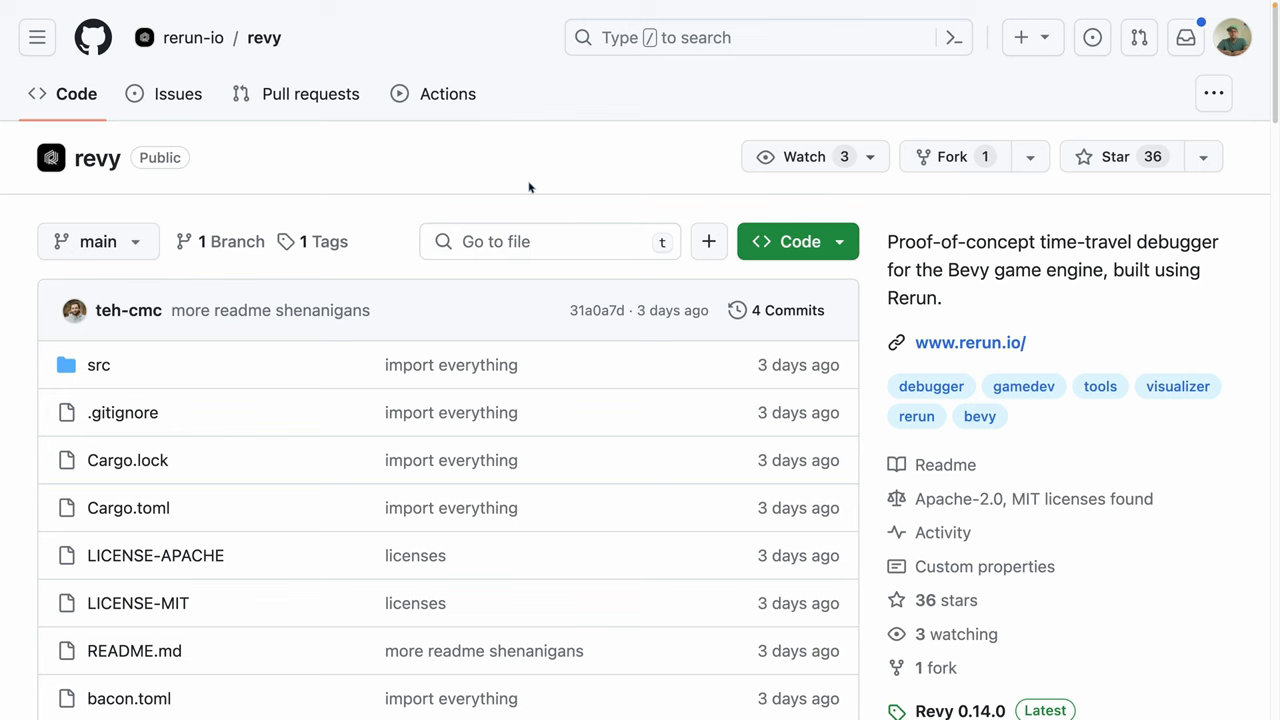
mouse_move(568, 172)
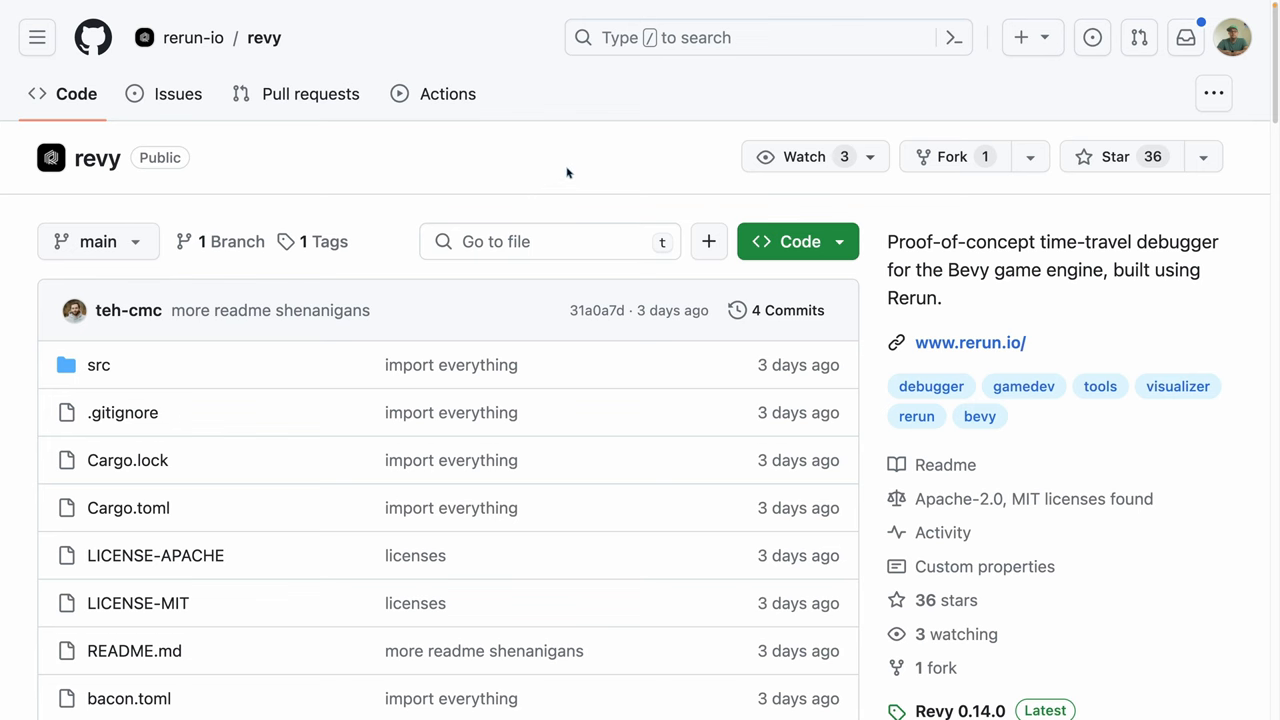
Scroll the revy README to the Examples section's Breakout live demo link
scroll(down, 3)
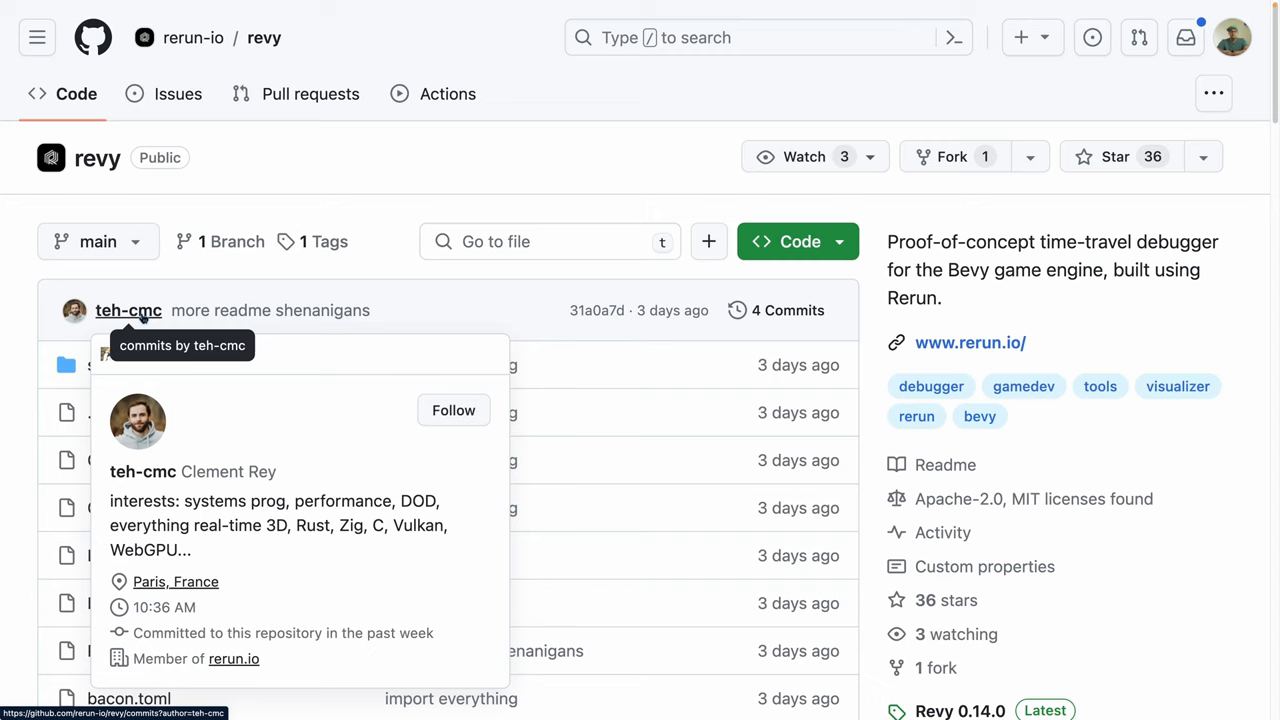
scroll(down, 3)
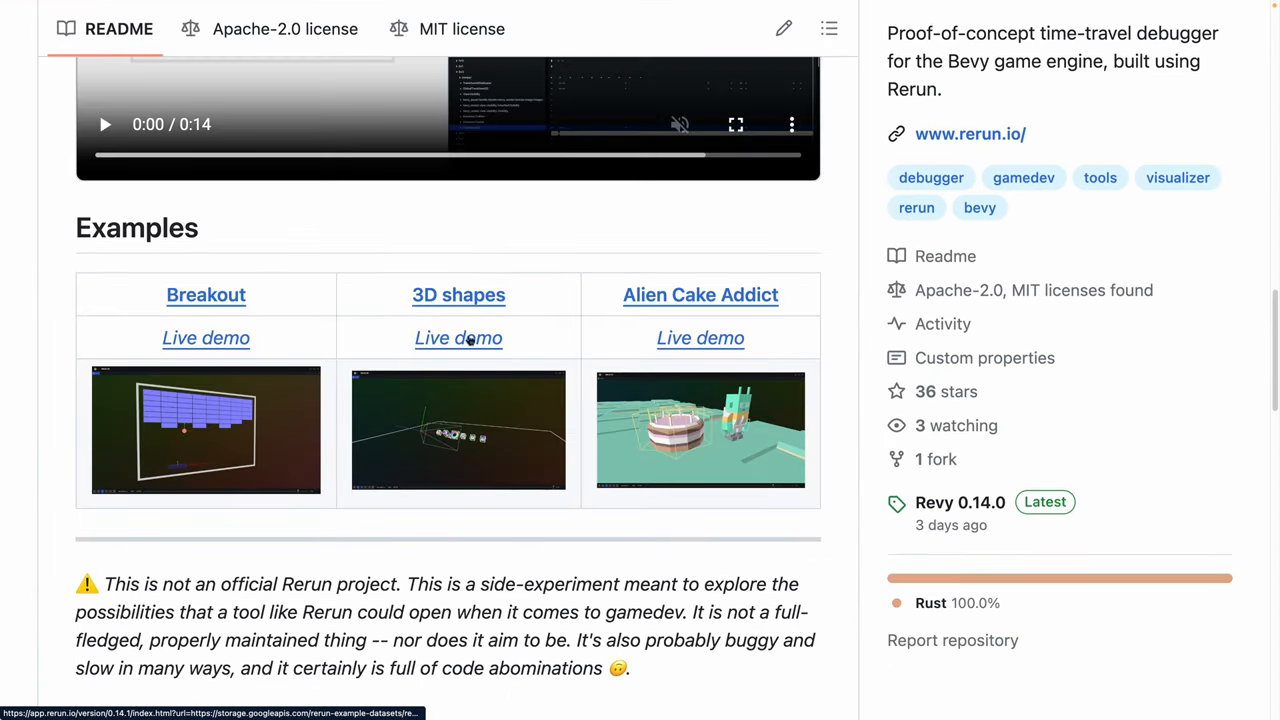
mouse_move(458, 336)
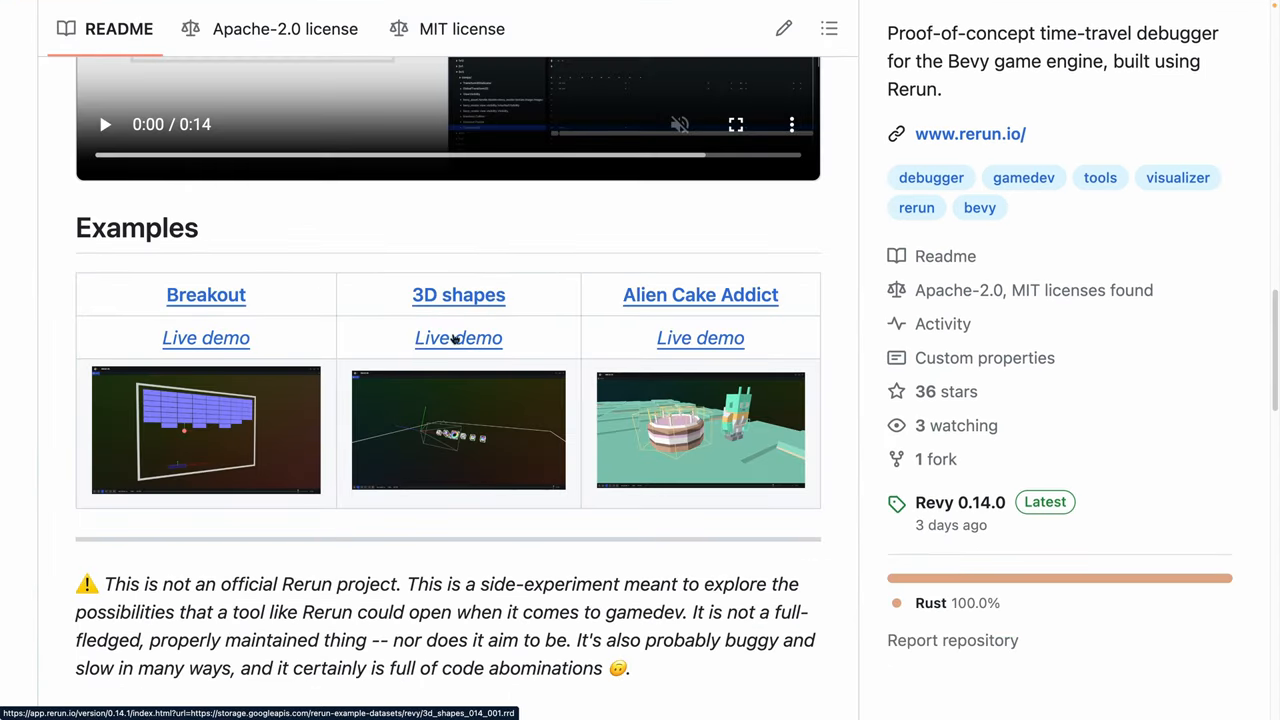
scroll(down, 3)
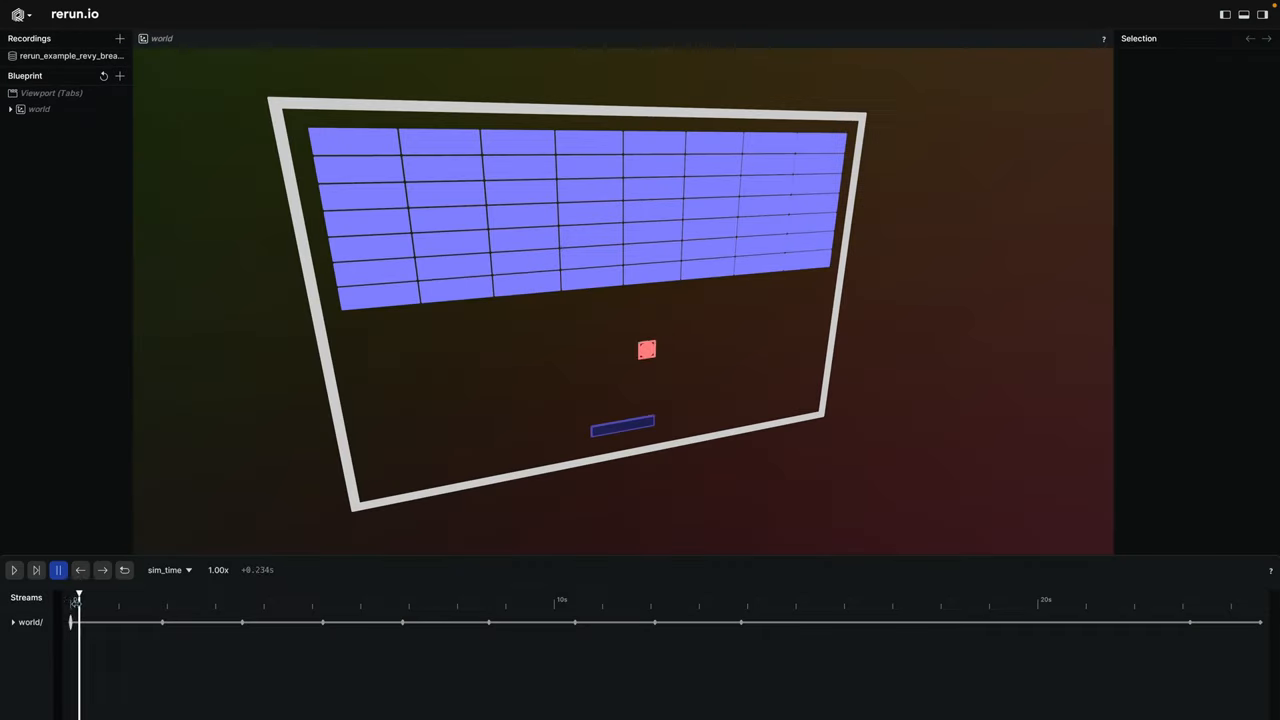
Play the Breakout recording until several bricks break, then pause it
click(14, 570)
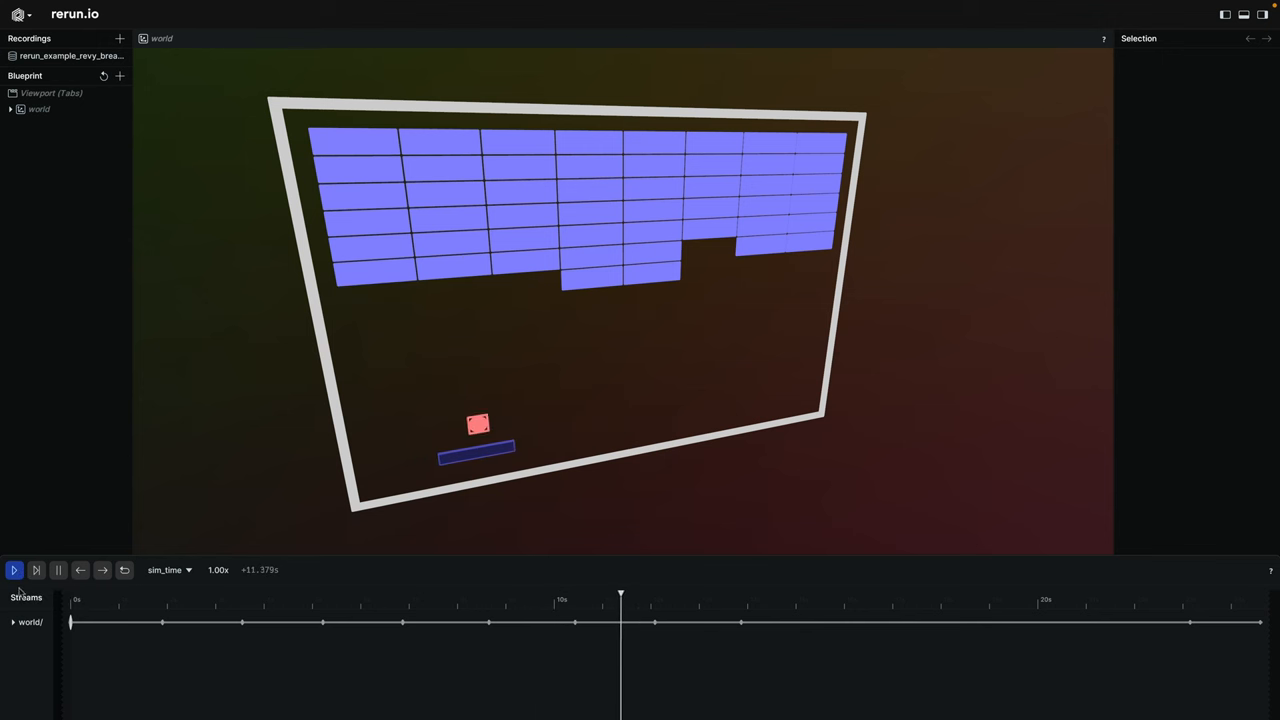
click(14, 570)
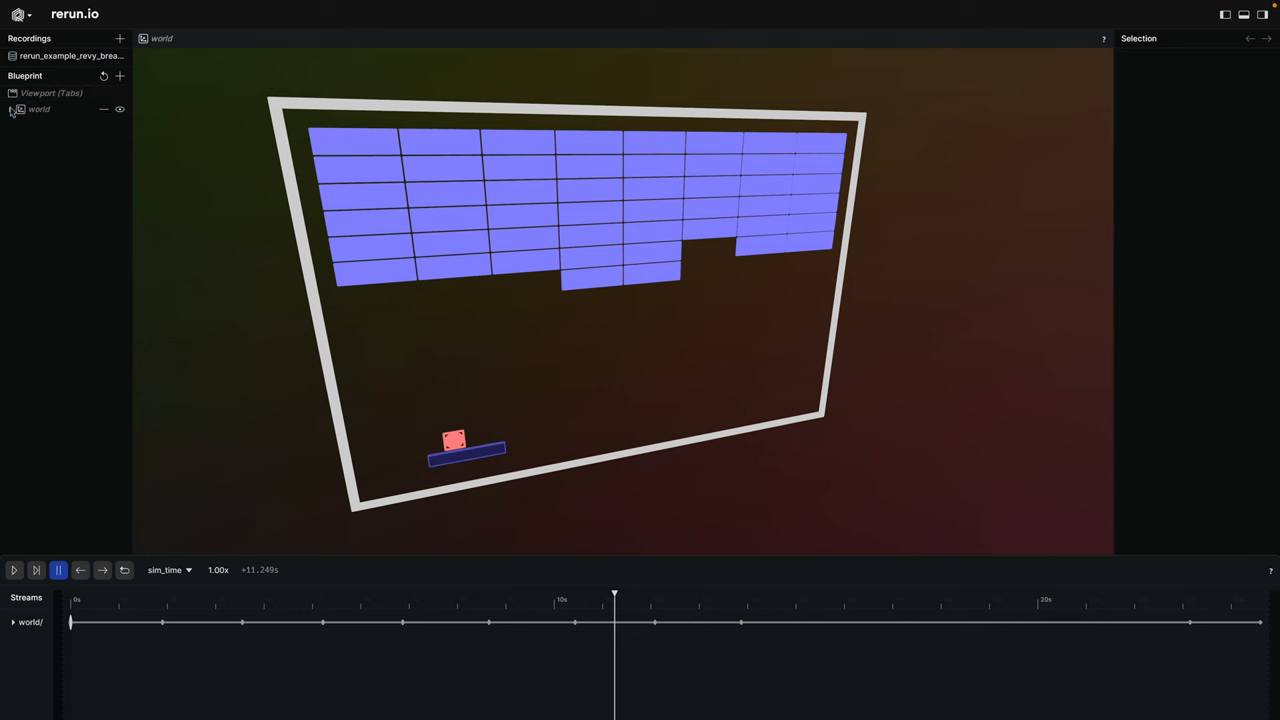
Expand the world entity tree and inspect brick 3v1's aabb and sprite components
click(12, 108)
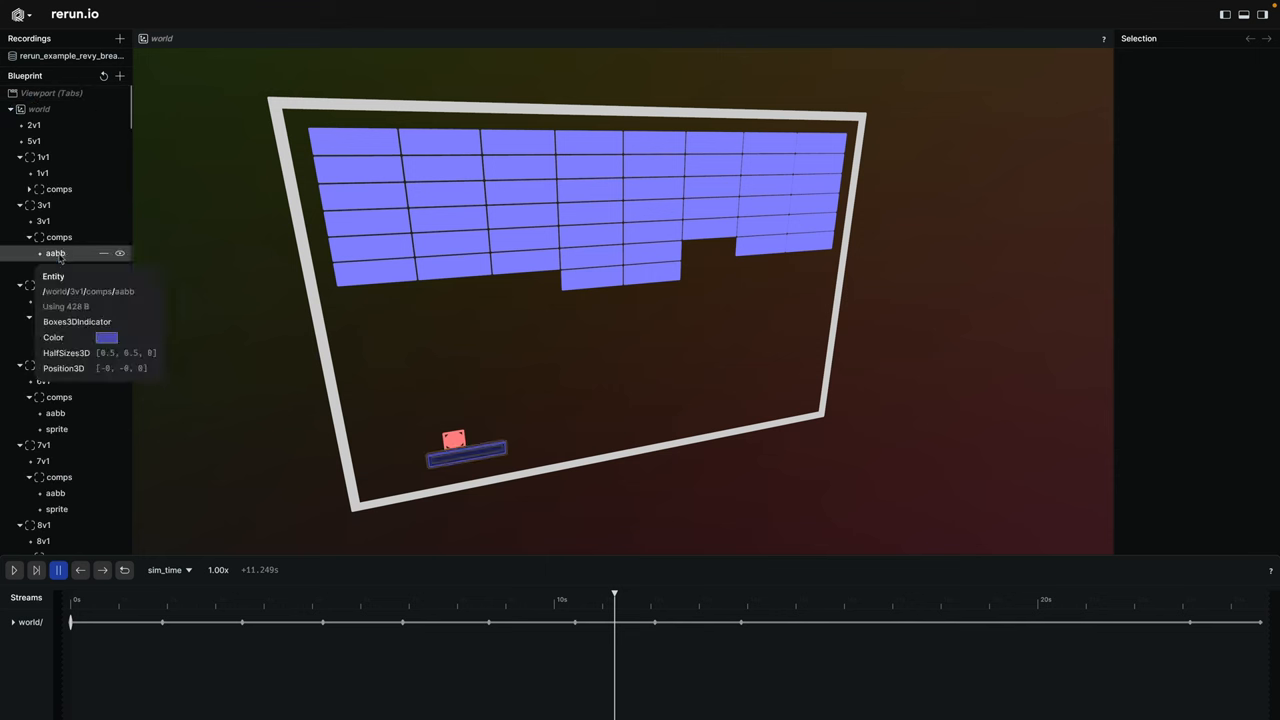
click(56, 252)
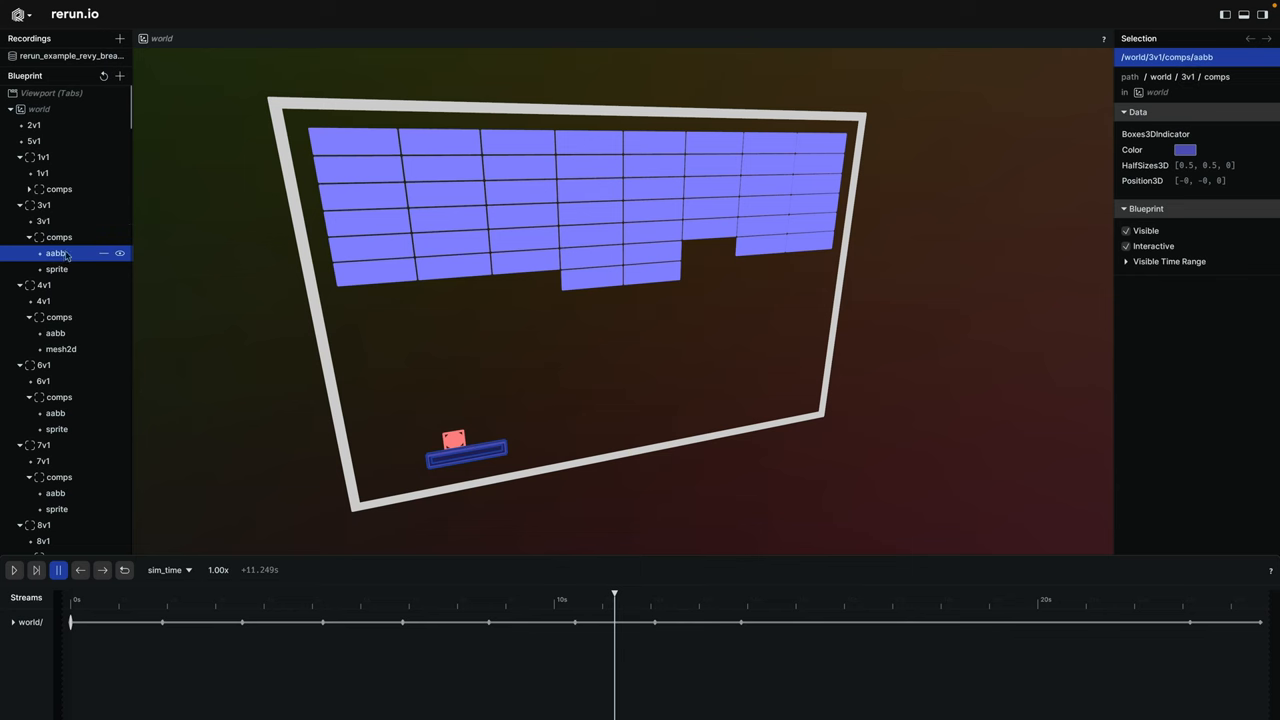
click(56, 268)
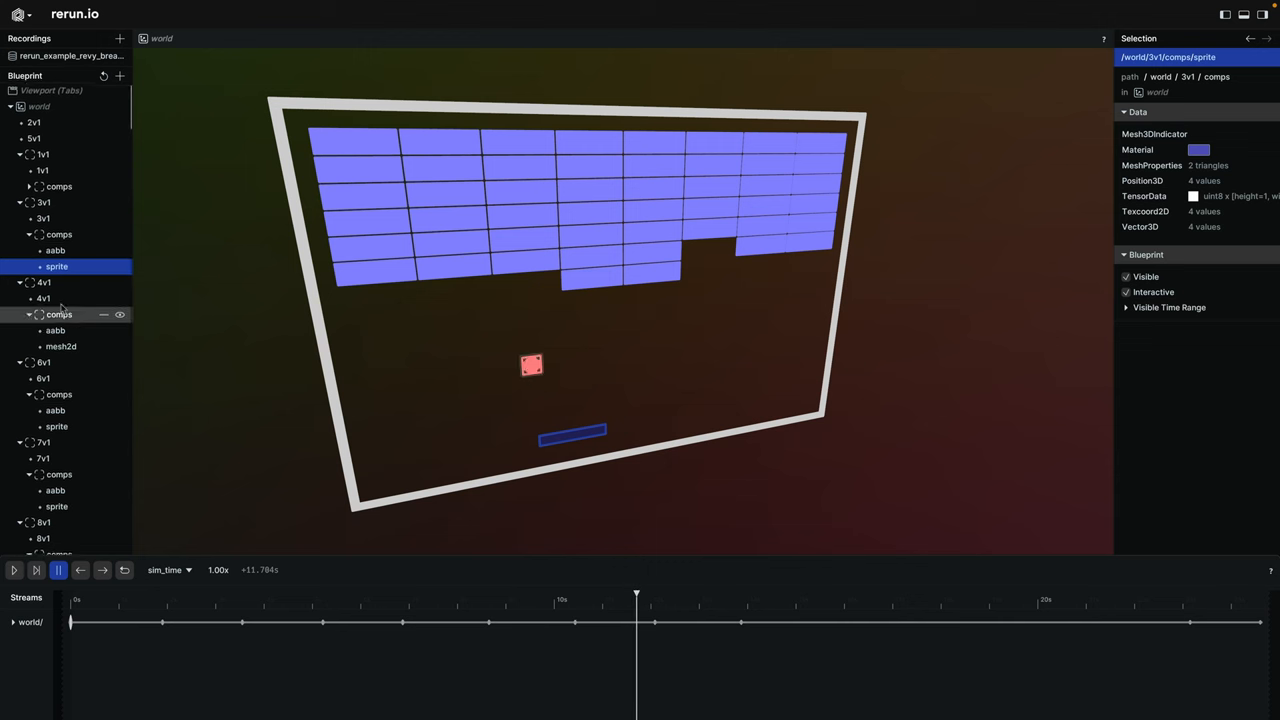
View the Position2D instance table and select instance 3's position value
scroll(down, 3)
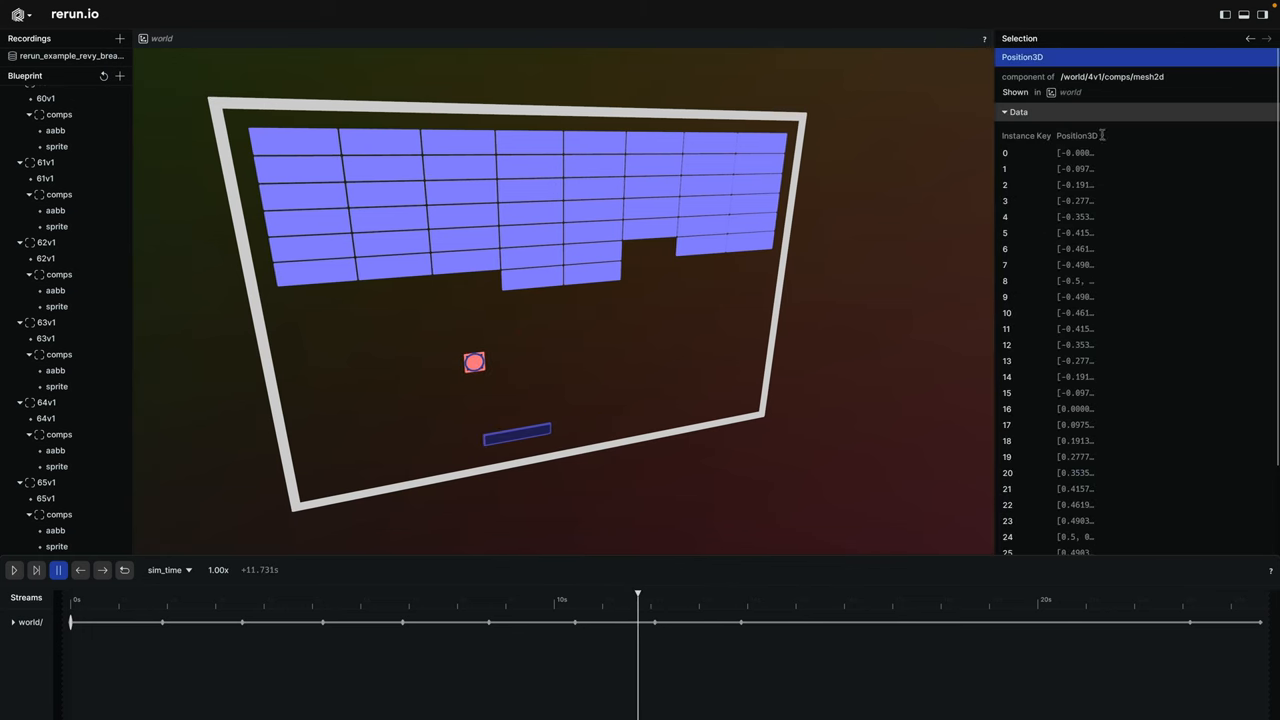
double_click(1078, 136)
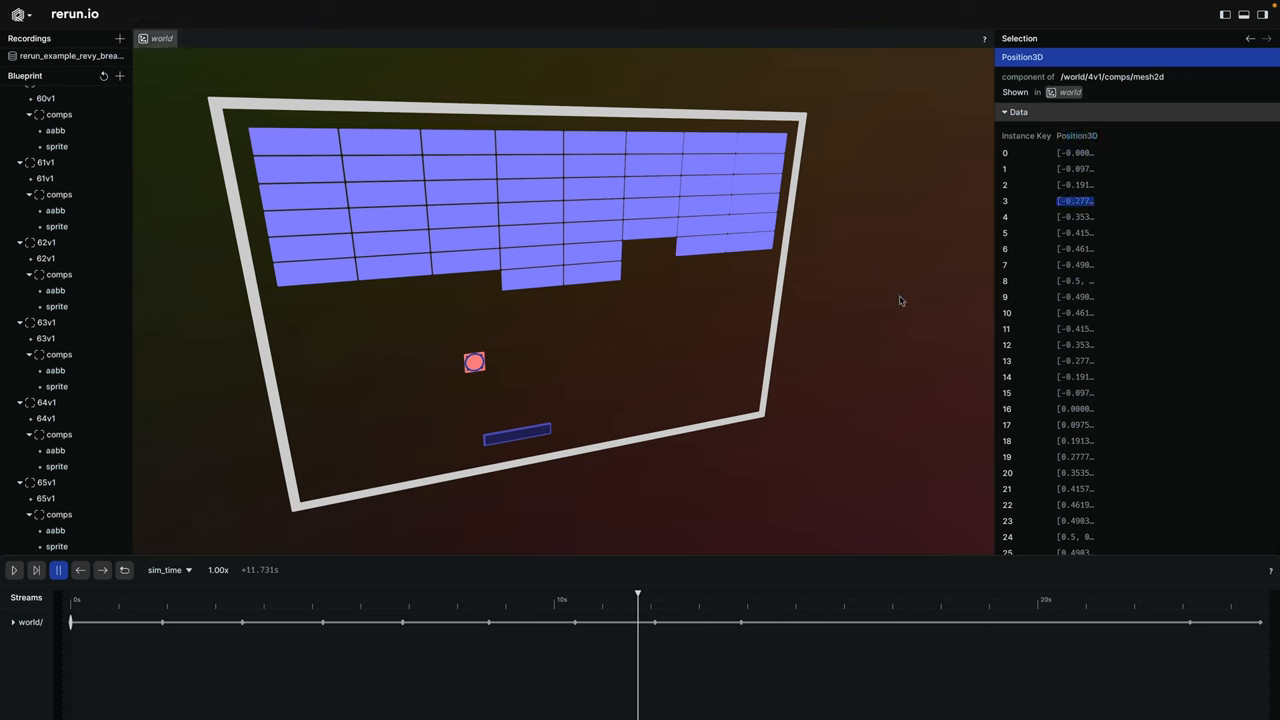
drag(636, 596, 462, 596)
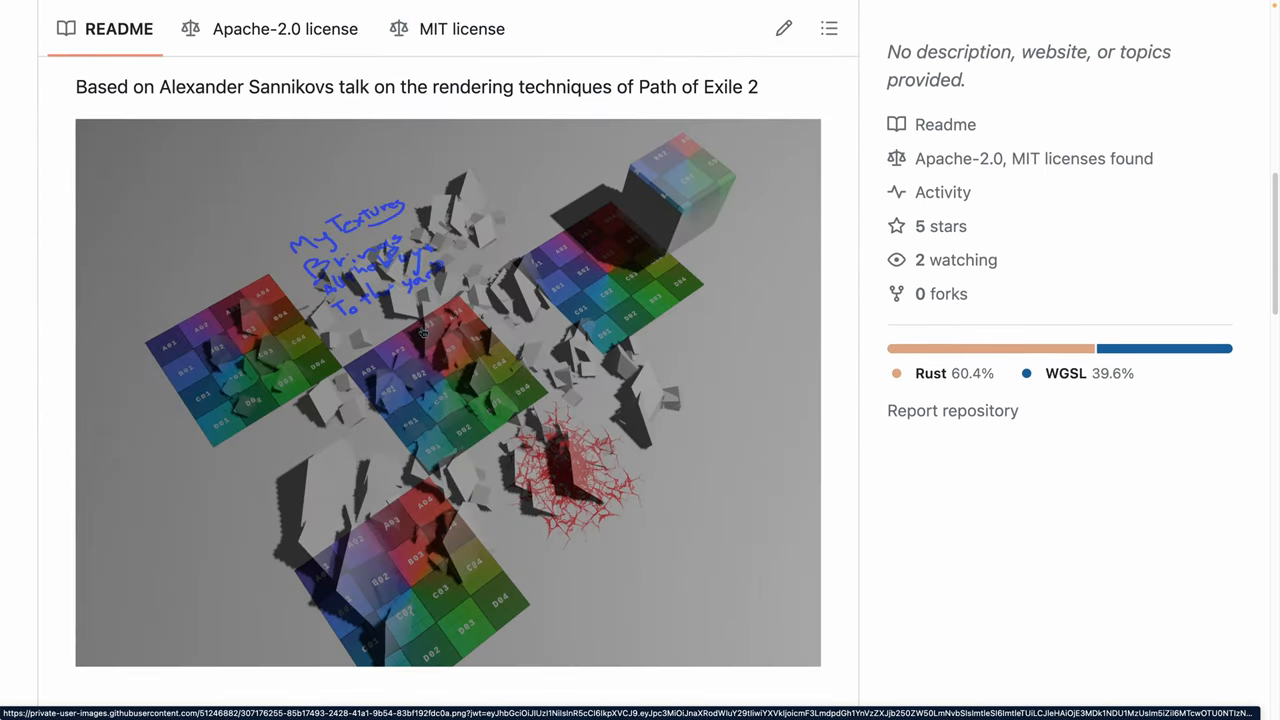
mouse_move(472, 430)
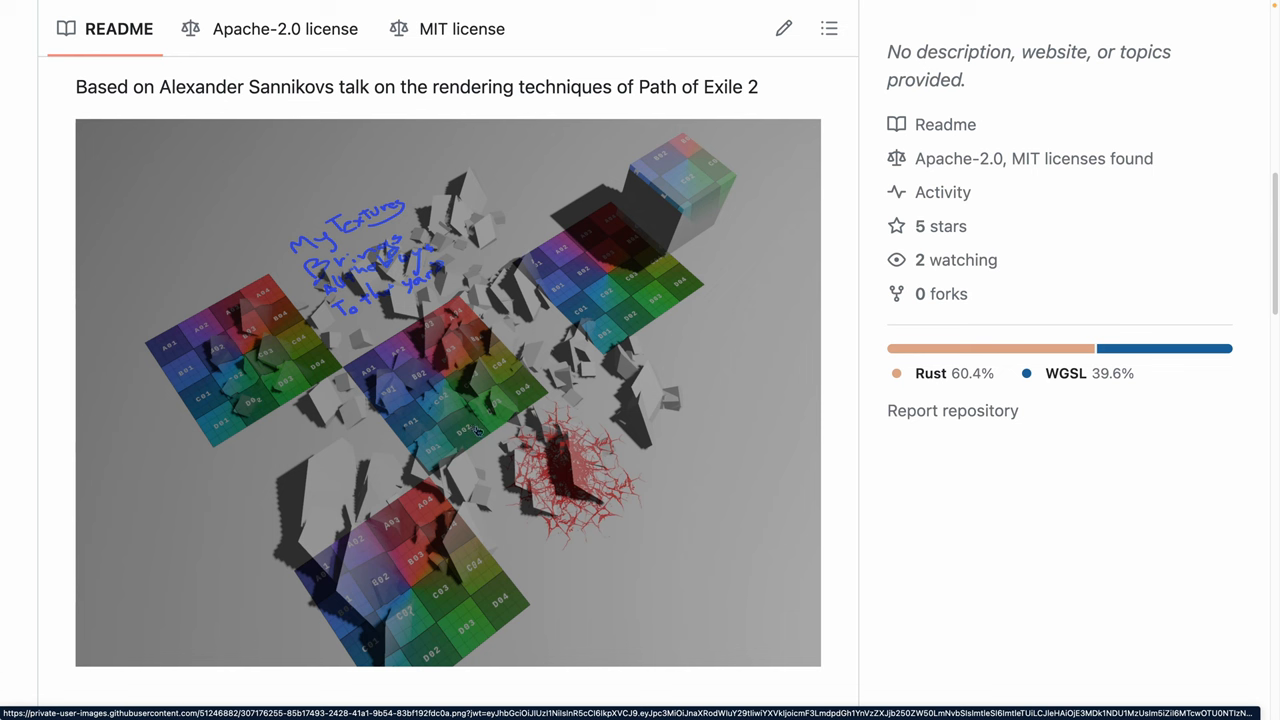
scroll(down, 3)
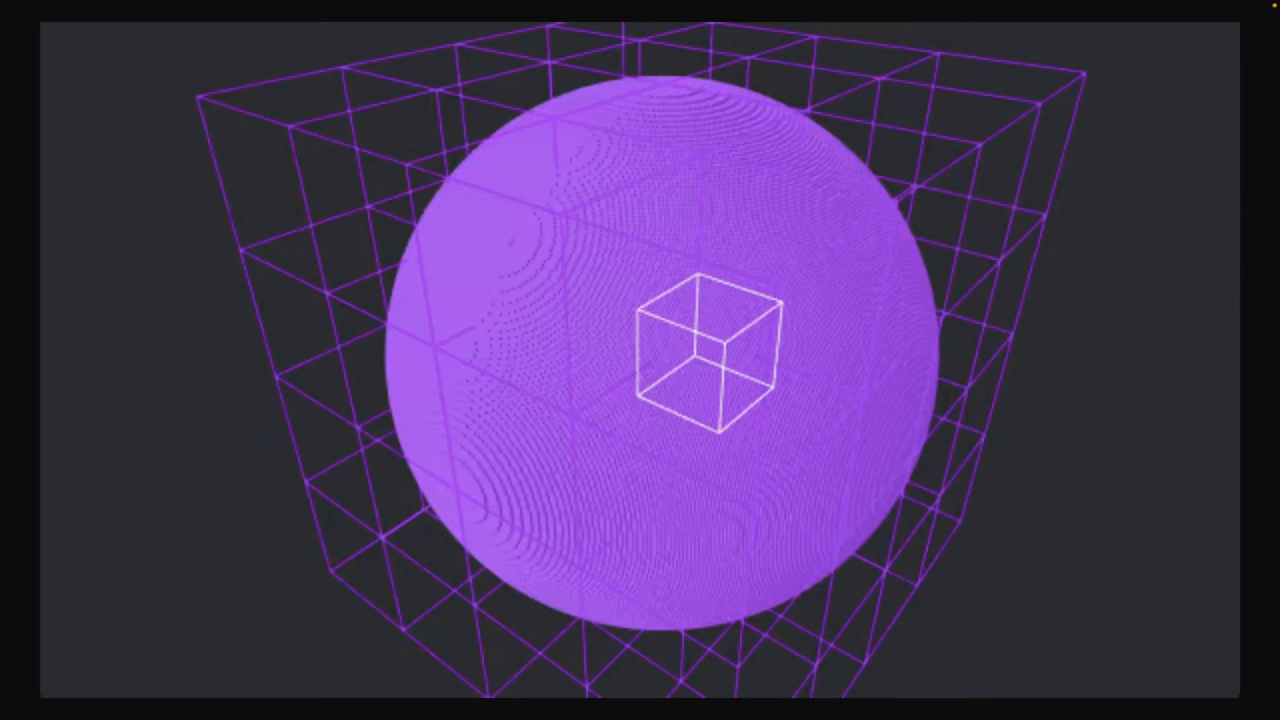
mouse_move(280, 140)
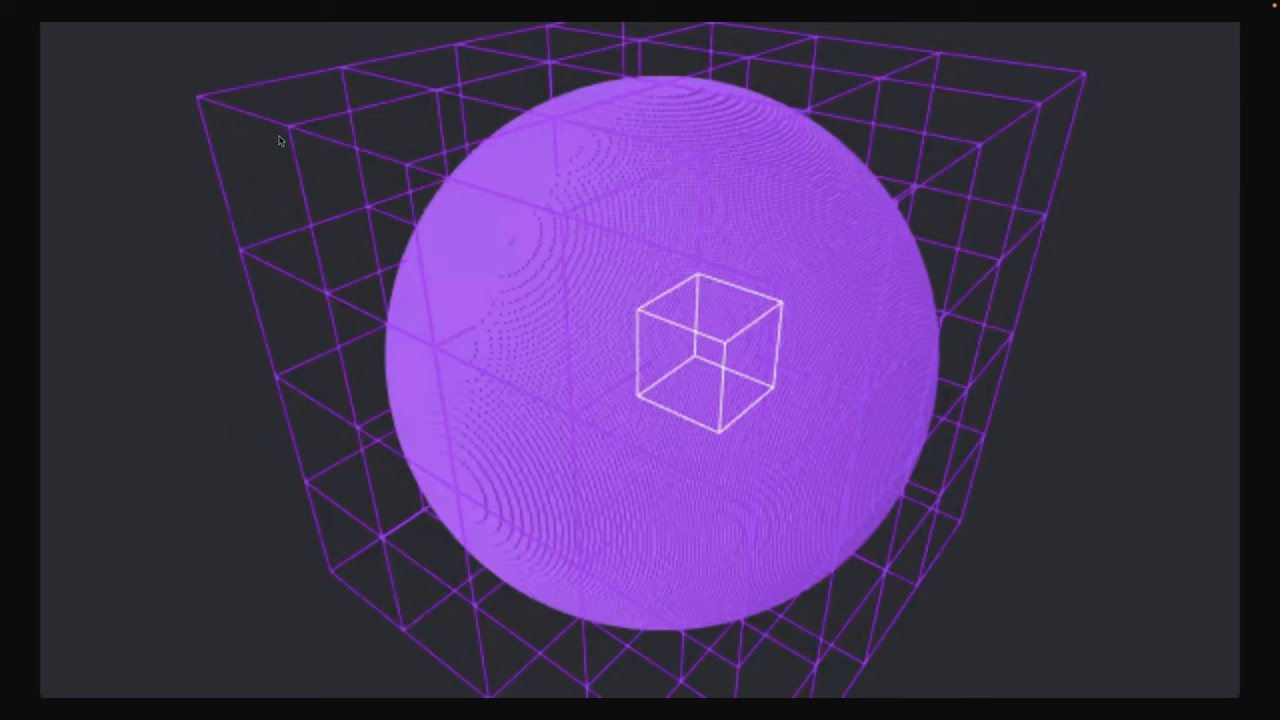
mouse_move(398, 192)
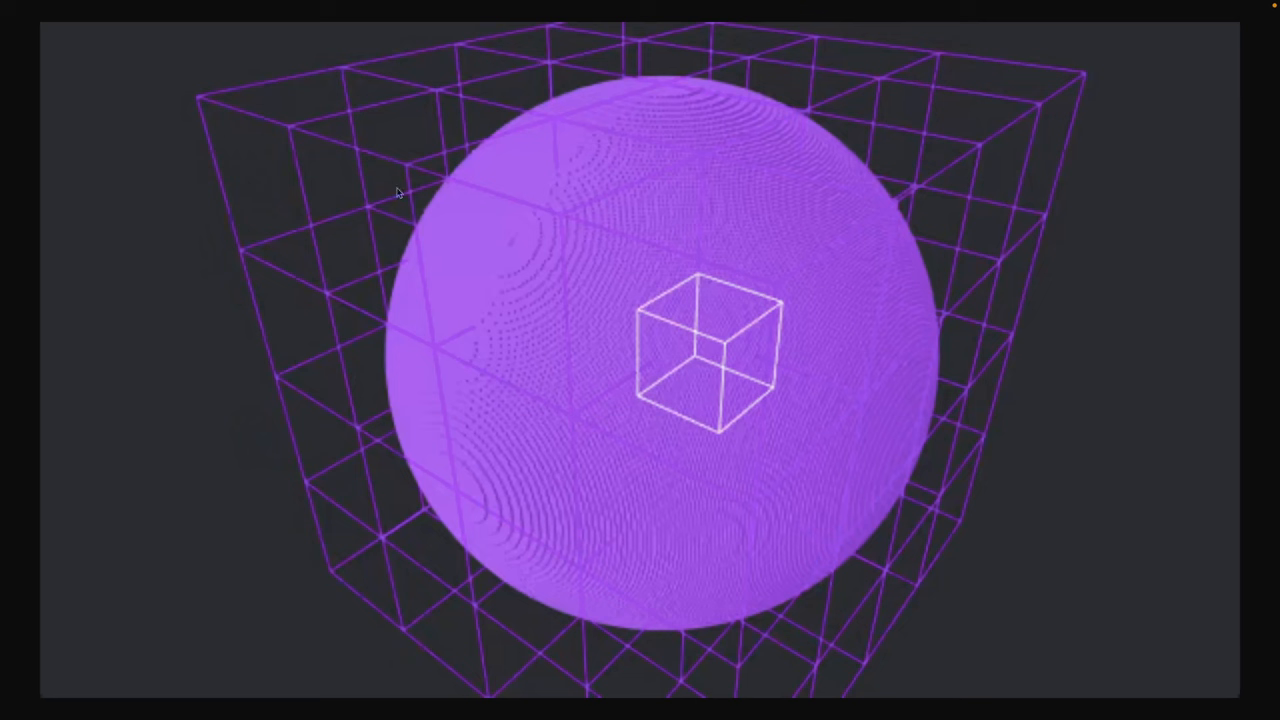
mouse_move(738, 588)
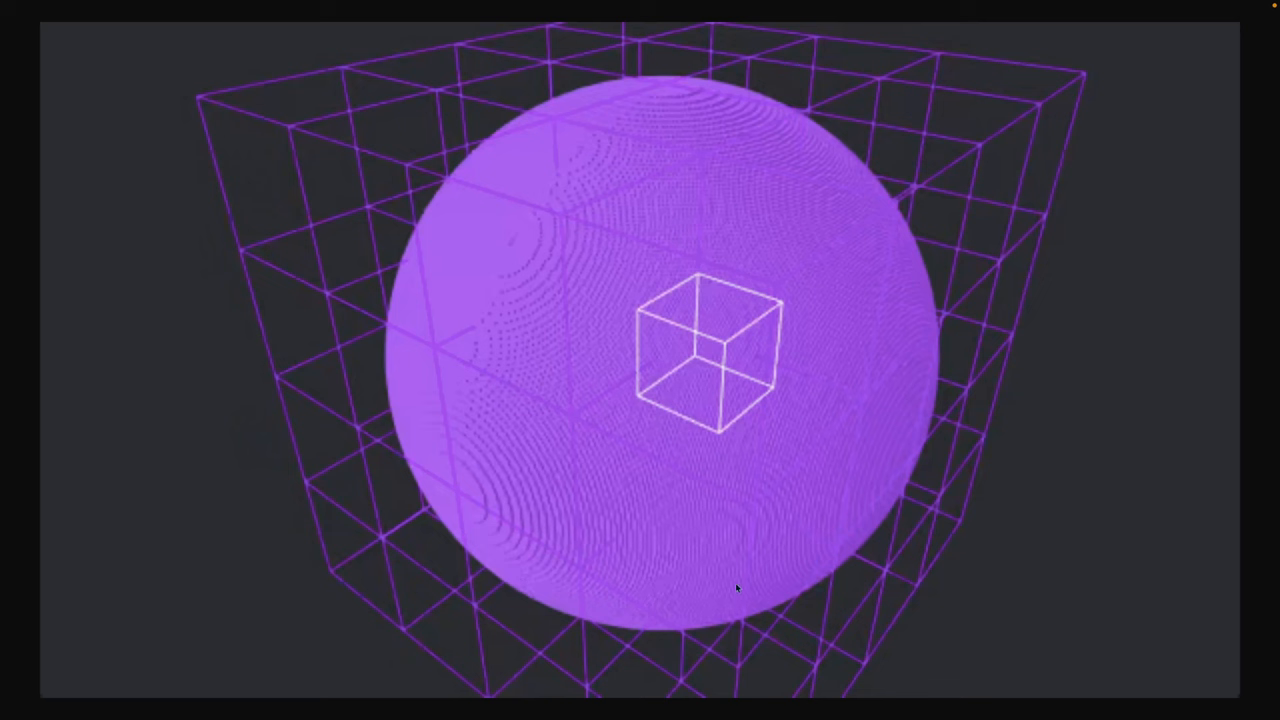
mouse_move(744, 568)
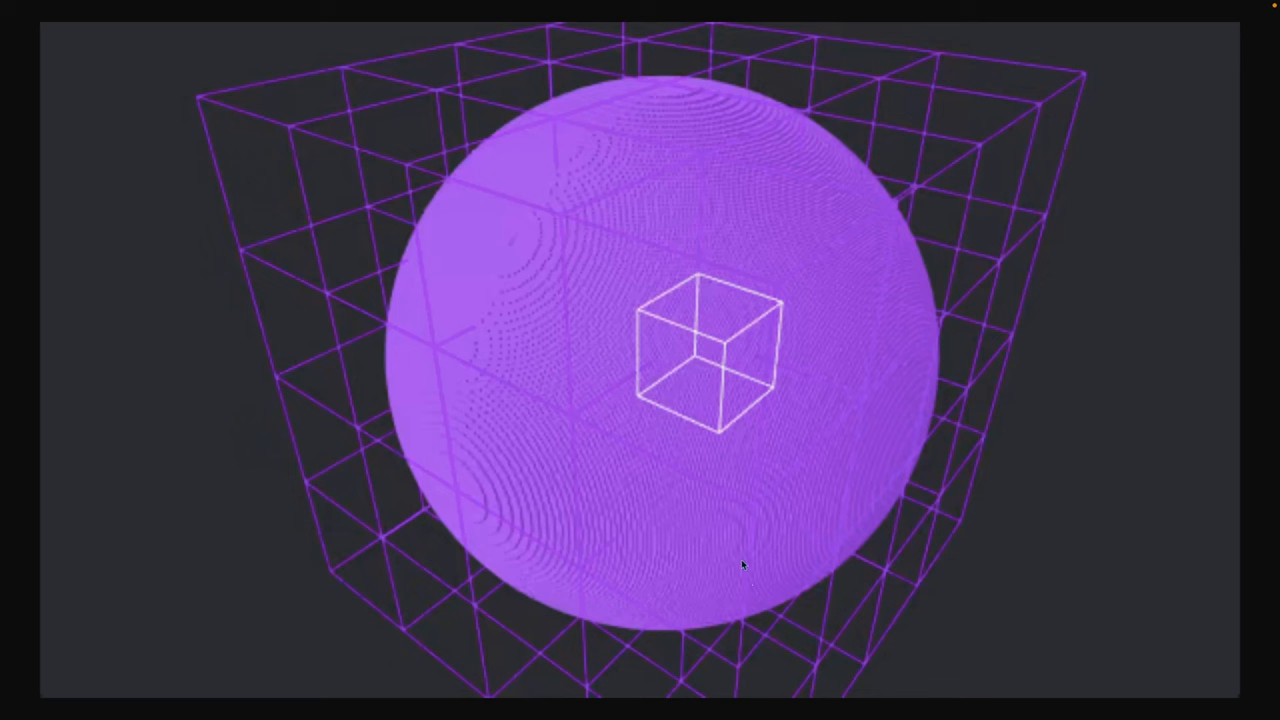
mouse_move(704, 310)
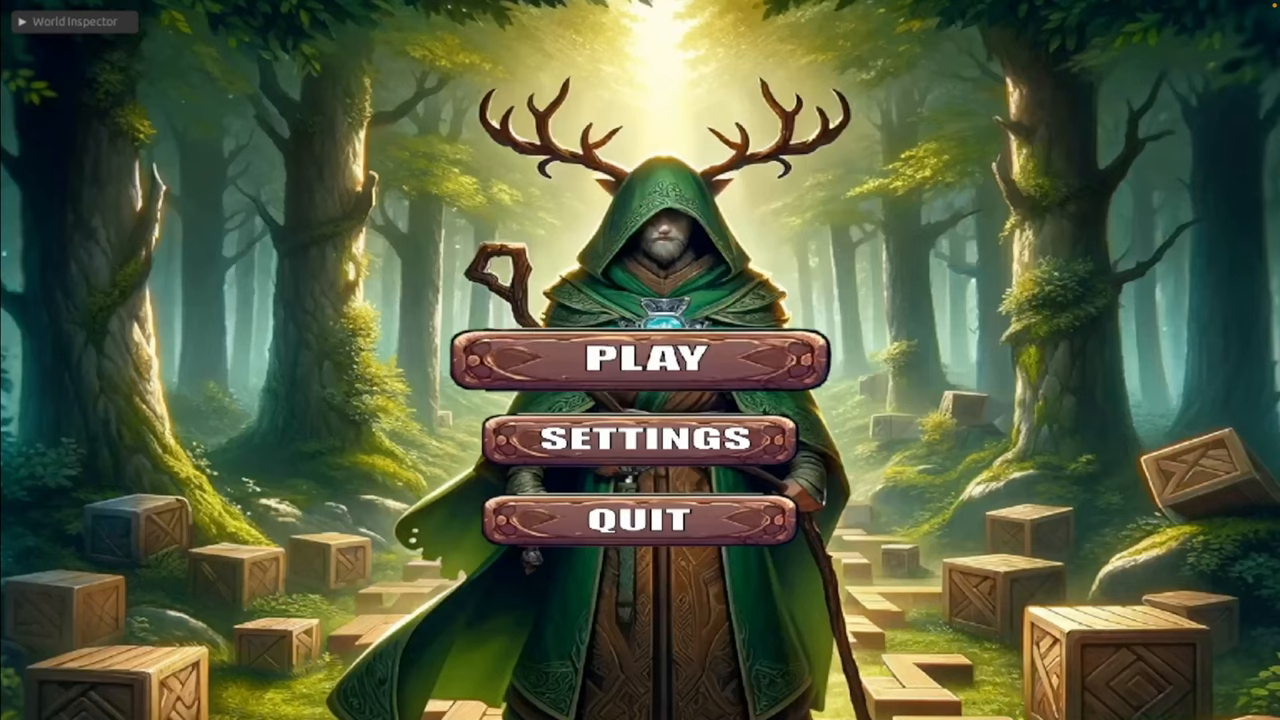
click(650, 360)
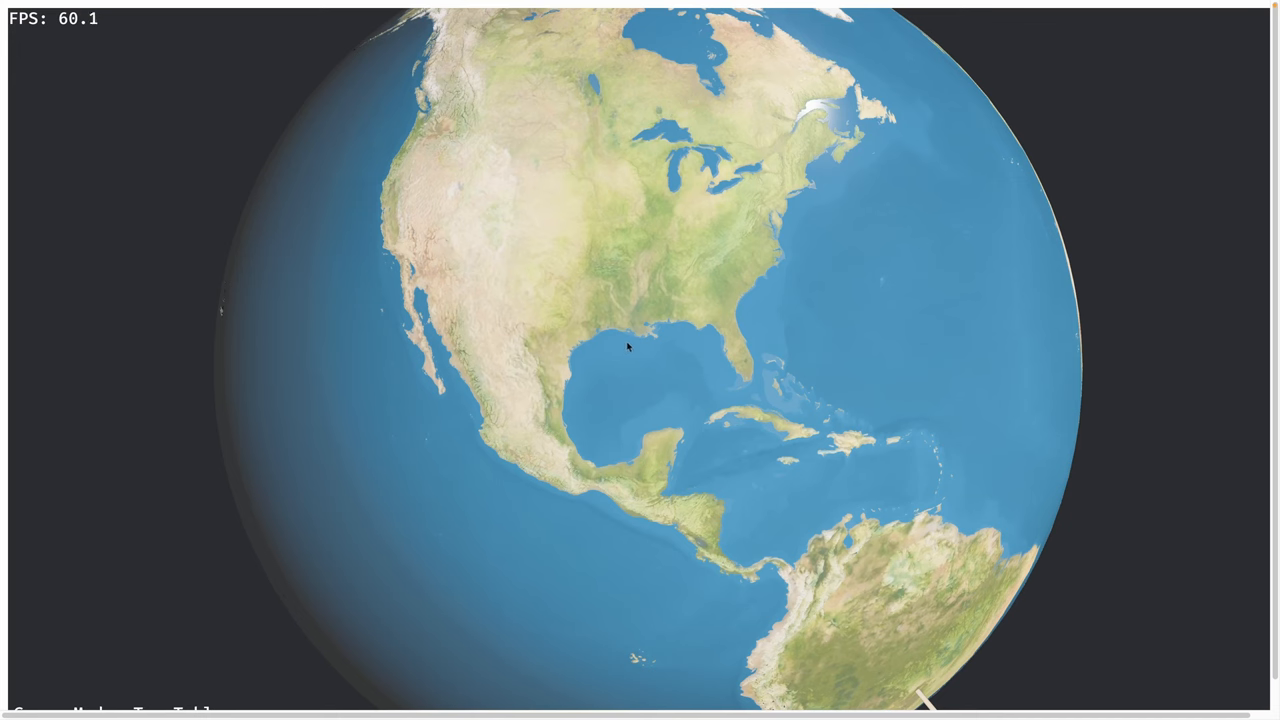
mouse_move(768, 358)
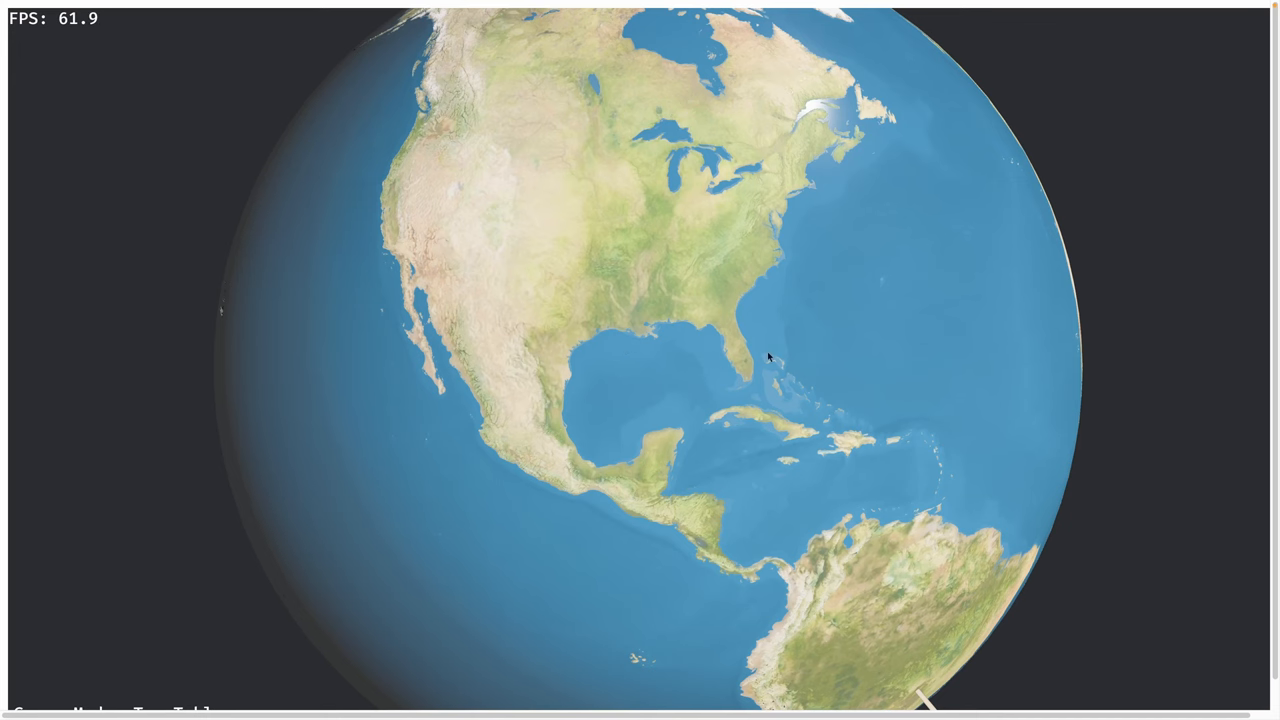
drag(770, 360, 384, 184)
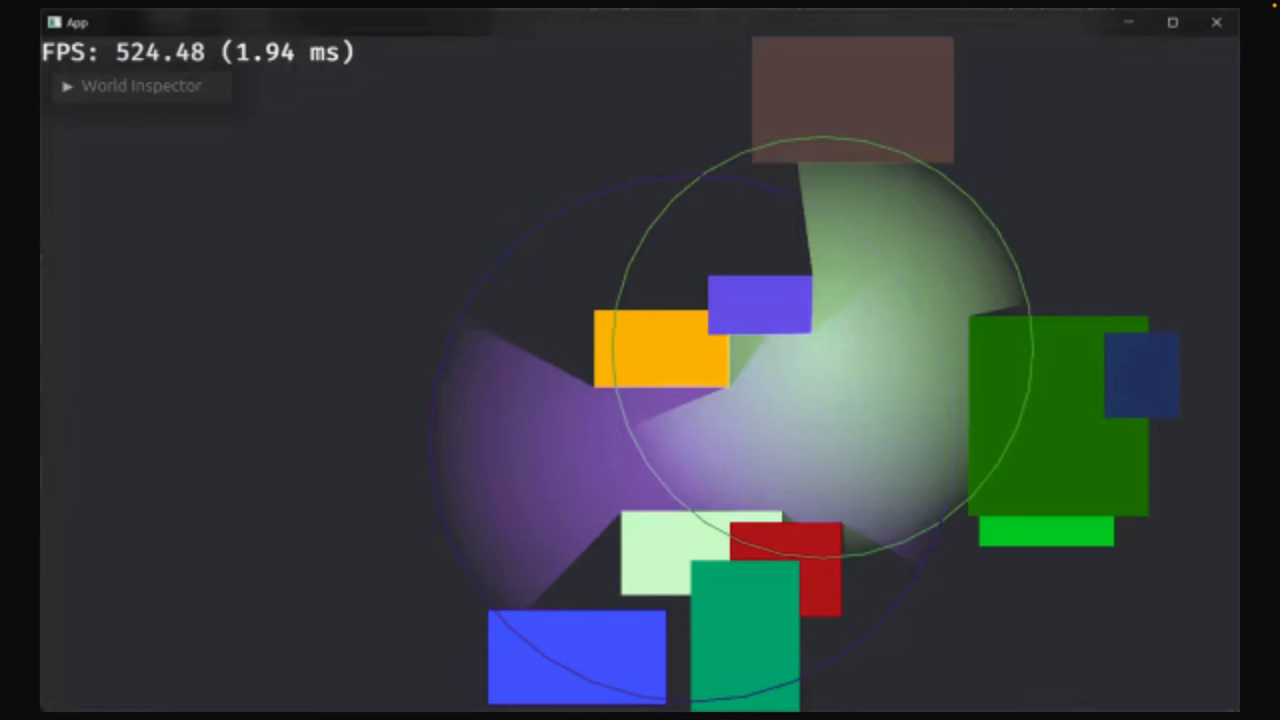
mouse_move(396, 444)
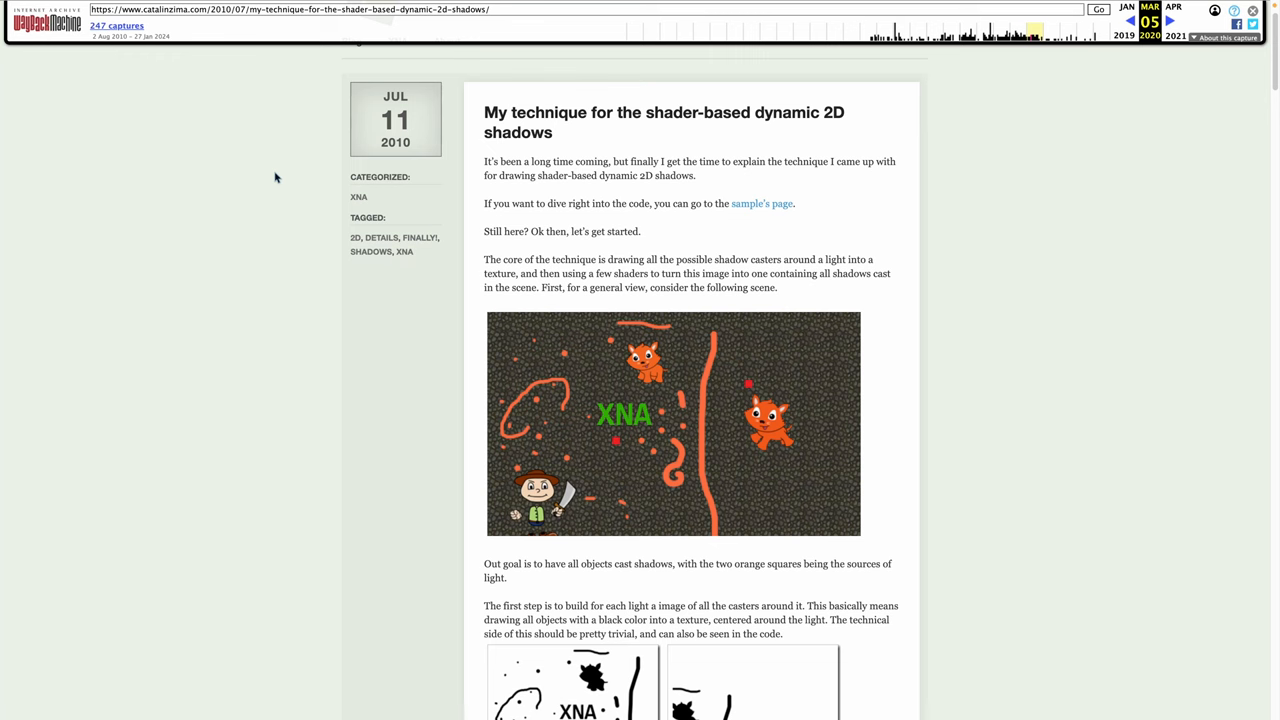
mouse_move(292, 162)
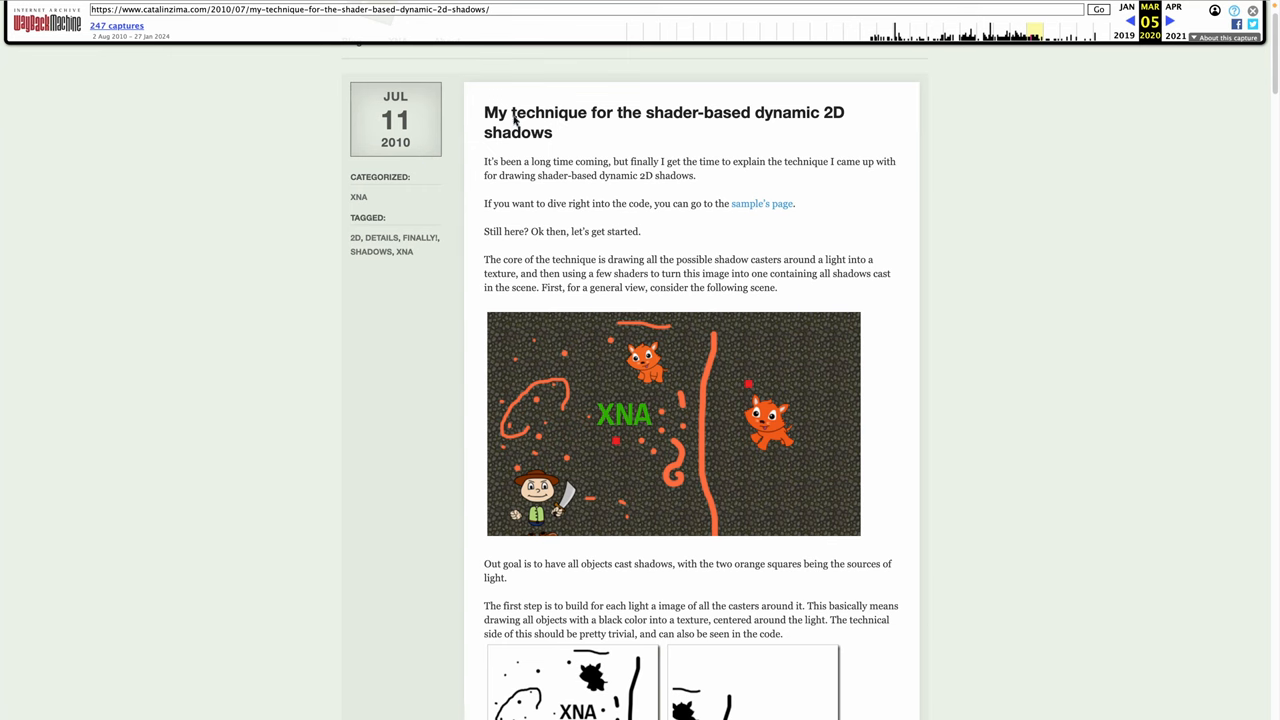
mouse_move(824, 190)
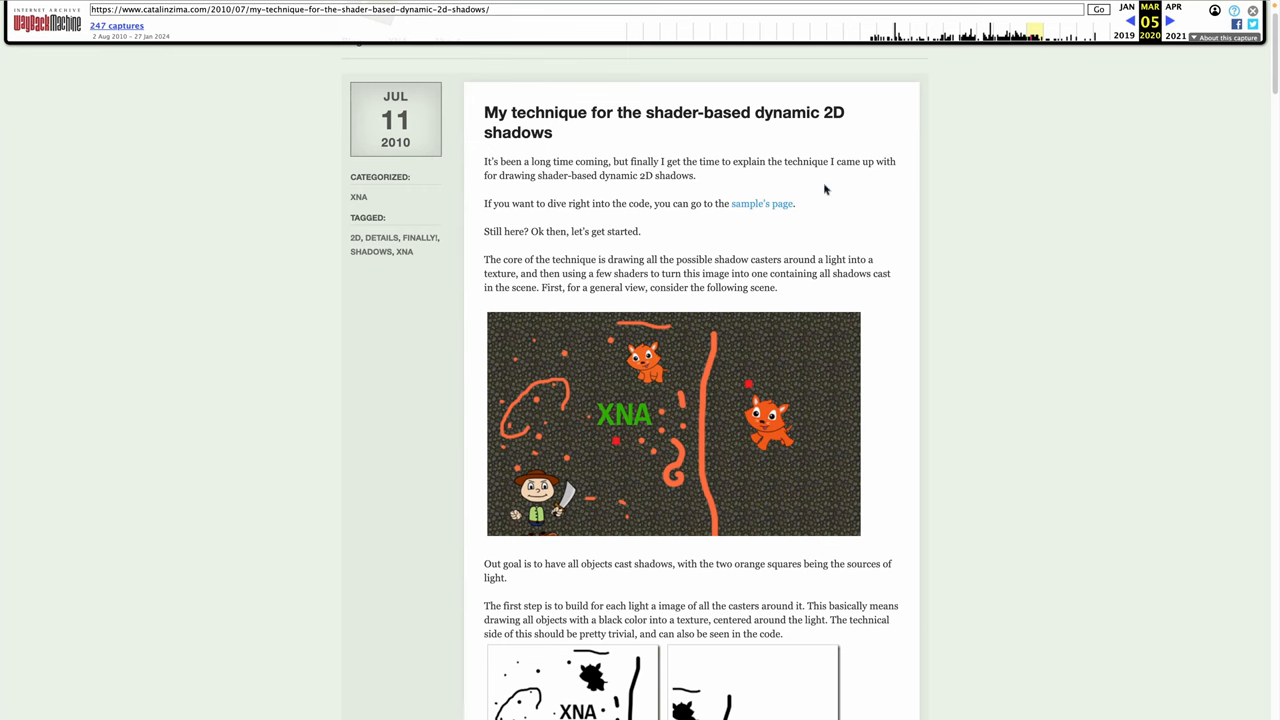
Scroll the archived shadows article to its first HLSL code listing
scroll(down, 3)
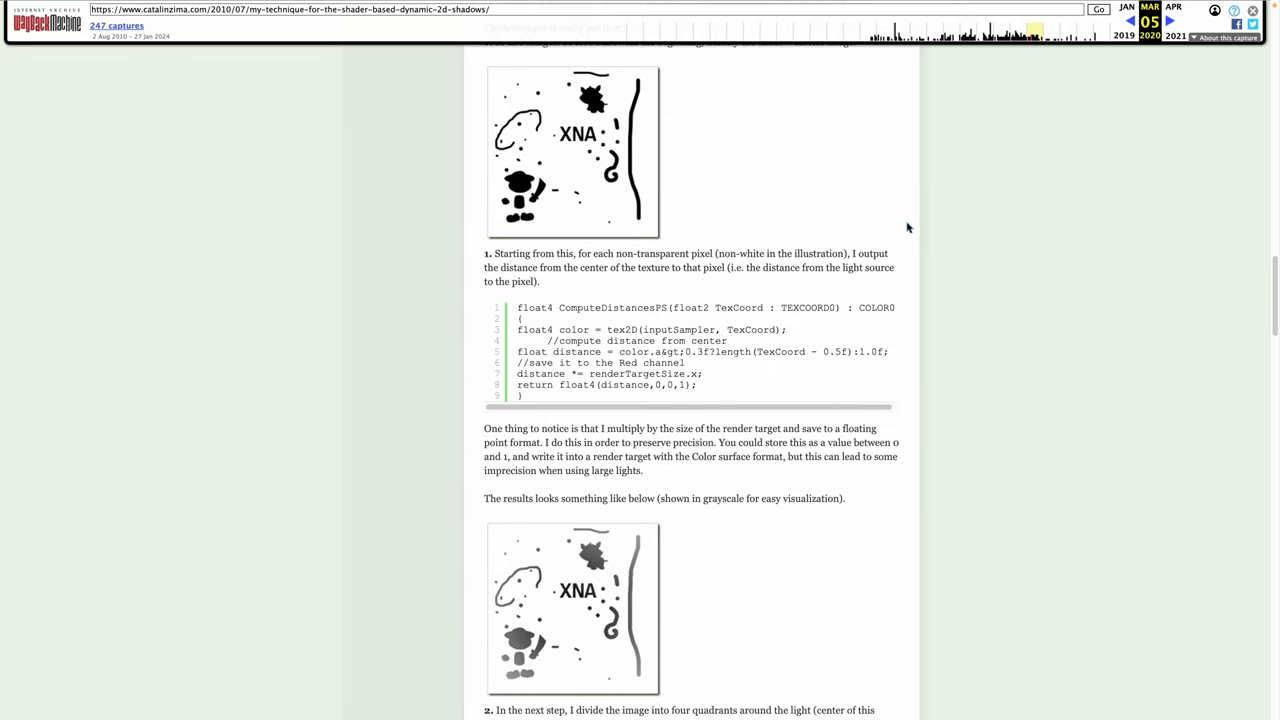
scroll(down, 3)
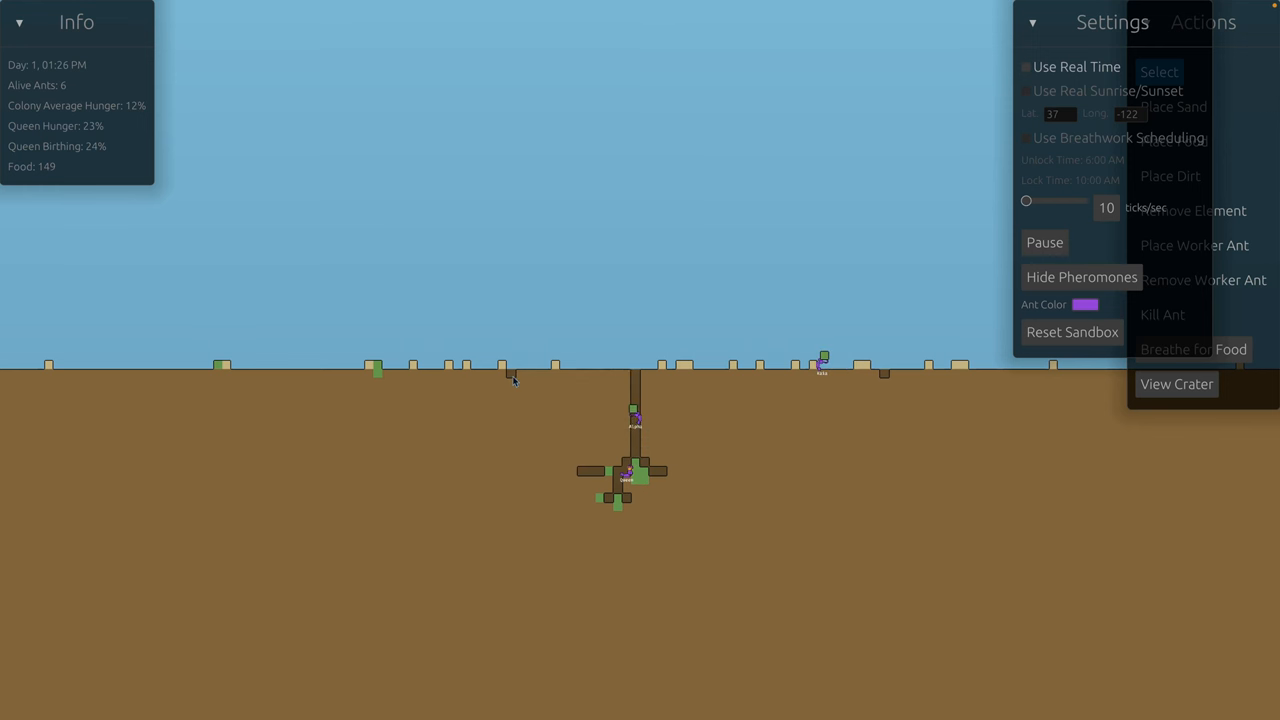
mouse_move(676, 408)
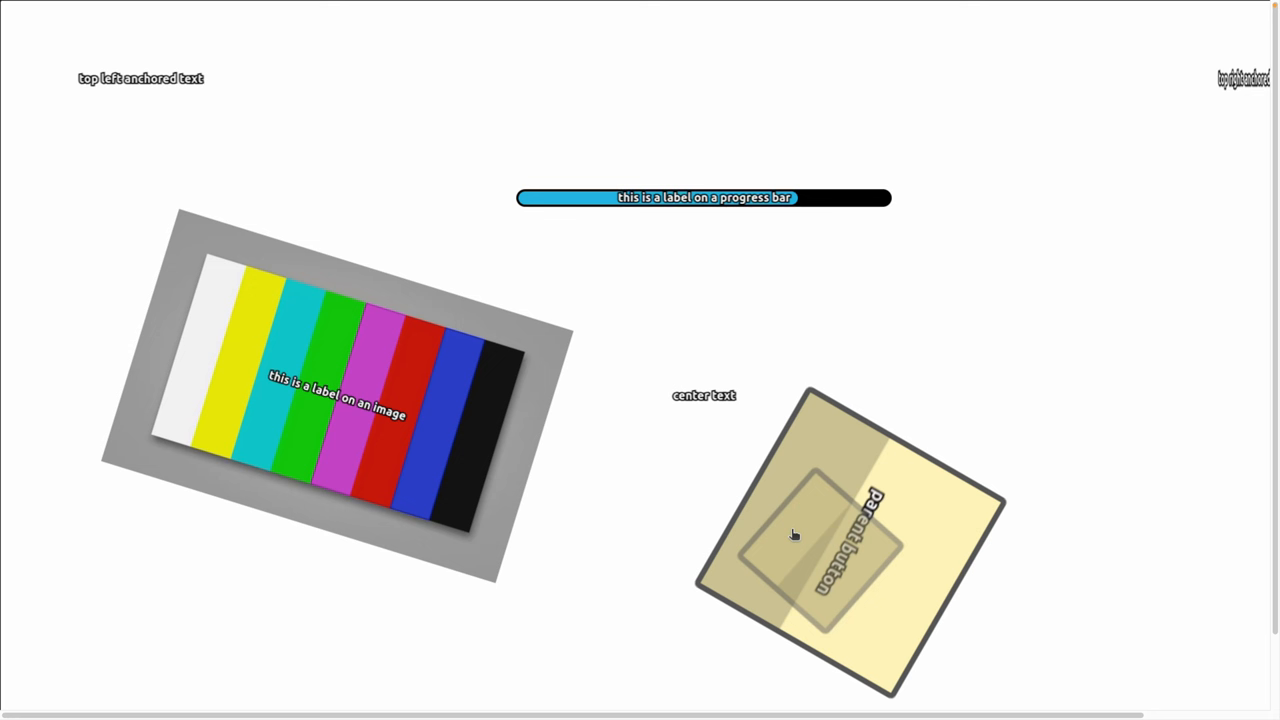
mouse_move(462, 294)
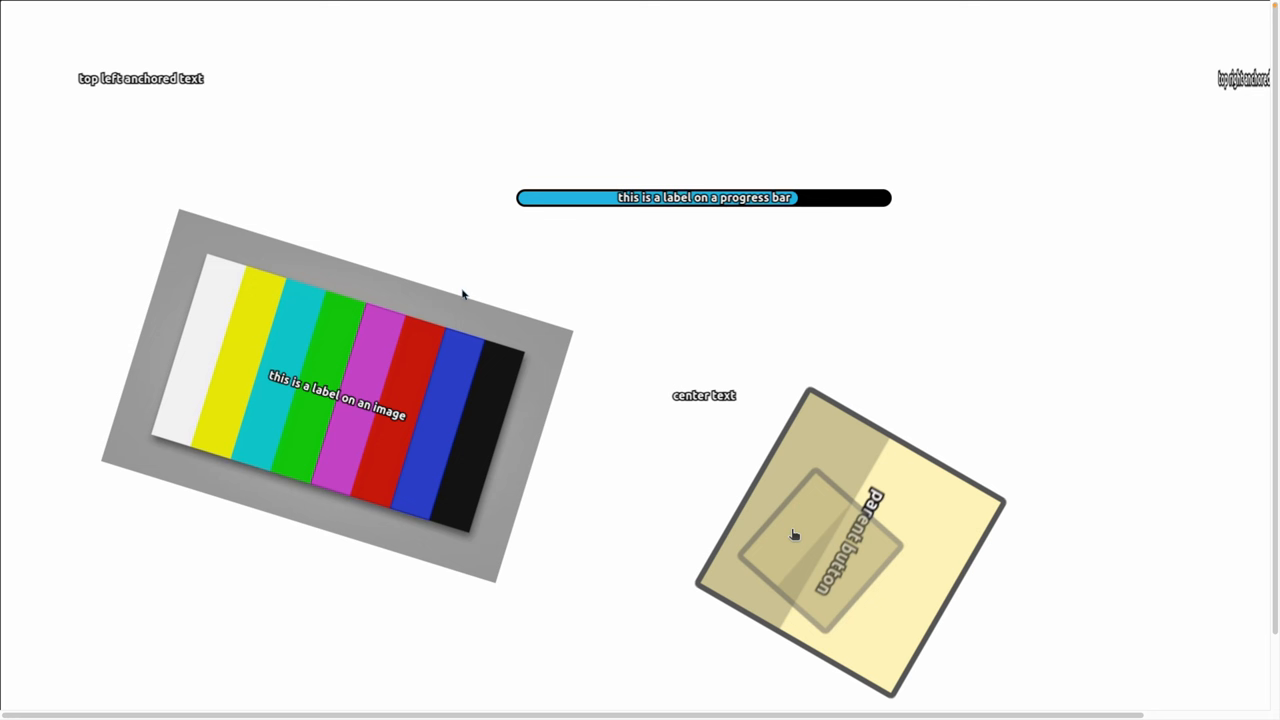
mouse_move(768, 286)
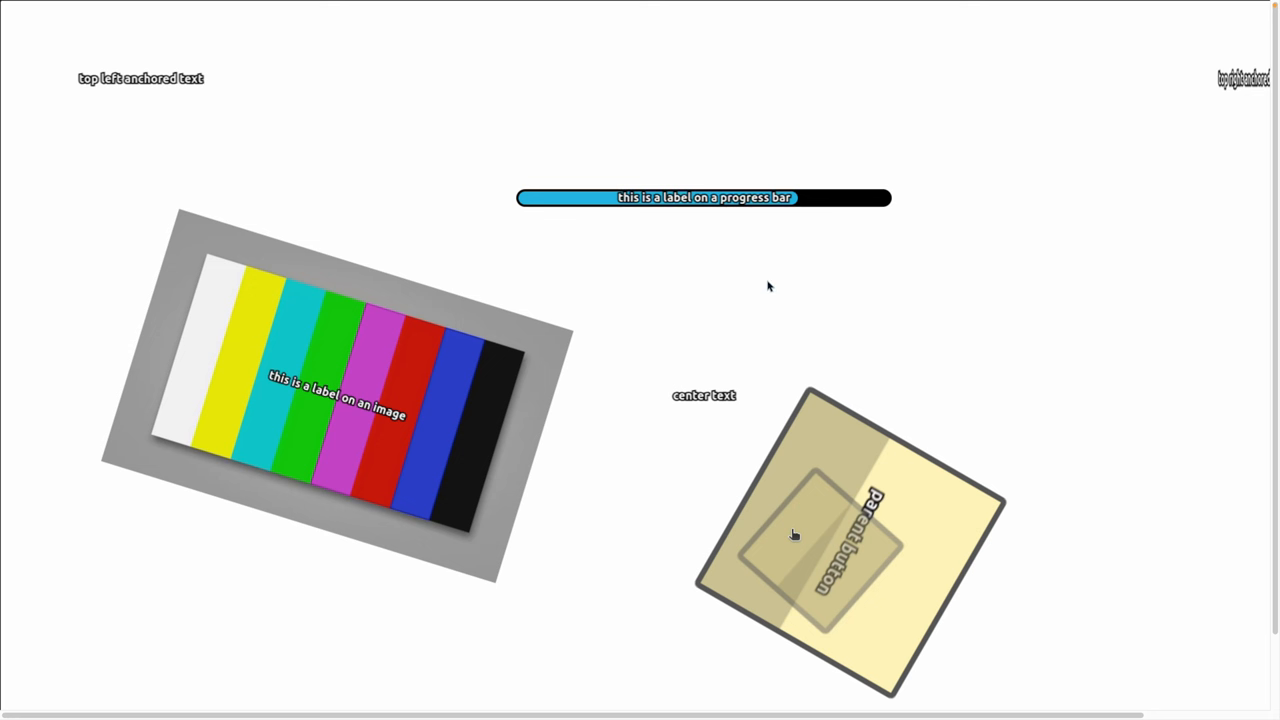
mouse_move(754, 276)
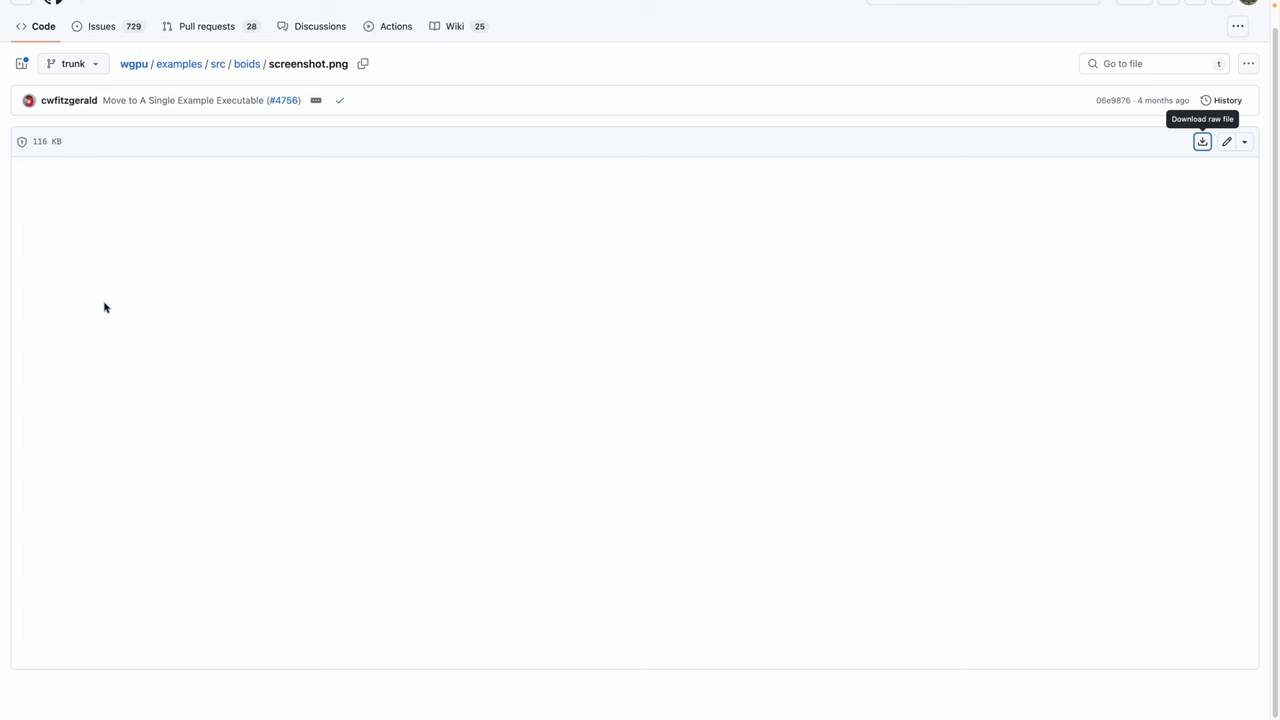
mouse_move(238, 336)
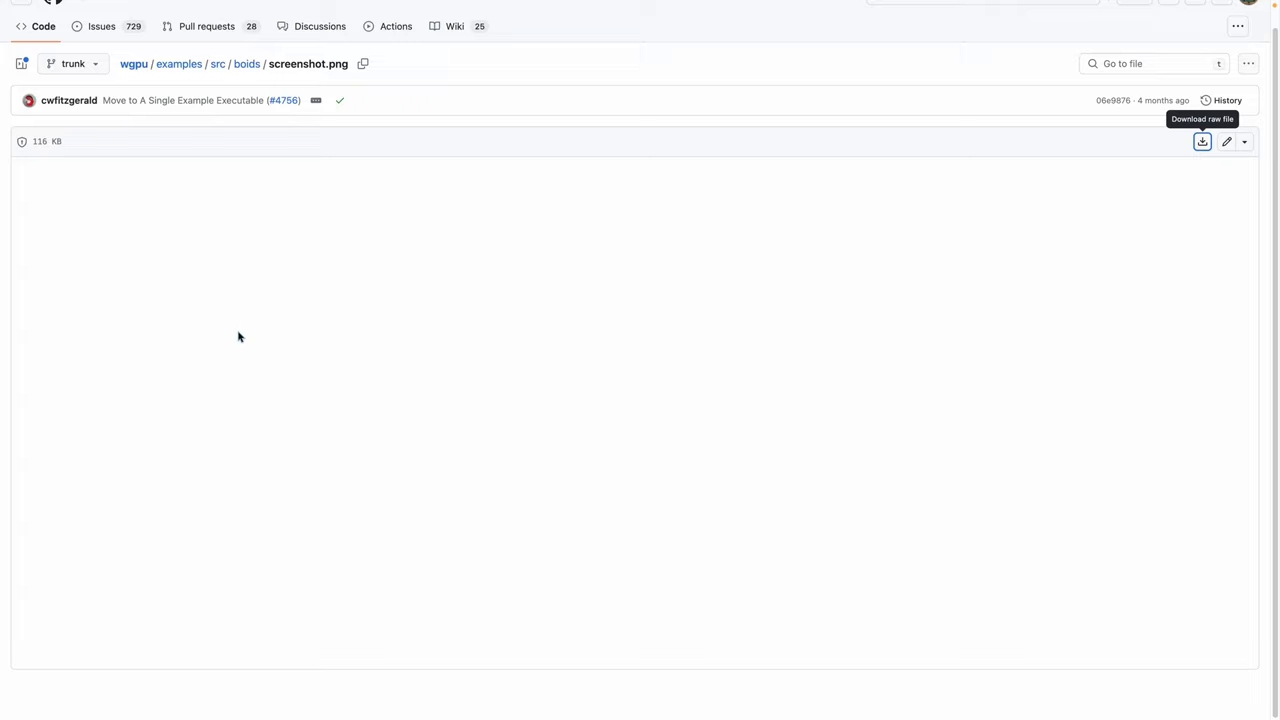
Open the downloaded screenshot (1).png boids image in Preview
click(1202, 140)
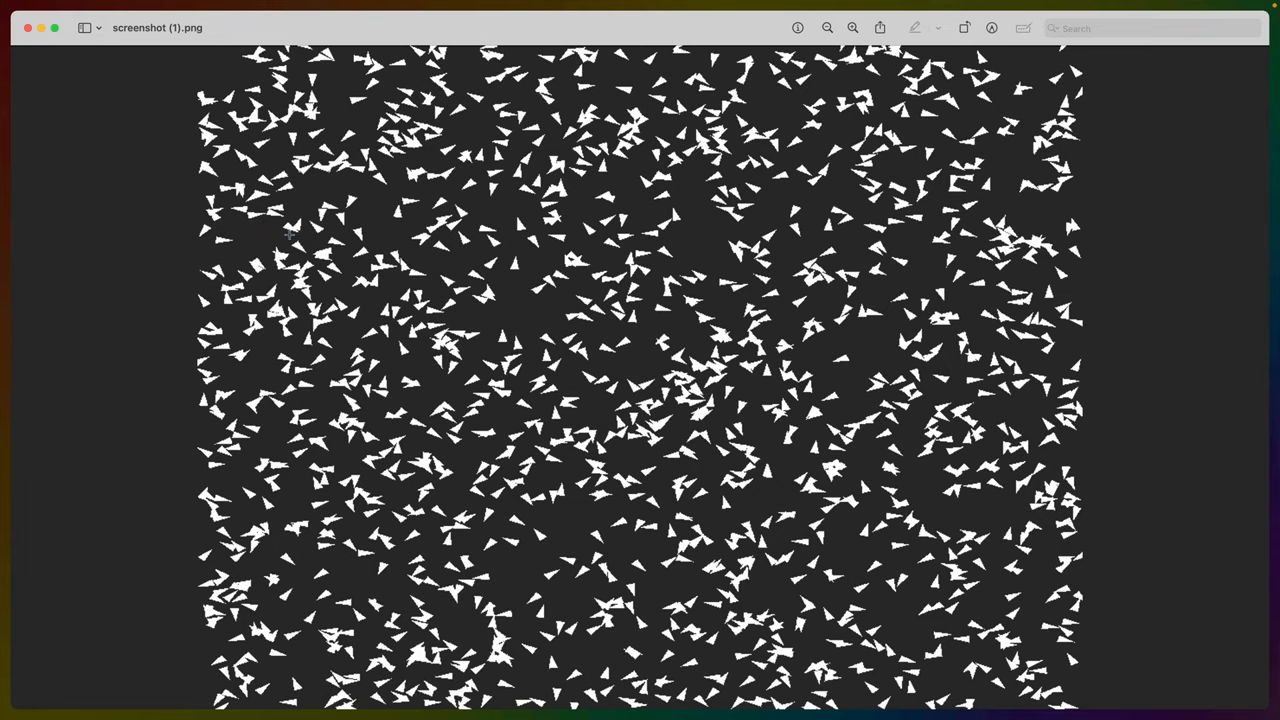
mouse_move(654, 648)
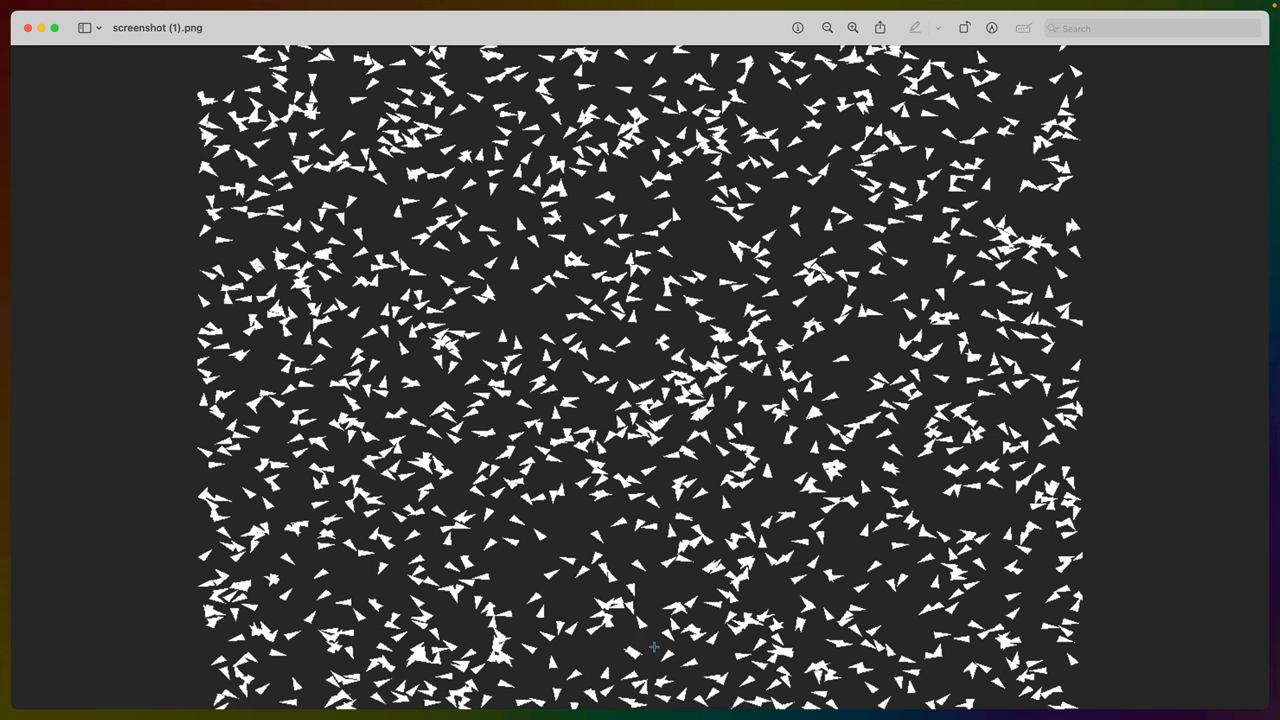
mouse_move(484, 388)
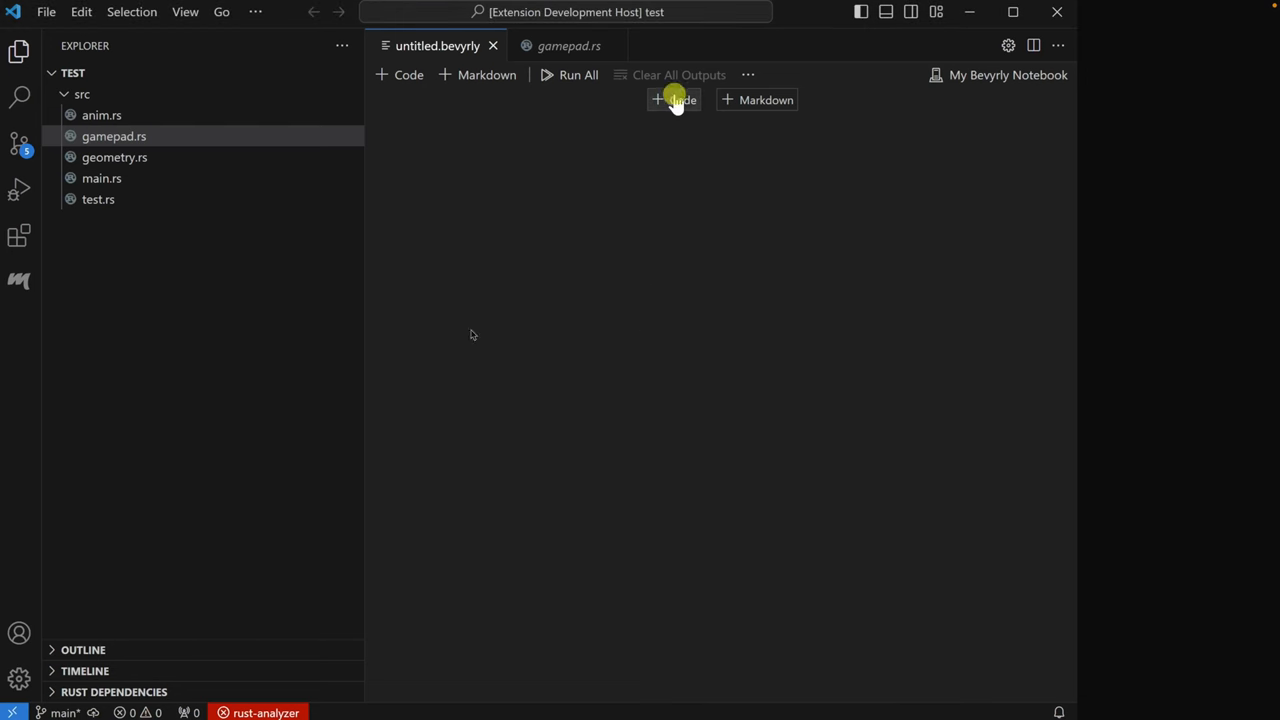
Run Bevyrly queries for MyGamepad, Player, &Transform +Player and Player Camera systems
text(MyGamepad)
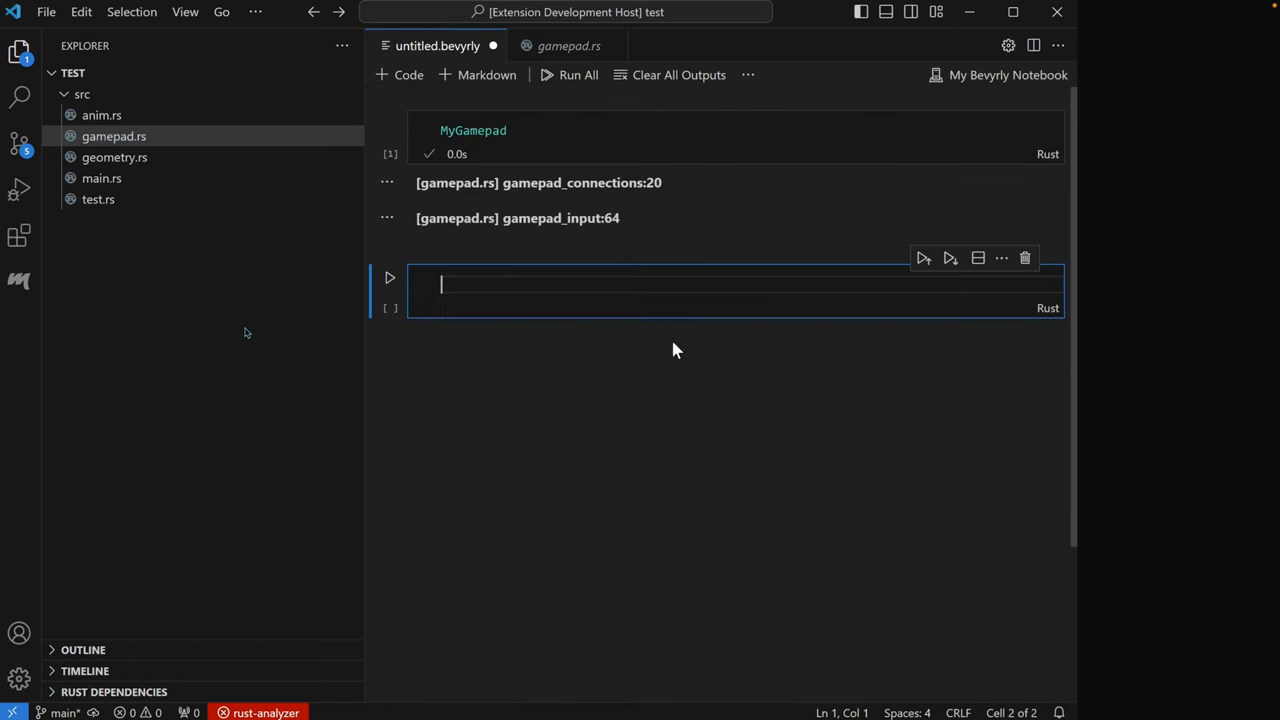
text(:MY)
text(+Player)
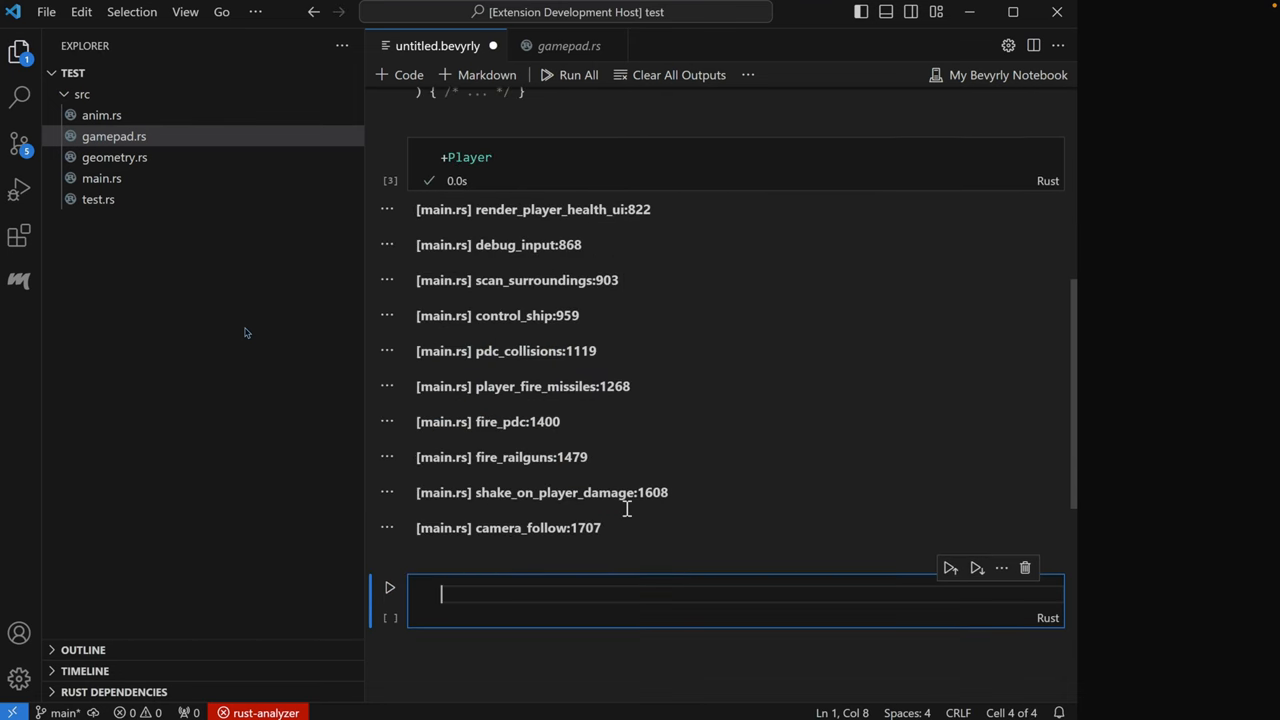
text(&Transform +Player)
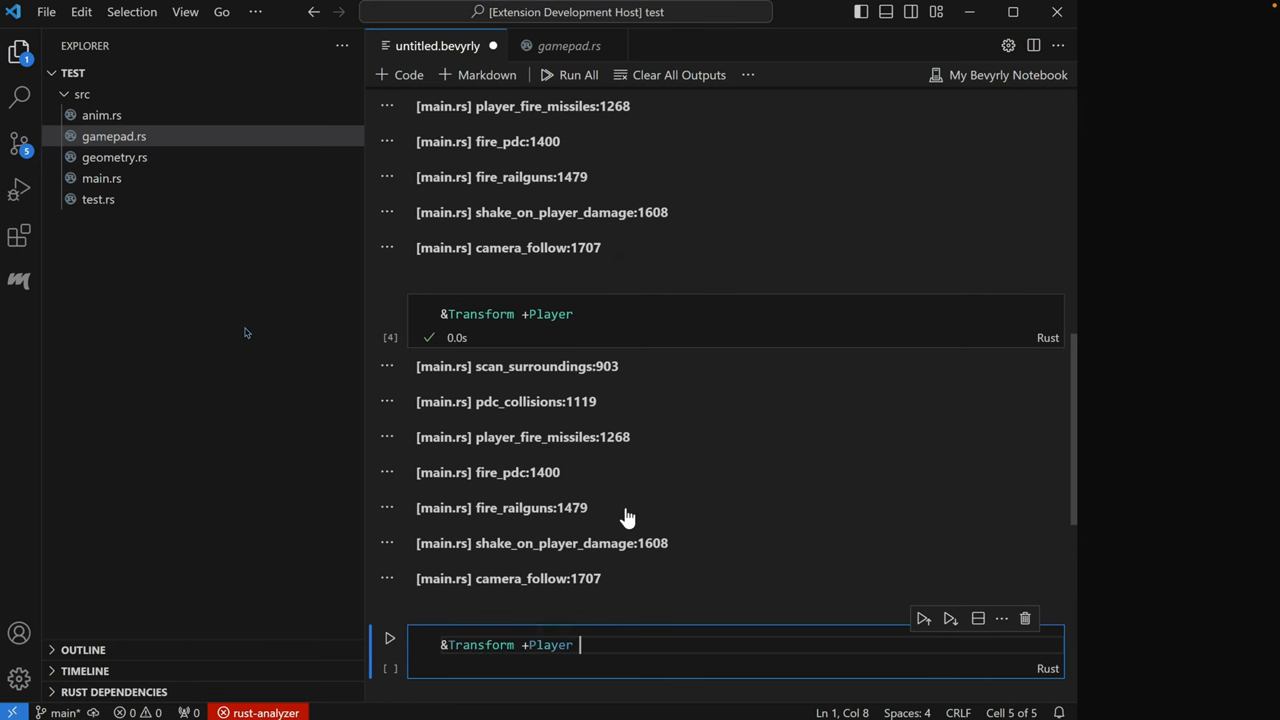
text(Camera)
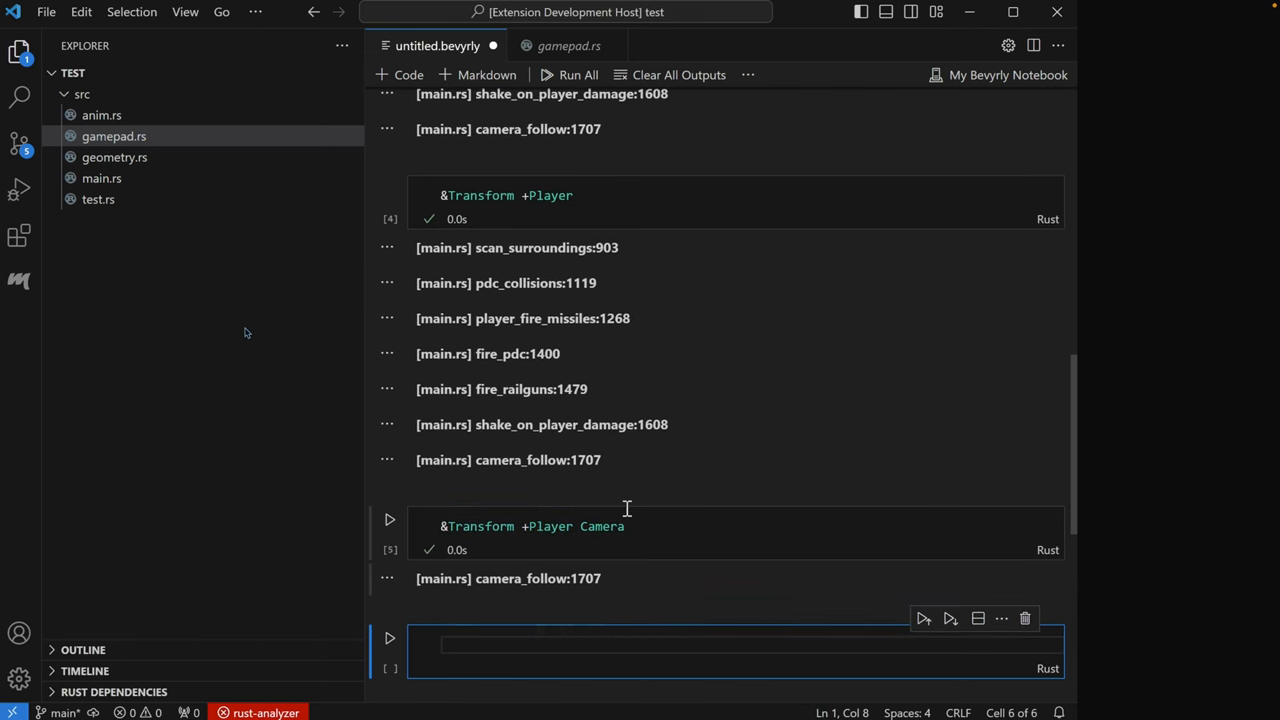
click(388, 520)
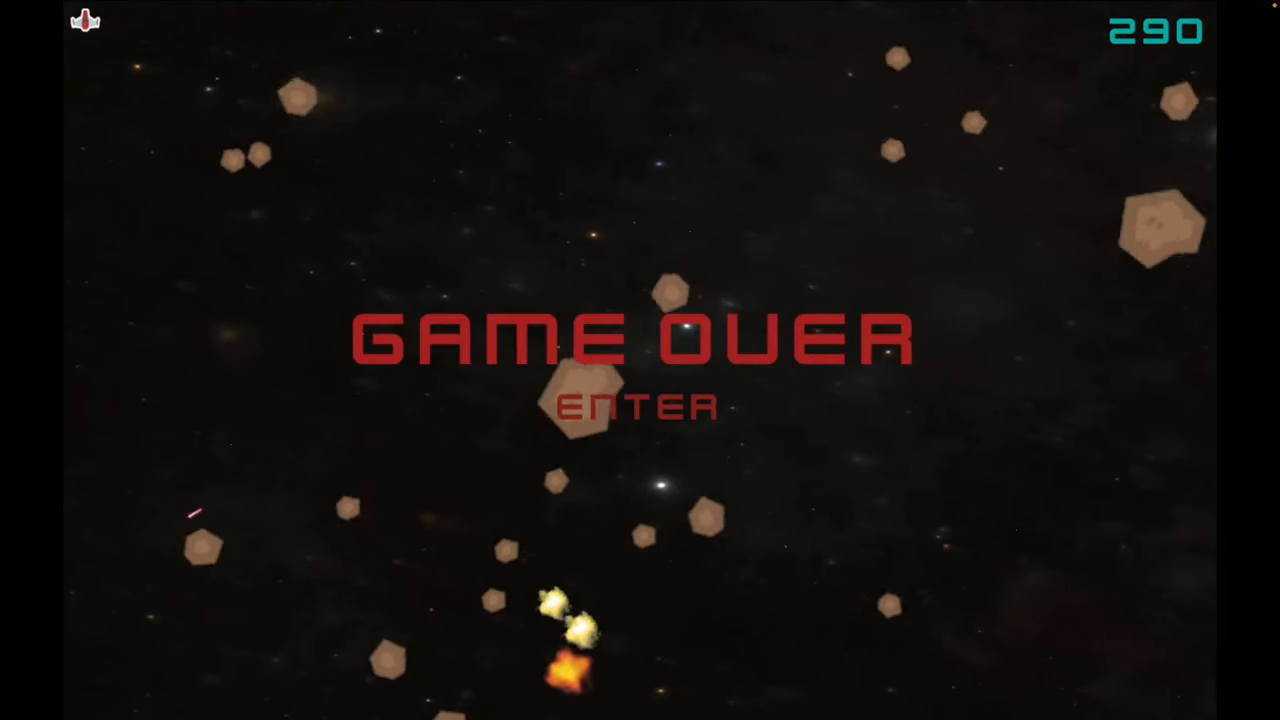
key(enter)
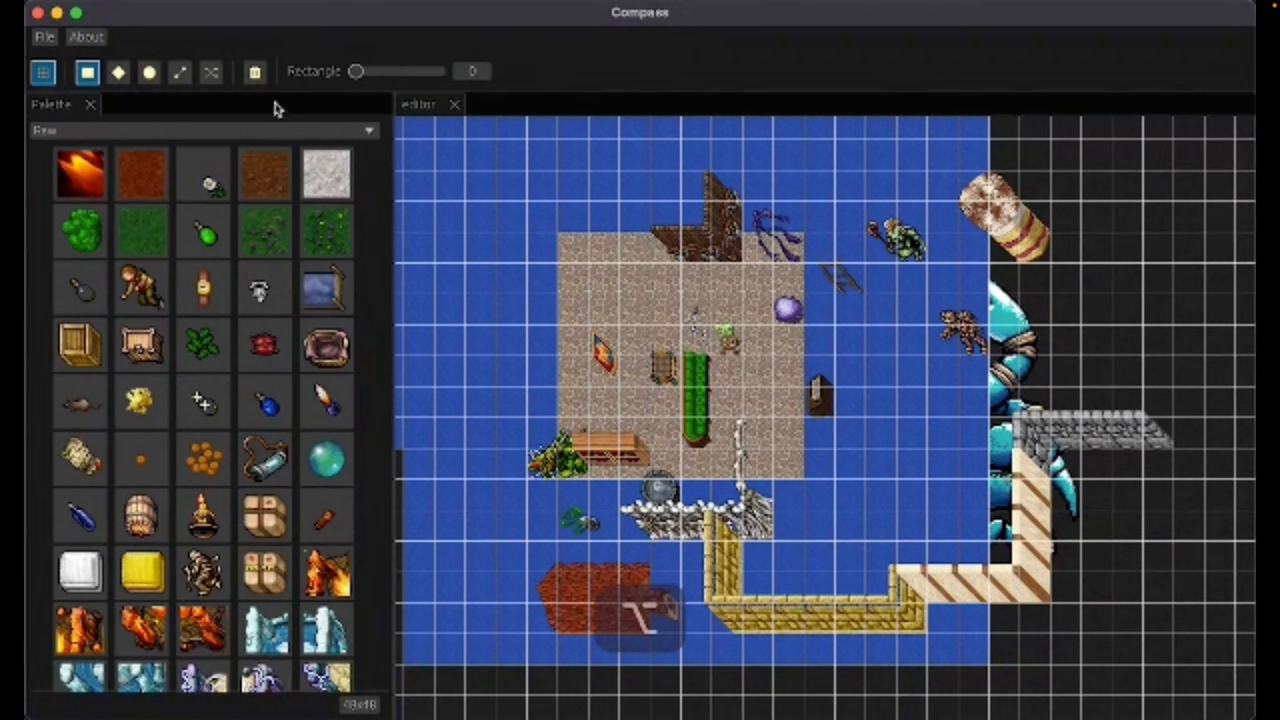
View the Compass level editor's dungeon tile map with its Palette panel, then return to the newsletter
click(254, 72)
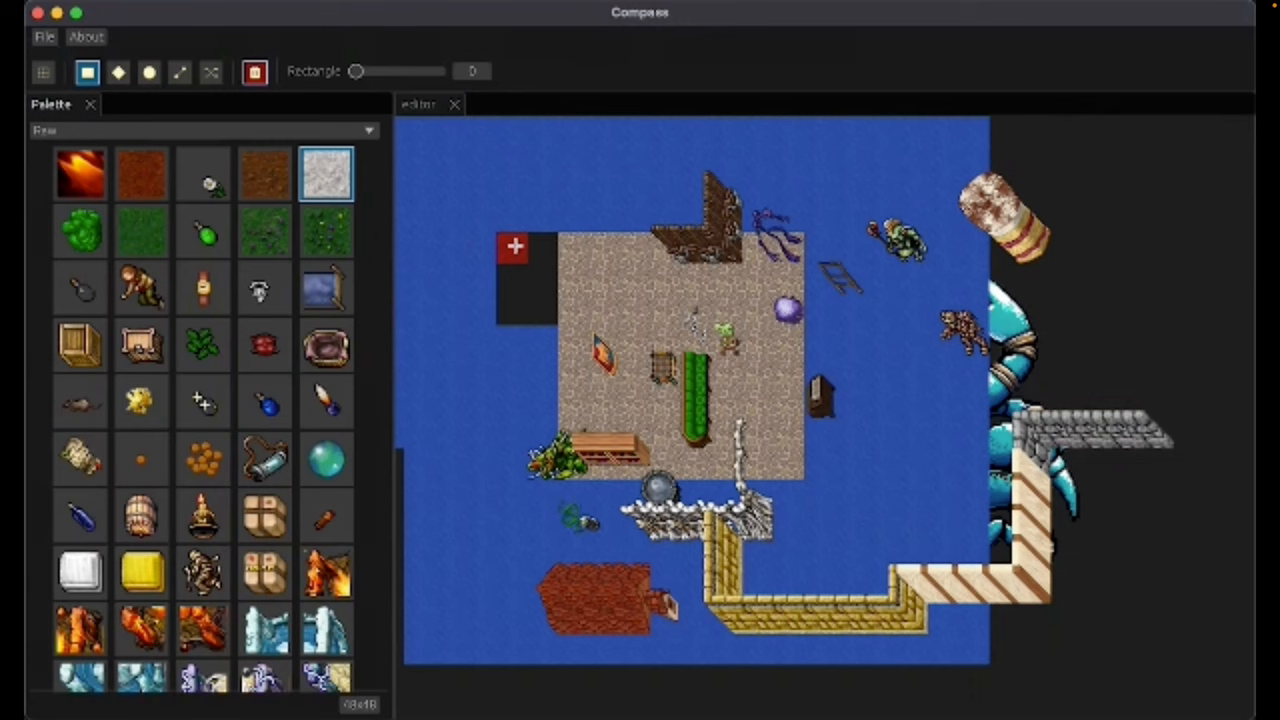
key(cmd+g)
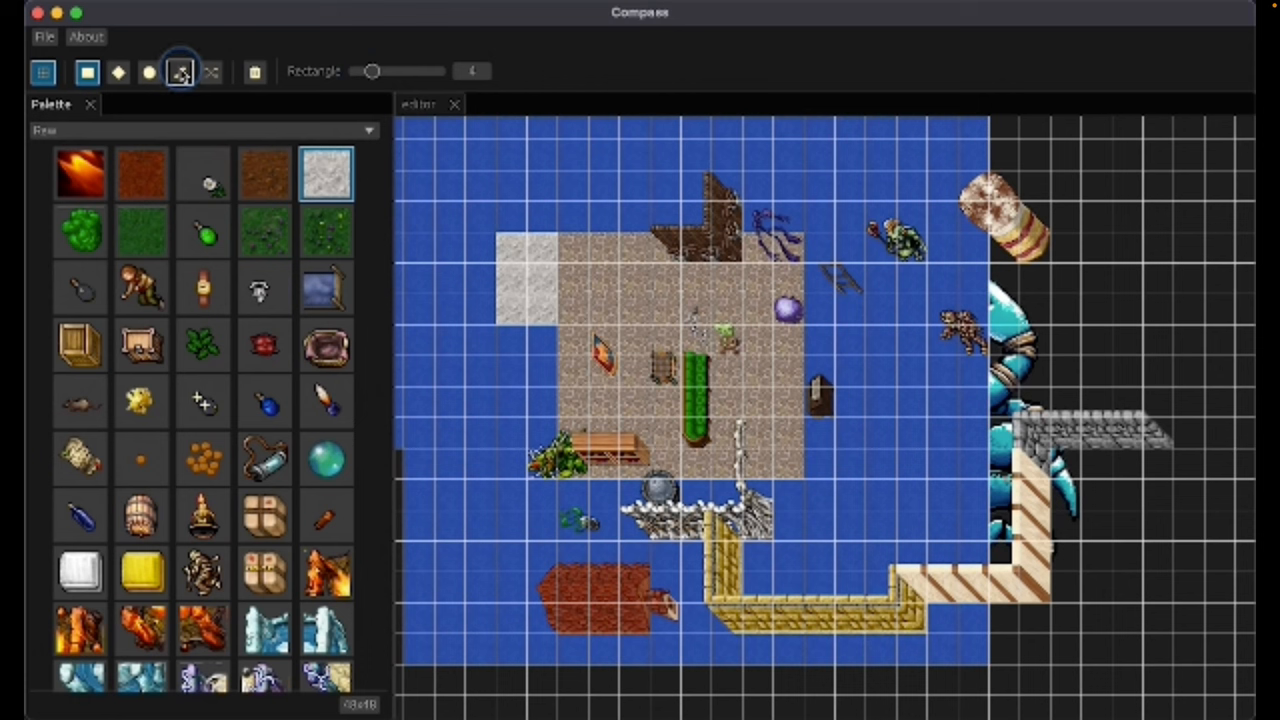
click(148, 72)
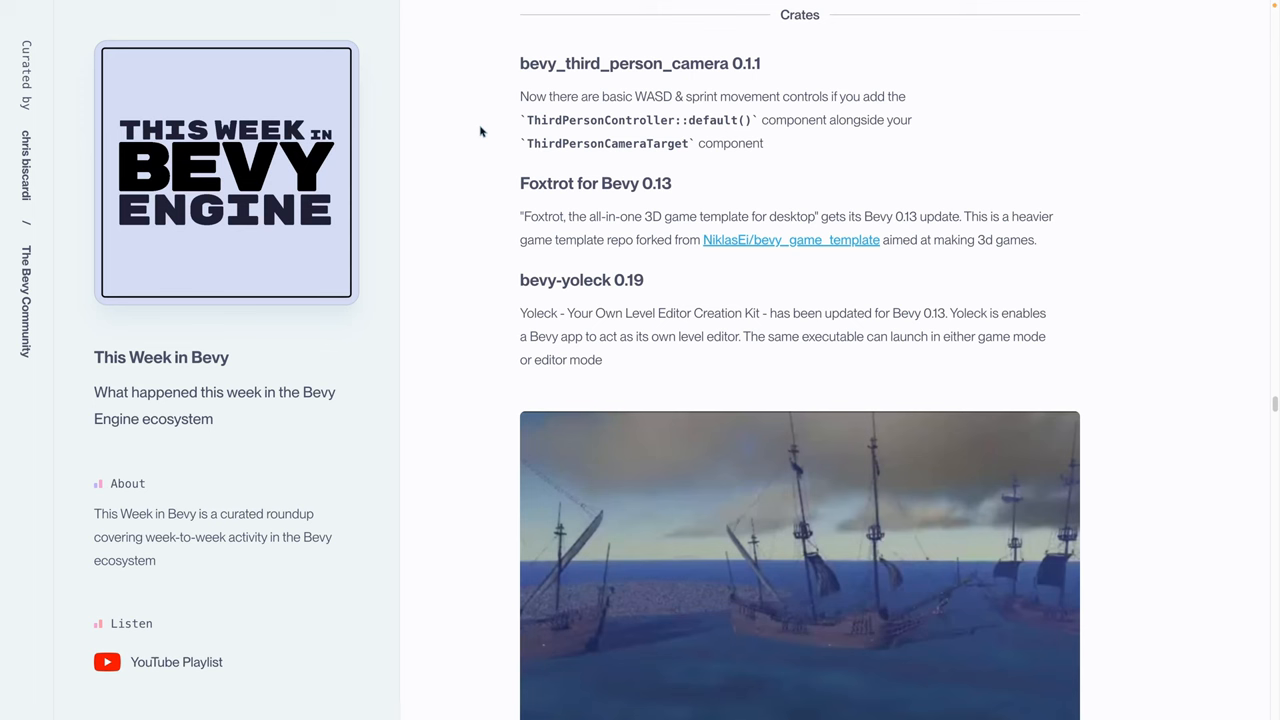
mouse_move(652, 92)
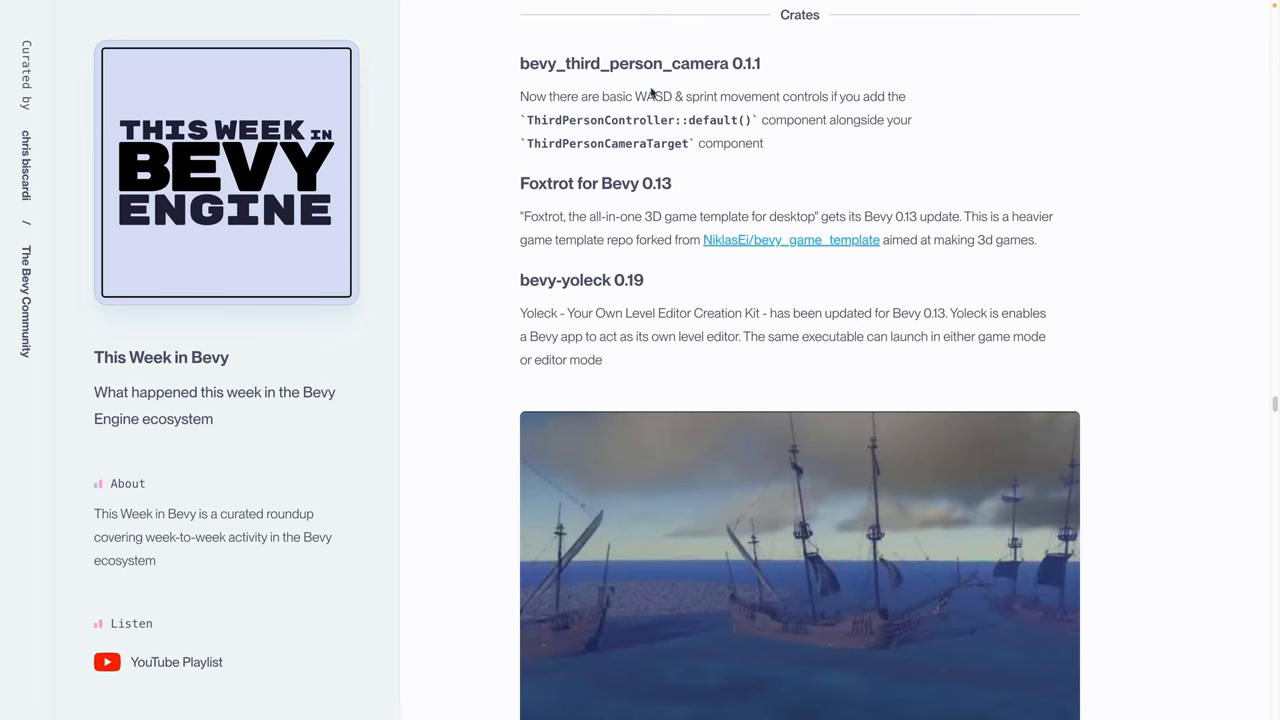
mouse_move(680, 112)
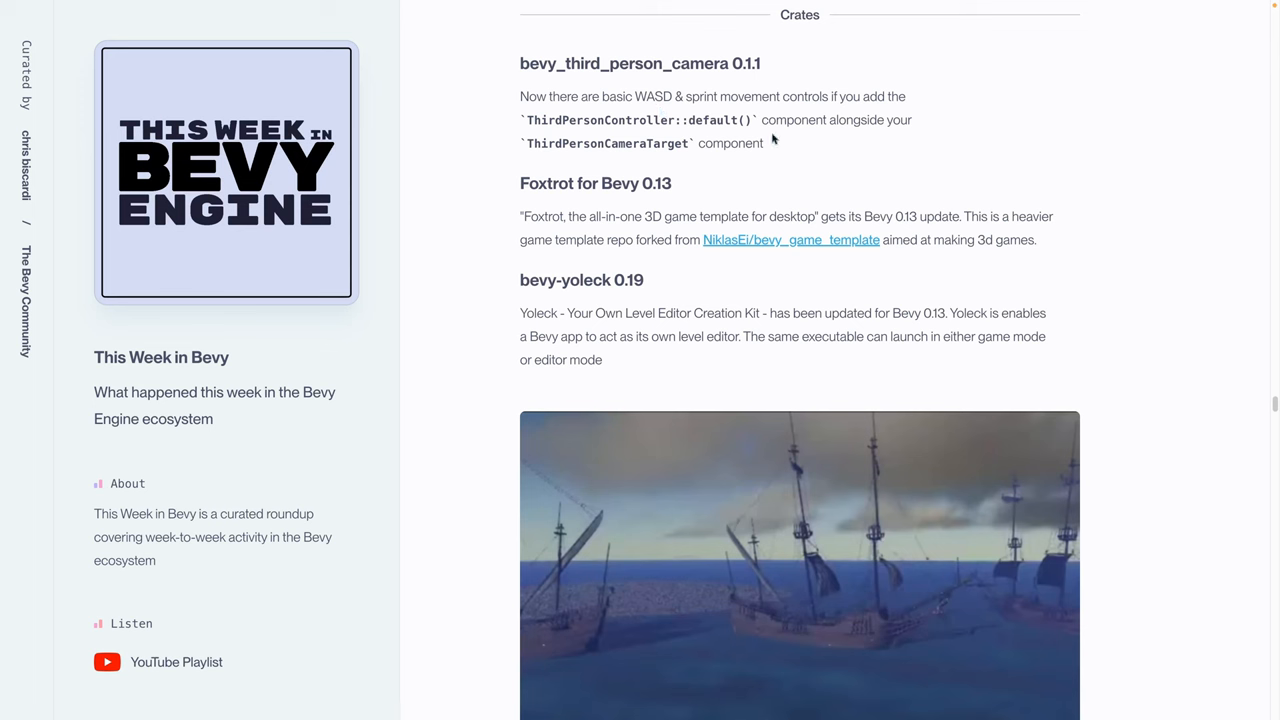
mouse_move(774, 184)
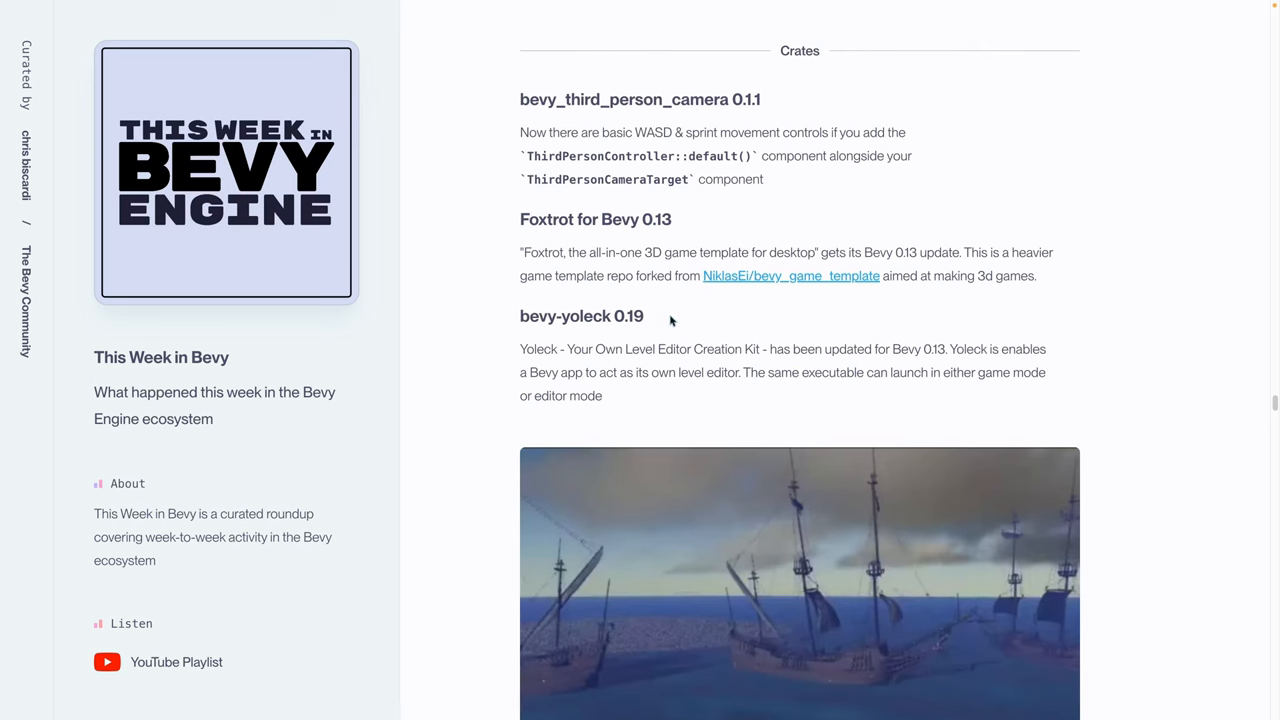
mouse_move(602, 318)
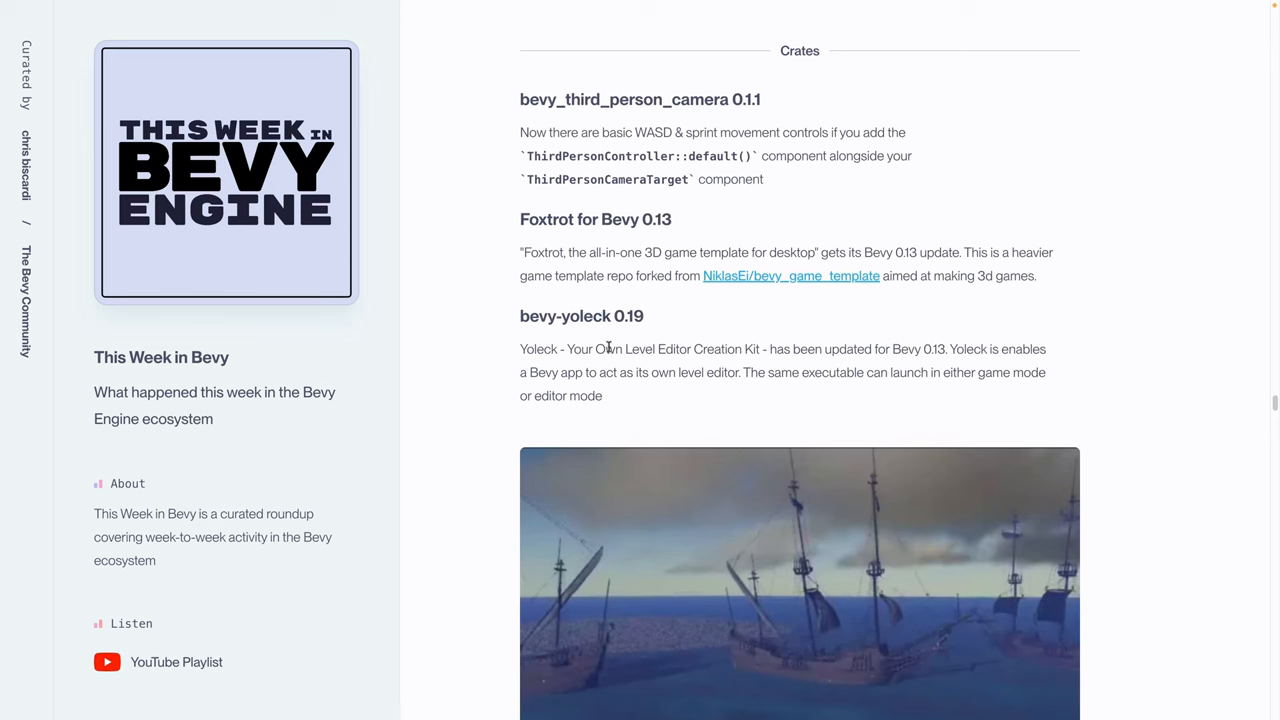
mouse_move(782, 344)
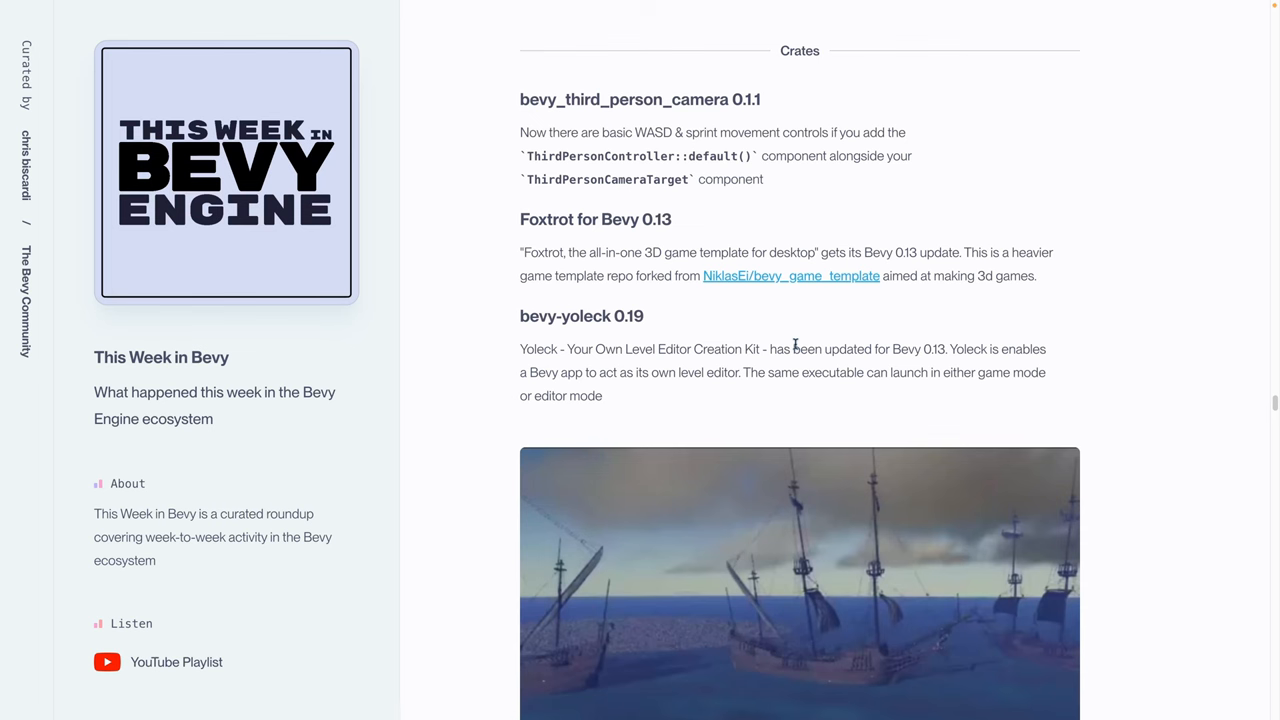
Scroll past bevy_water to the bevy_simple_text_input 0.5.0 demo screenshot
scroll(down, 3)
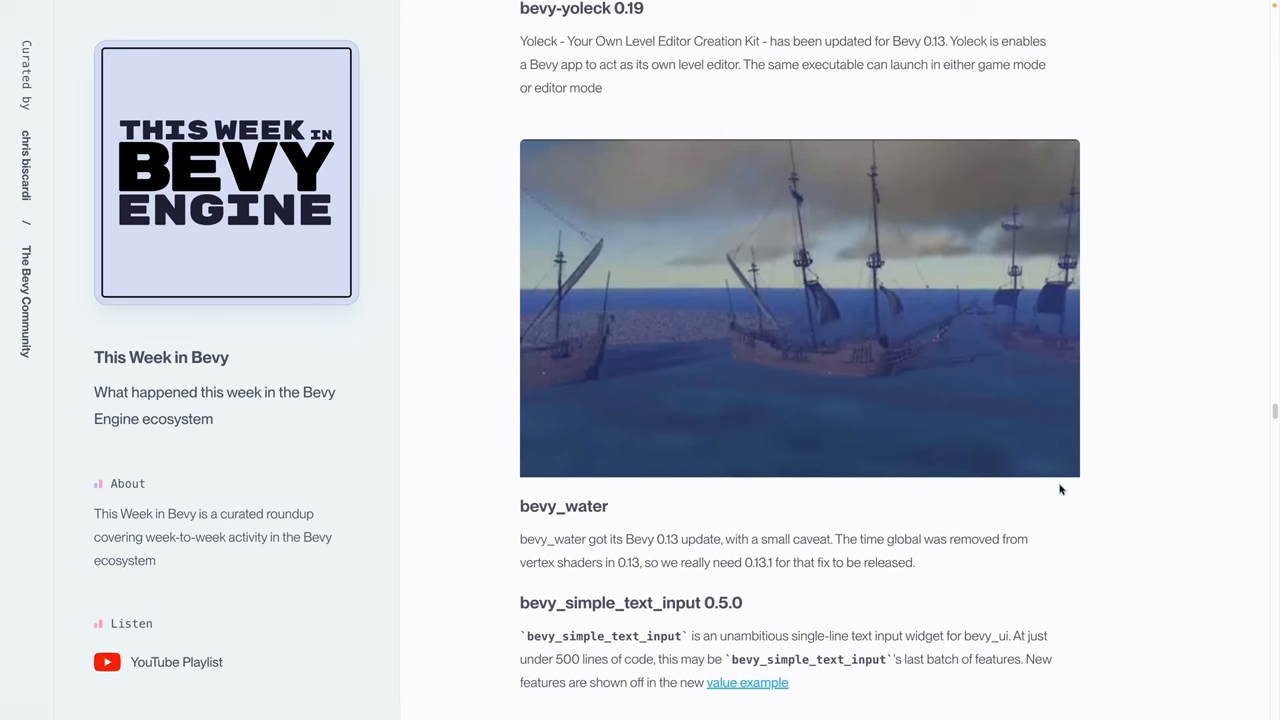
mouse_move(1060, 488)
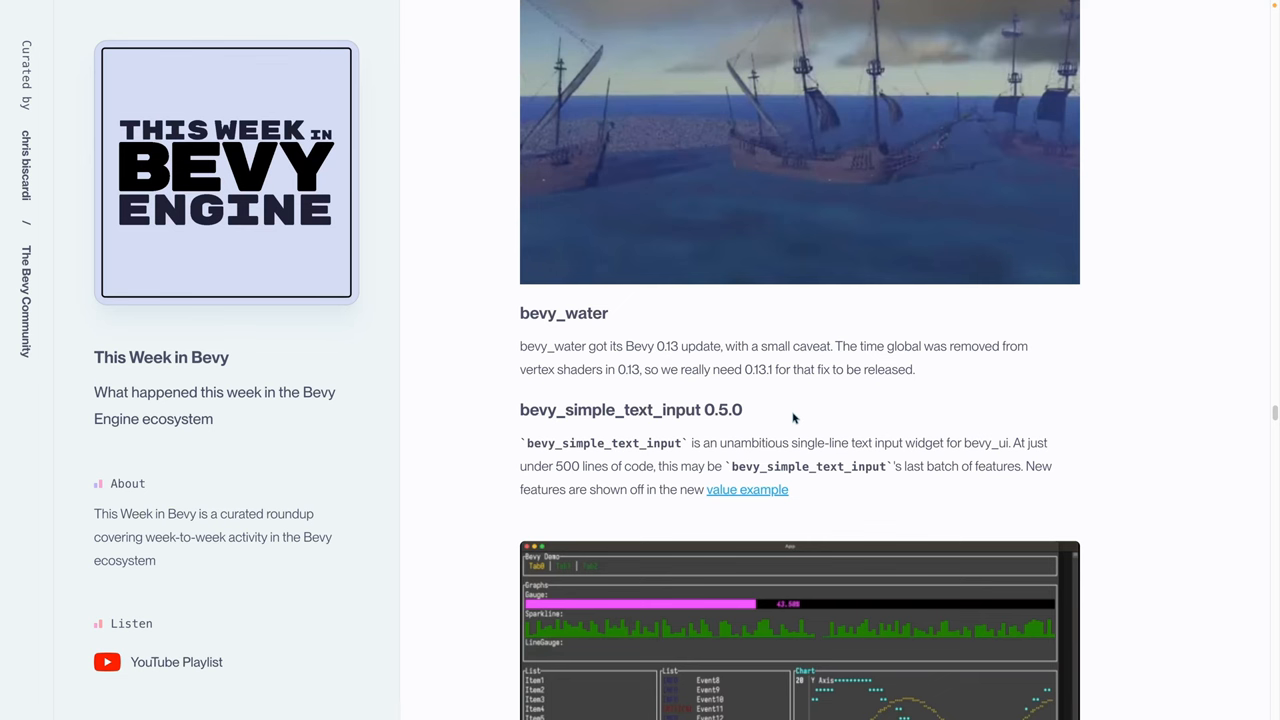
scroll(down, 3)
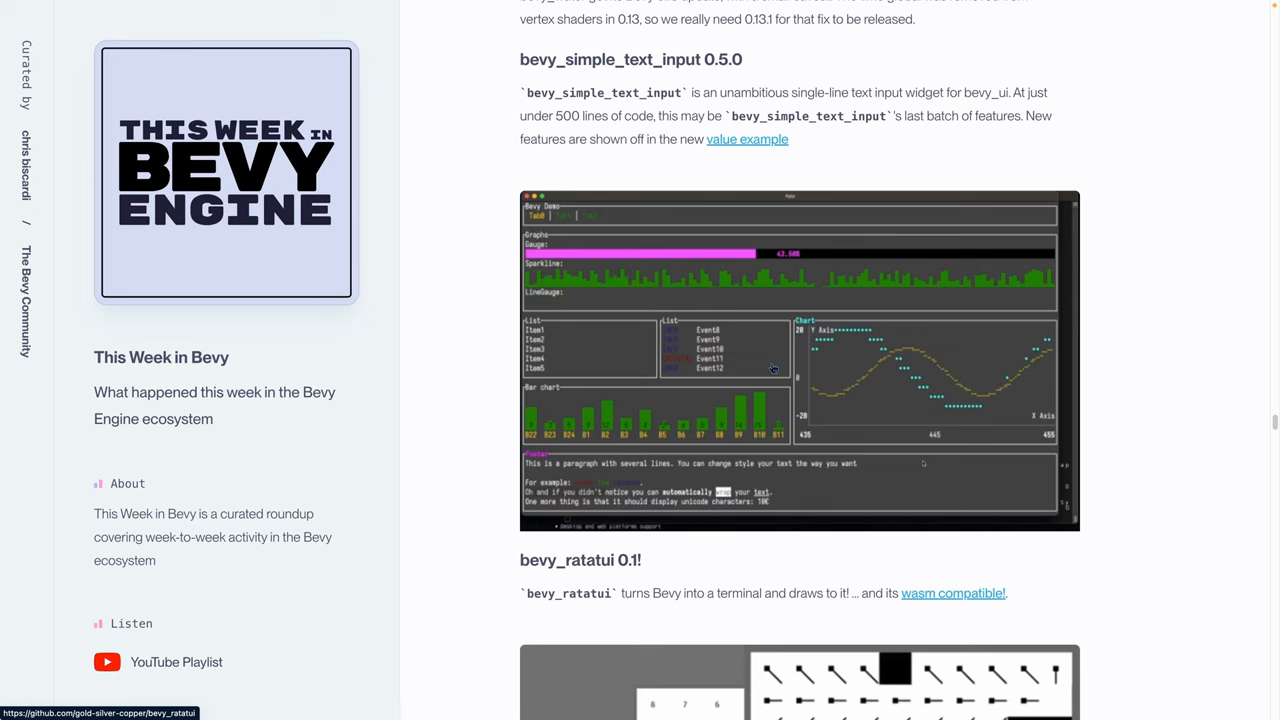
Bring up link options for bevy_ratatui's 'wasm compatible!' and continue down to warbler_grass 0.6
right_click(924, 592)
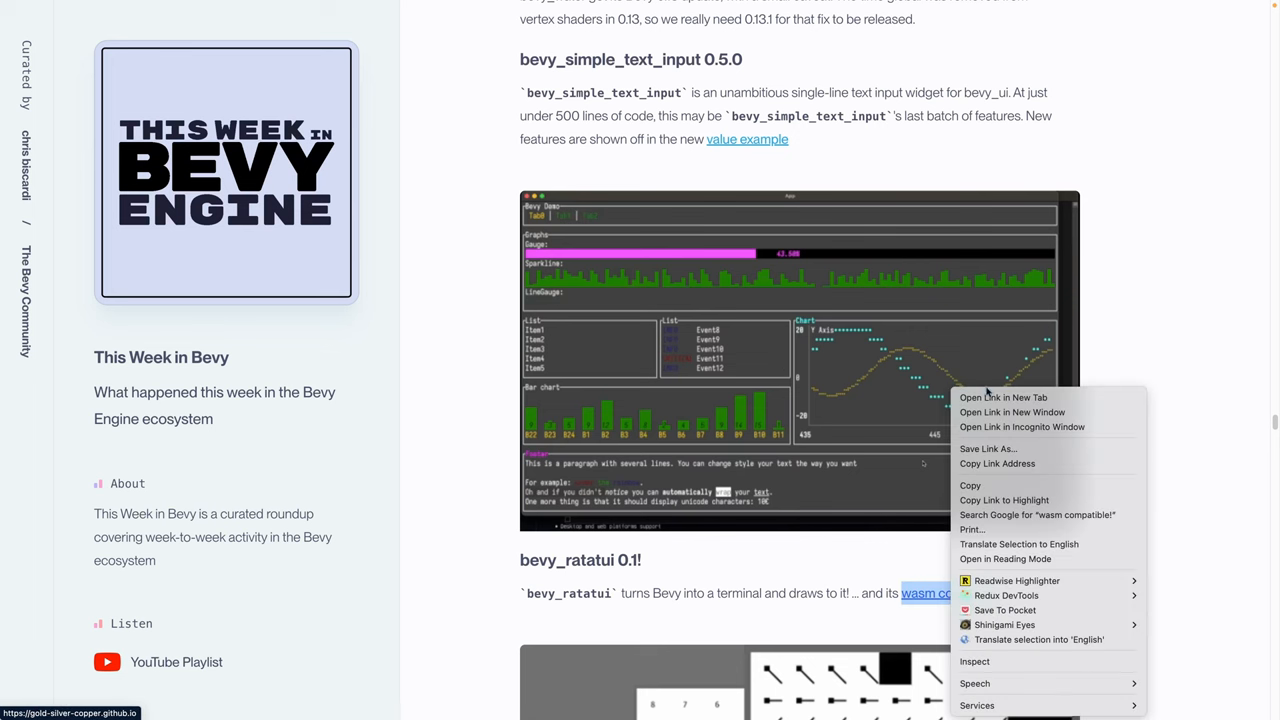
scroll(down, 3)
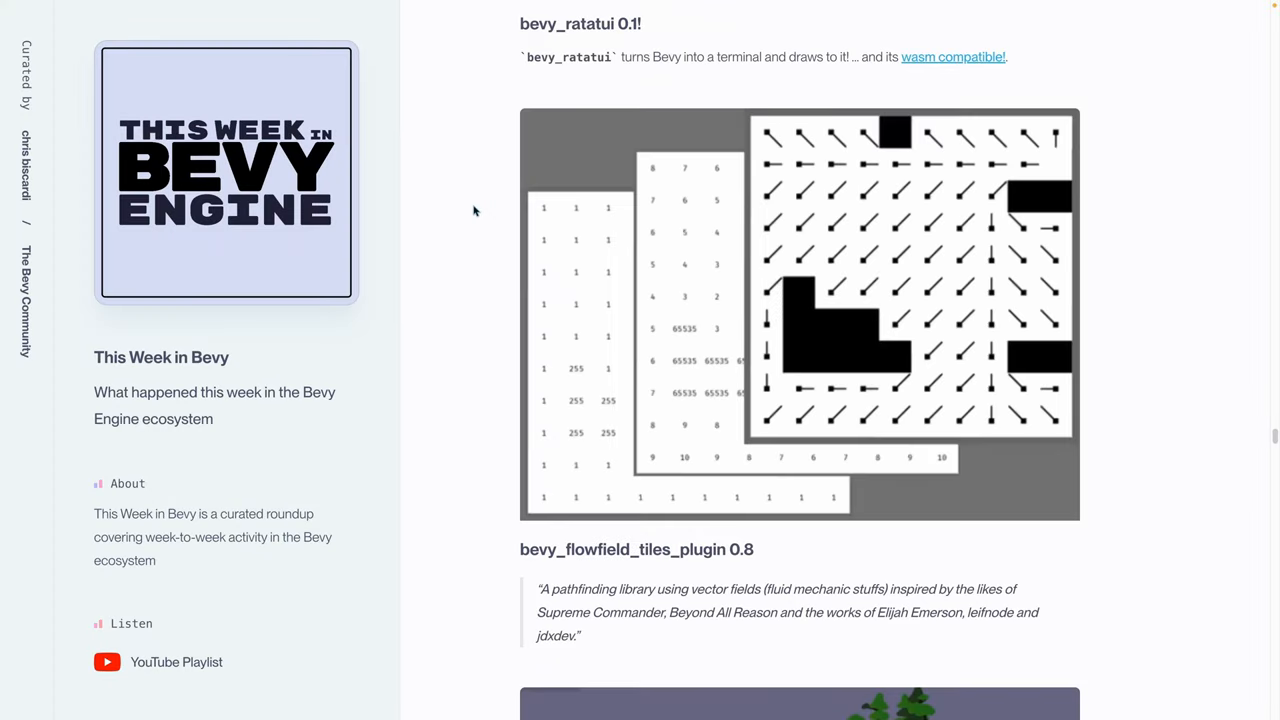
mouse_move(756, 158)
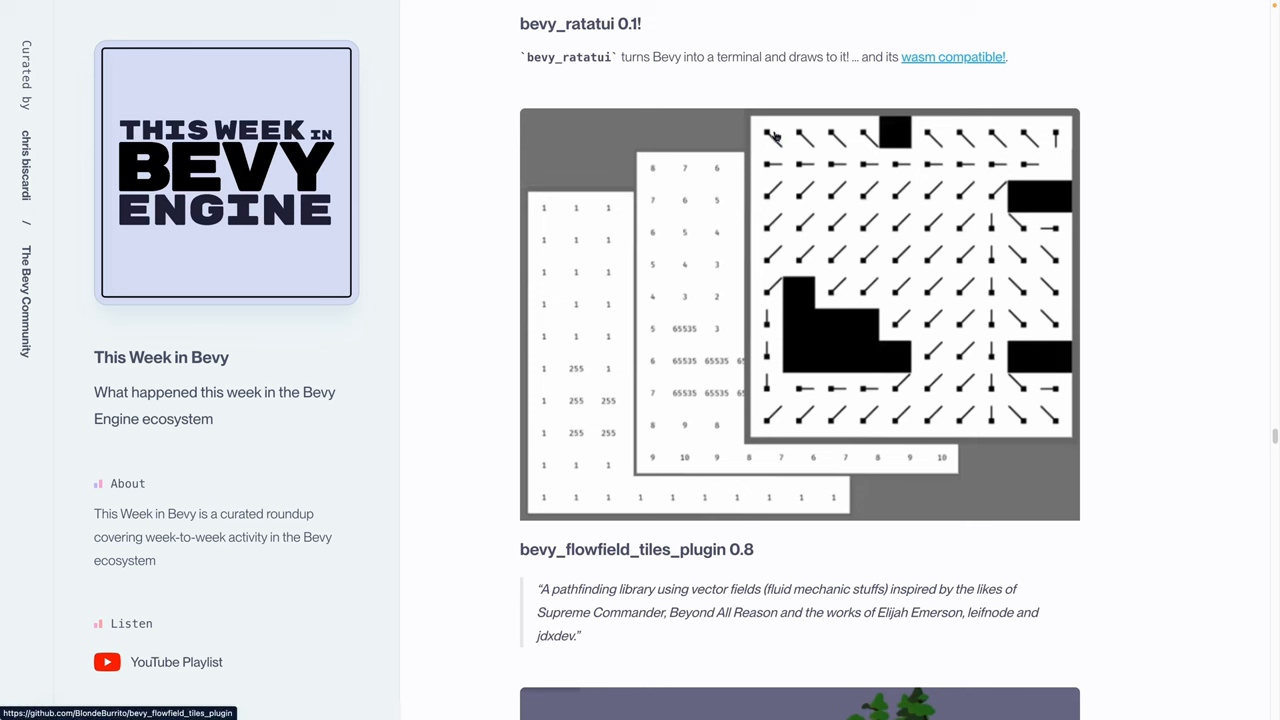
mouse_move(788, 176)
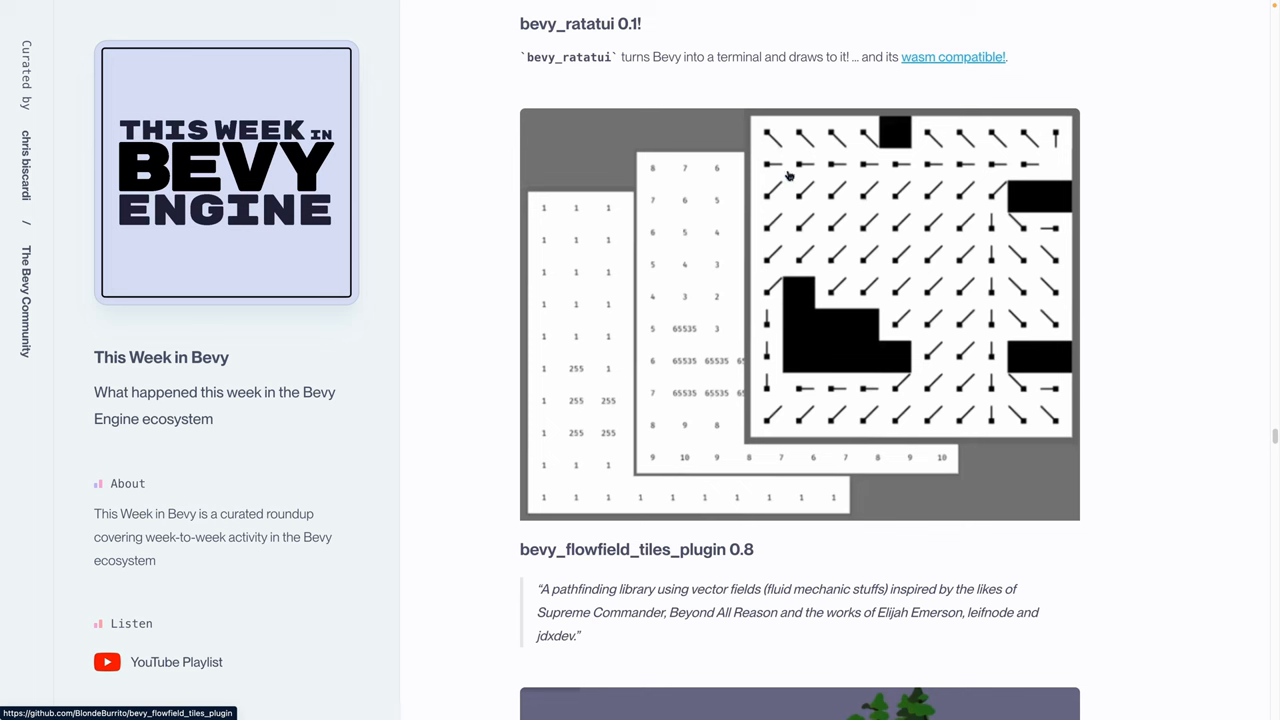
mouse_move(764, 132)
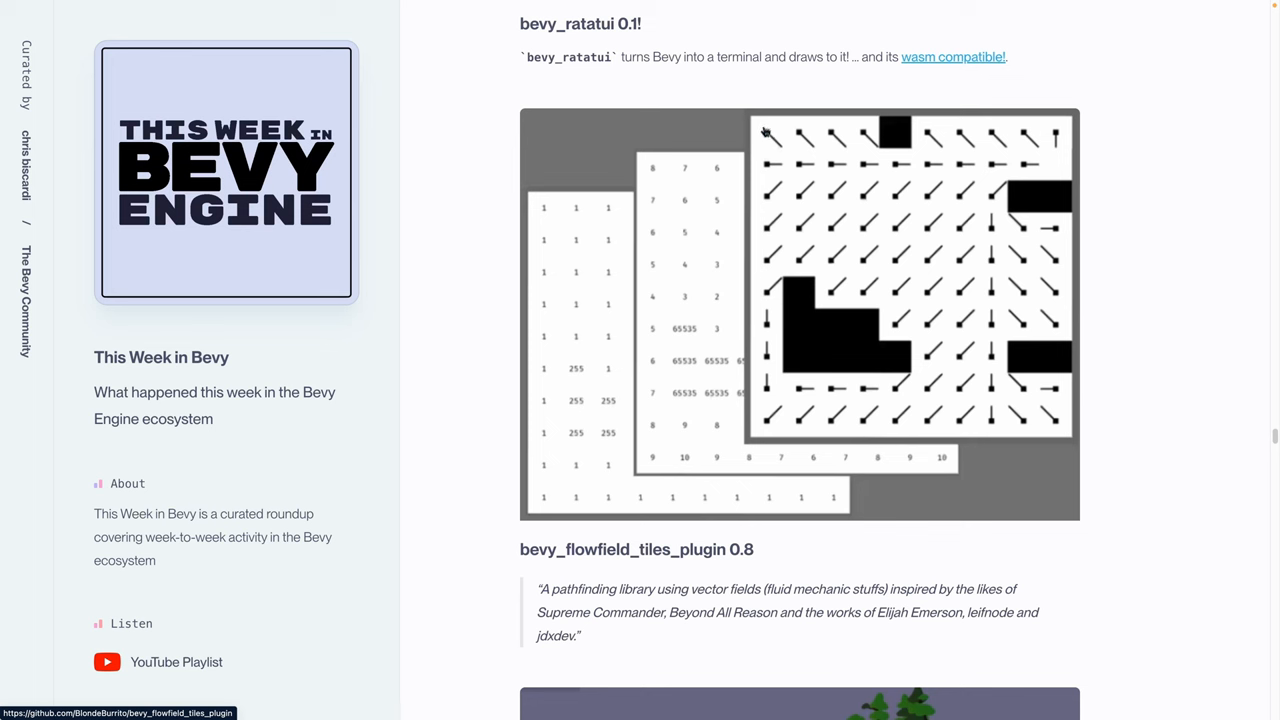
mouse_move(884, 166)
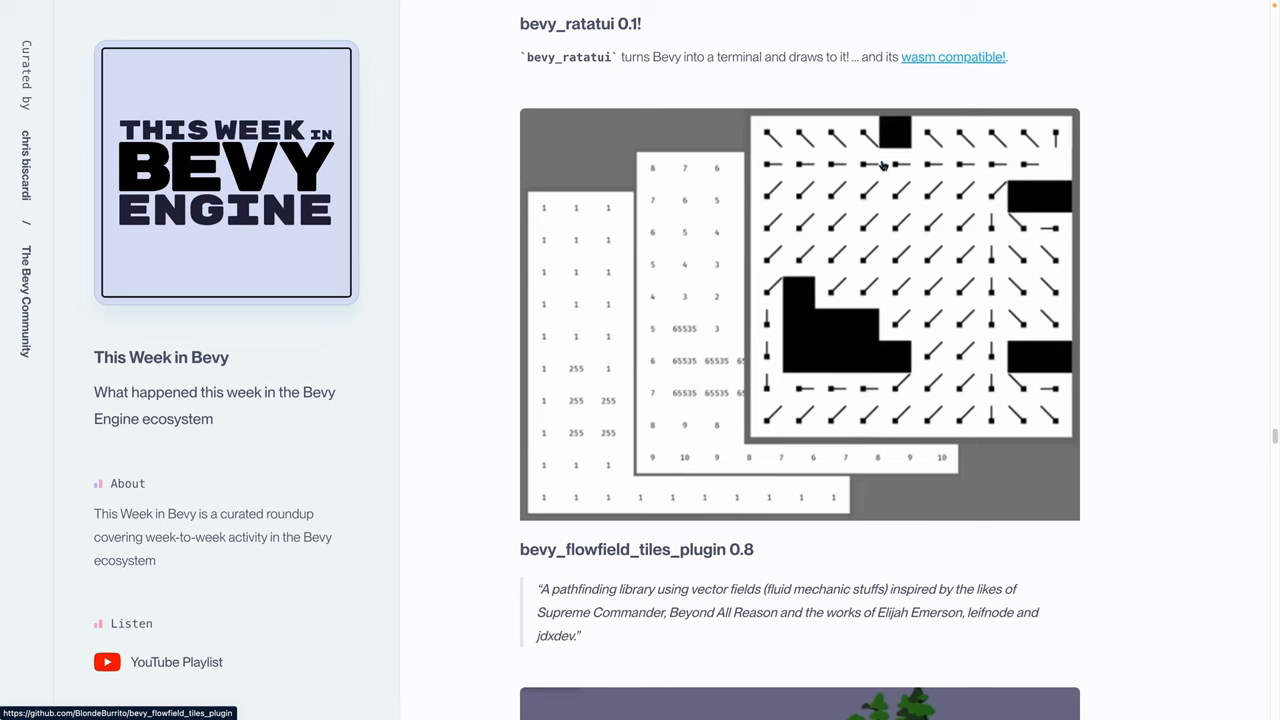
mouse_move(1076, 164)
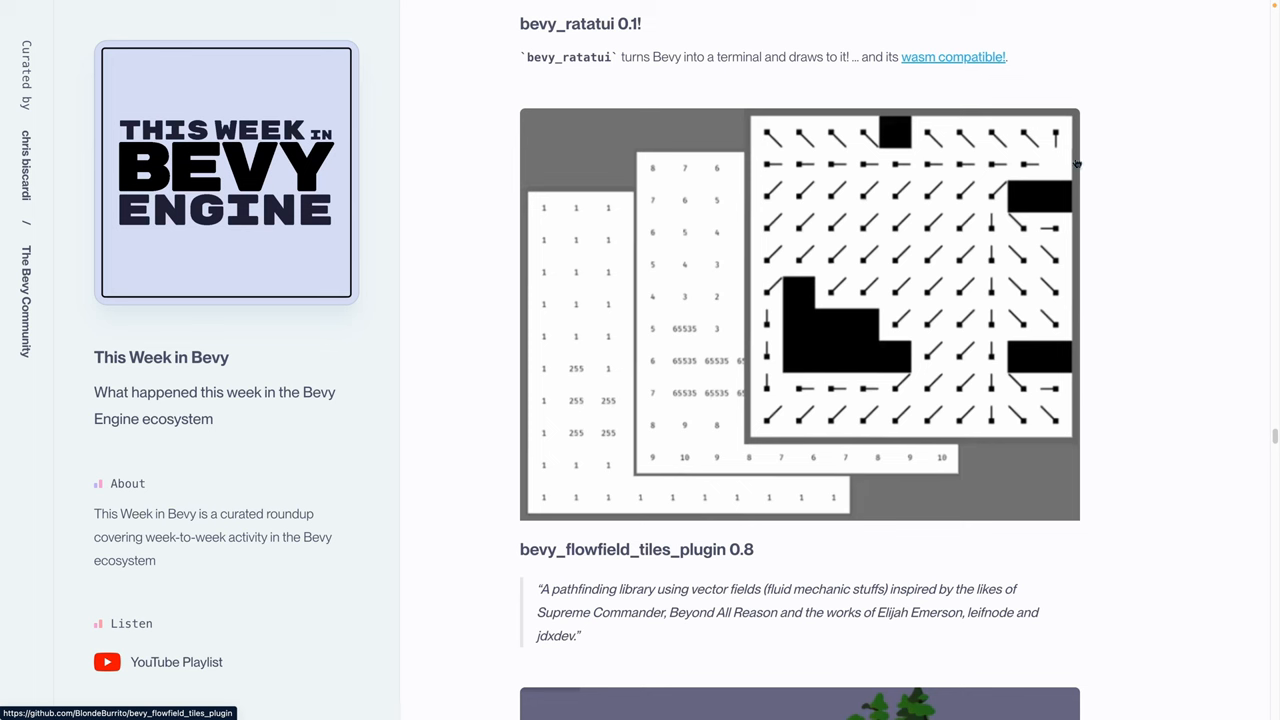
mouse_move(1058, 420)
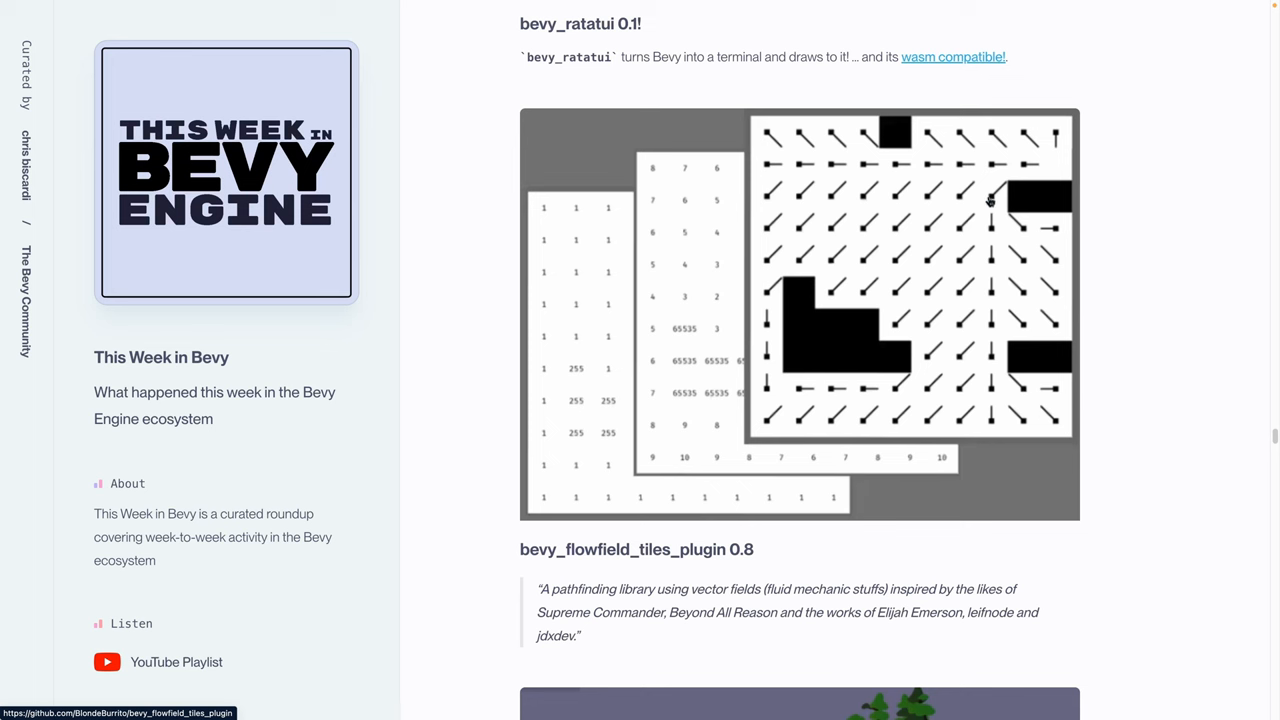
mouse_move(1080, 248)
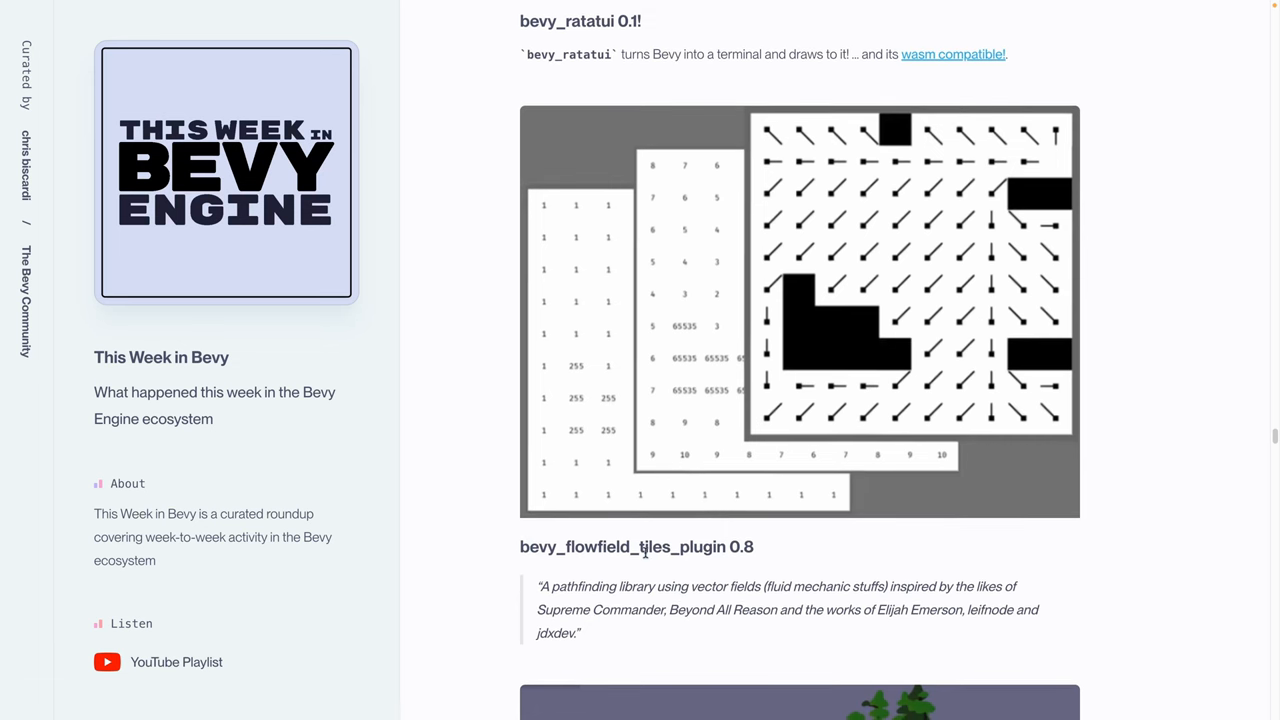
mouse_move(878, 544)
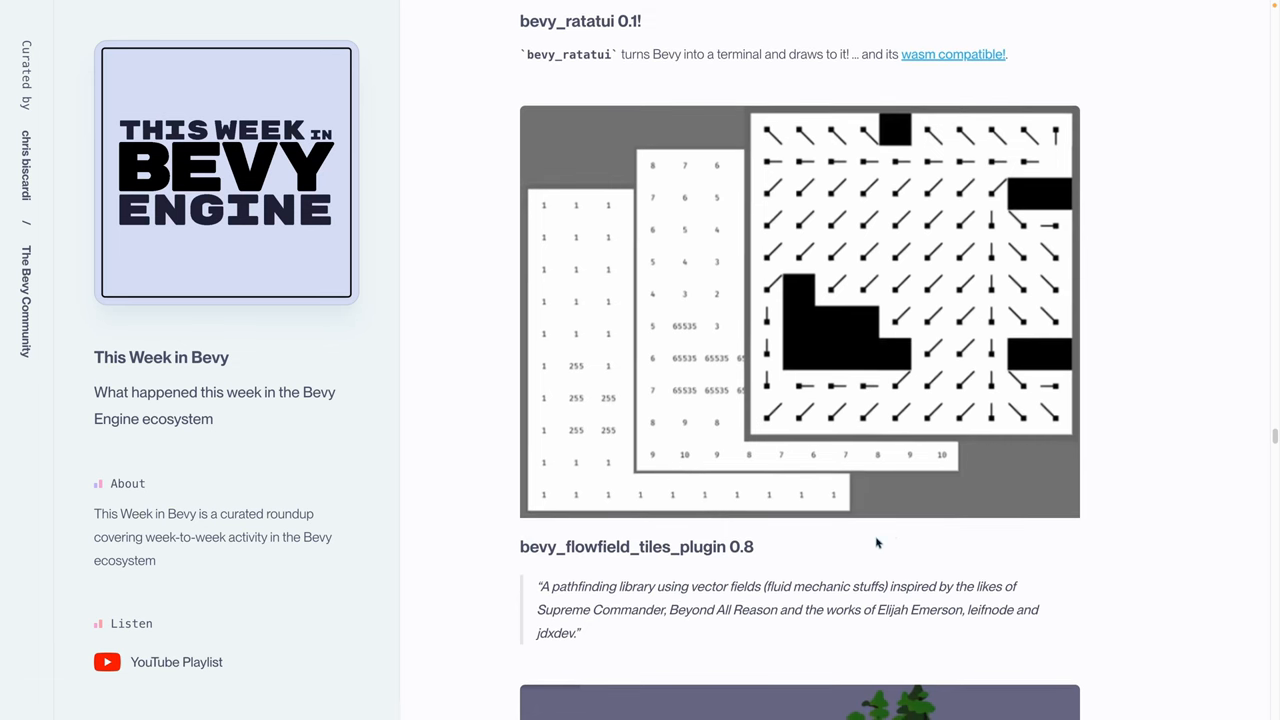
mouse_move(788, 356)
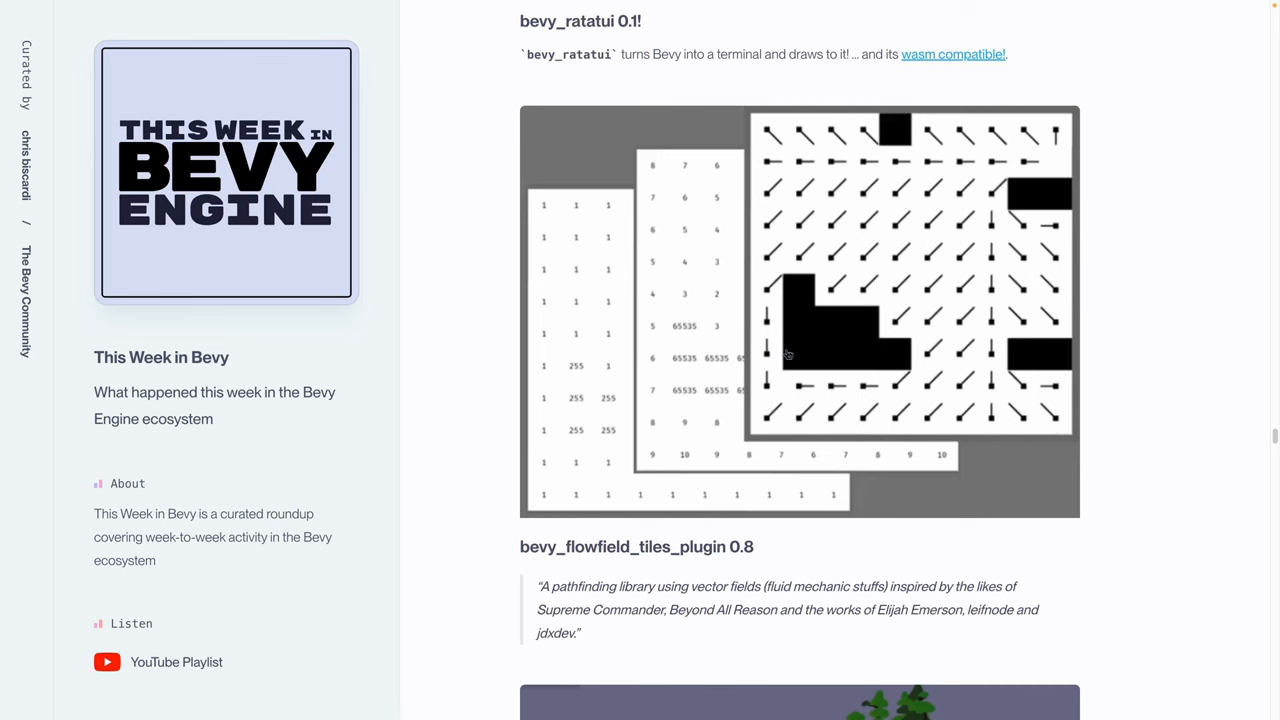
scroll(down, 3)
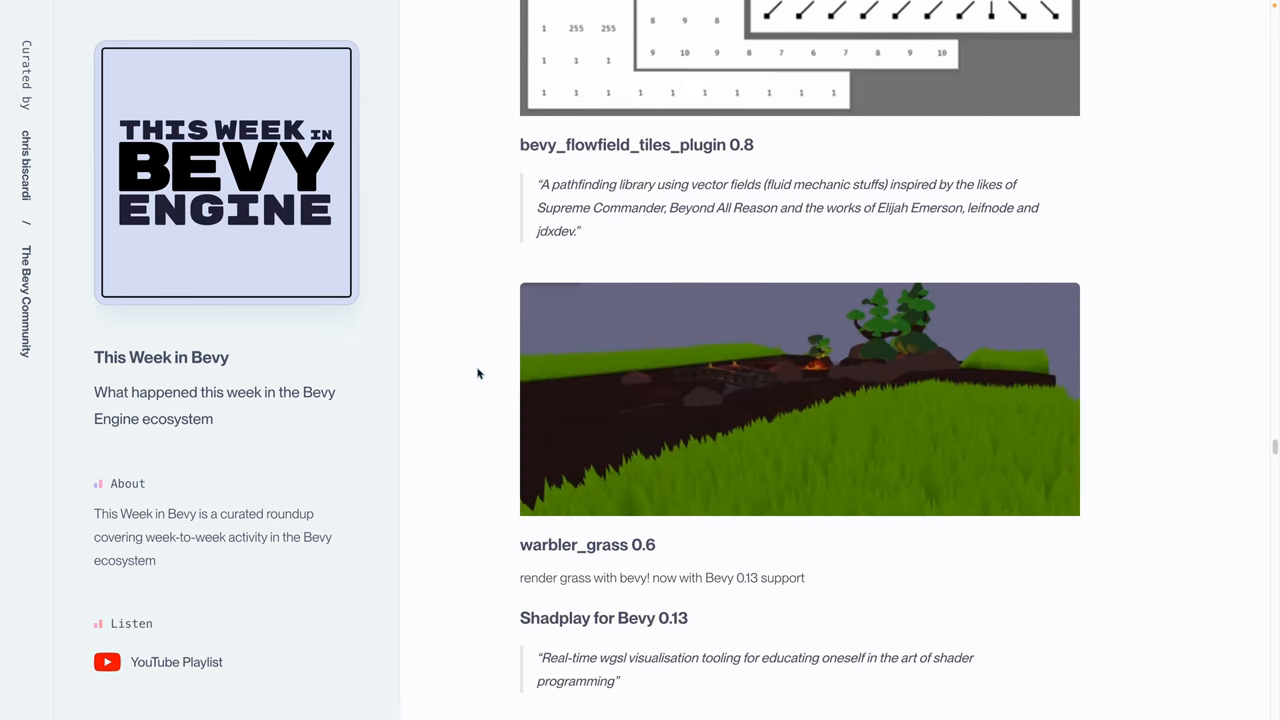
mouse_move(502, 376)
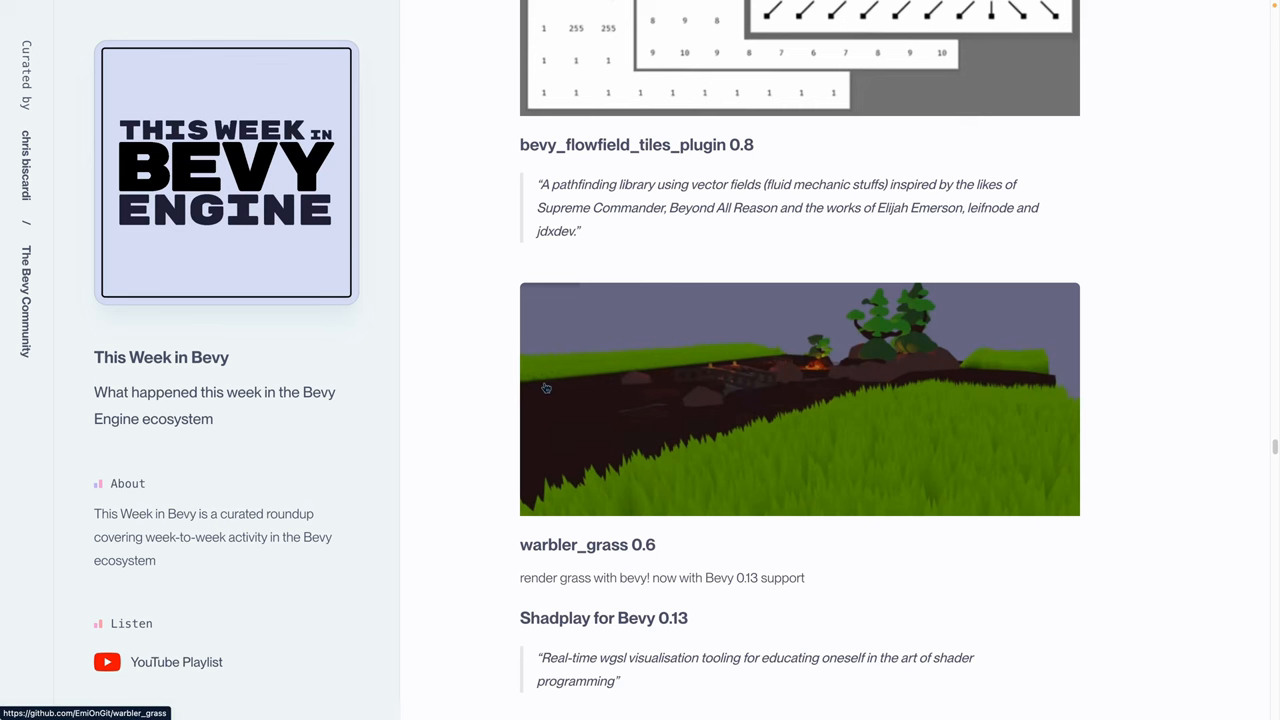
Highlight 'visualisation' in Shadplay's description and the bevy_simple_scroll_view release name
scroll(down, 3)
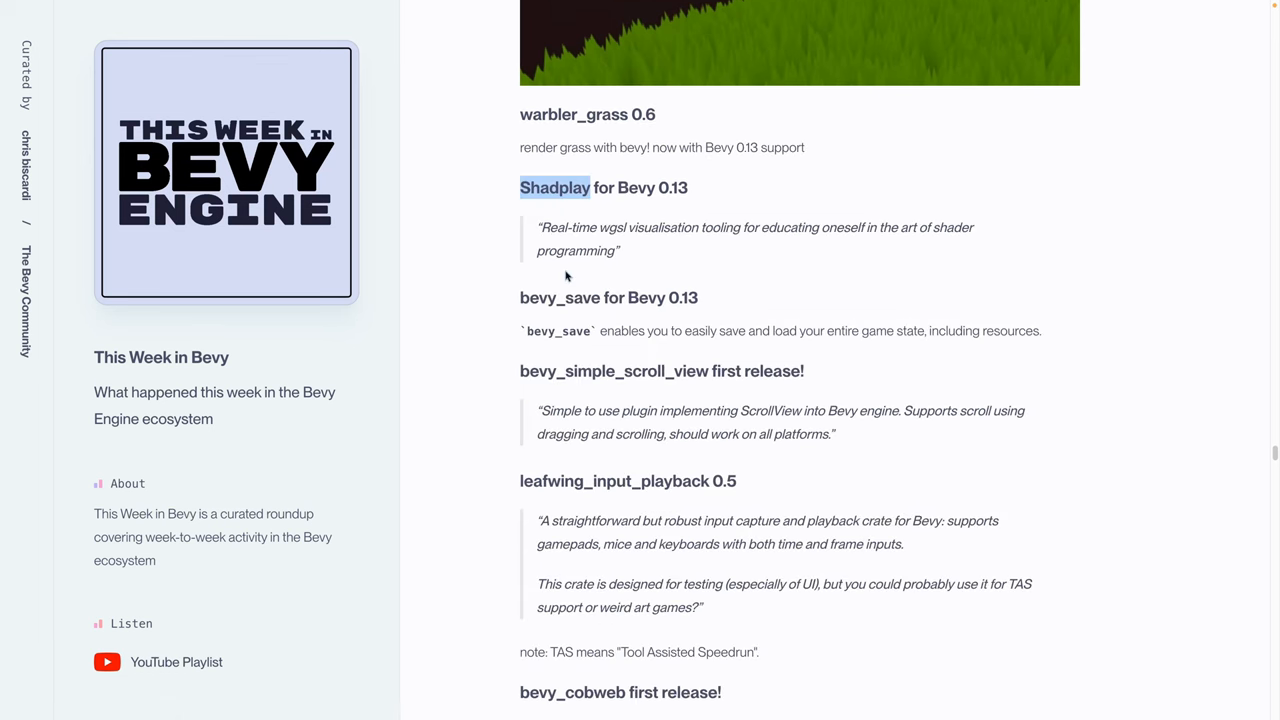
mouse_move(666, 288)
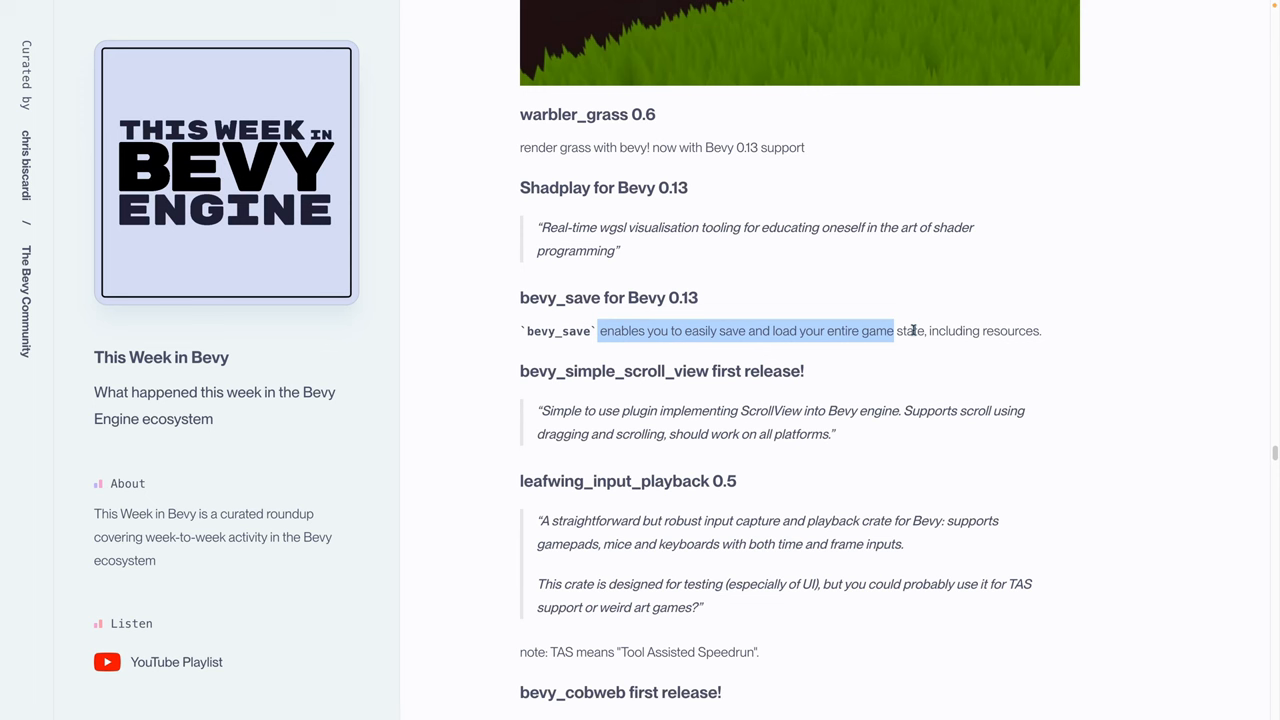
double_click(554, 188)
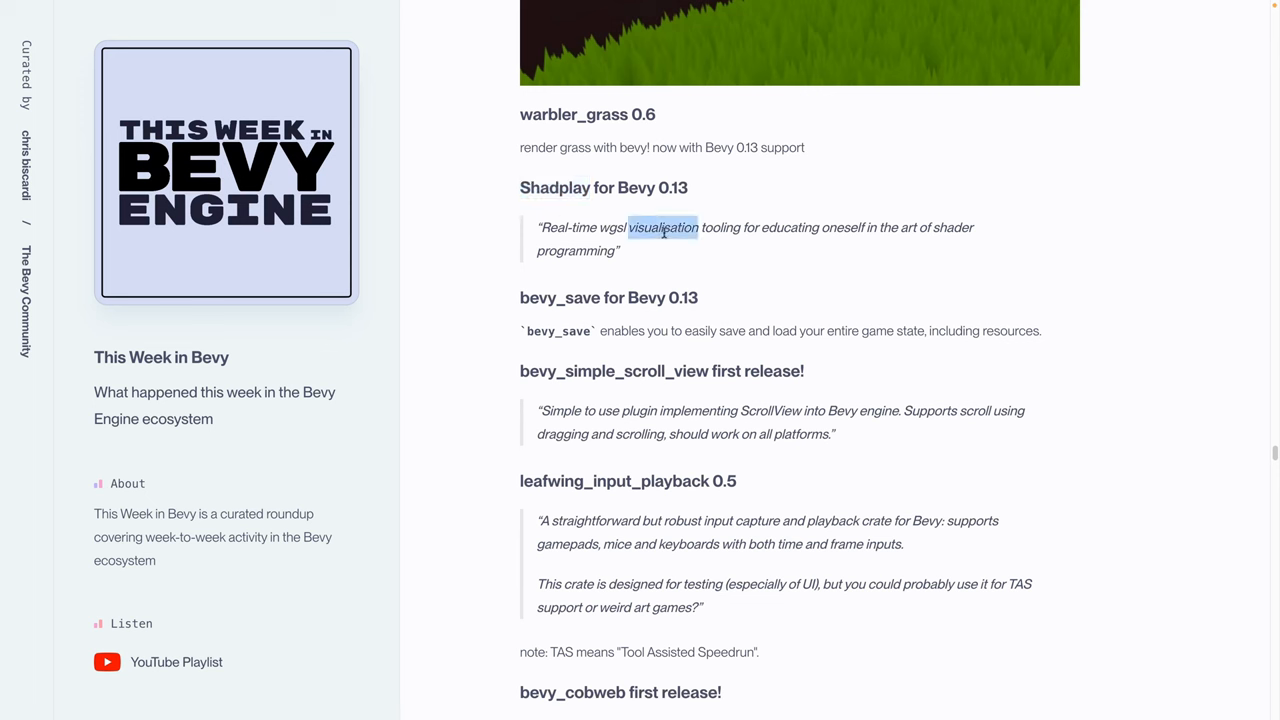
double_click(614, 370)
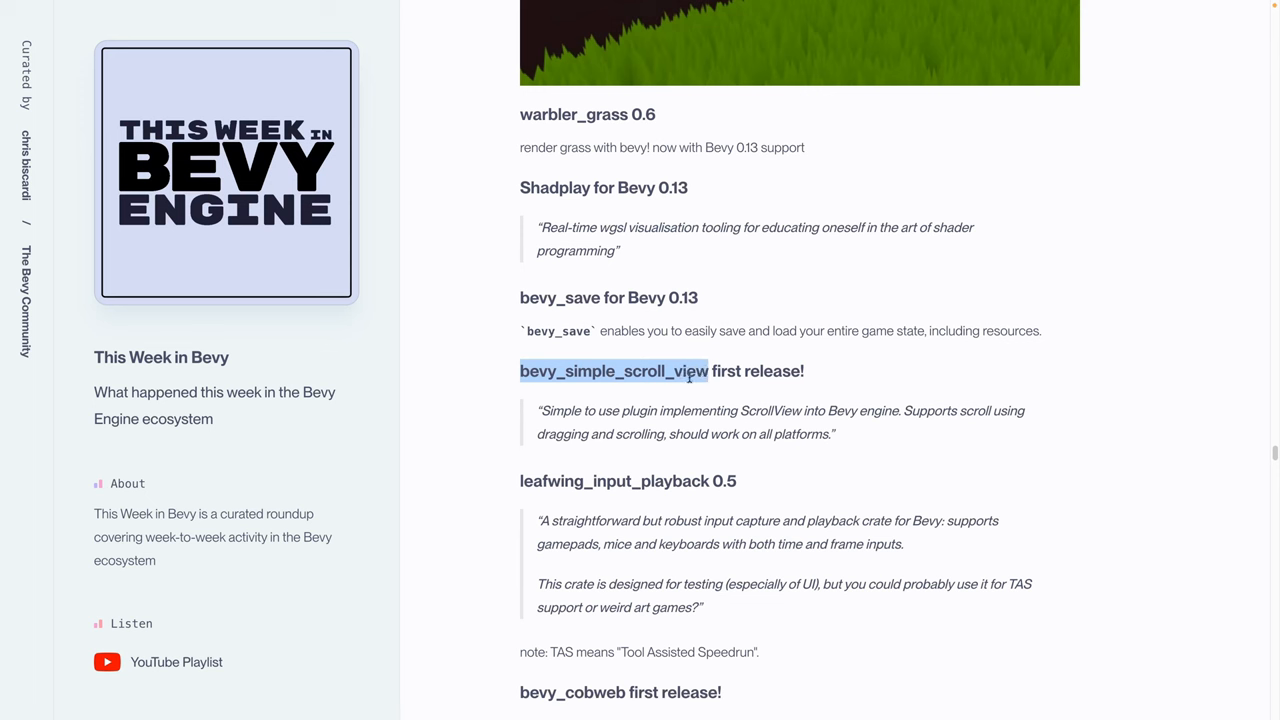
mouse_move(702, 412)
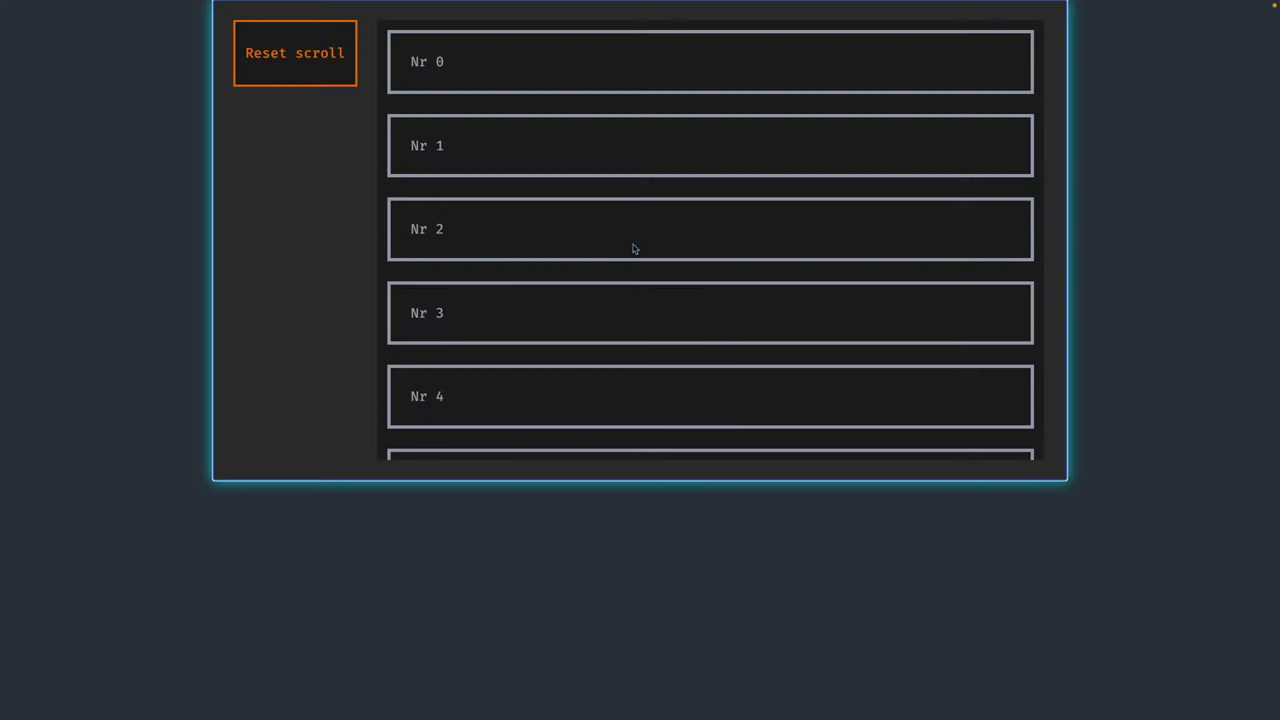
Scroll the demo's numbered list past Nr 13 and go back to the newsletter
scroll(down, 3)
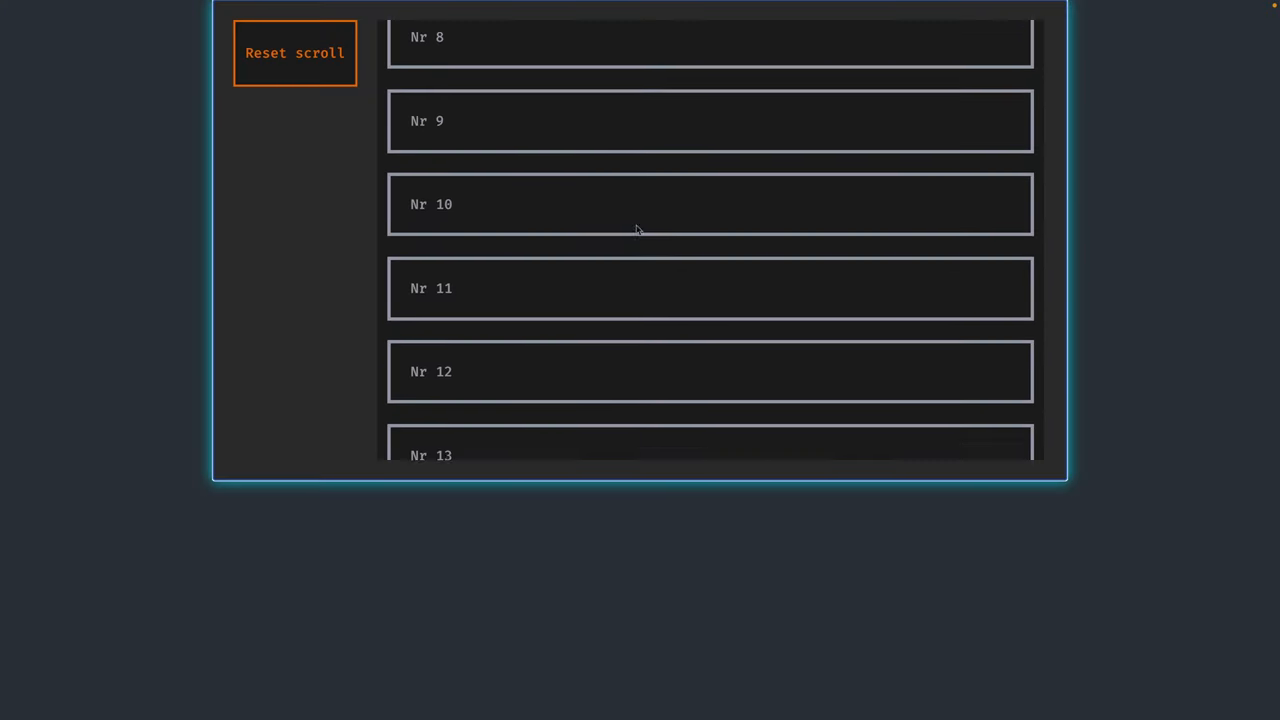
click(294, 52)
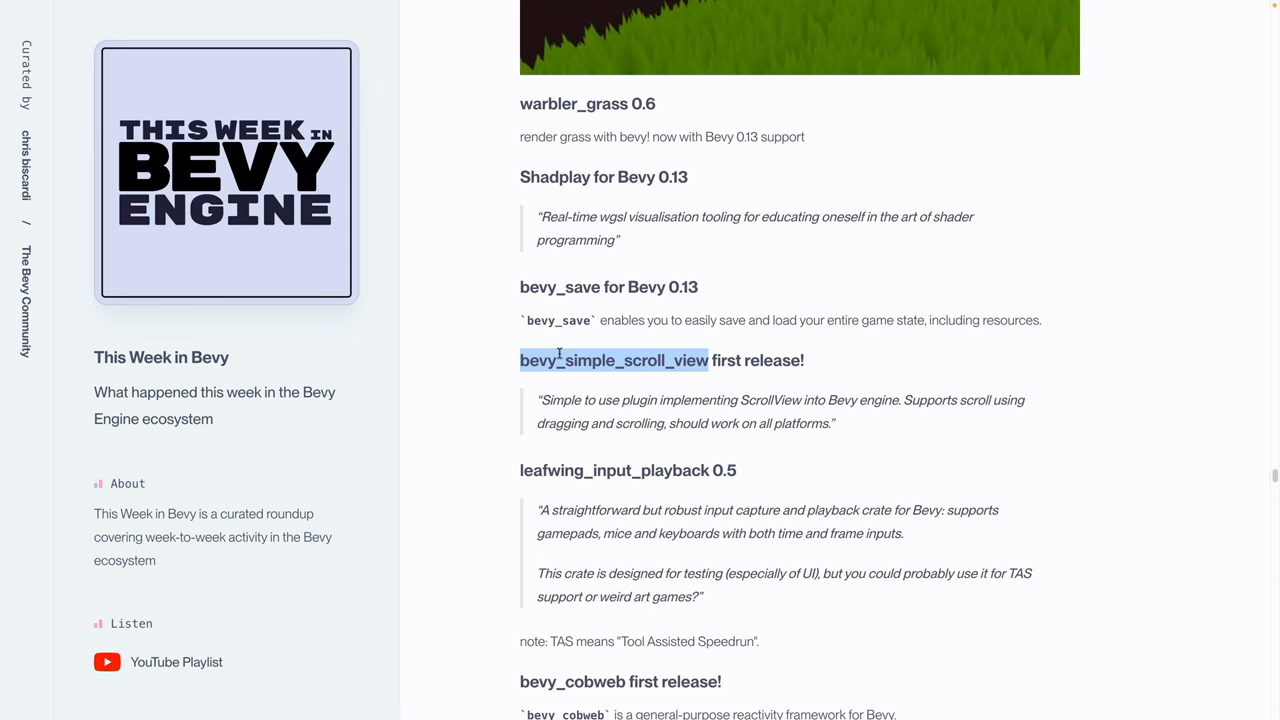
Scroll past leafwing_input_playback 0.5, bevy_cobweb and Qevy v0.2.0 to bevy_collider_gen 0.1.0
scroll(down, 3)
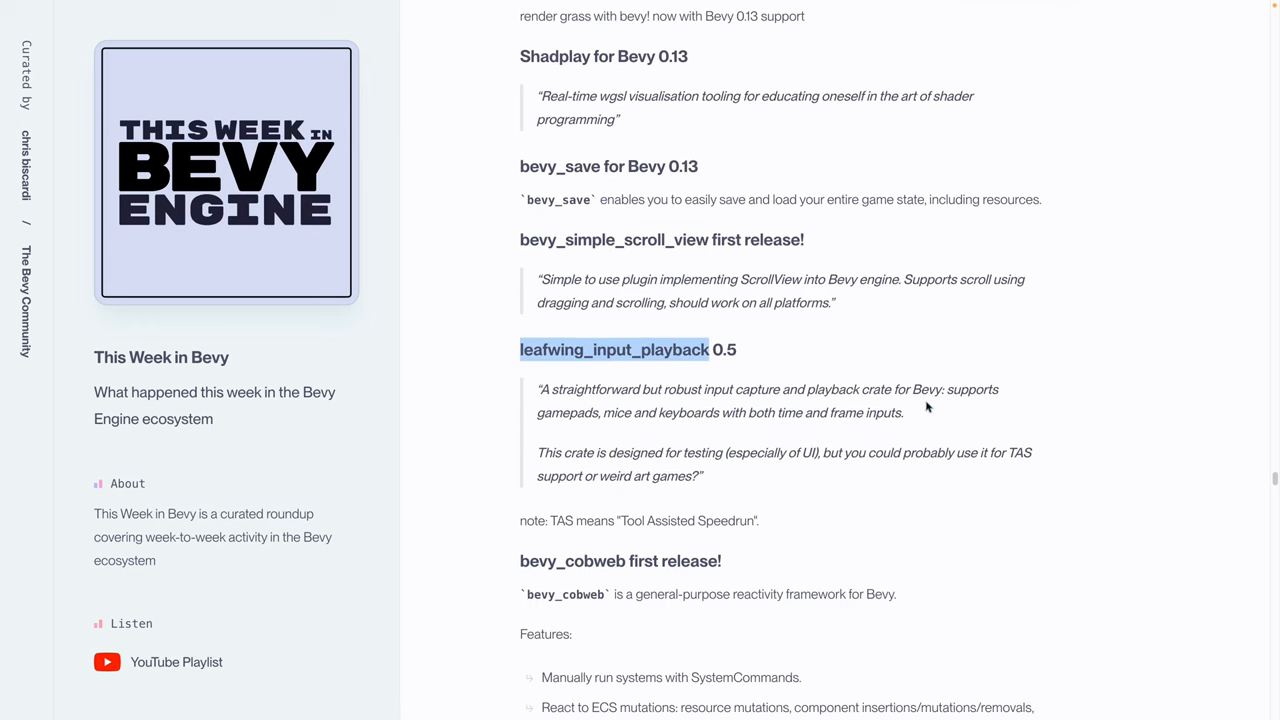
mouse_move(960, 358)
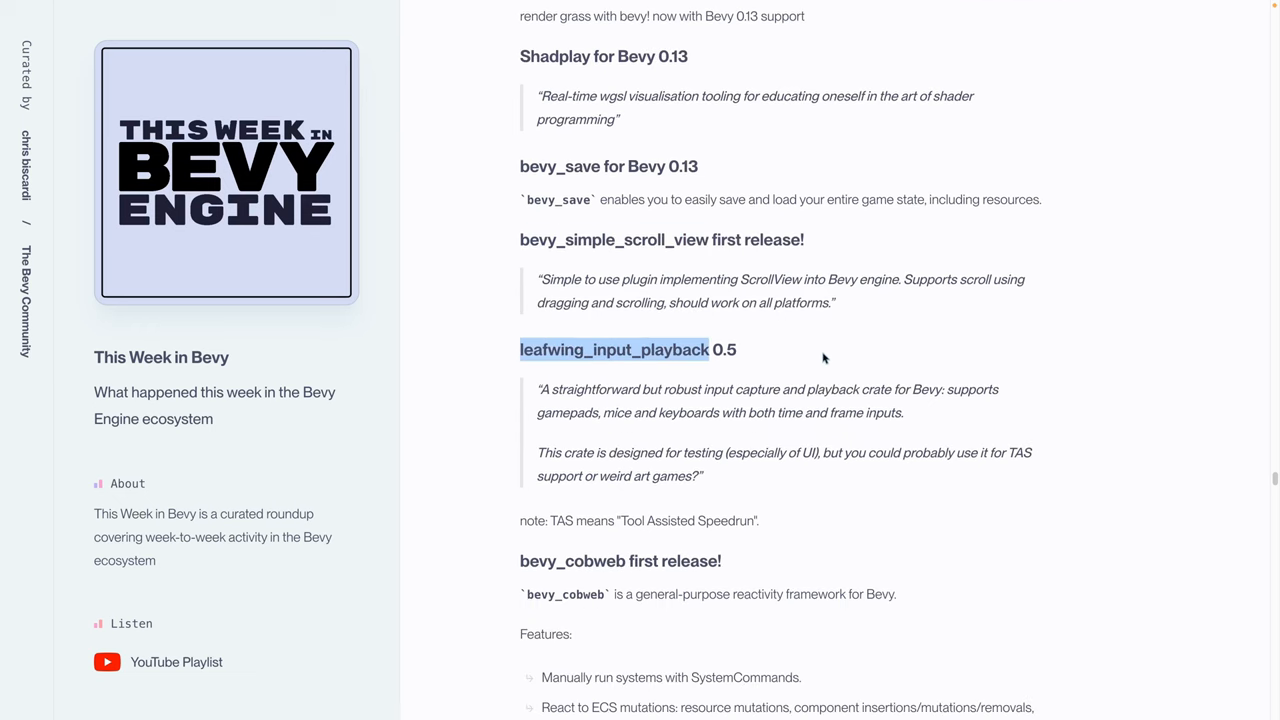
mouse_move(836, 348)
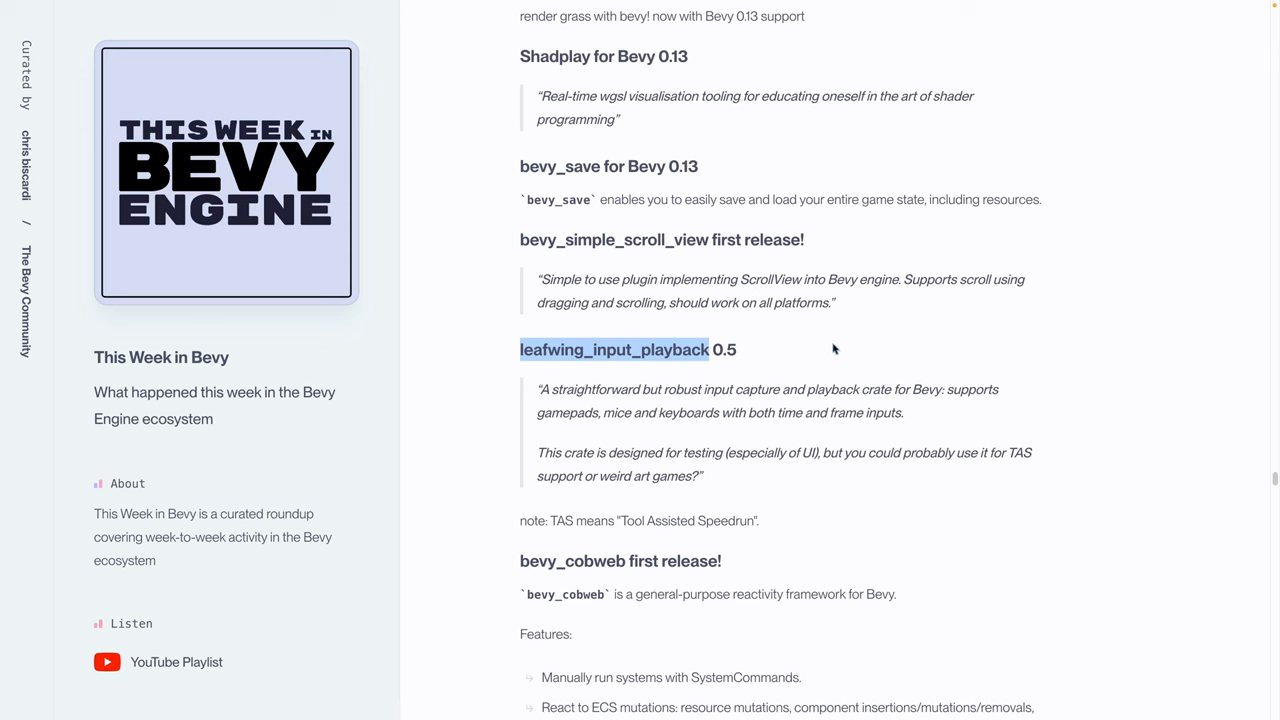
mouse_move(848, 364)
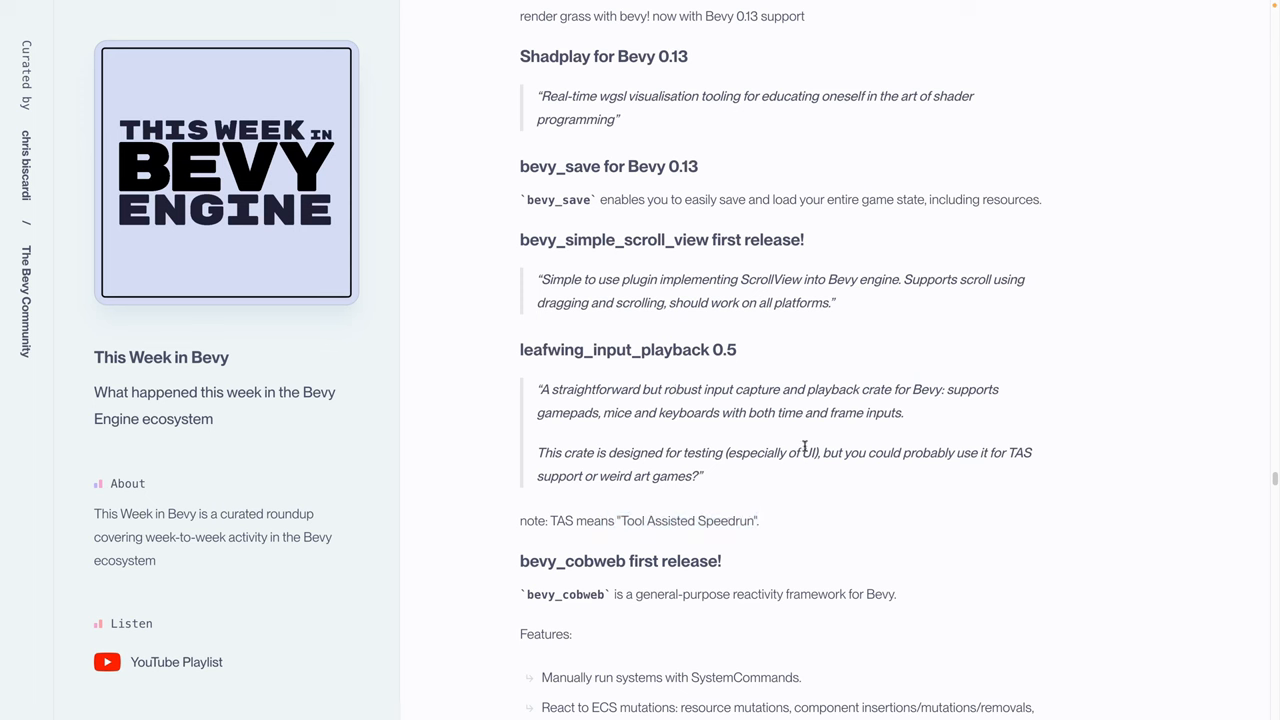
mouse_move(670, 444)
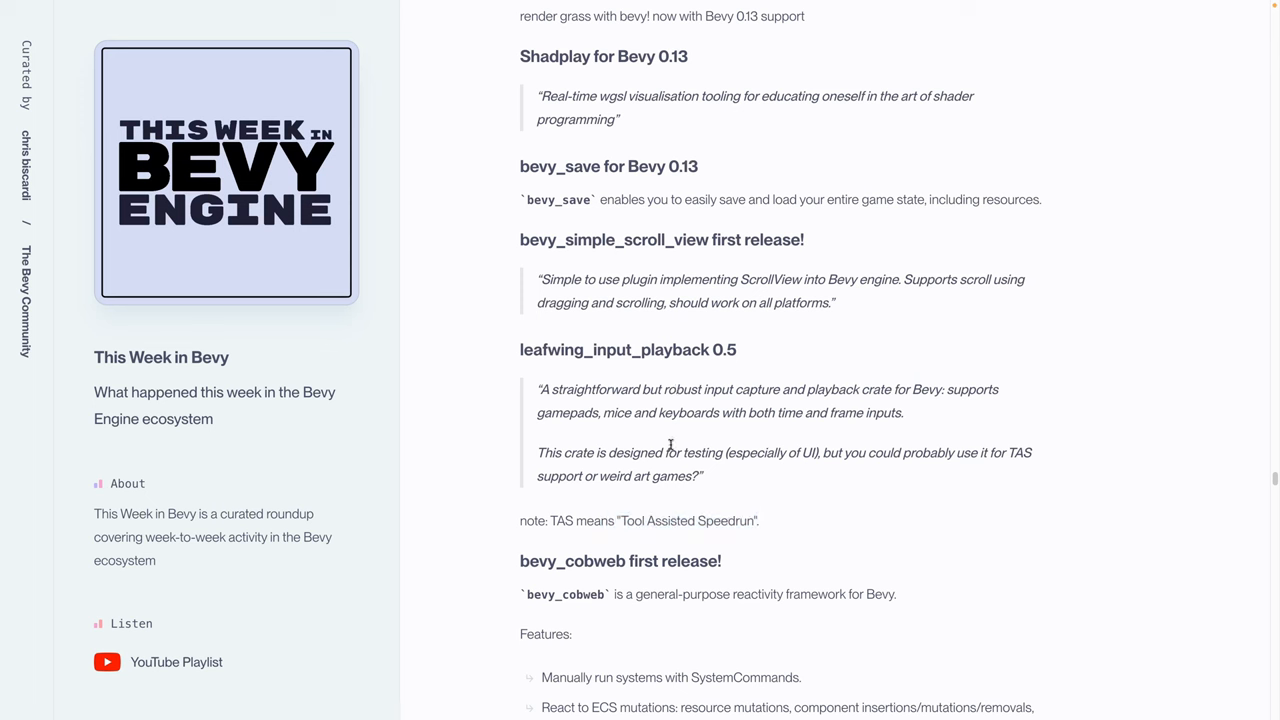
scroll(down, 3)
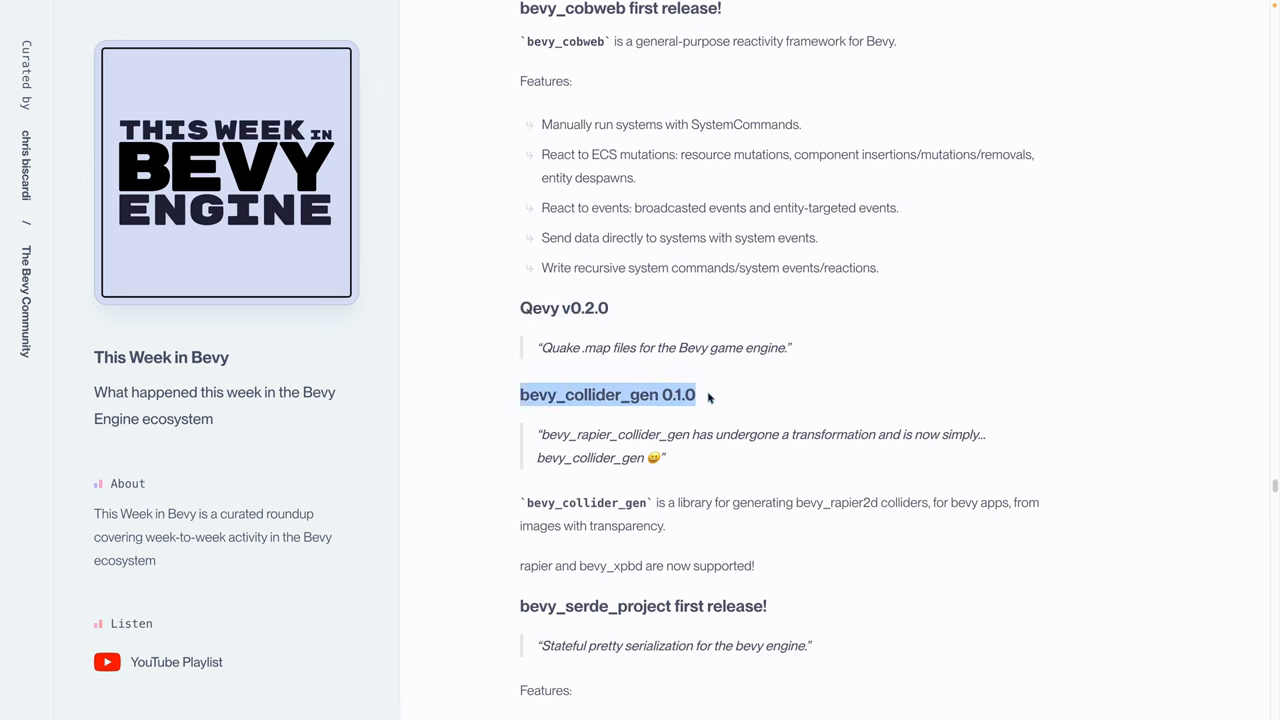
mouse_move(552, 404)
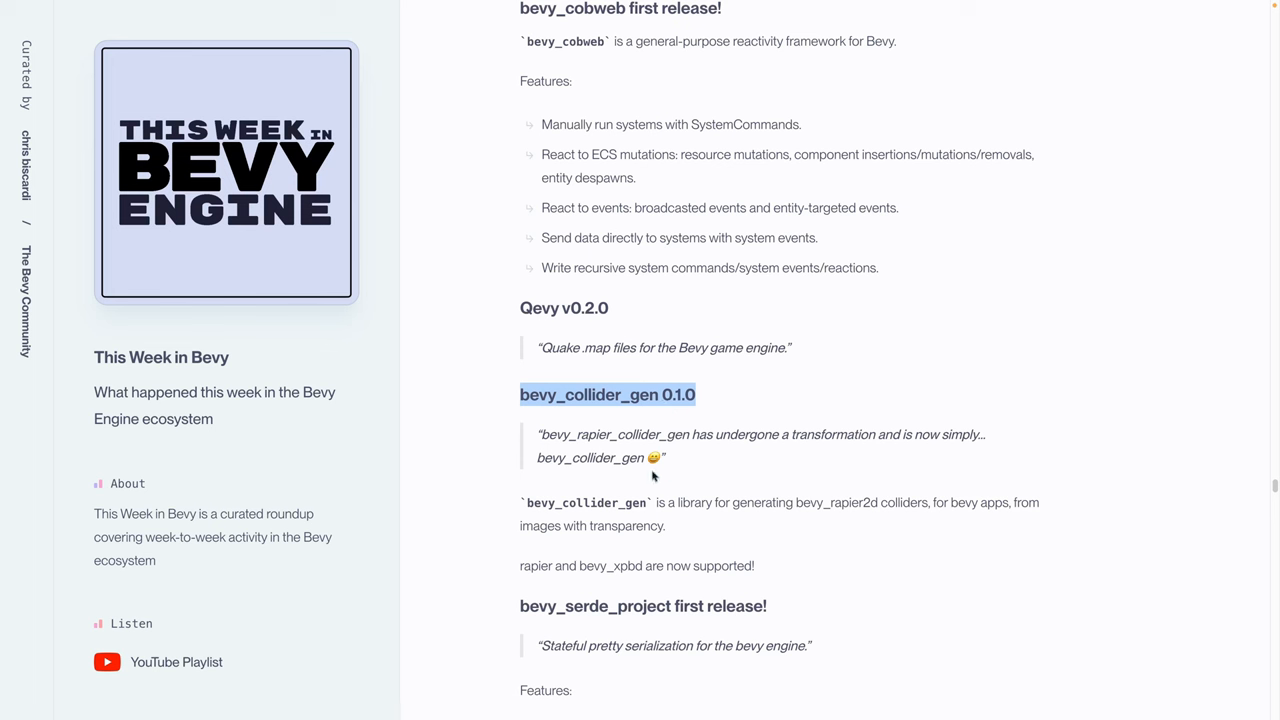
Highlight the bevy_collider_gen crate name and scroll past bevy_serde_project to bevy-inspector-egui 0.23.3
double_click(586, 502)
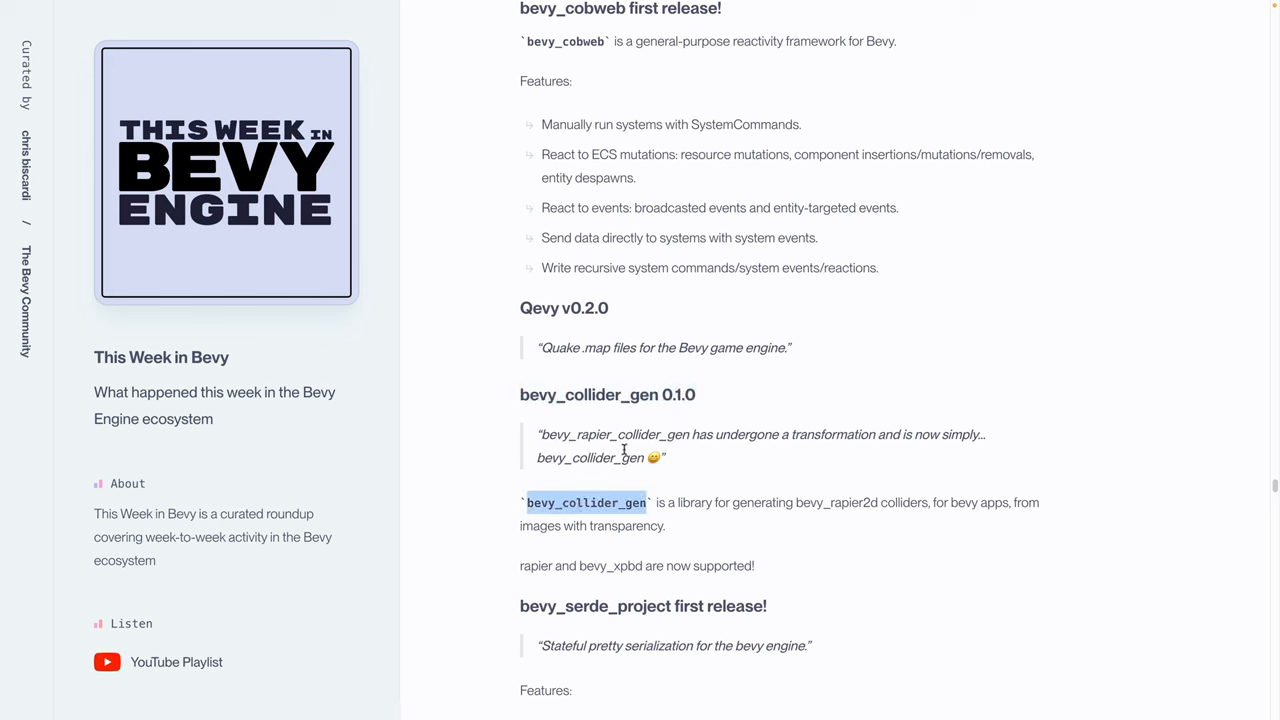
mouse_move(696, 510)
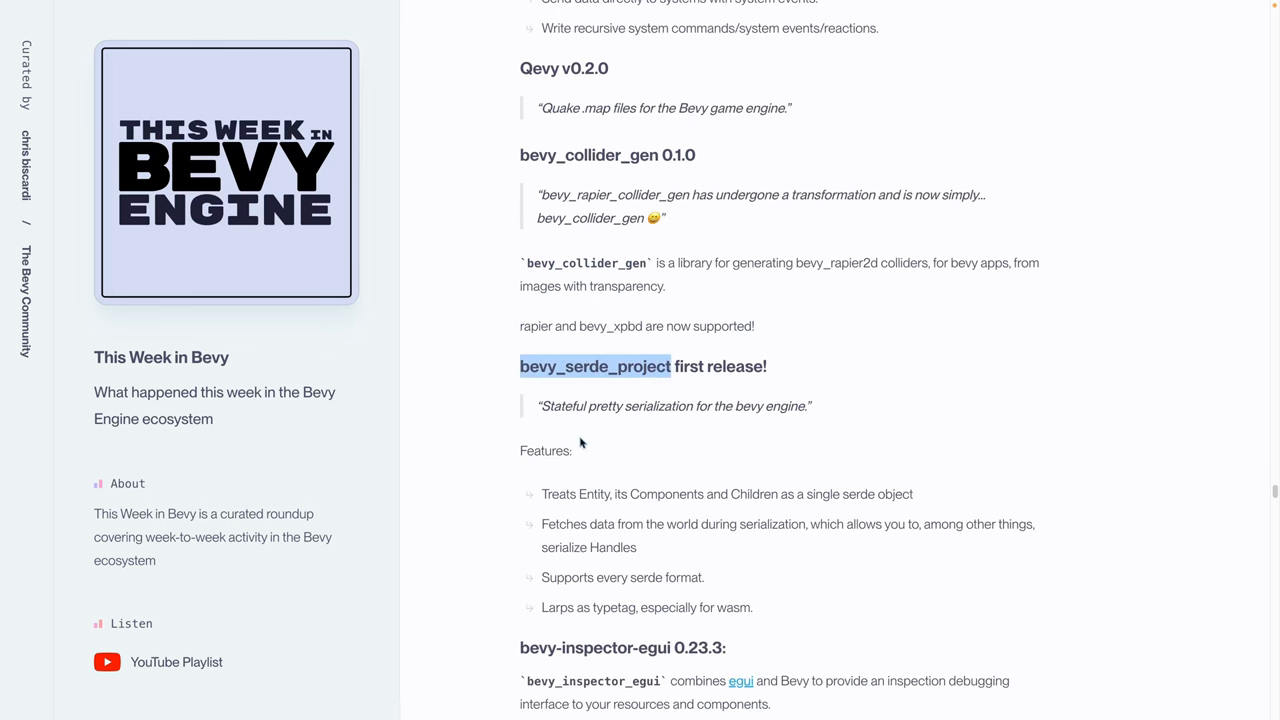
mouse_move(620, 442)
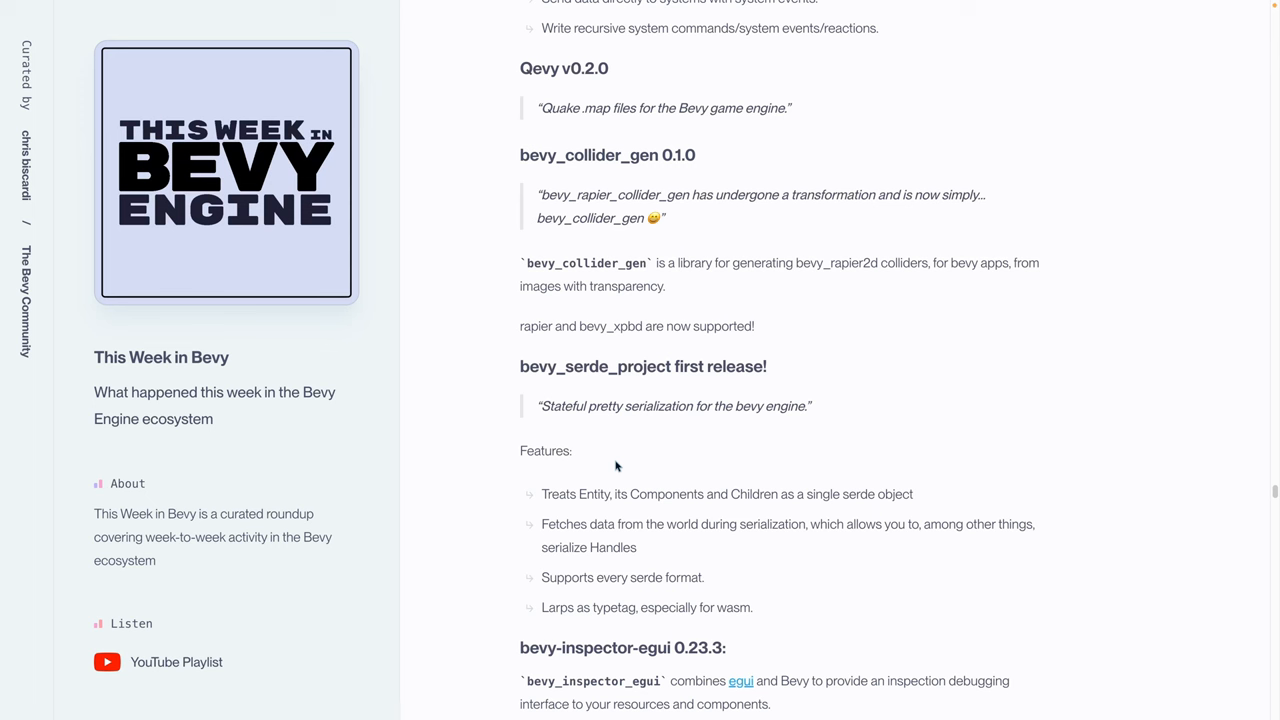
mouse_move(602, 390)
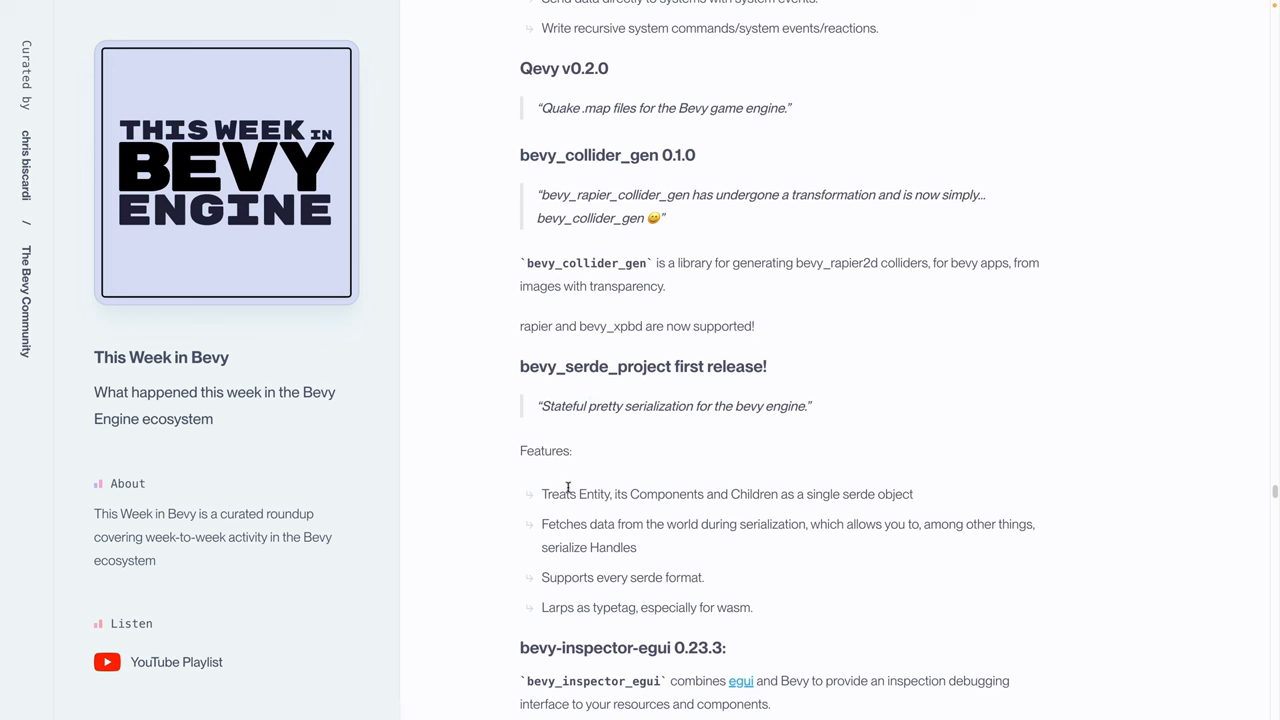
mouse_move(576, 520)
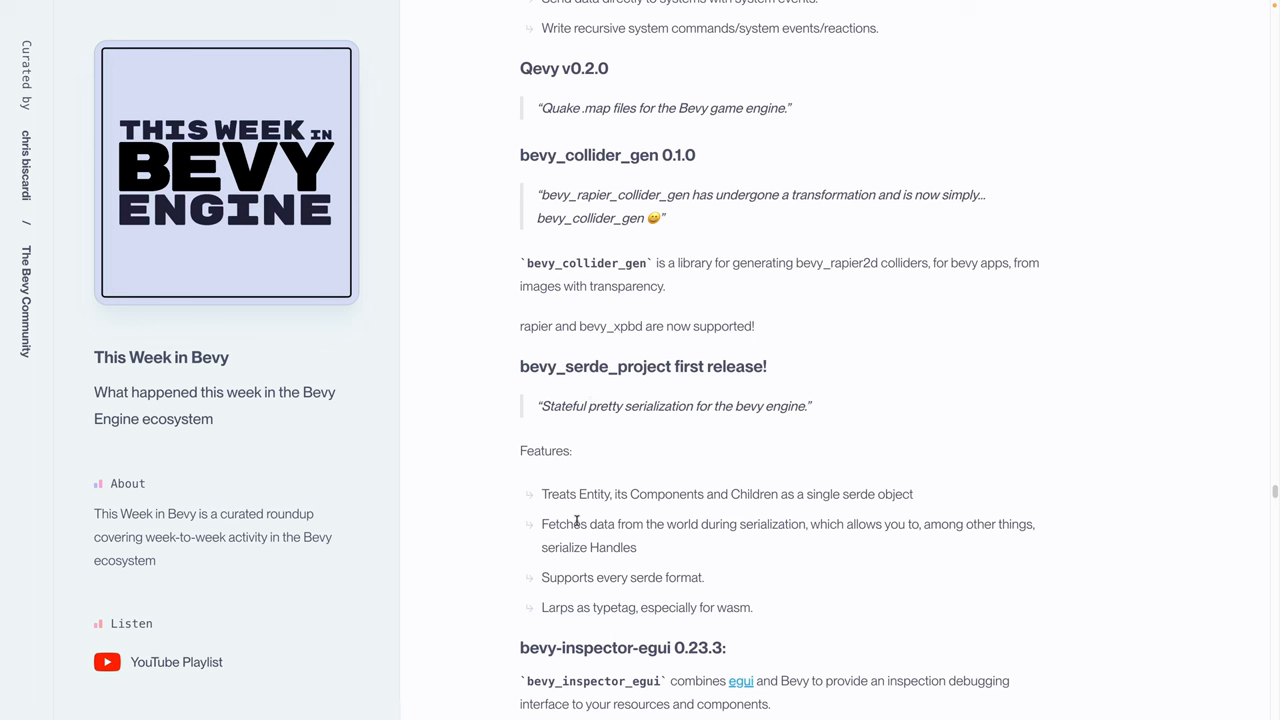
scroll(down, 3)
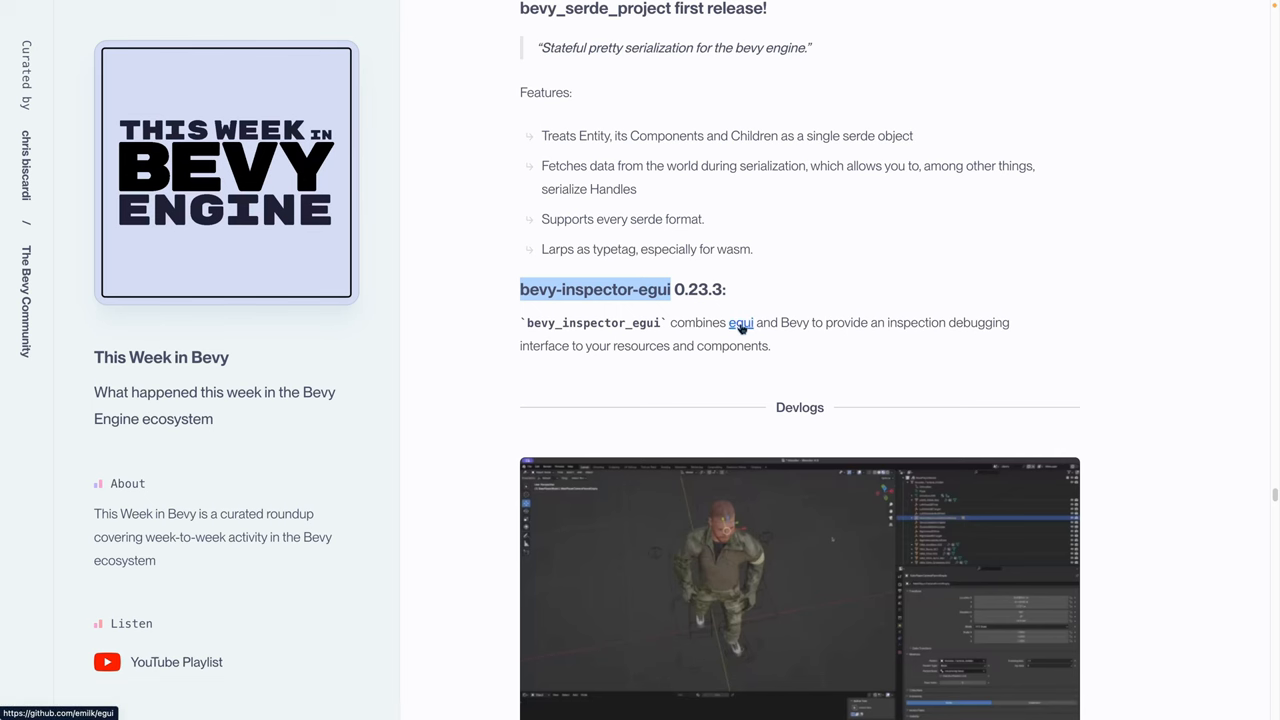
click(740, 322)
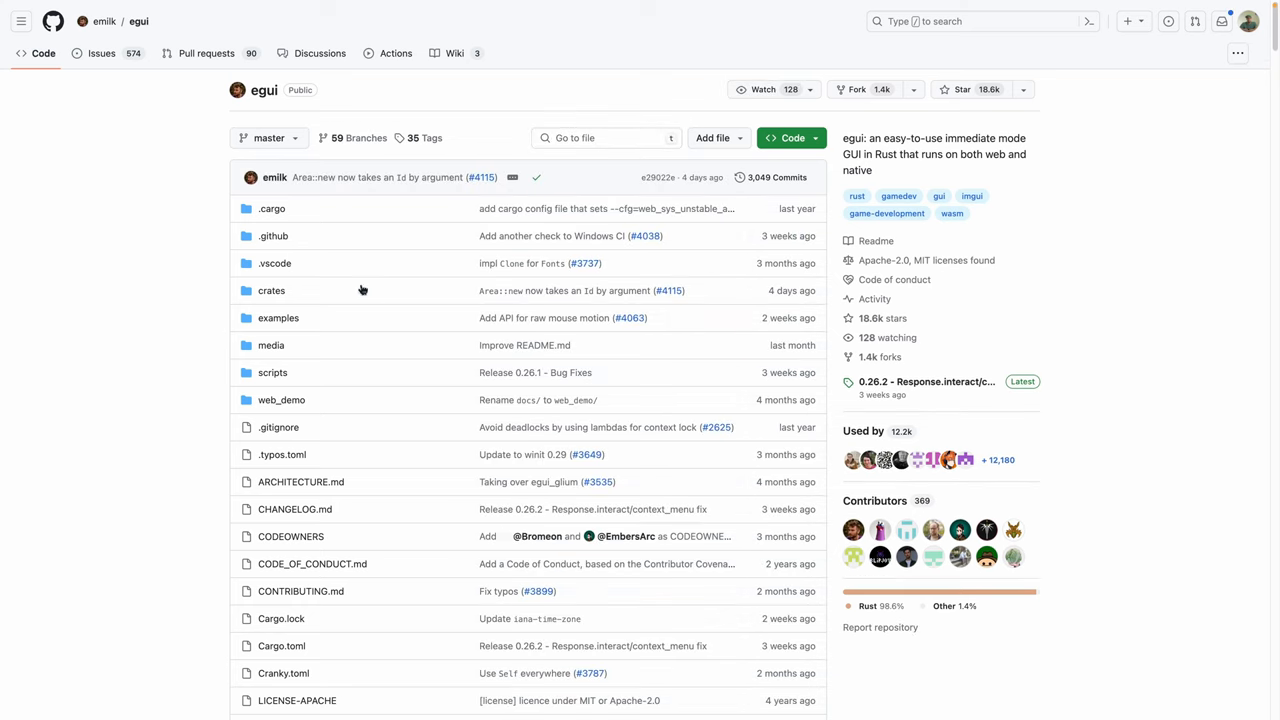
scroll(down, 3)
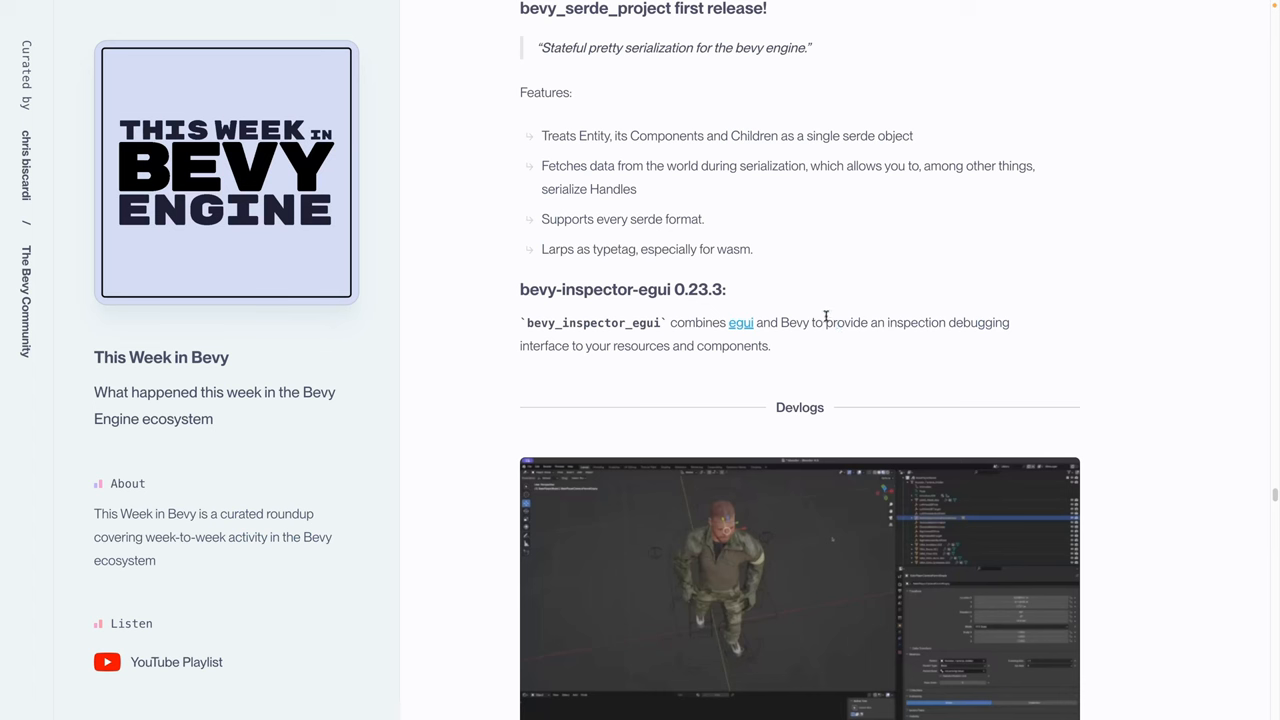
Scroll through the Devlogs section to Operation Deep Freeze's Bevy upgrade quote and boreec/roguelike
scroll(down, 3)
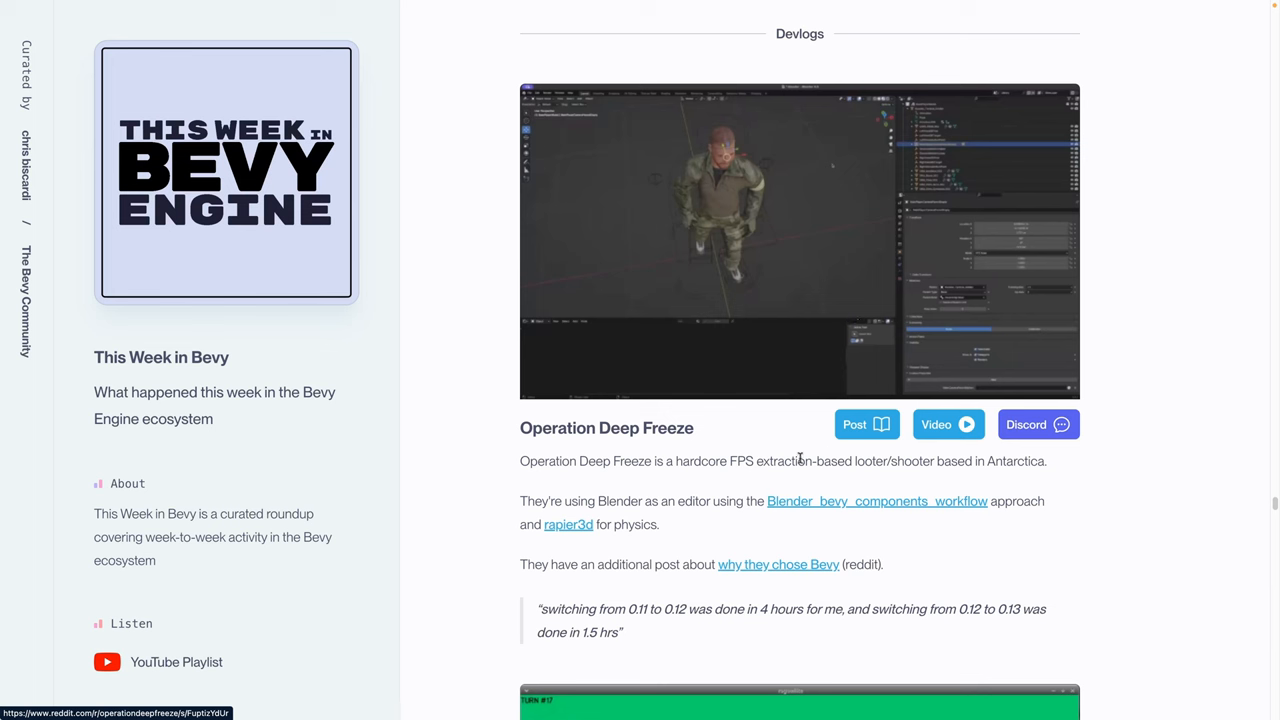
mouse_move(734, 476)
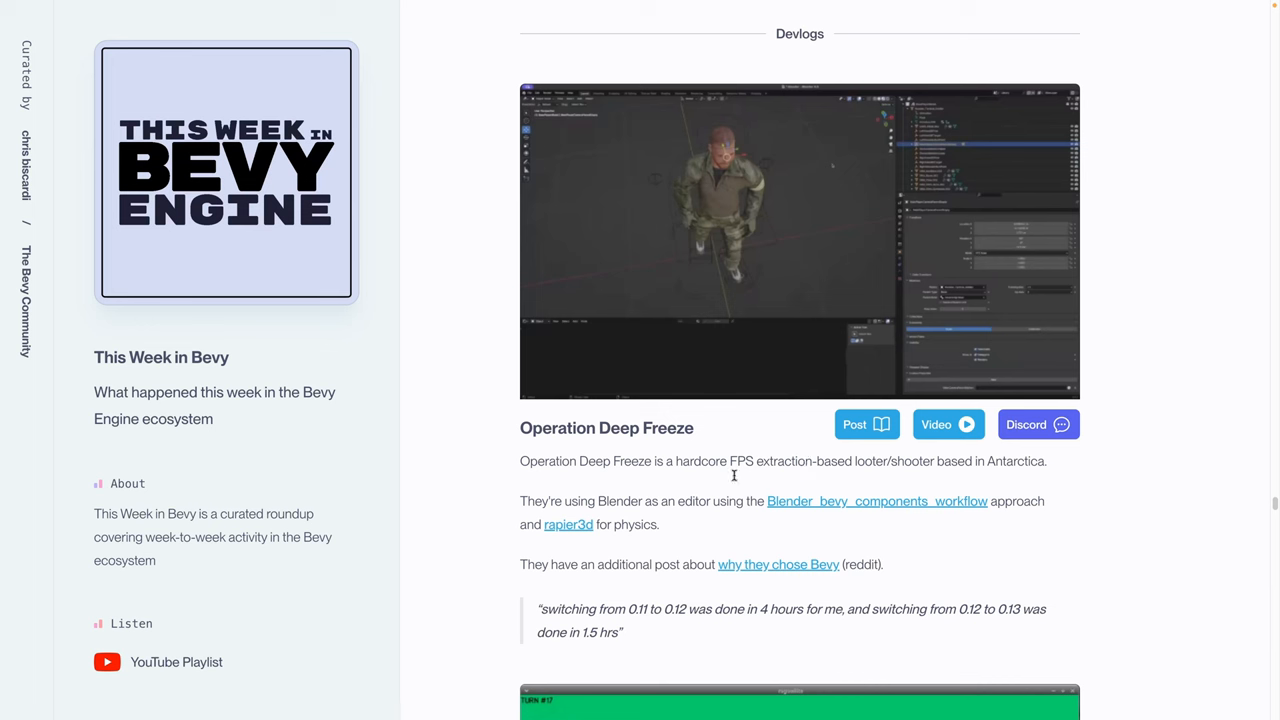
mouse_move(948, 424)
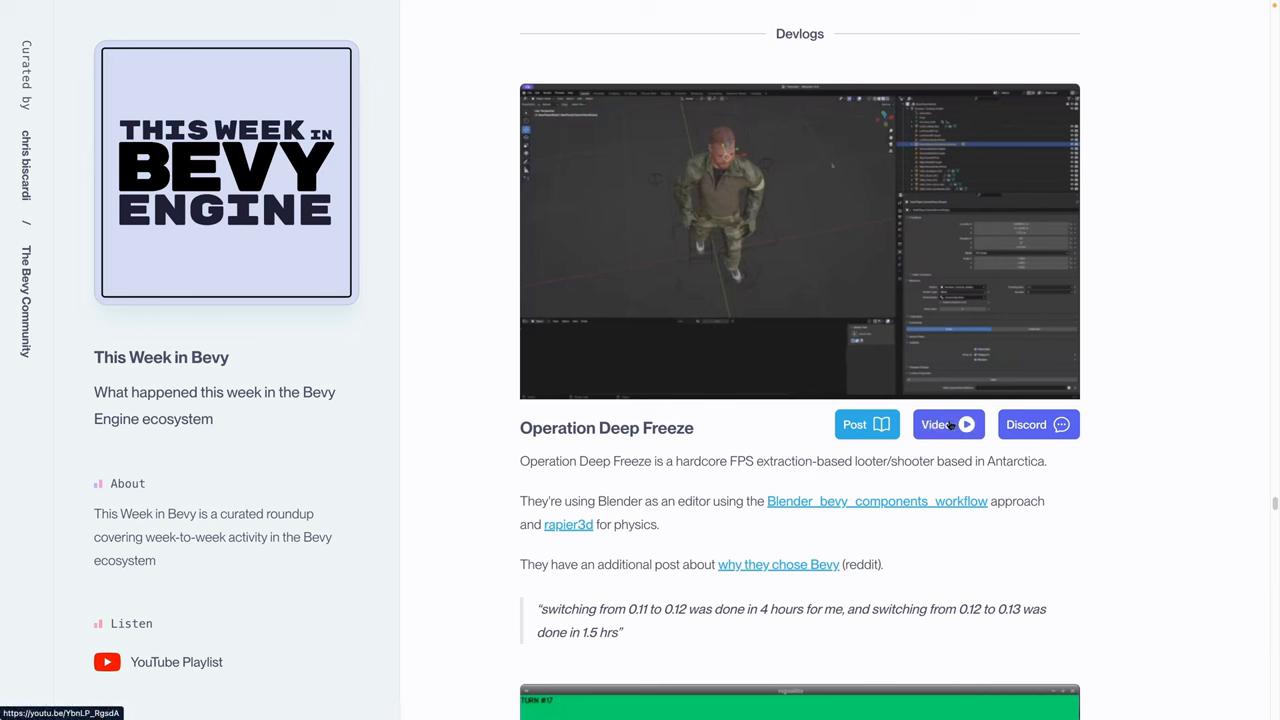
mouse_move(760, 260)
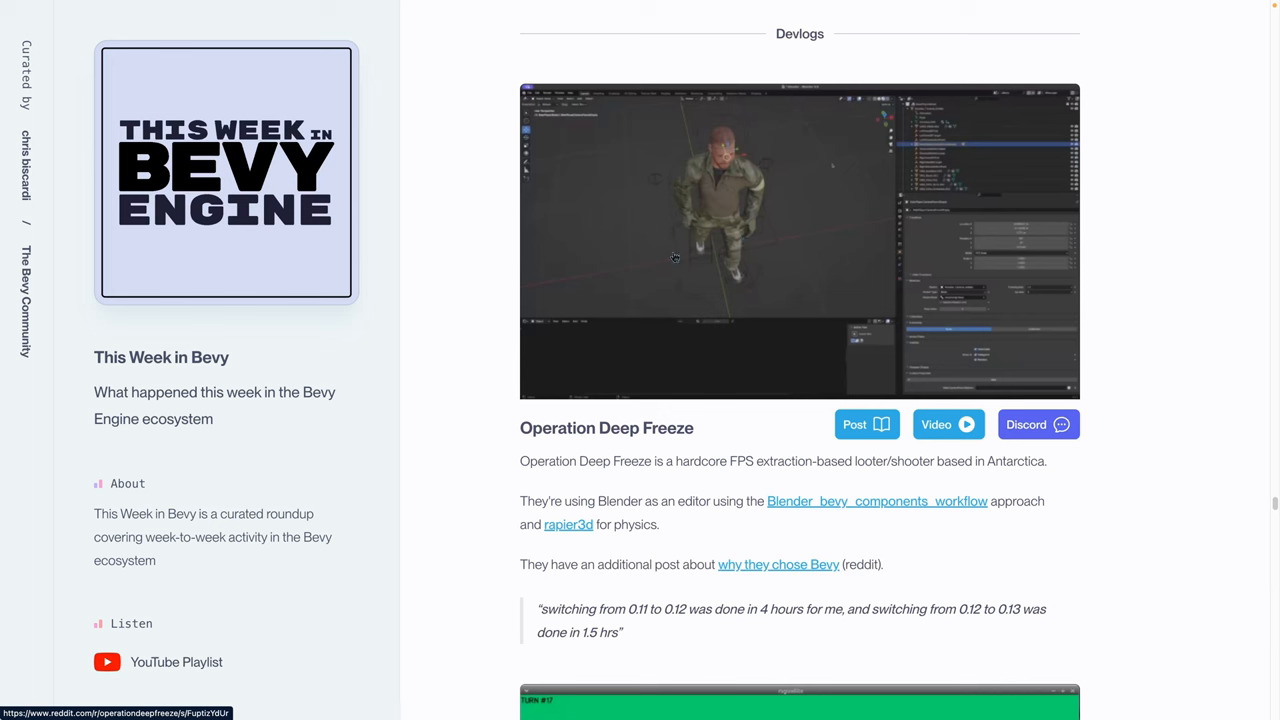
mouse_move(708, 232)
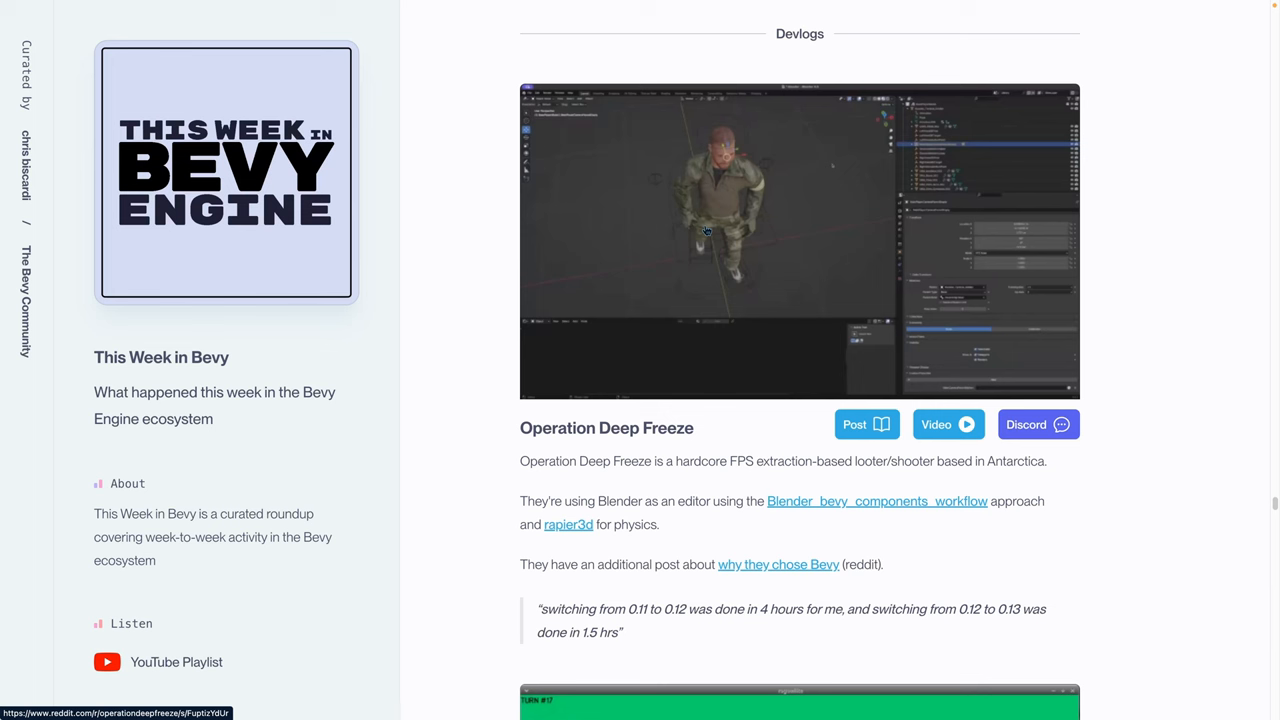
mouse_move(676, 252)
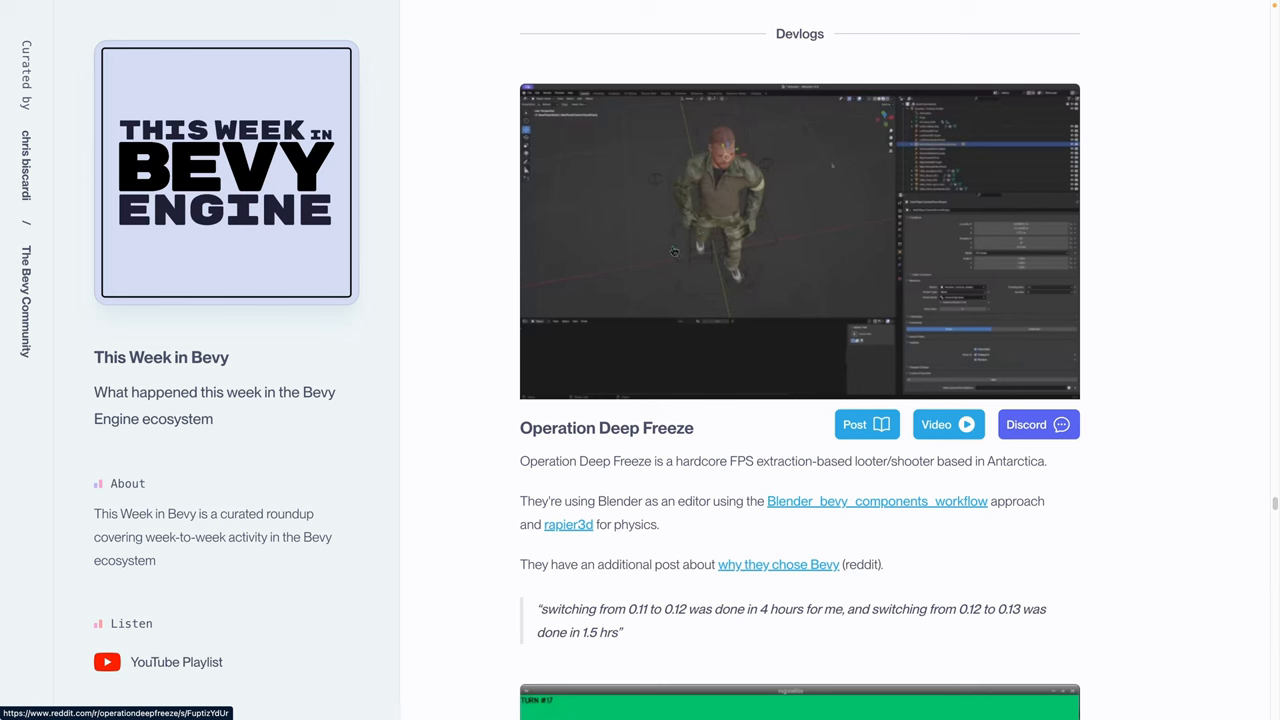
mouse_move(700, 250)
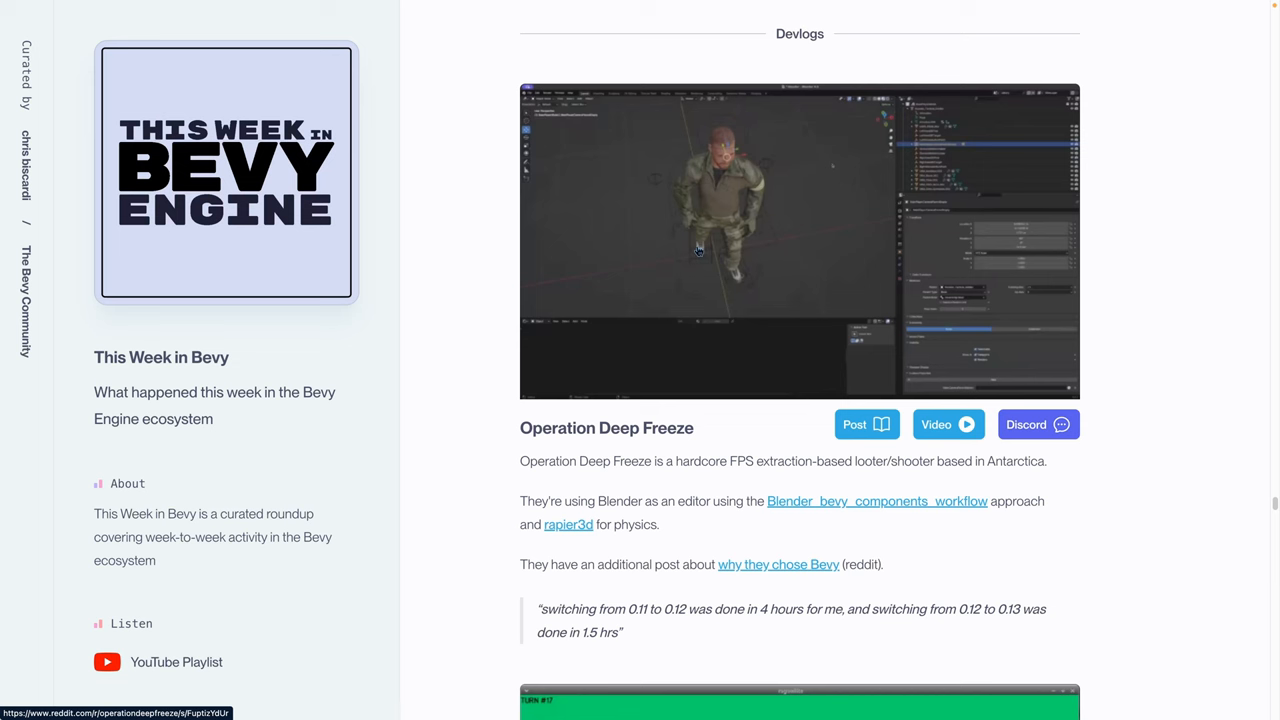
mouse_move(710, 260)
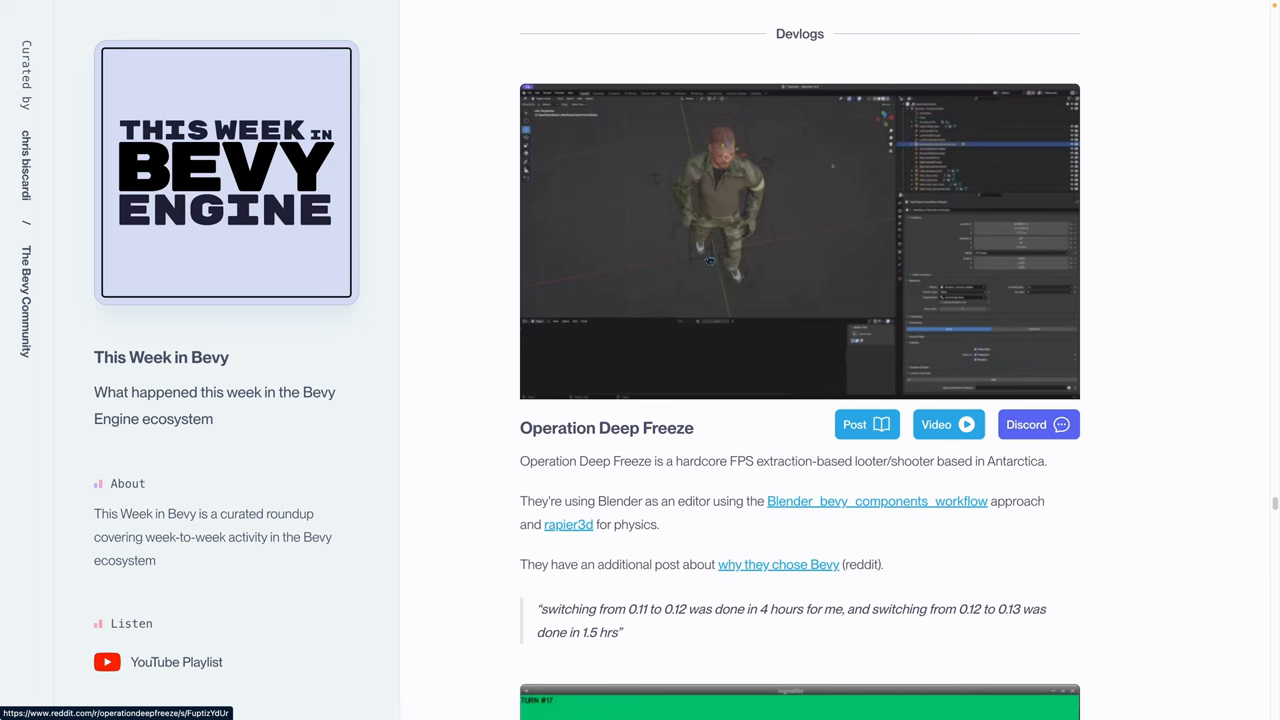
scroll(down, 3)
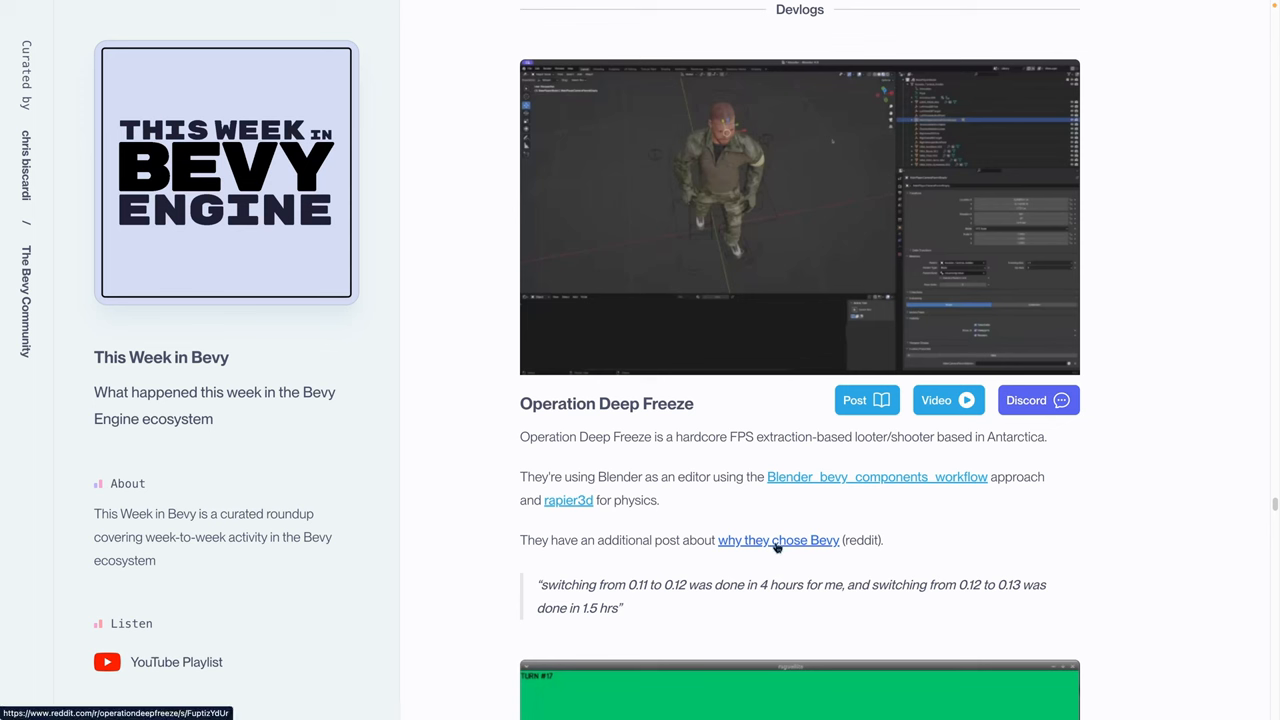
mouse_move(772, 548)
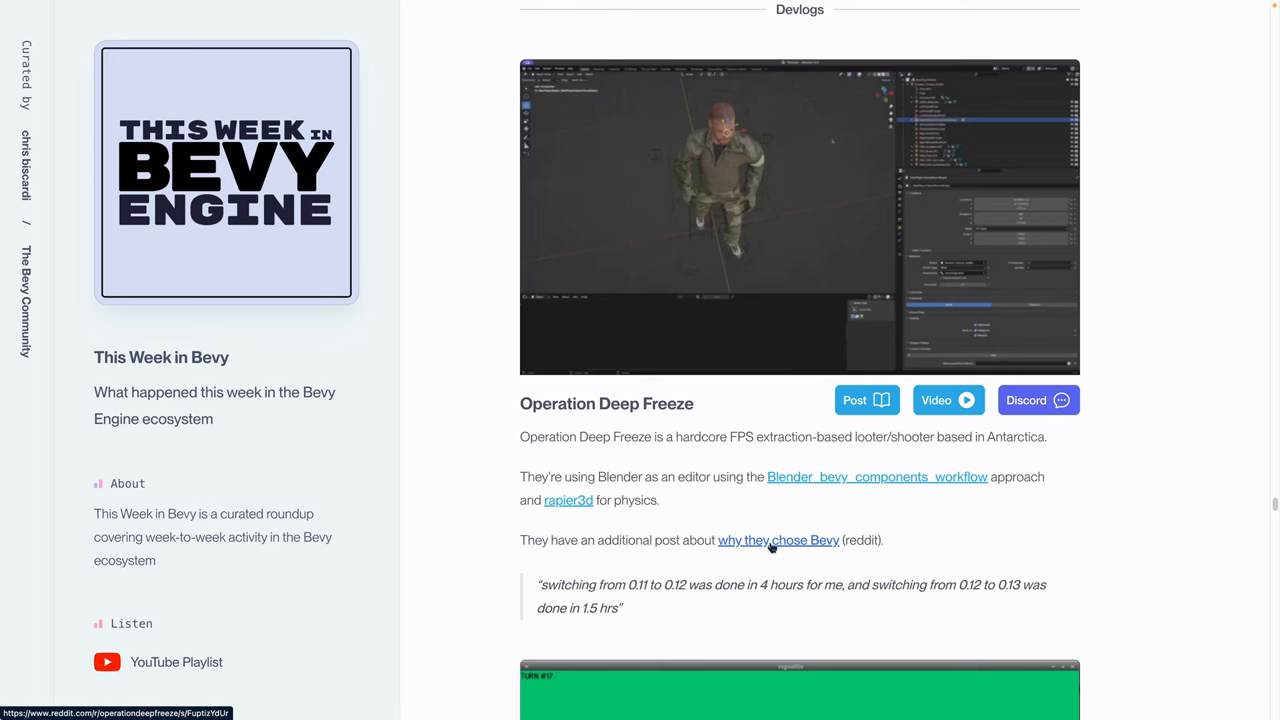
mouse_move(770, 542)
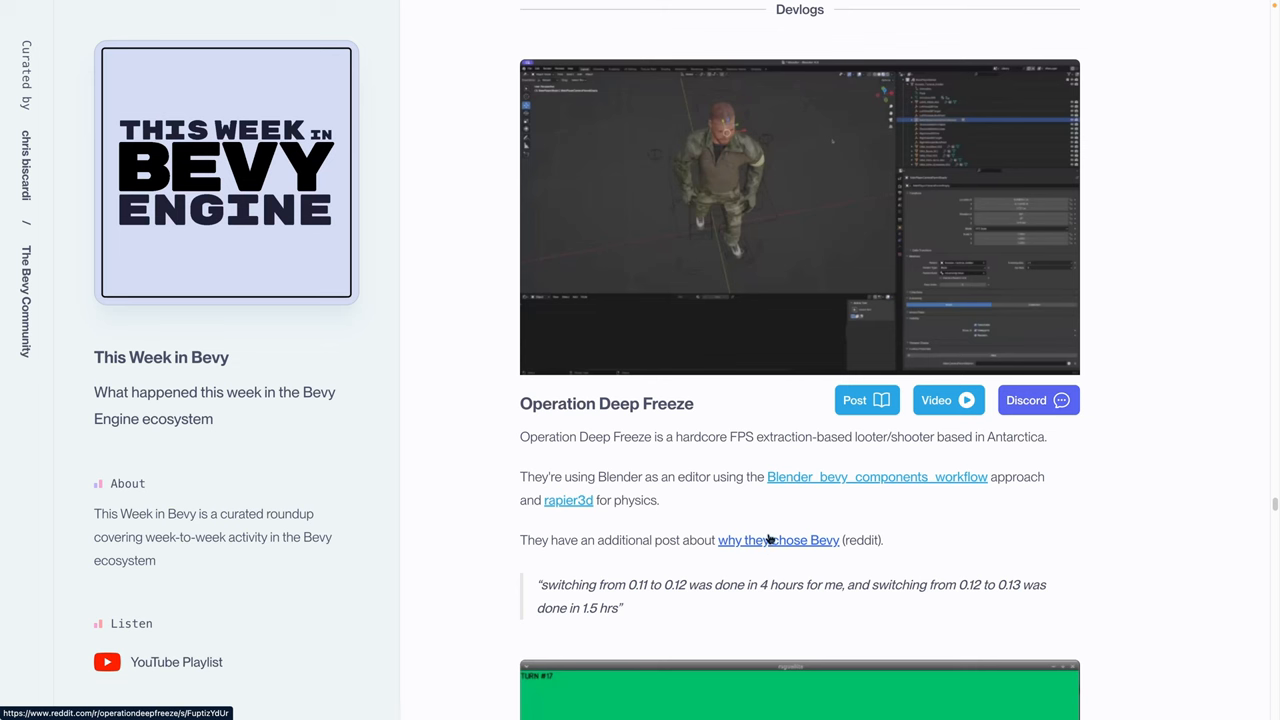
scroll(down, 3)
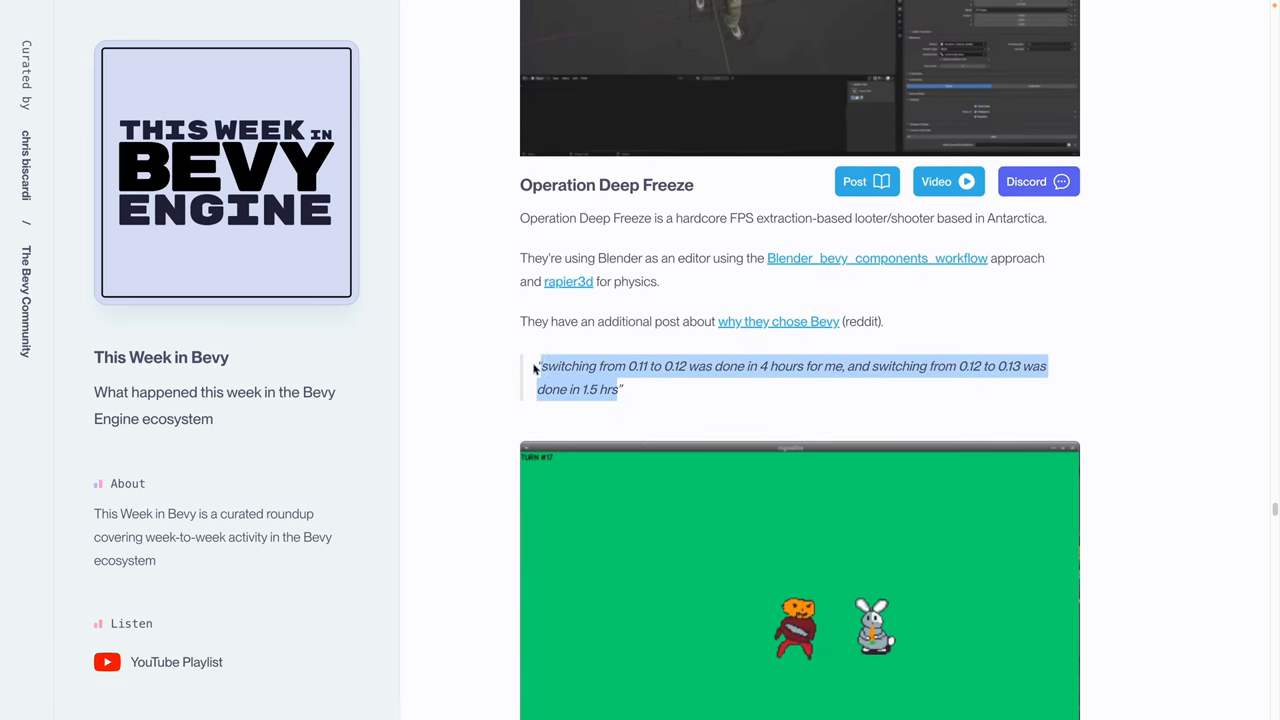
mouse_move(640, 370)
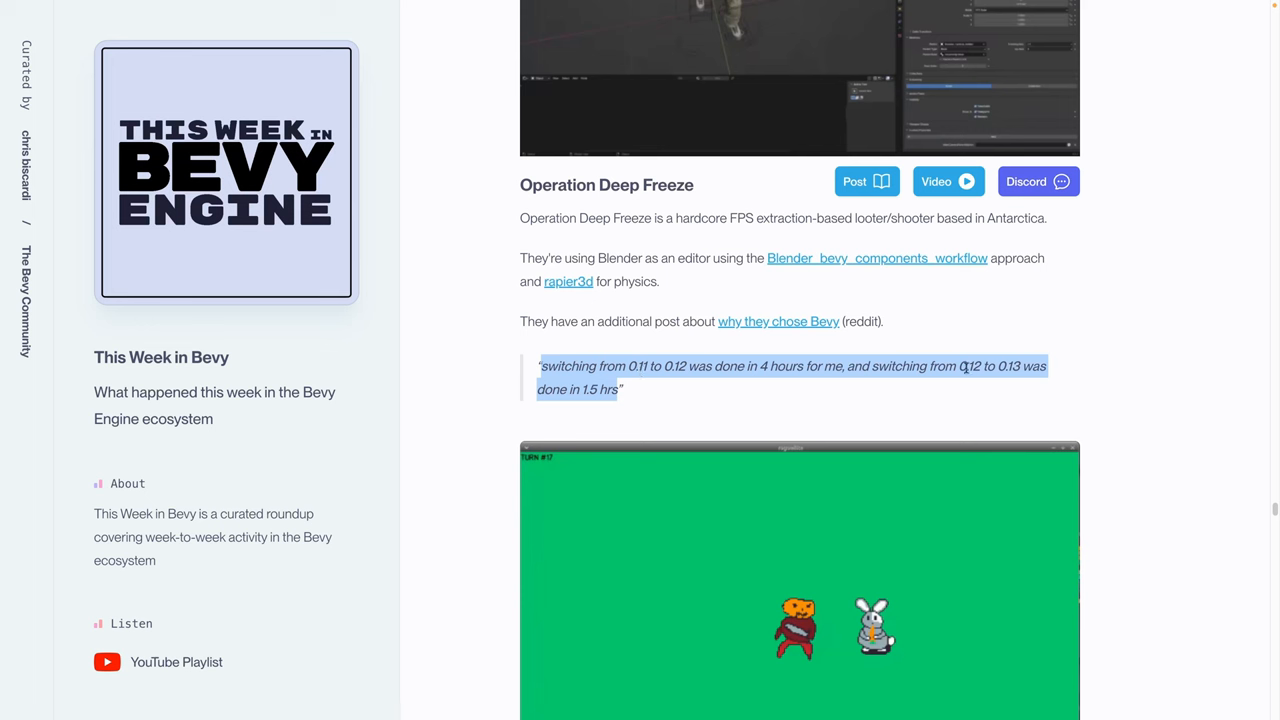
scroll(down, 3)
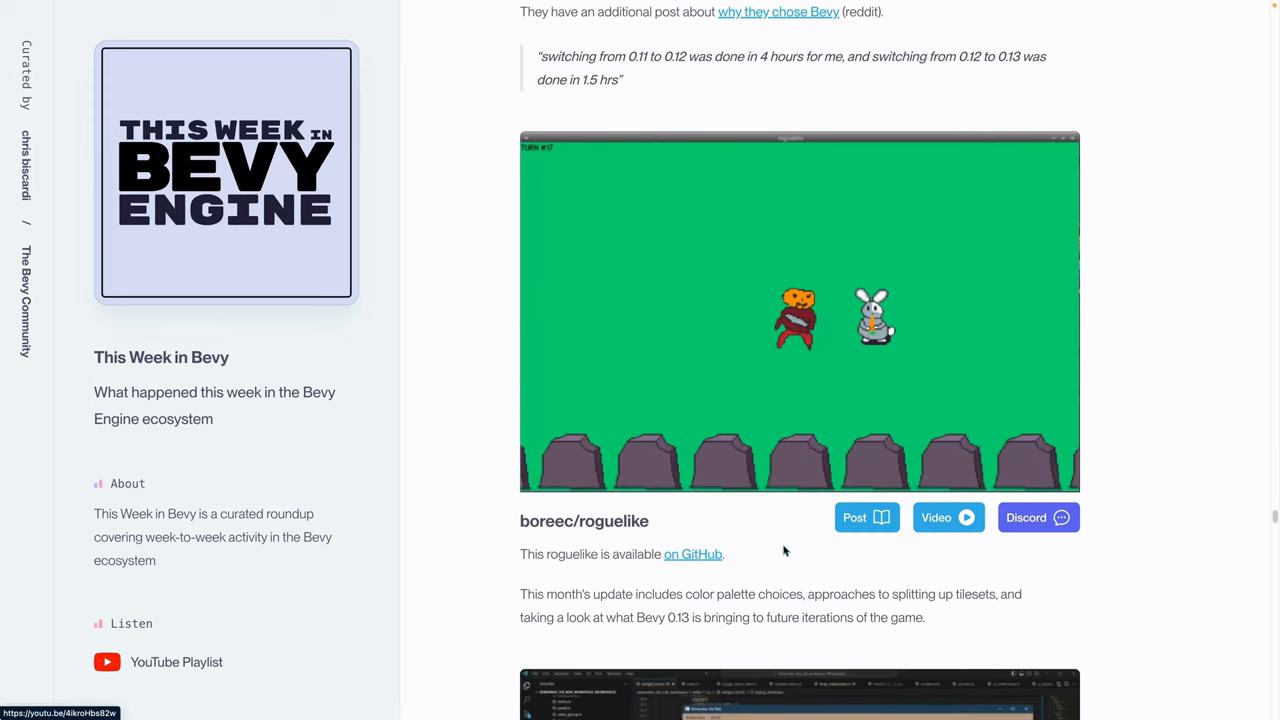
mouse_move(780, 544)
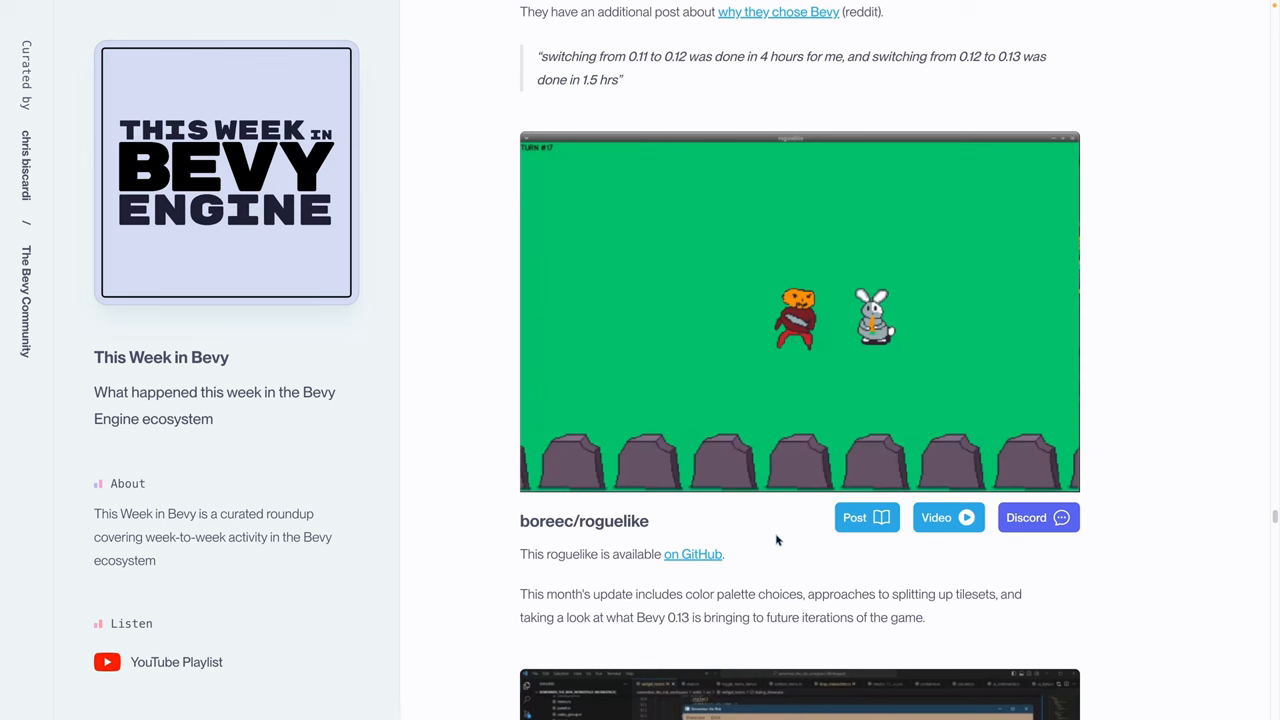
Scroll past boreec/roguelike to the Widget Library drop interactions devlog
scroll(down, 3)
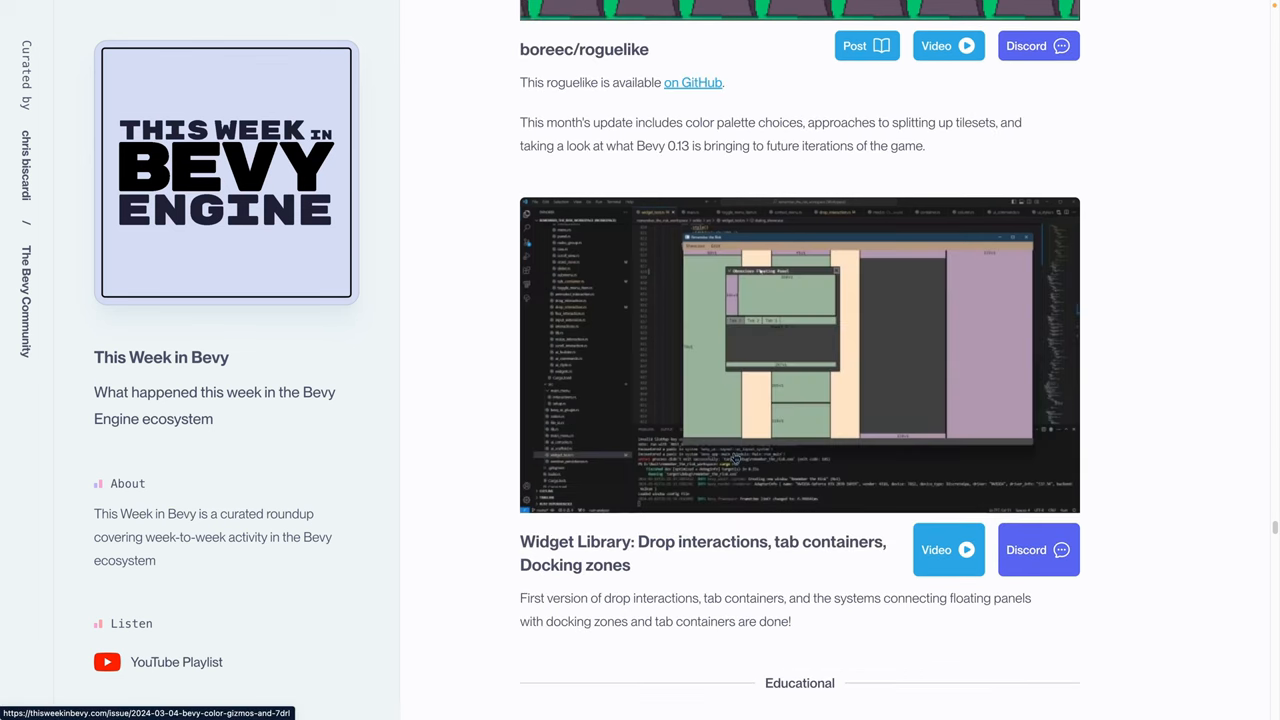
mouse_move(740, 456)
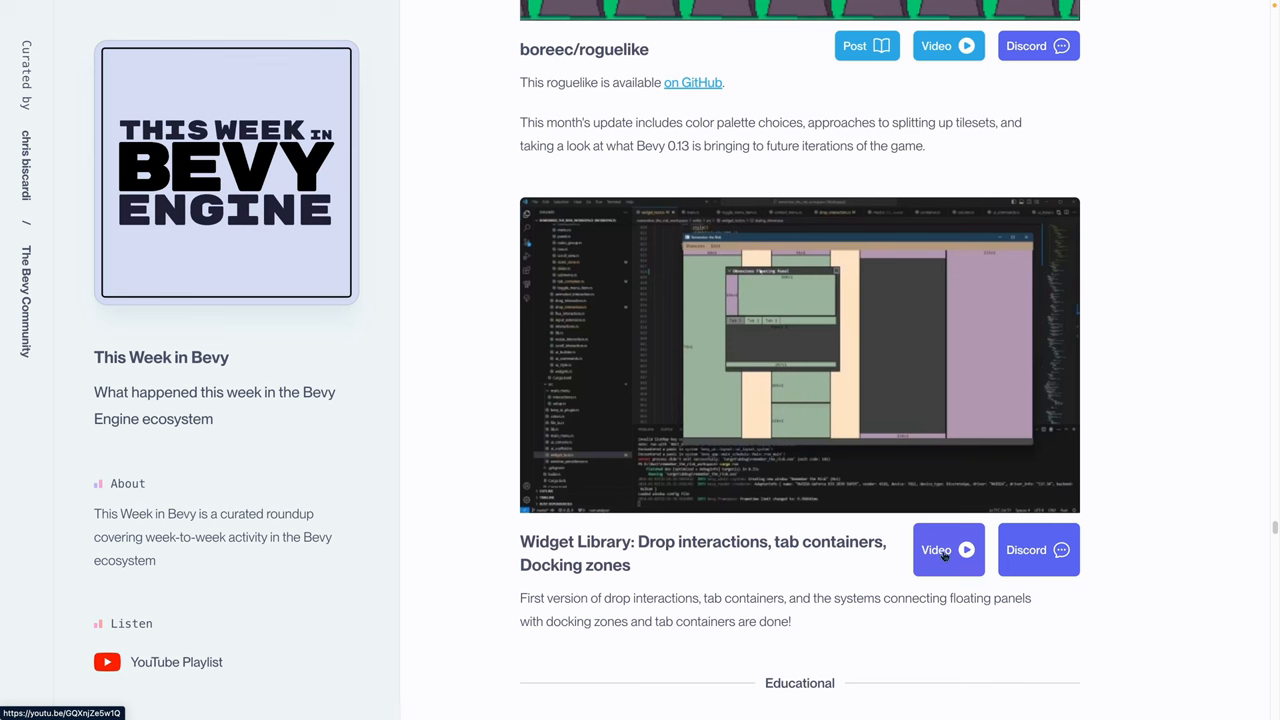
Scroll past the Educational divider through Pull Requests Merged This Week toward Contributing
scroll(down, 3)
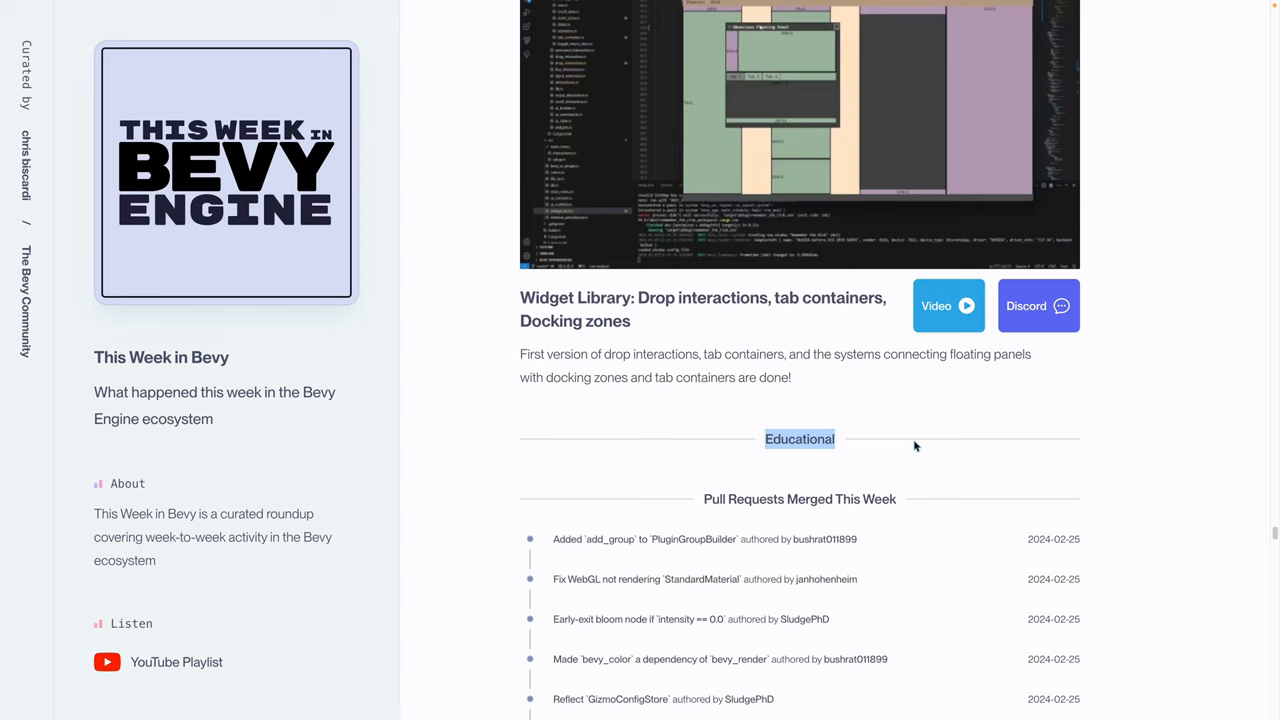
scroll(down, 3)
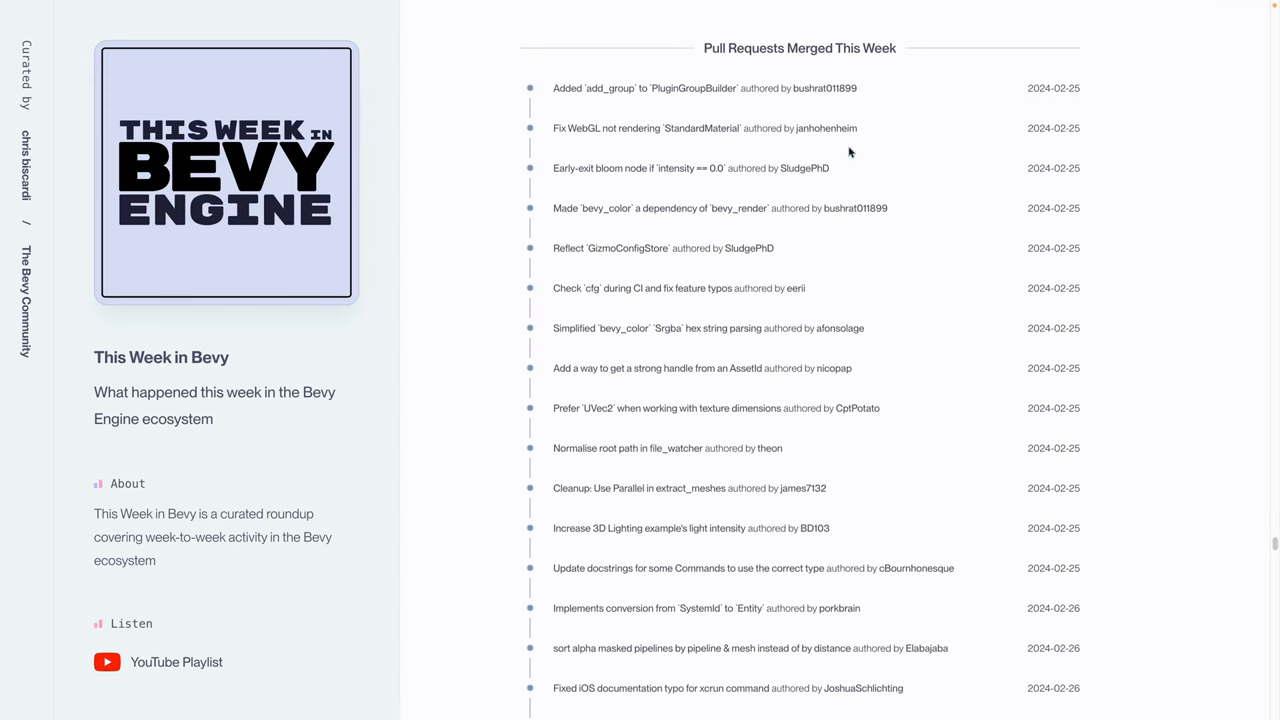
mouse_move(808, 180)
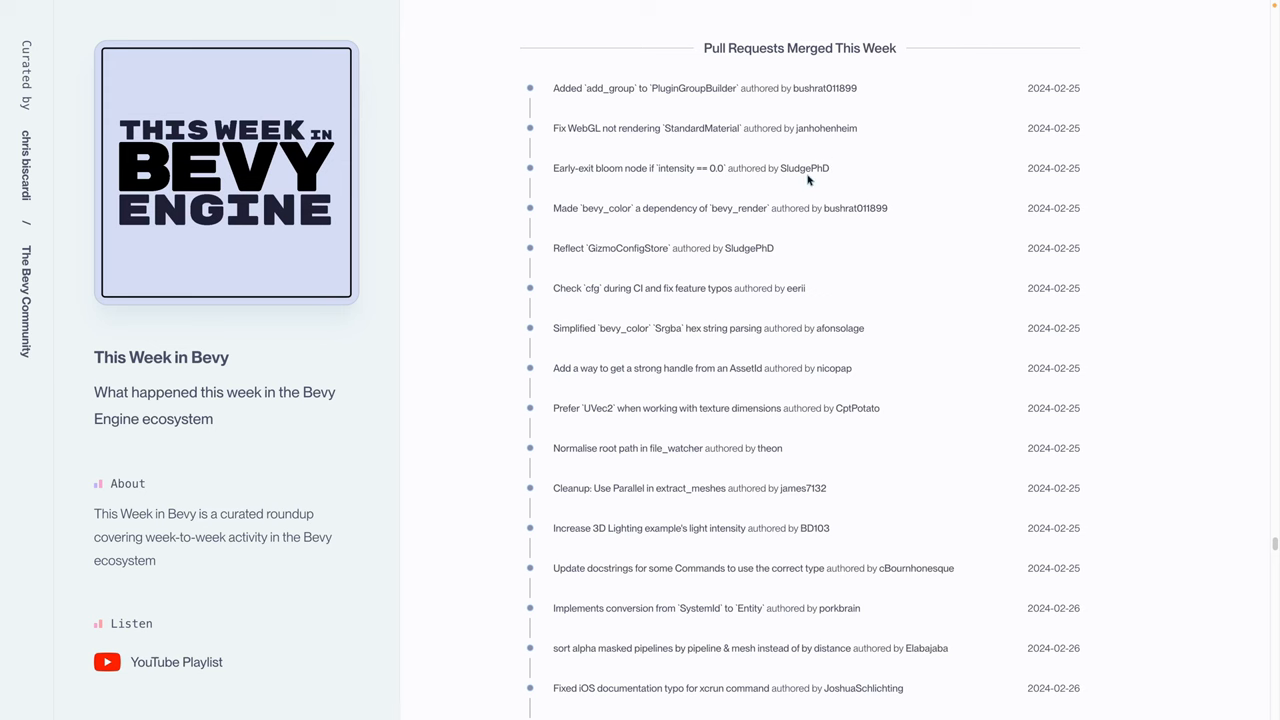
scroll(down, 3)
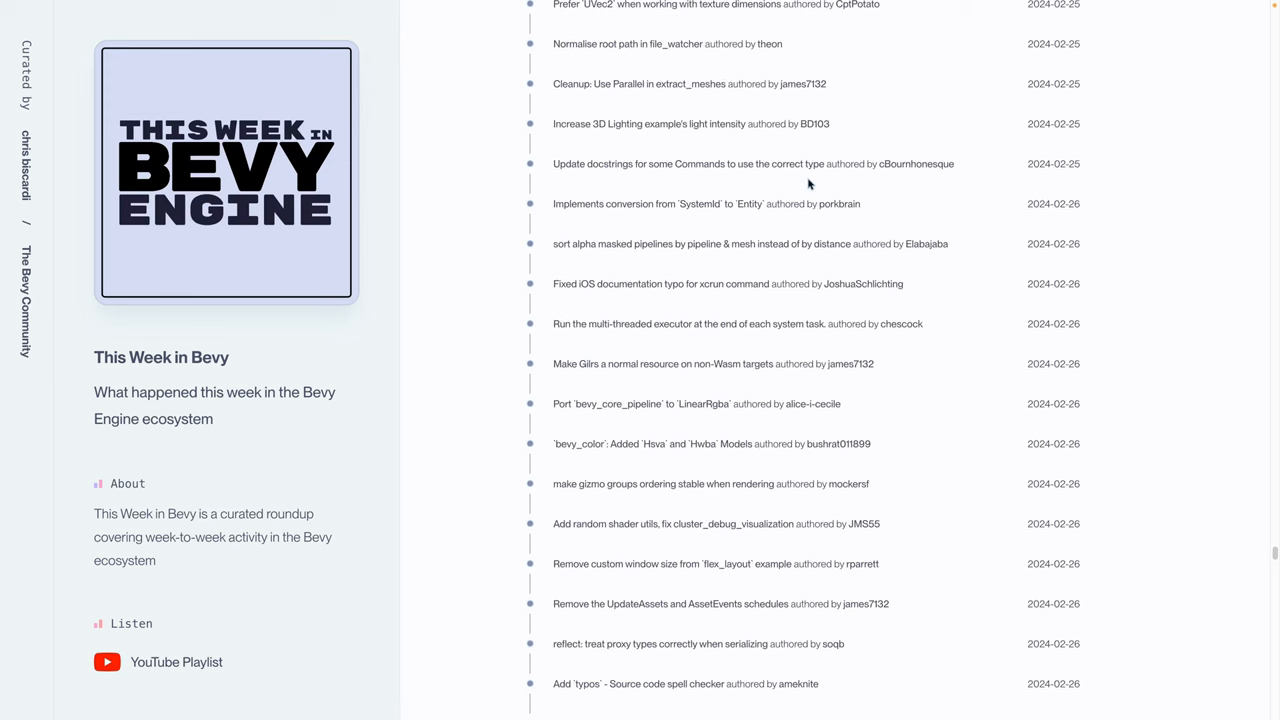
scroll(down, 3)
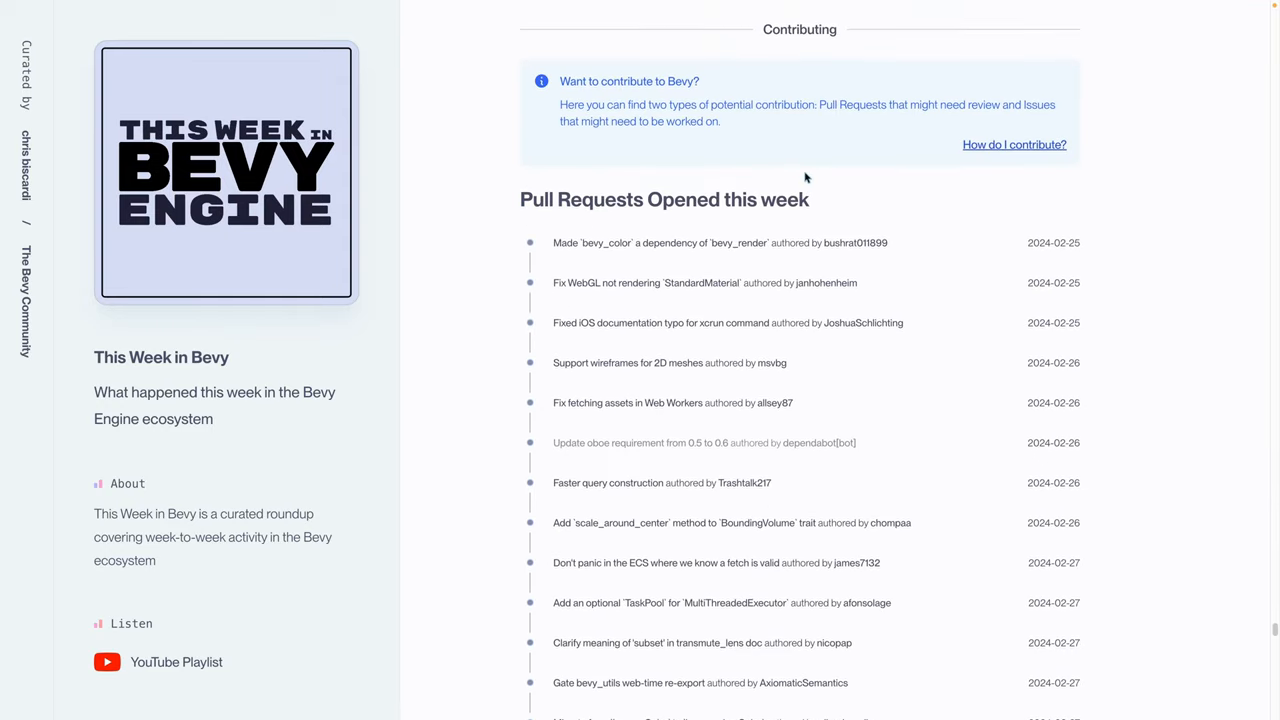
mouse_move(802, 178)
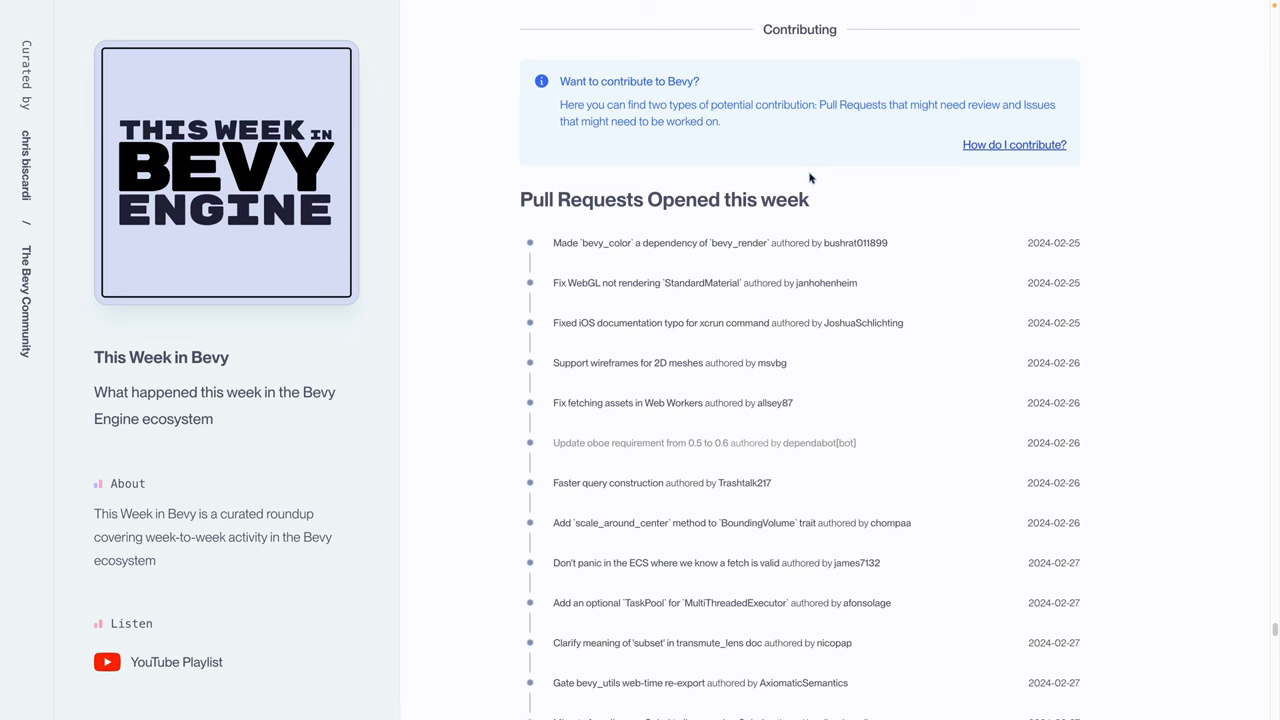
mouse_move(824, 180)
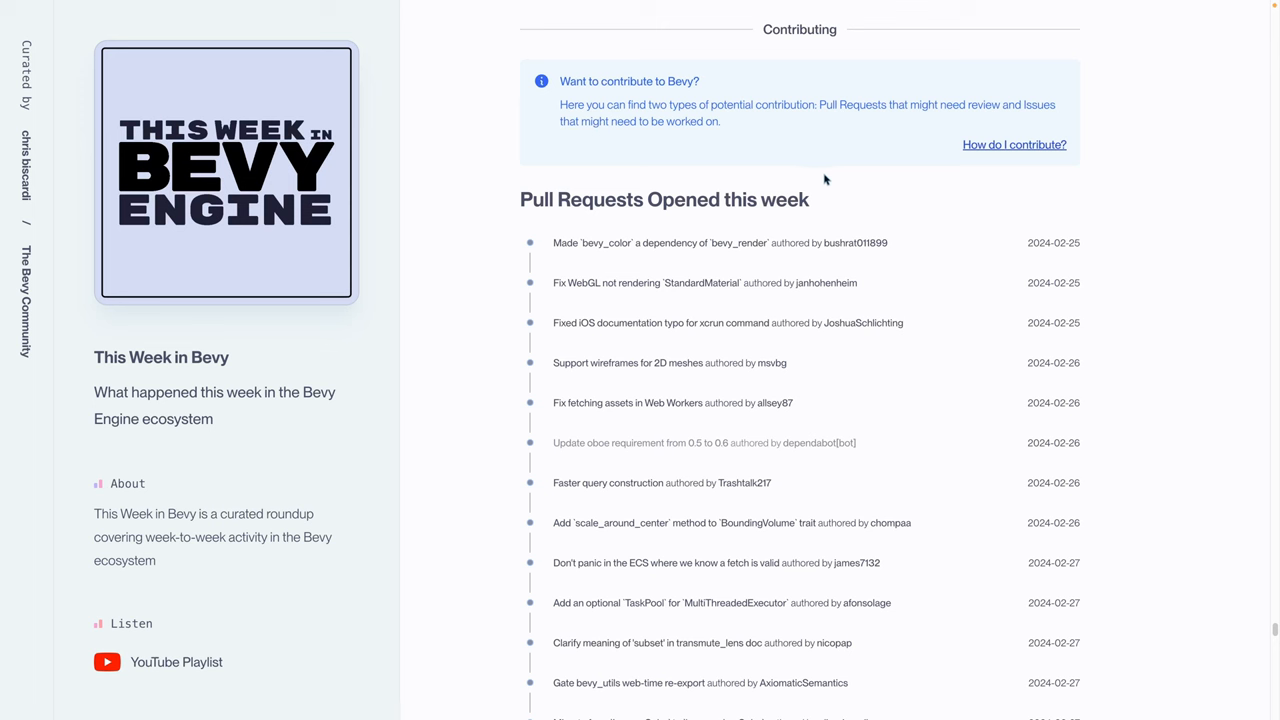
Highlight the Pull Requests Opened this week heading and scroll into its late February entries
double_click(664, 200)
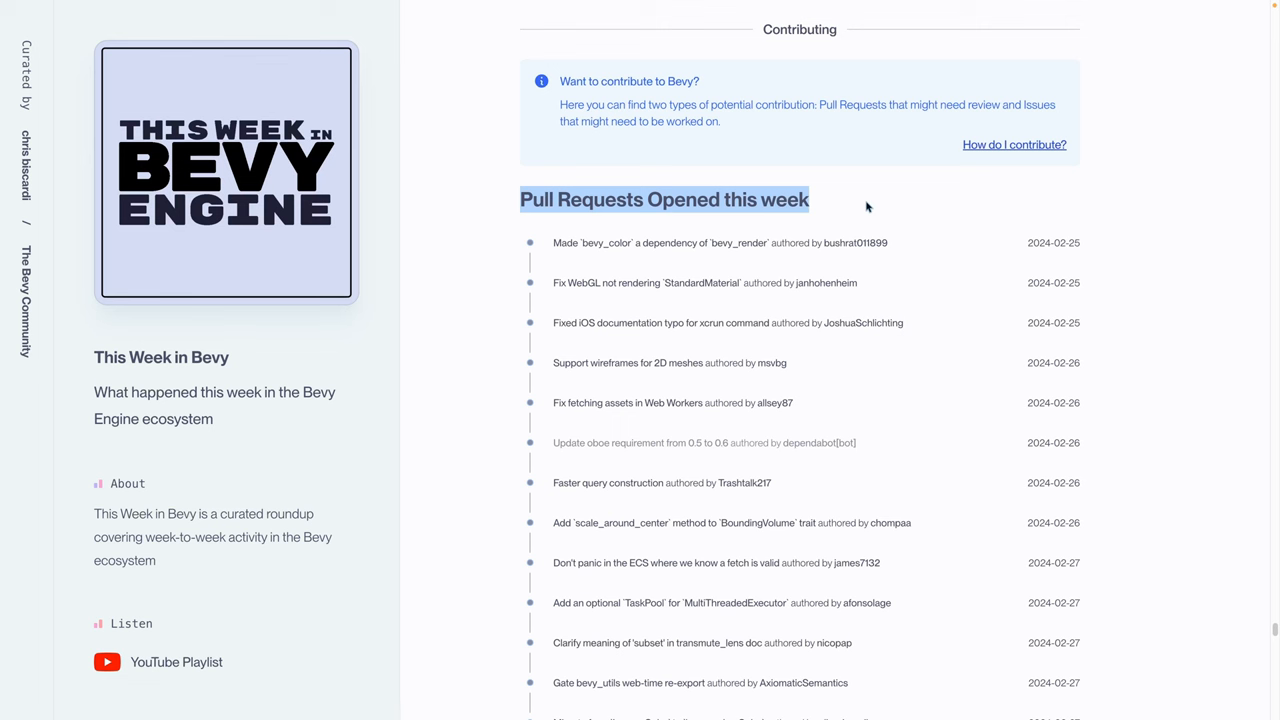
mouse_move(644, 264)
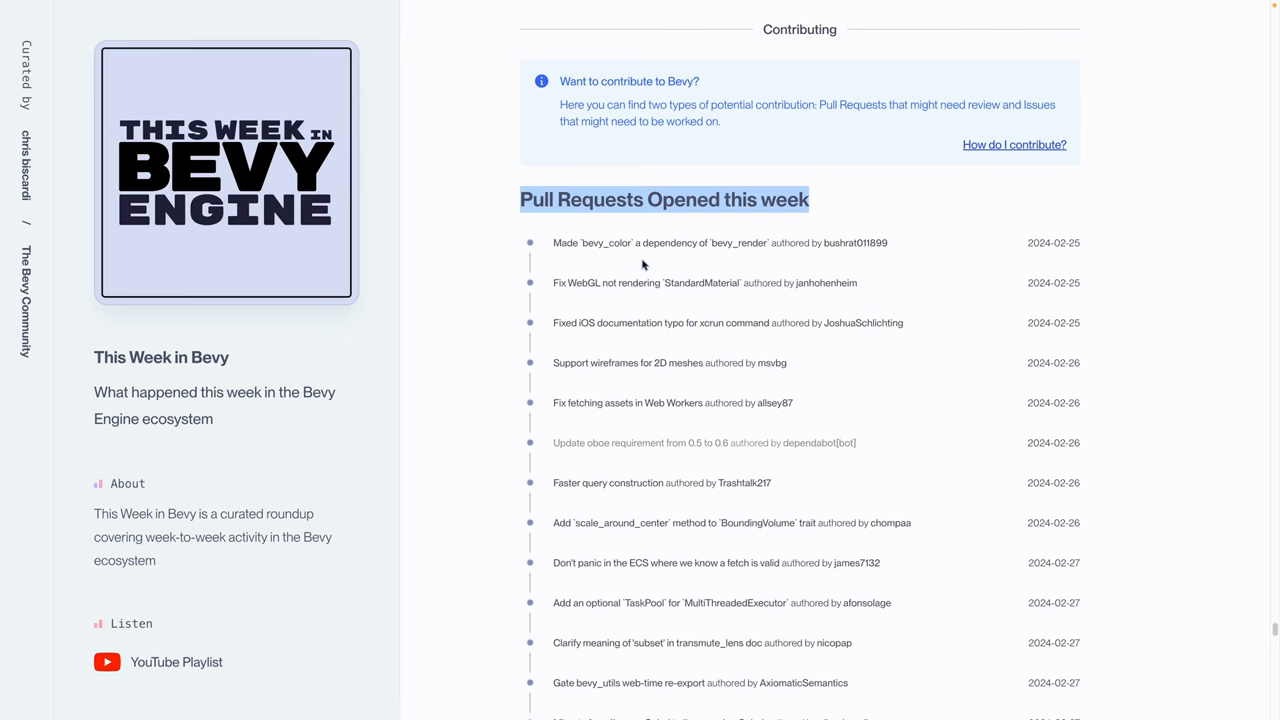
scroll(down, 3)
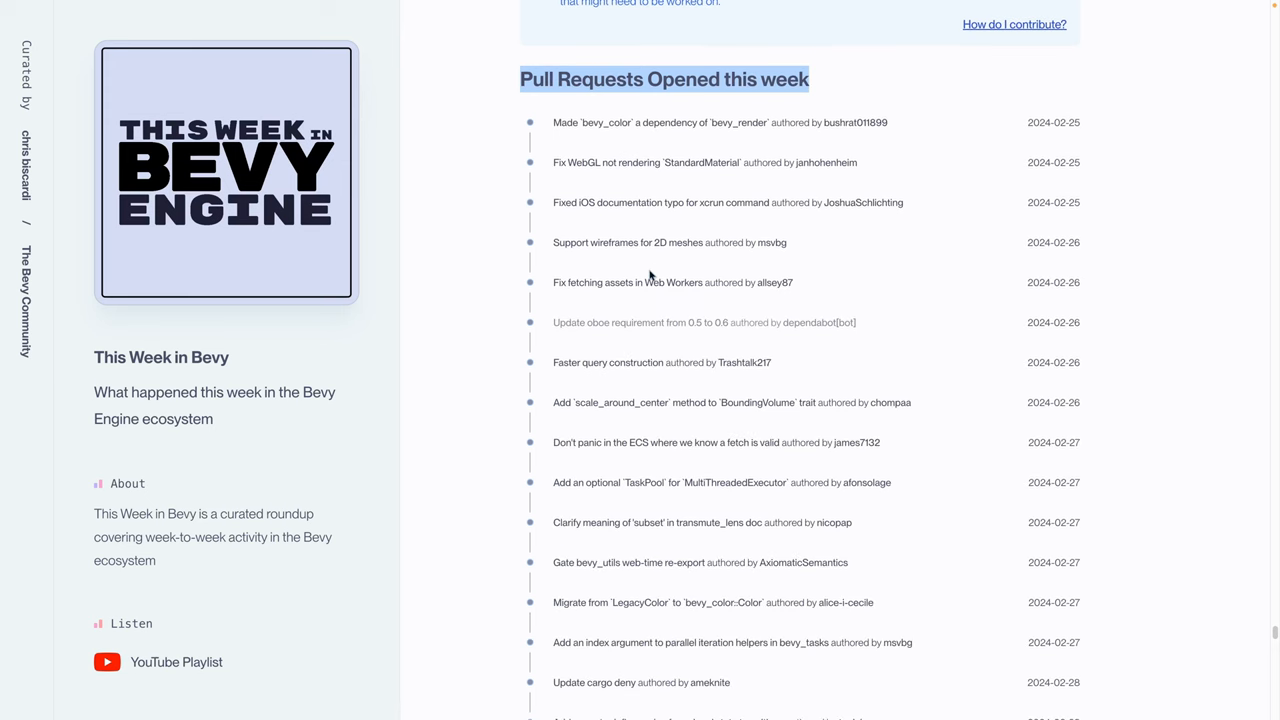
scroll(down, 3)
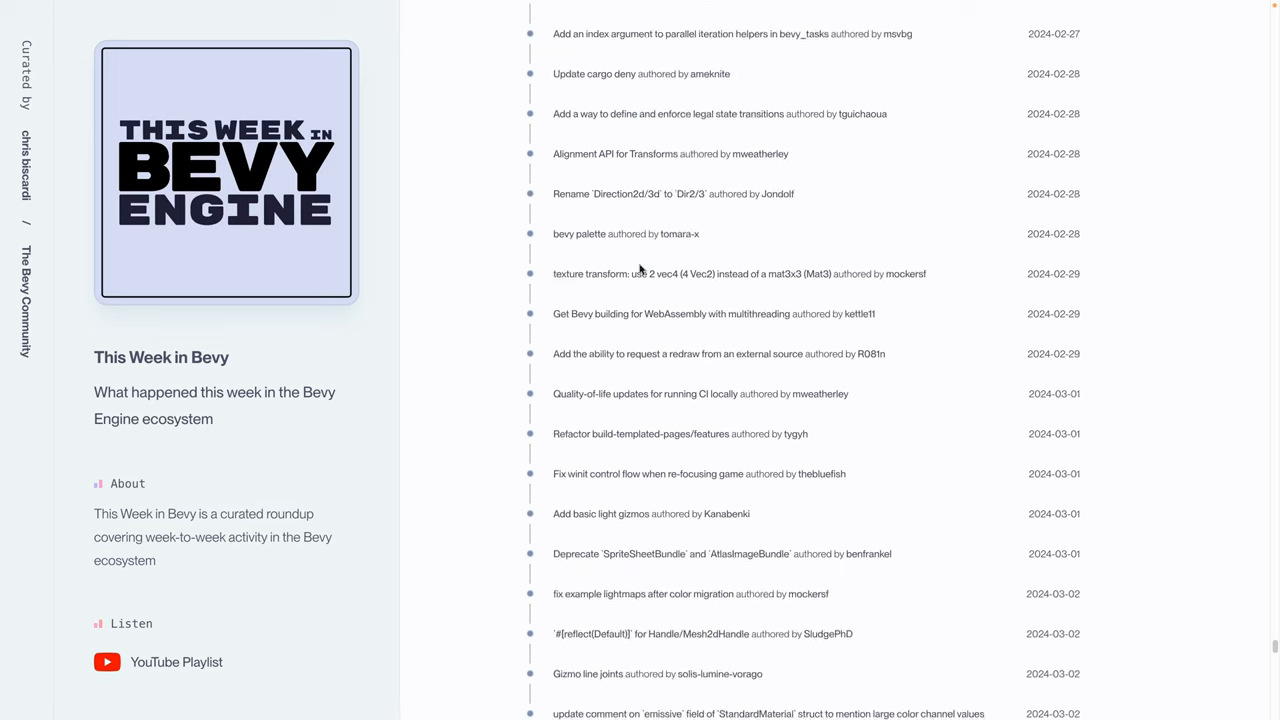
Scroll past the opened pull requests to the Issues Opened this week list
scroll(down, 3)
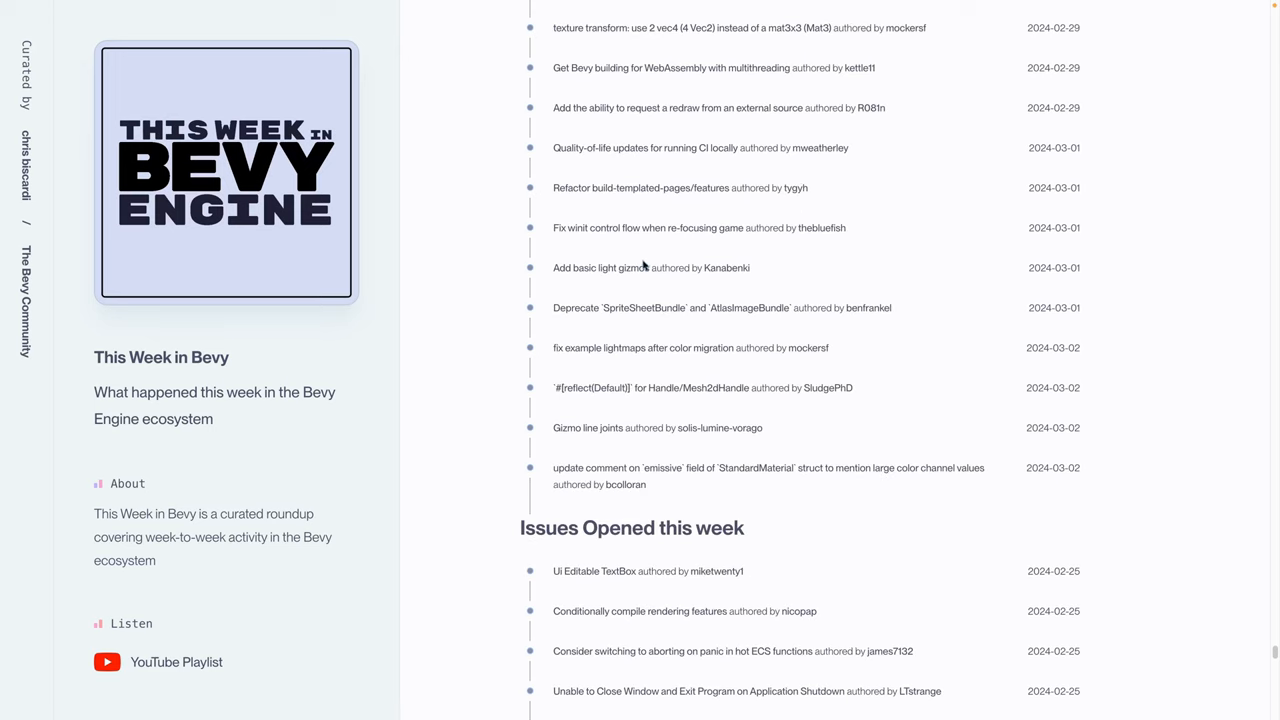
mouse_move(644, 264)
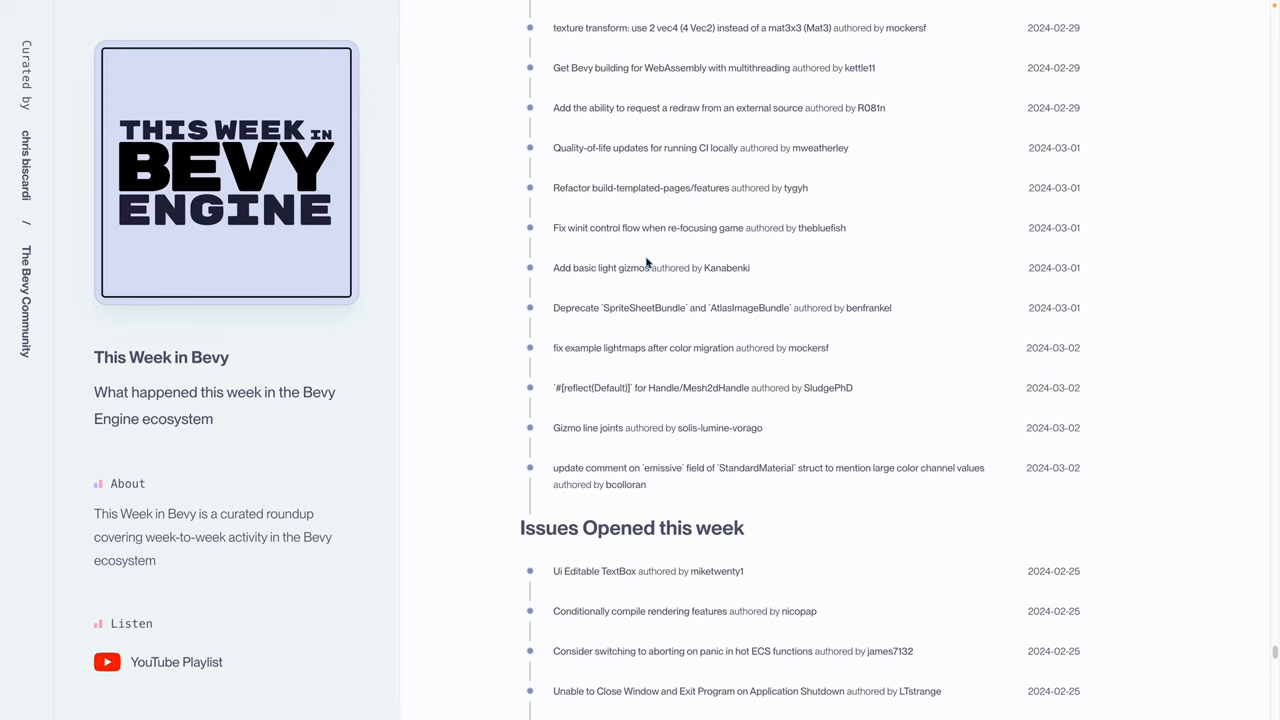
scroll(down, 3)
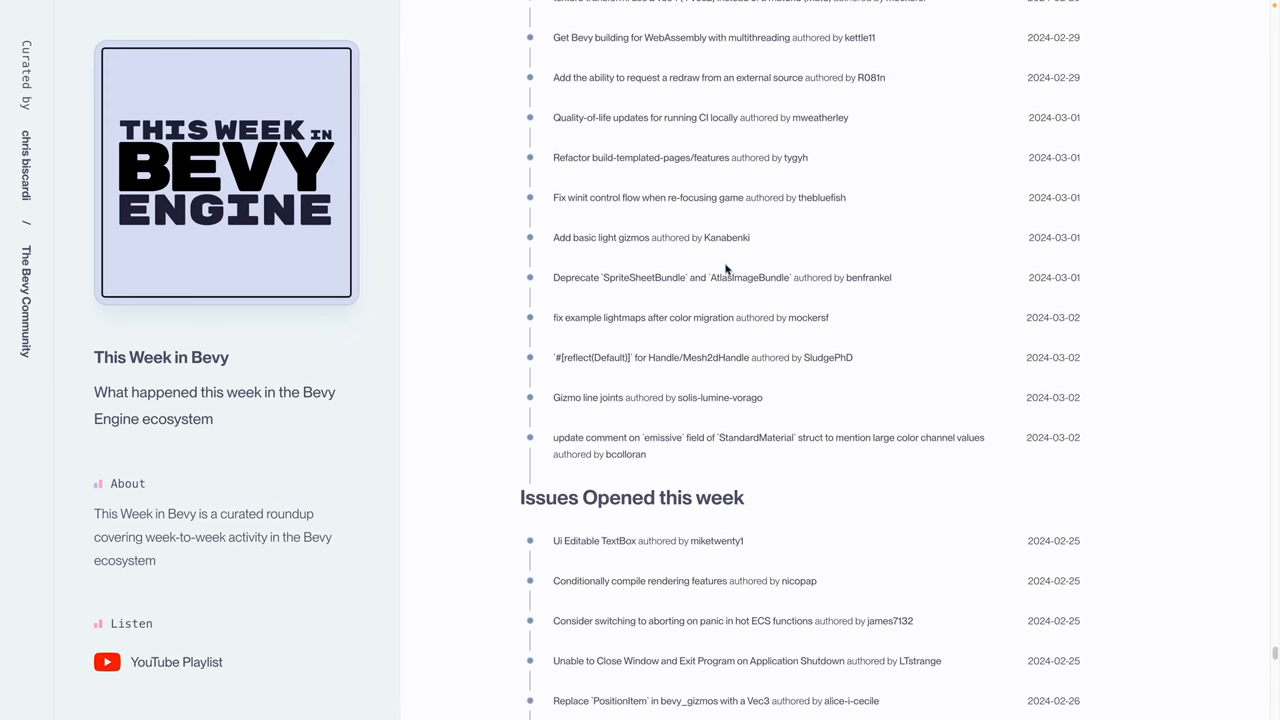
scroll(down, 3)
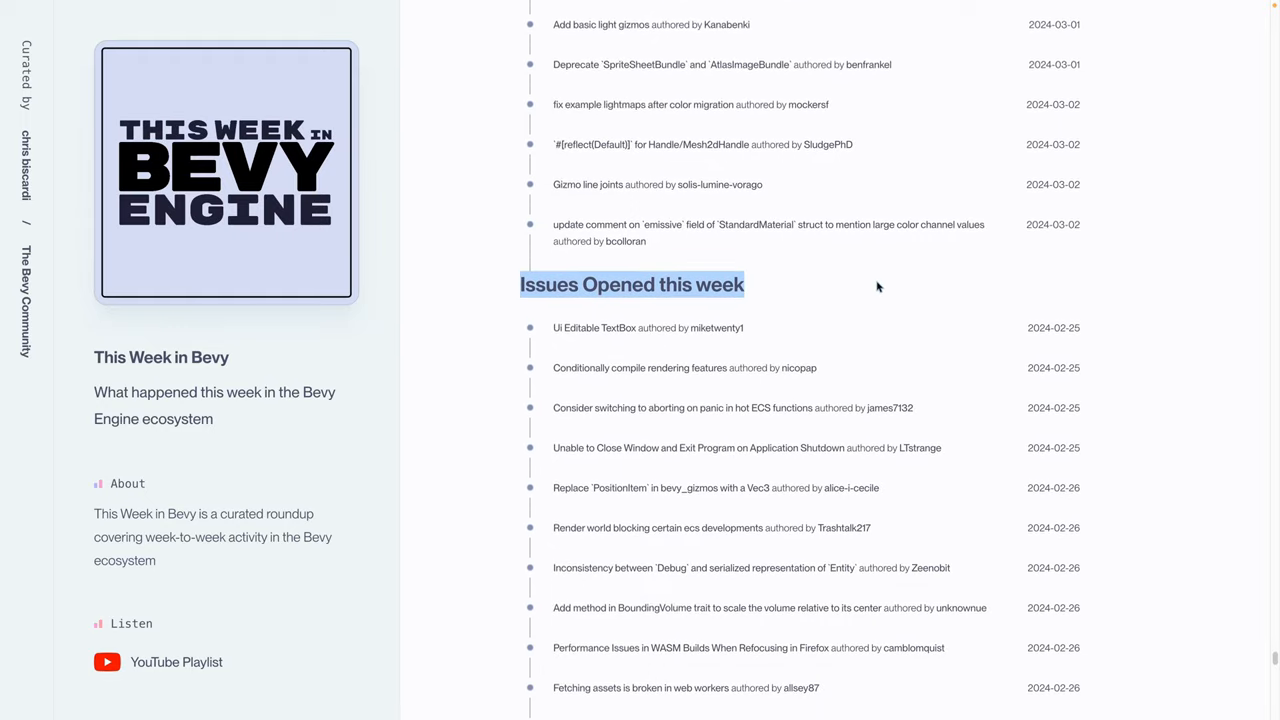
scroll(down, 3)
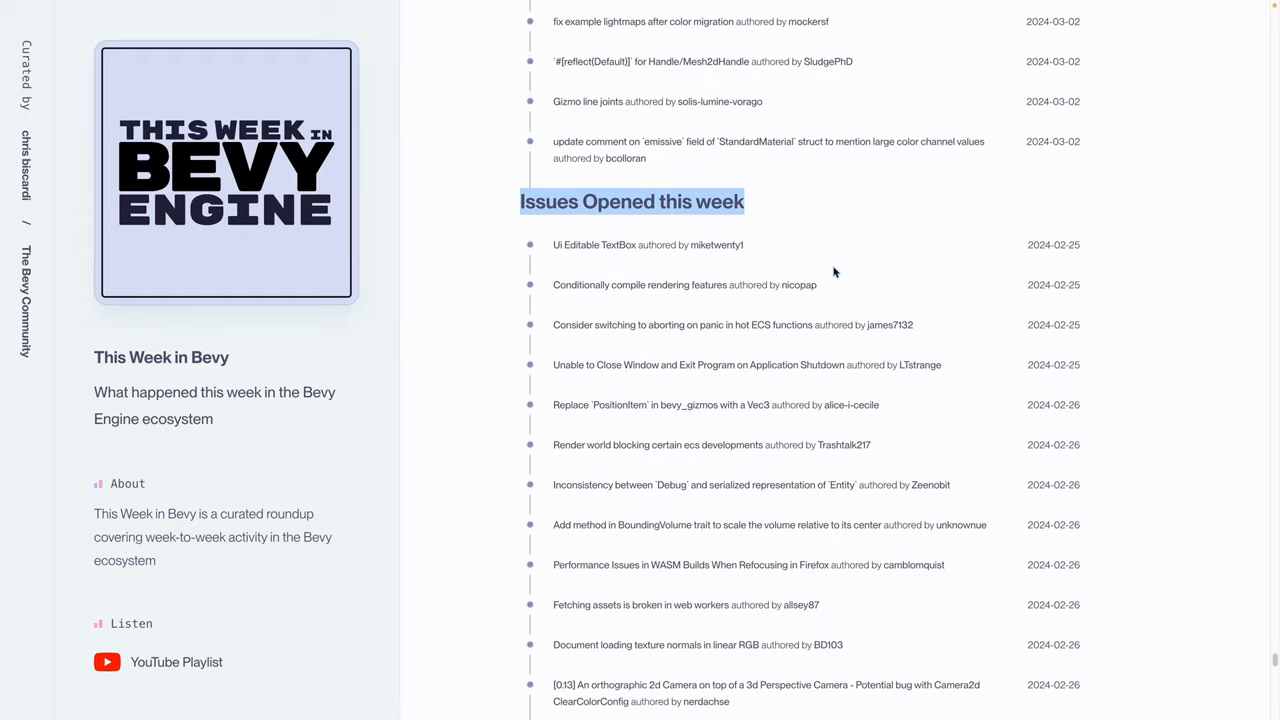